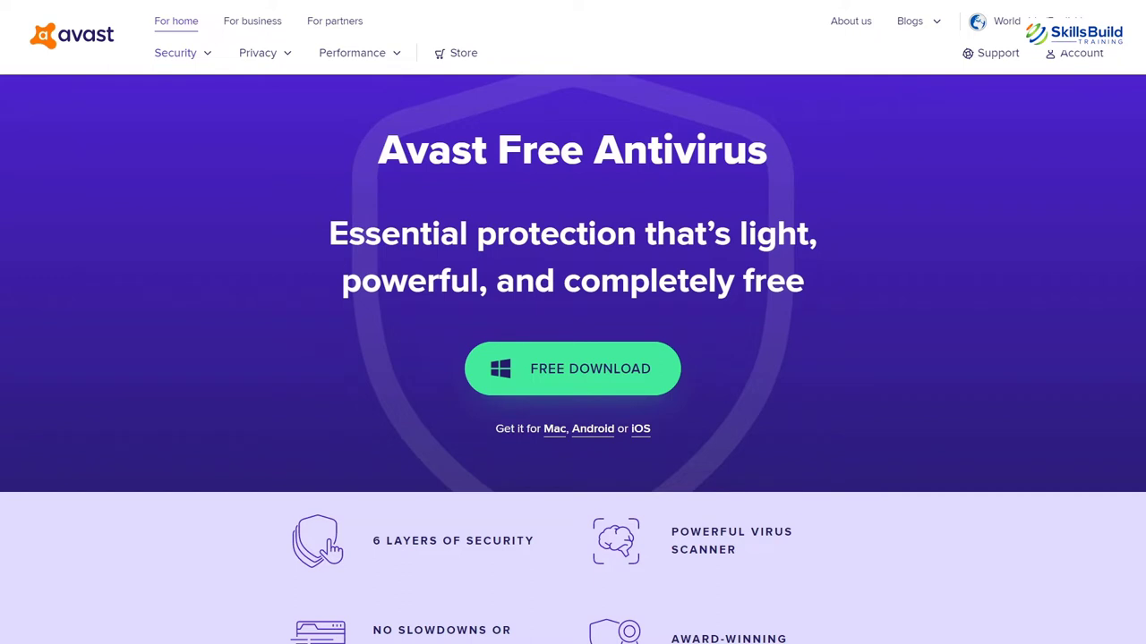
# Scroll down through the page before the Avast scan
pyautogui.scroll(-3)
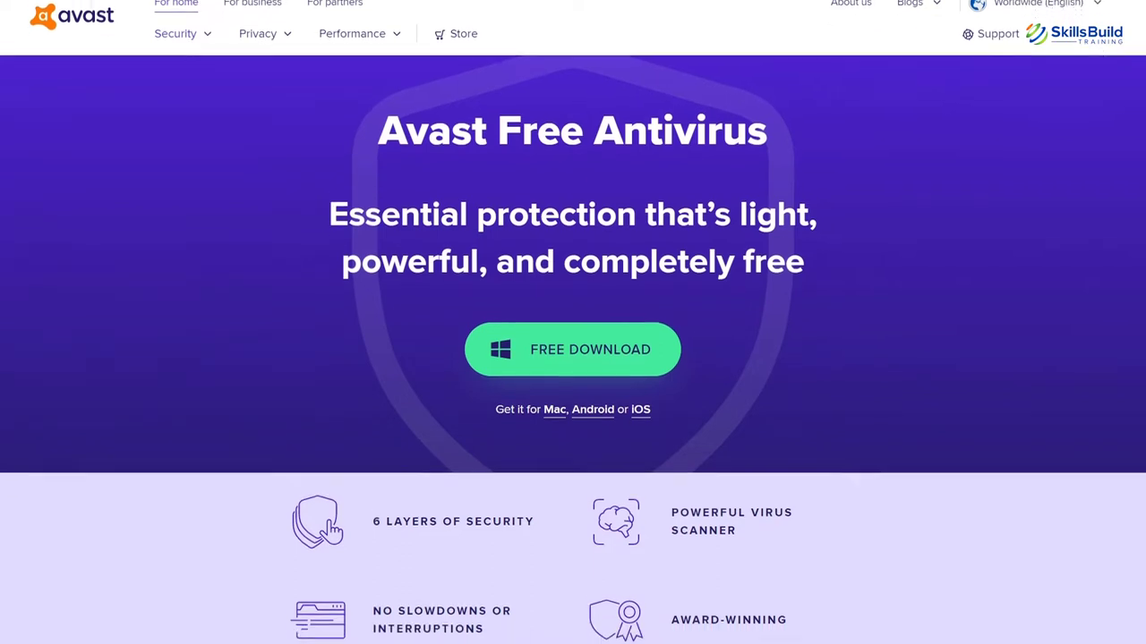
pyautogui.scroll(-3)
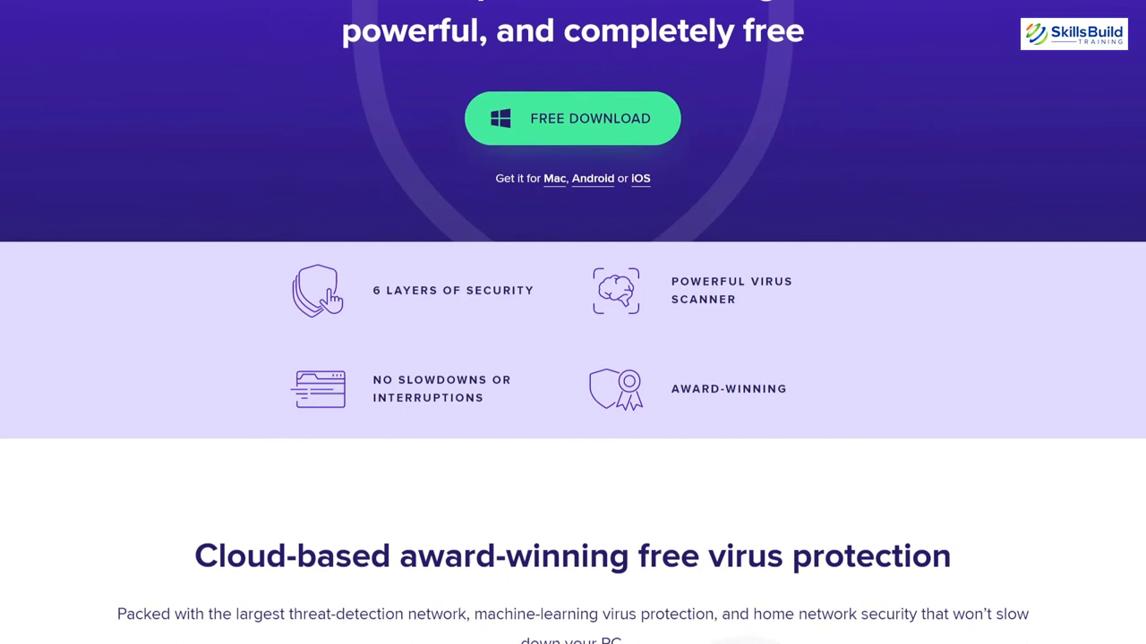
pyautogui.scroll(-3)
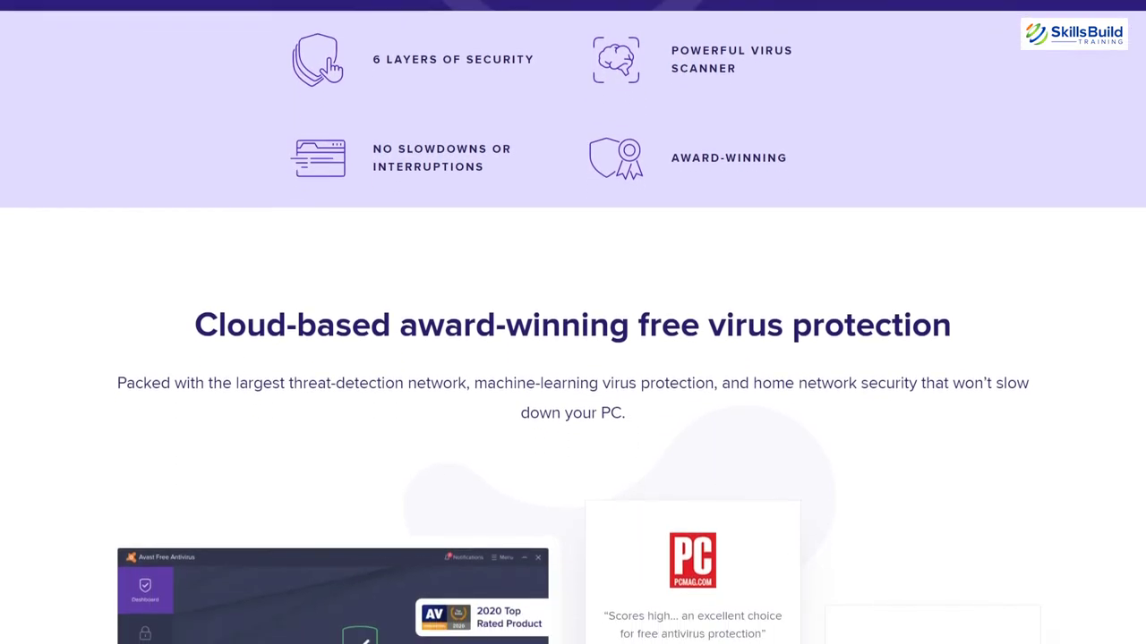
pyautogui.scroll(-3)
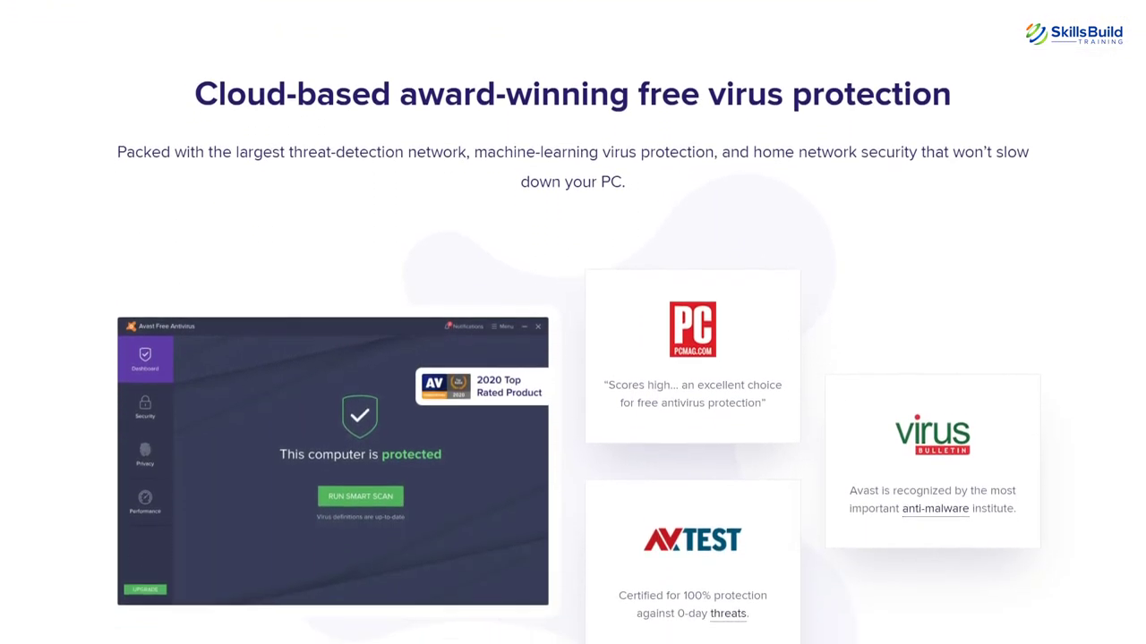
pyautogui.scroll(-3)
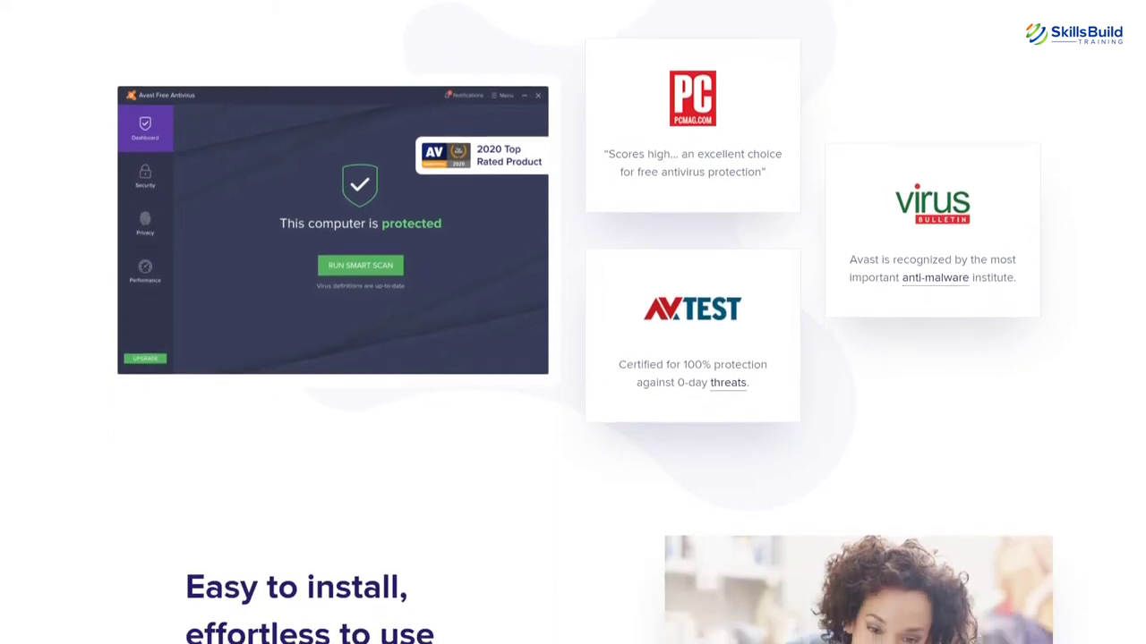
pyautogui.scroll(-3)
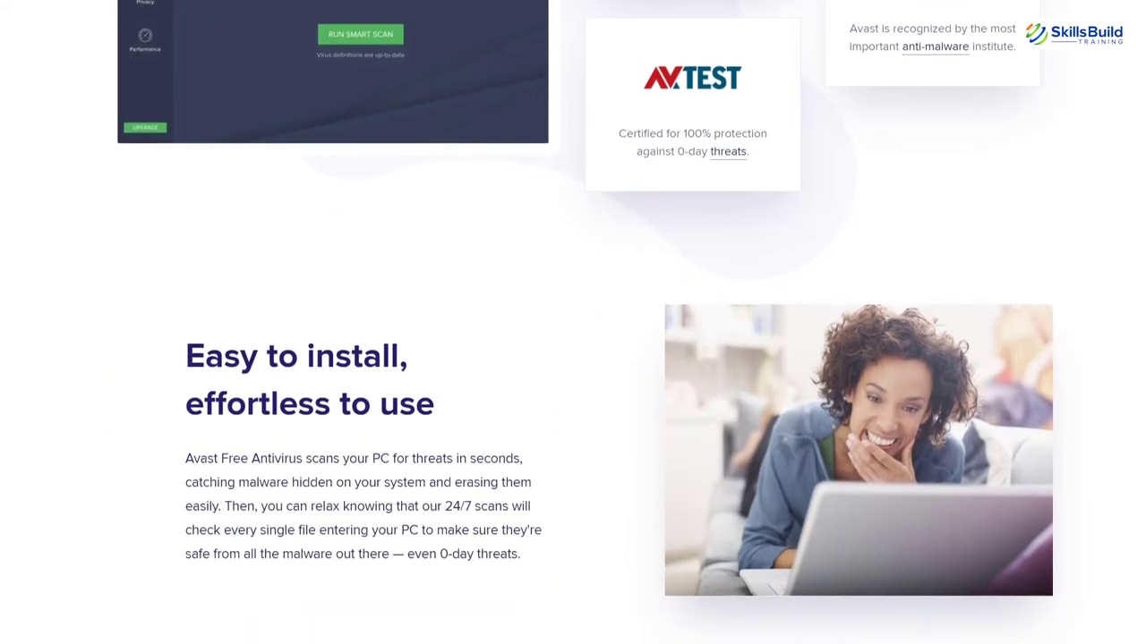
pyautogui.scroll(-3)
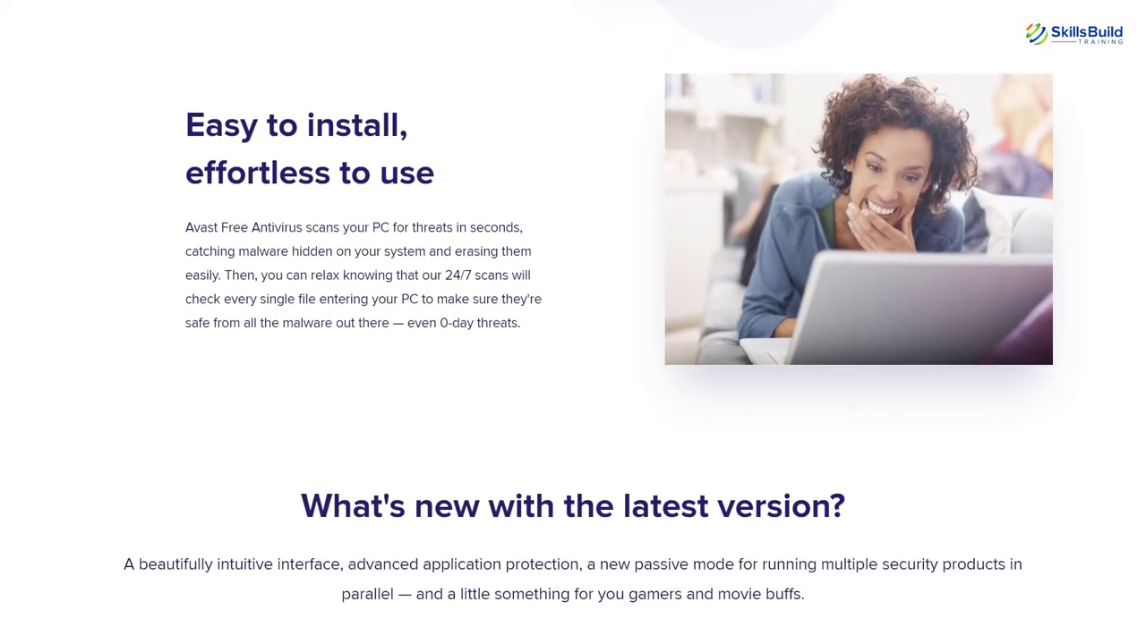
pyautogui.scroll(-3)
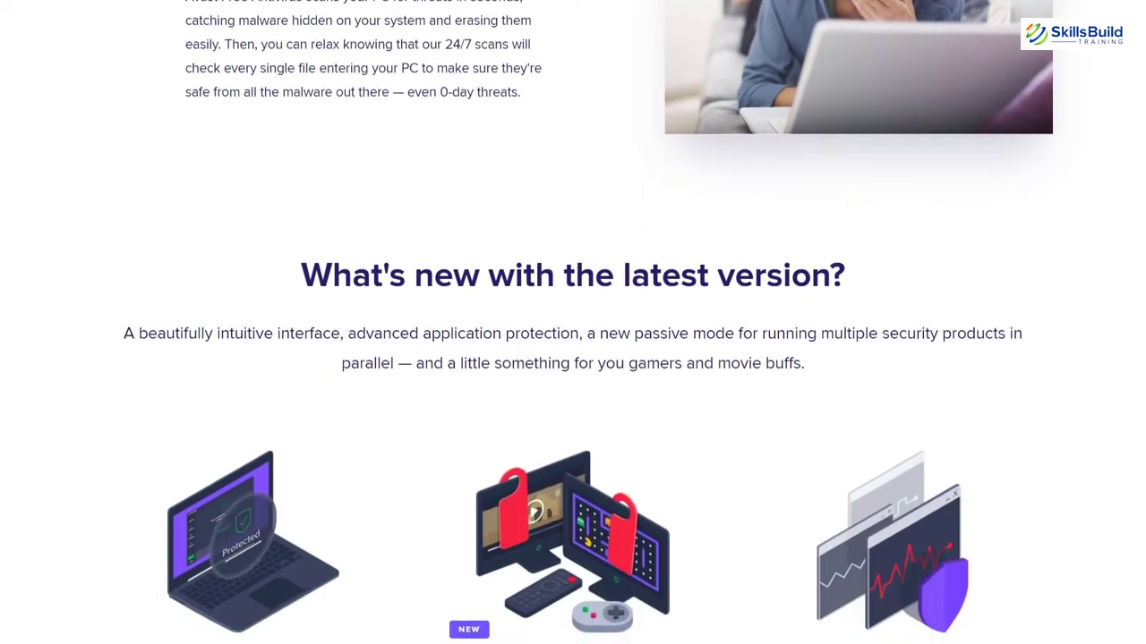
pyautogui.scroll(-3)
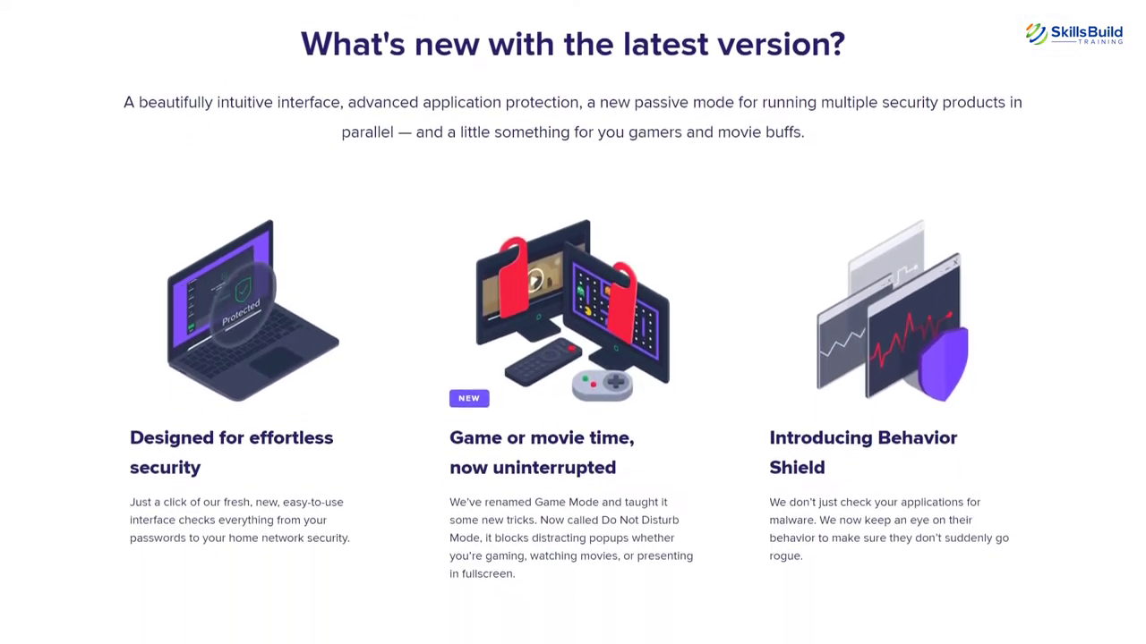
pyautogui.scroll(-3)
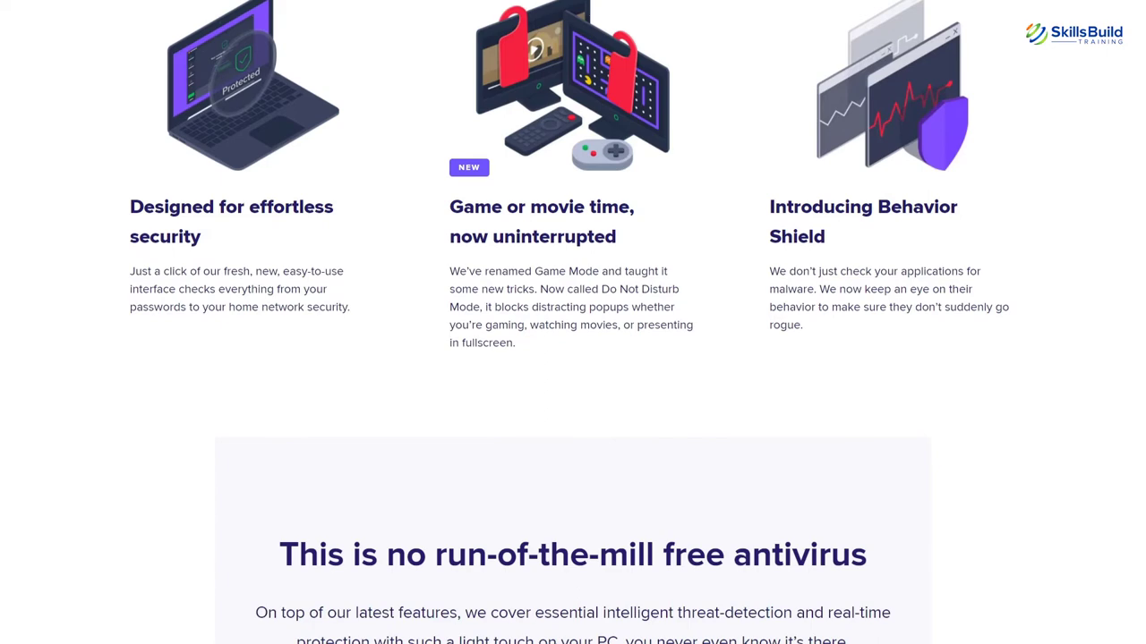
pyautogui.scroll(-3)
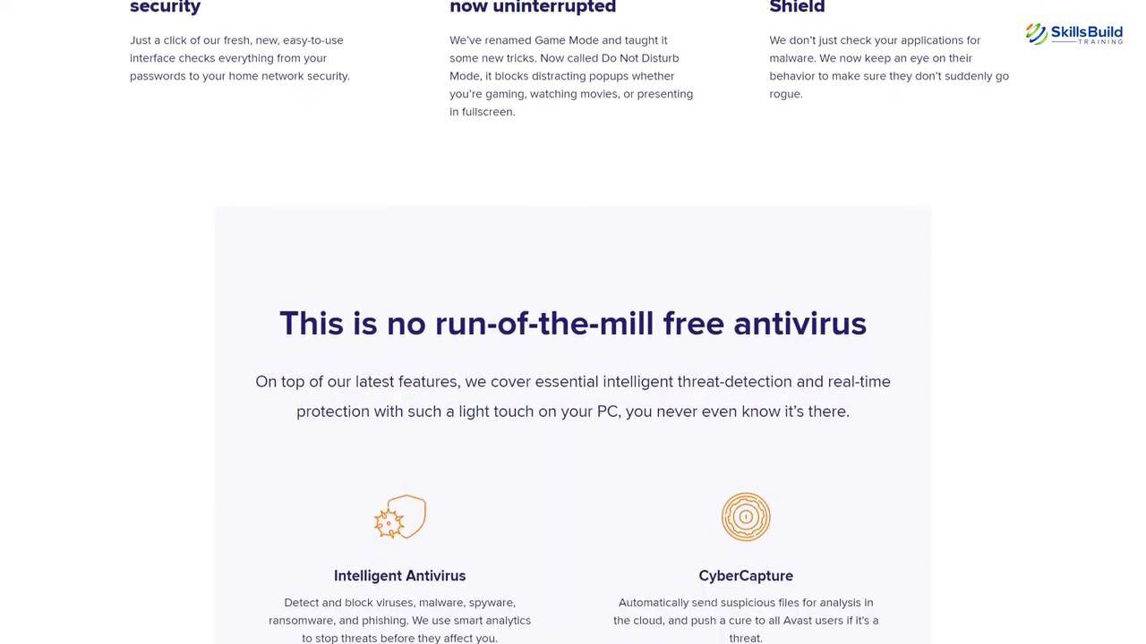
pyautogui.scroll(-3)
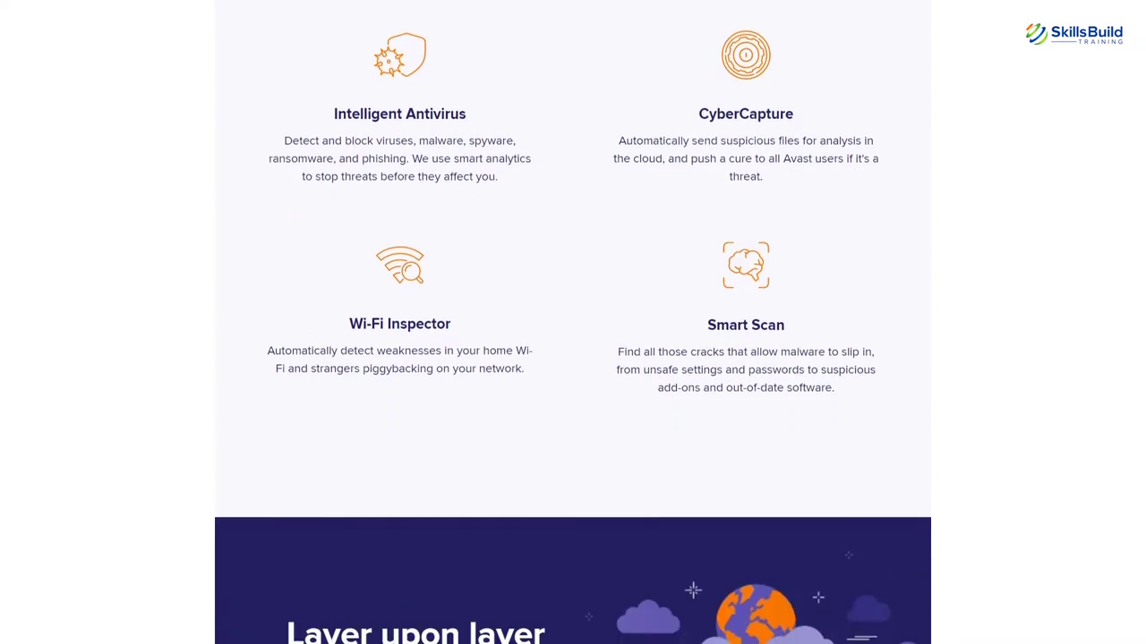
pyautogui.scroll(-3)
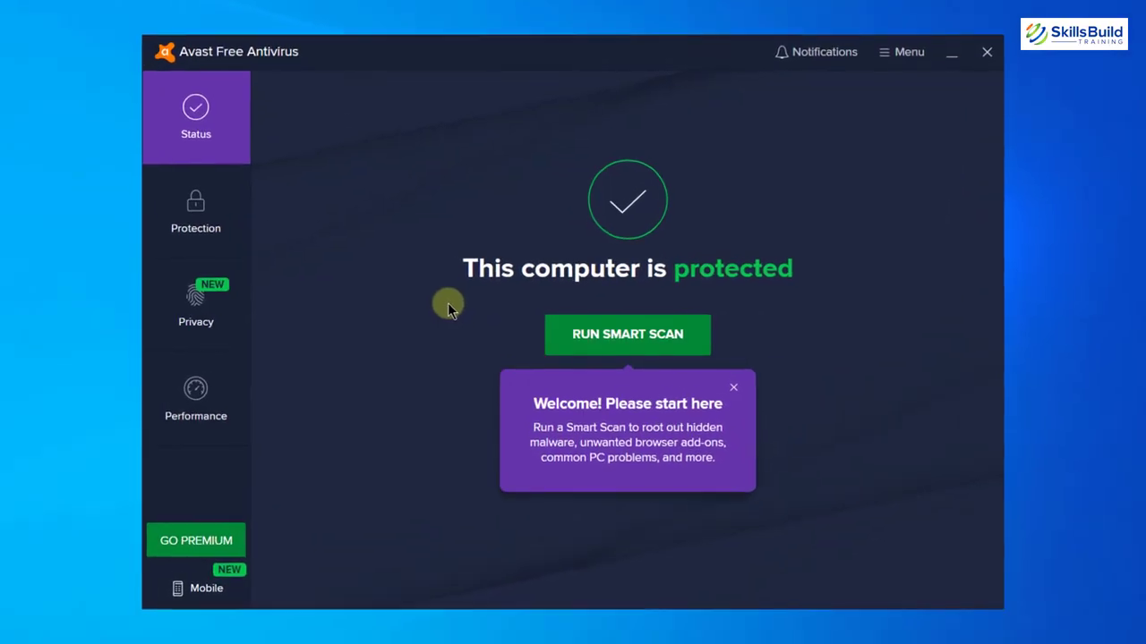
pyautogui.moveTo(519, 266)
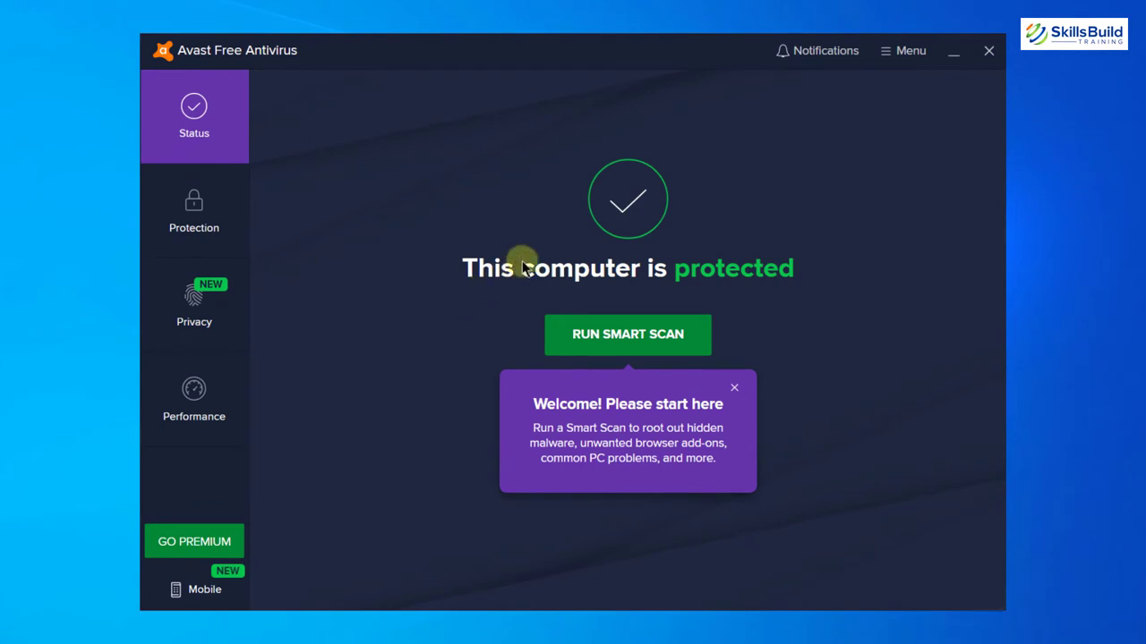
pyautogui.moveTo(627, 200)
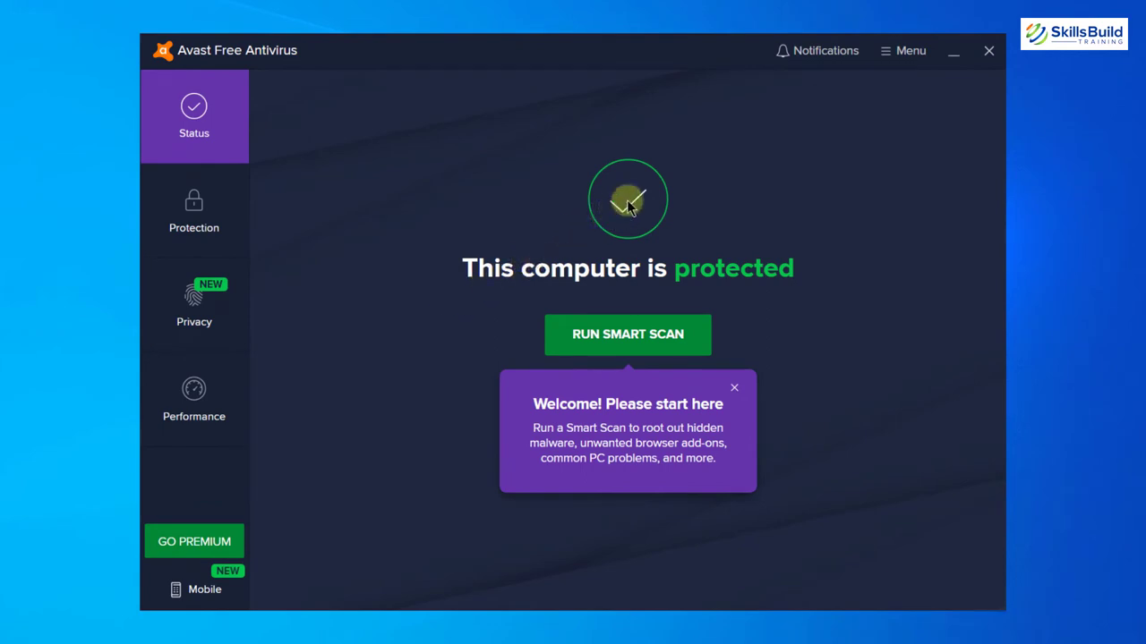
pyautogui.moveTo(434, 191)
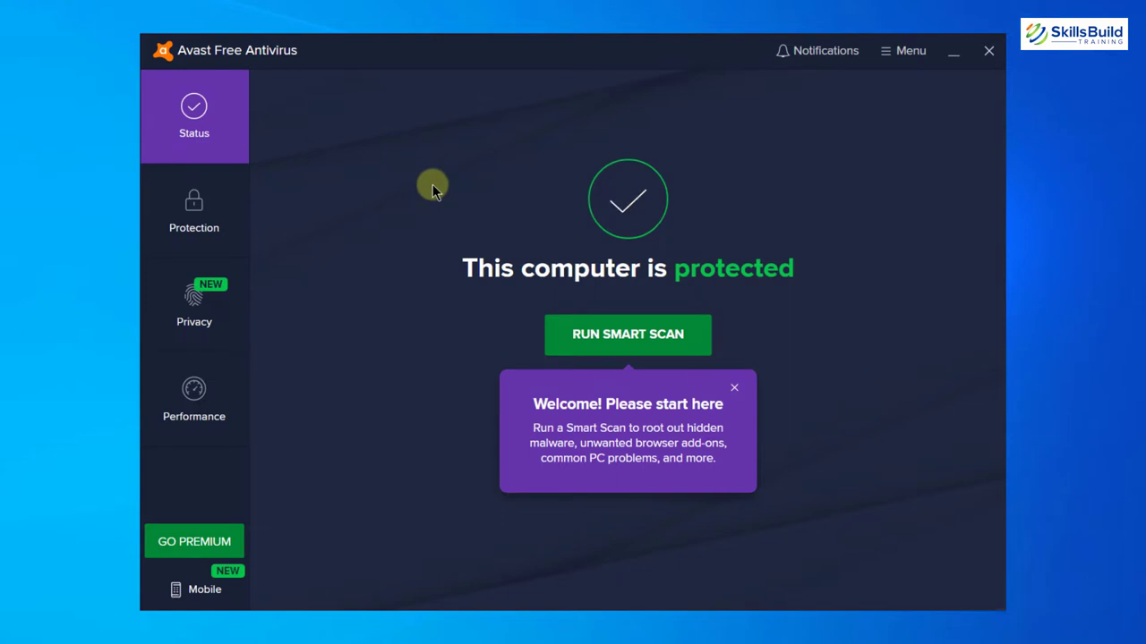
pyautogui.moveTo(594, 246)
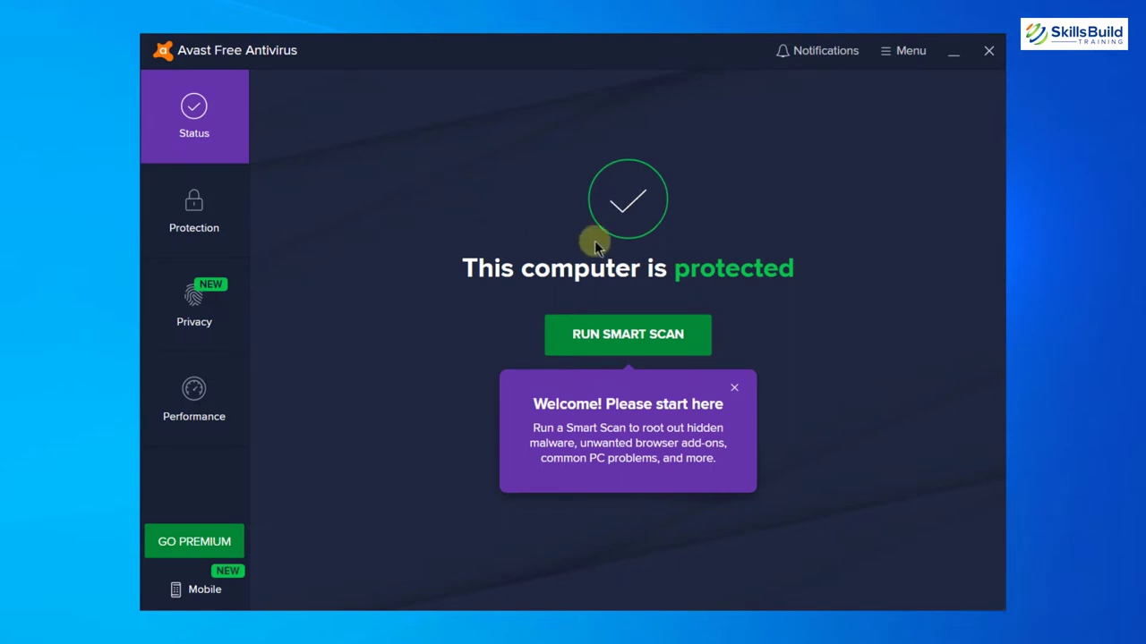
pyautogui.moveTo(694, 280)
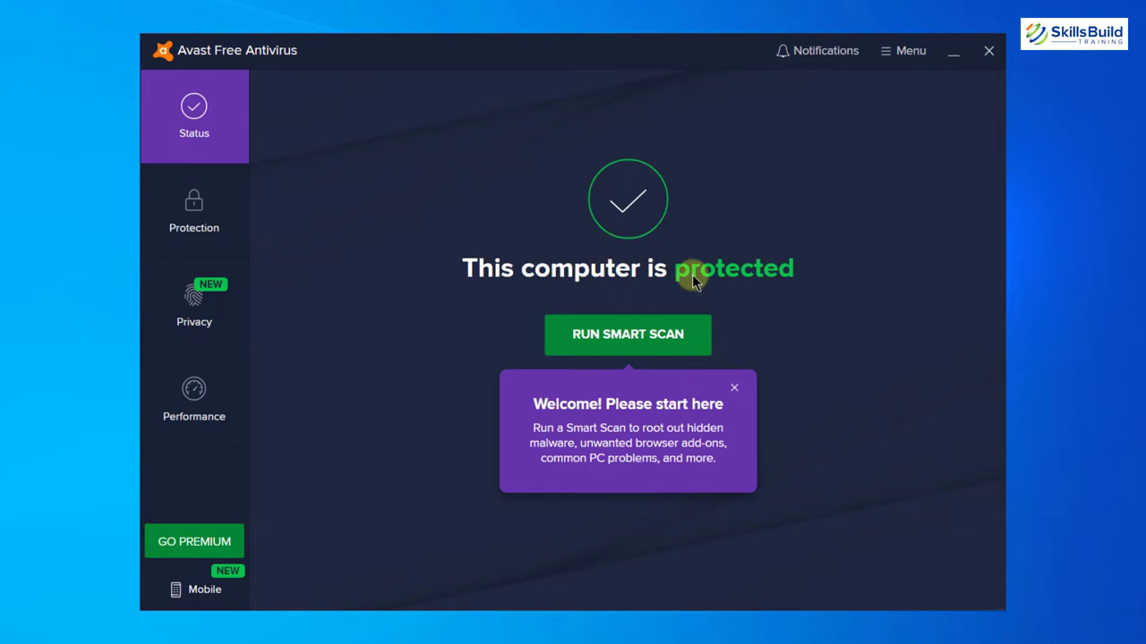
pyautogui.moveTo(651, 319)
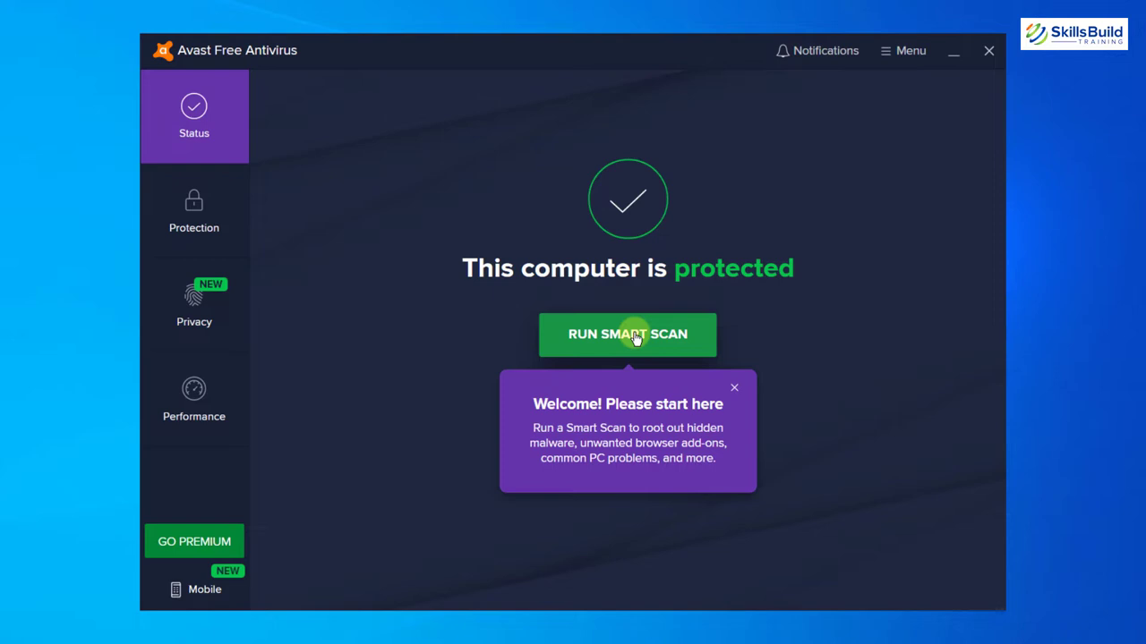
# Run a Smart Scan past clean browser-threat and malware results, then request stopping it
pyautogui.click(628, 334)
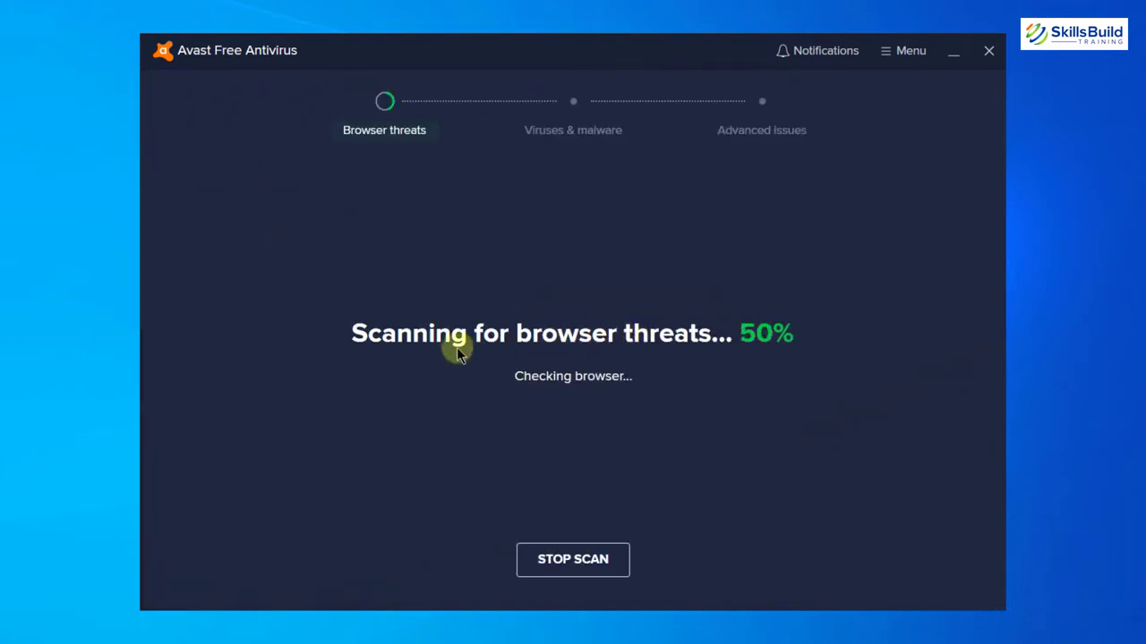
pyautogui.moveTo(680, 365)
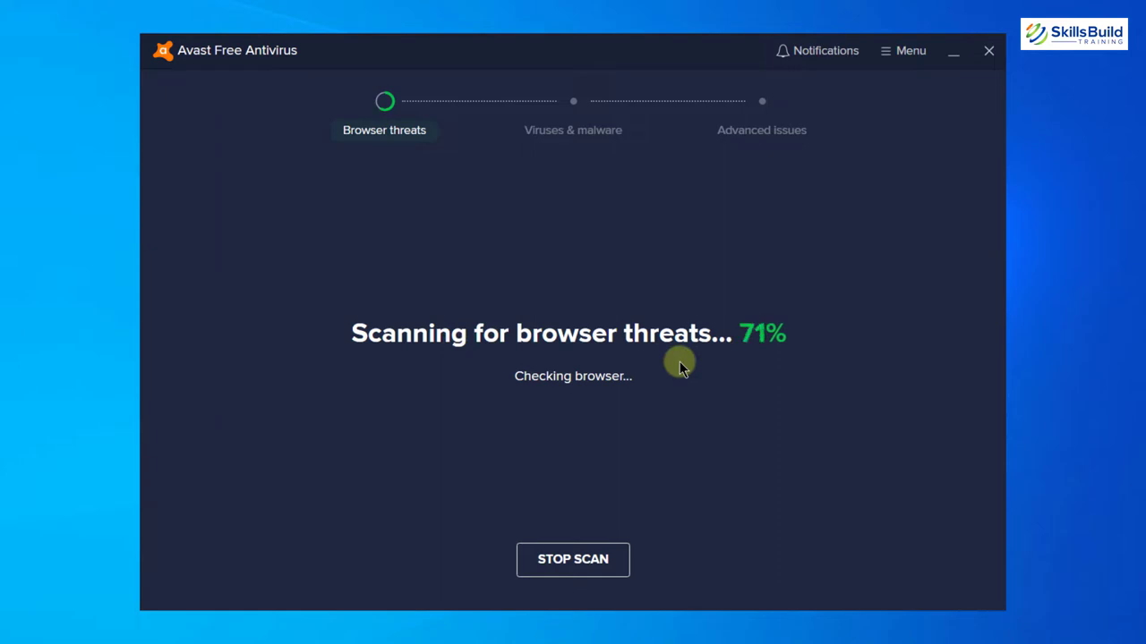
pyautogui.moveTo(508, 351)
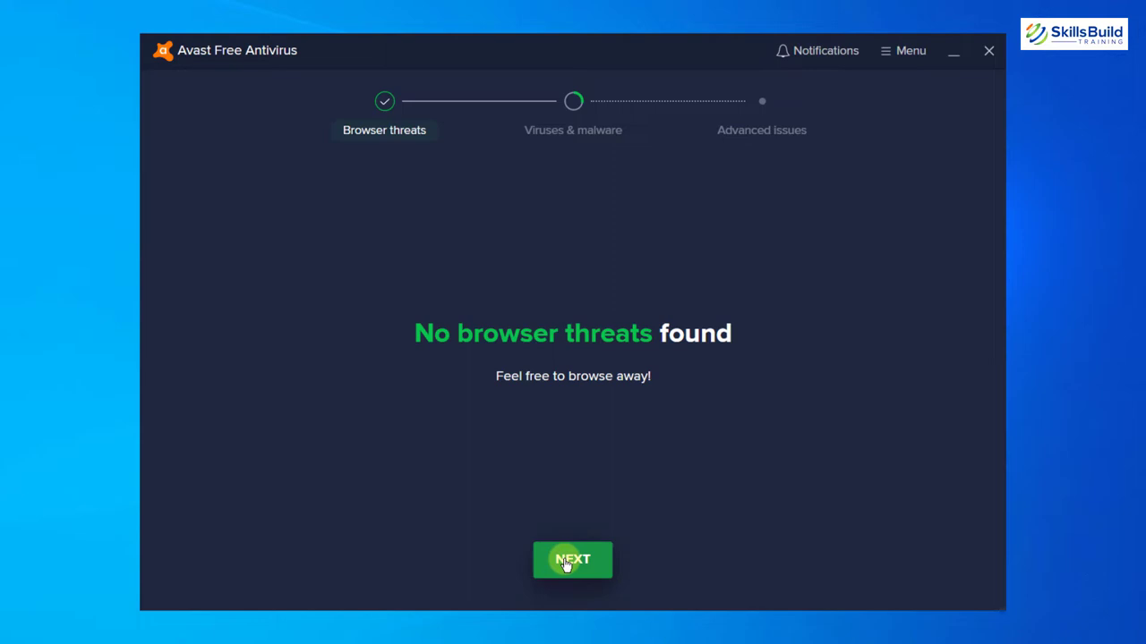
pyautogui.click(572, 559)
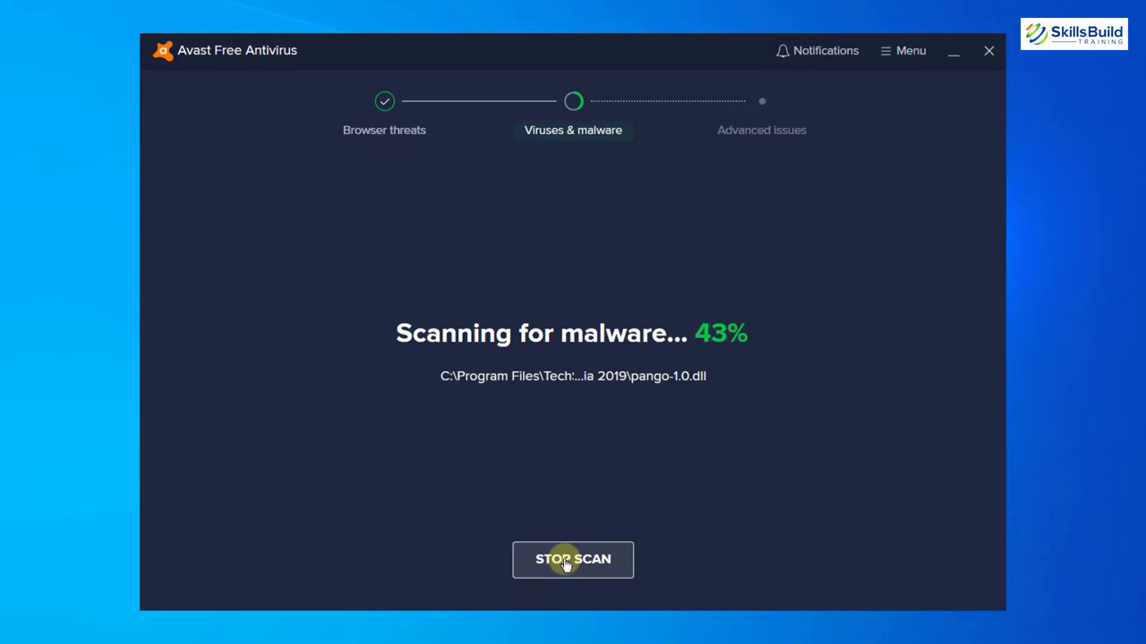
pyautogui.moveTo(588, 367)
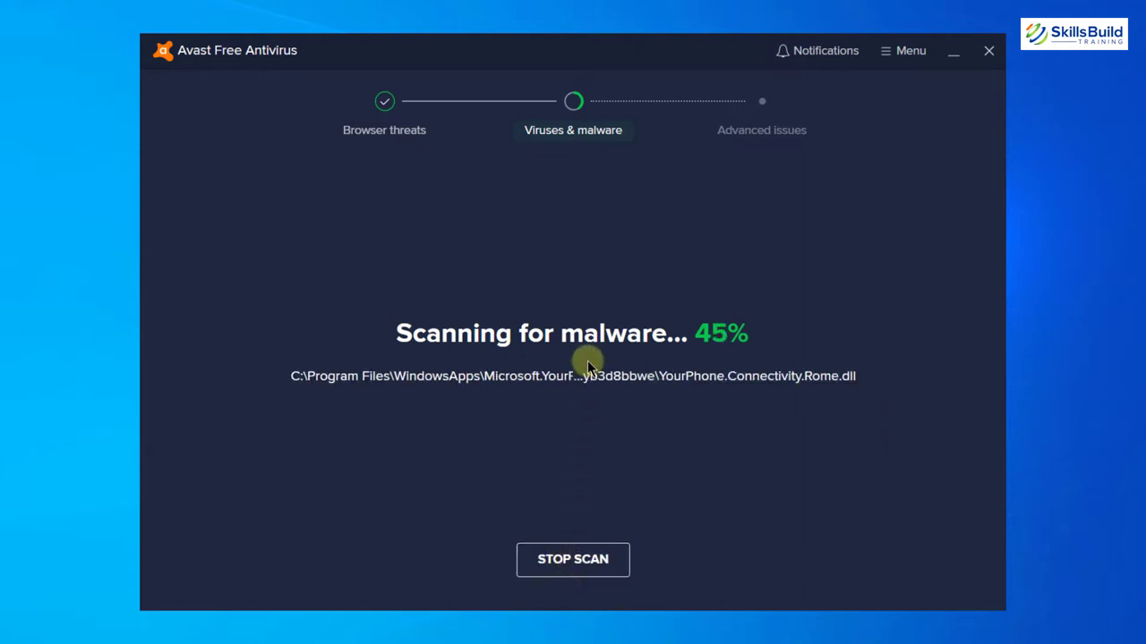
pyautogui.moveTo(750, 167)
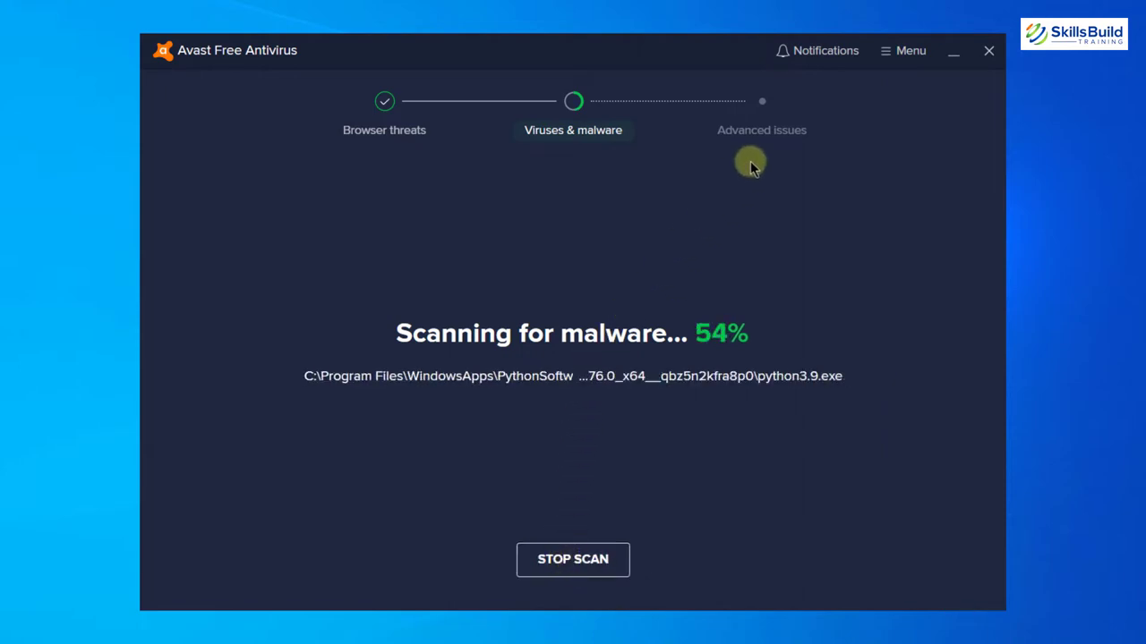
pyautogui.moveTo(765, 150)
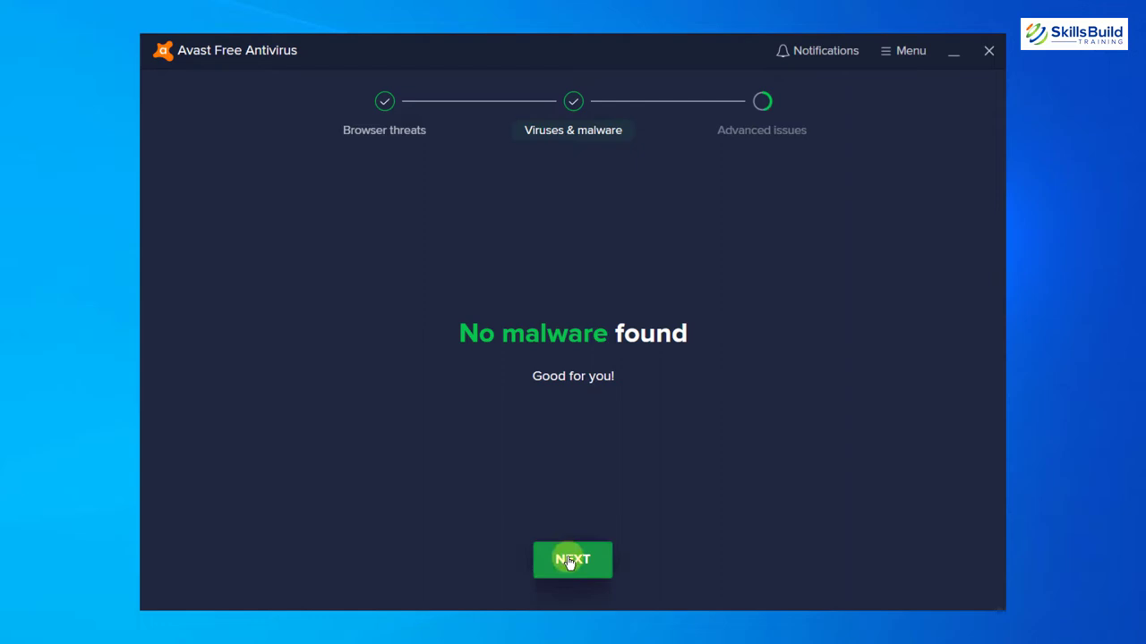
pyautogui.click(572, 559)
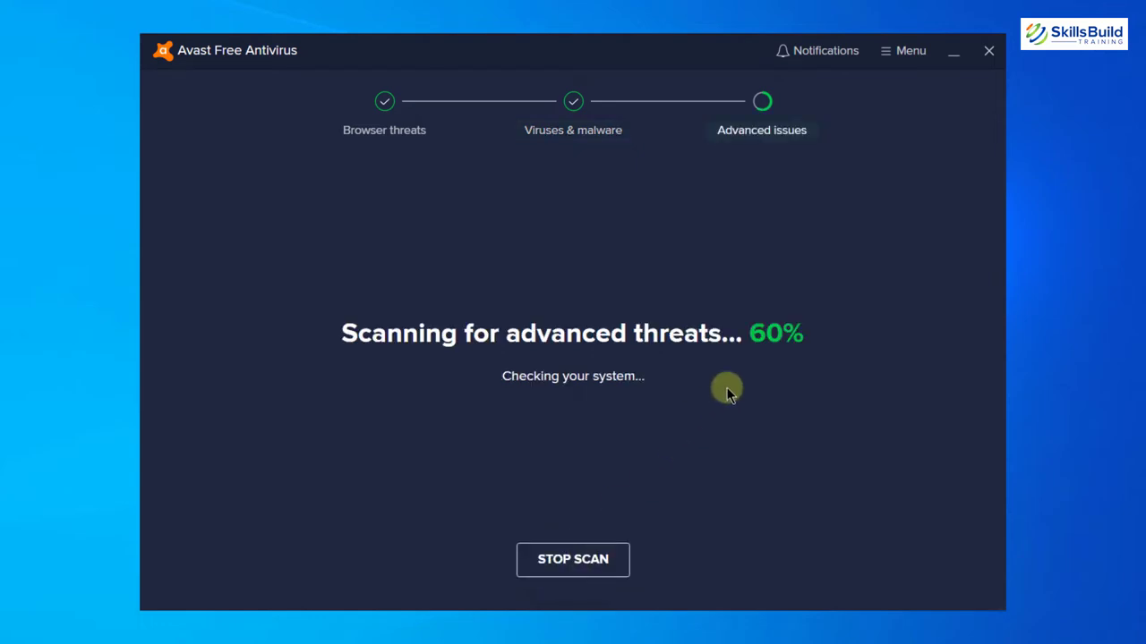
pyautogui.moveTo(590, 477)
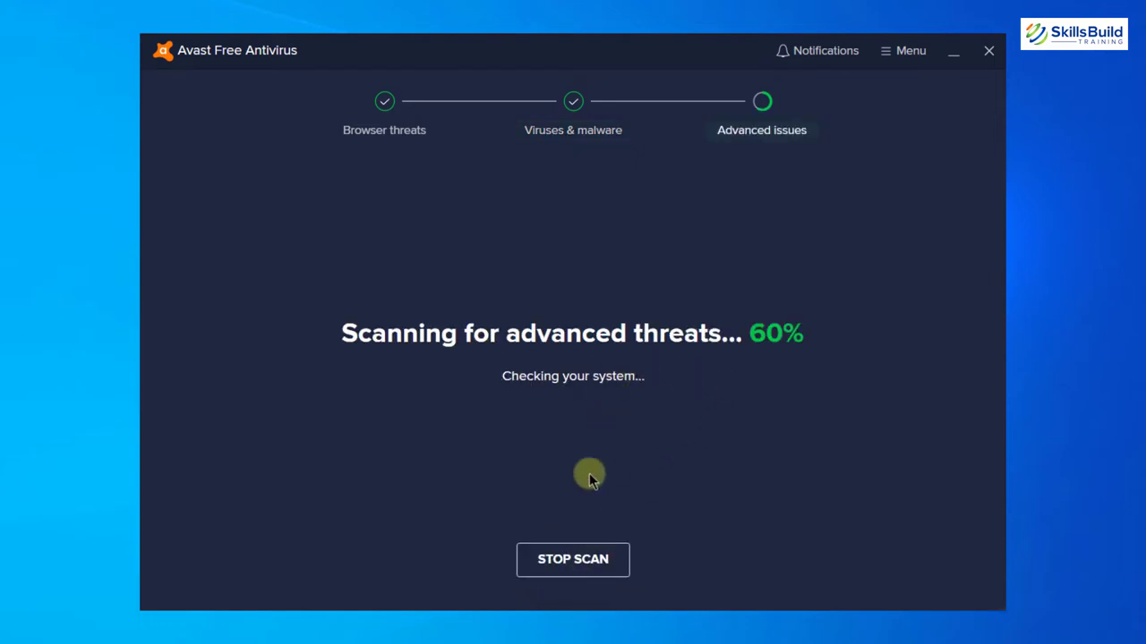
pyautogui.click(573, 559)
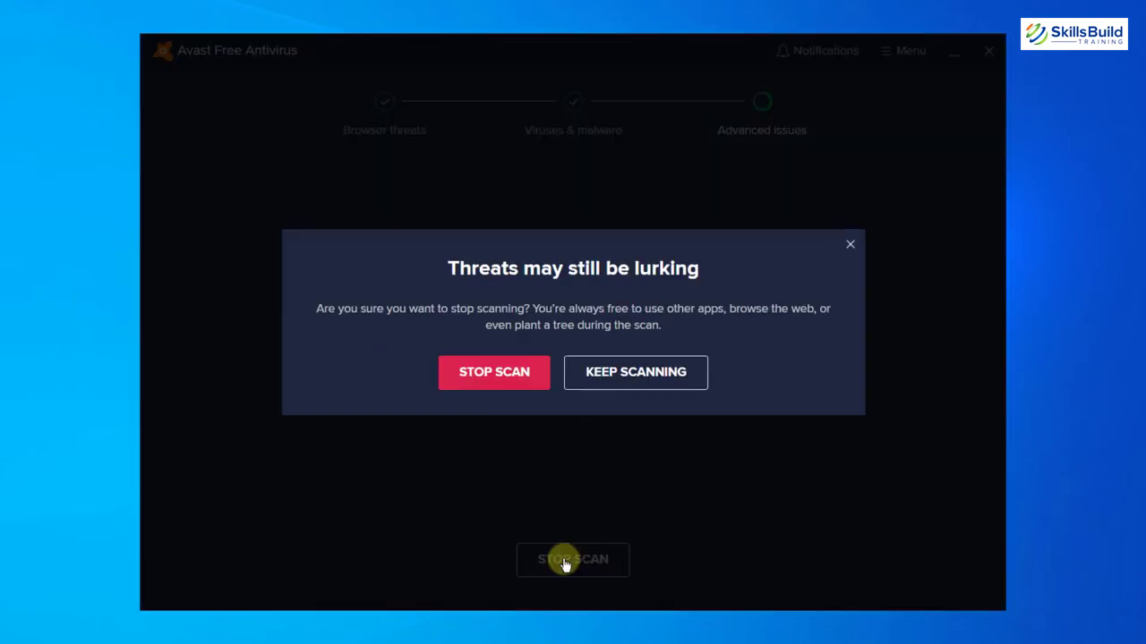
# Confirm stopping the Smart Scan and show the Protection features
pyautogui.click(494, 372)
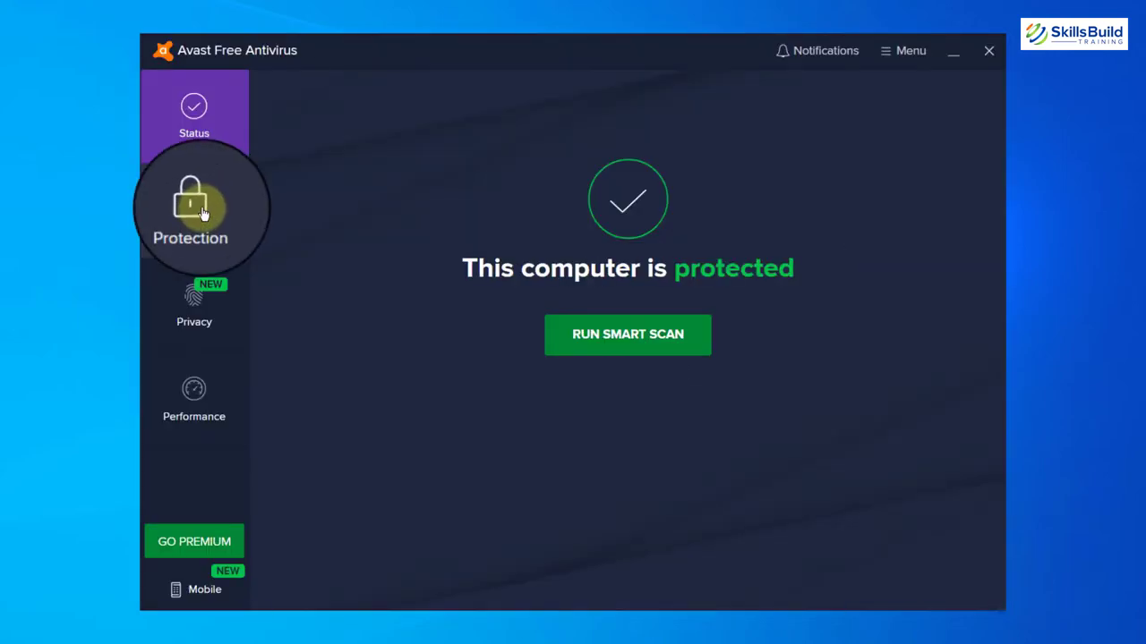
pyautogui.click(194, 201)
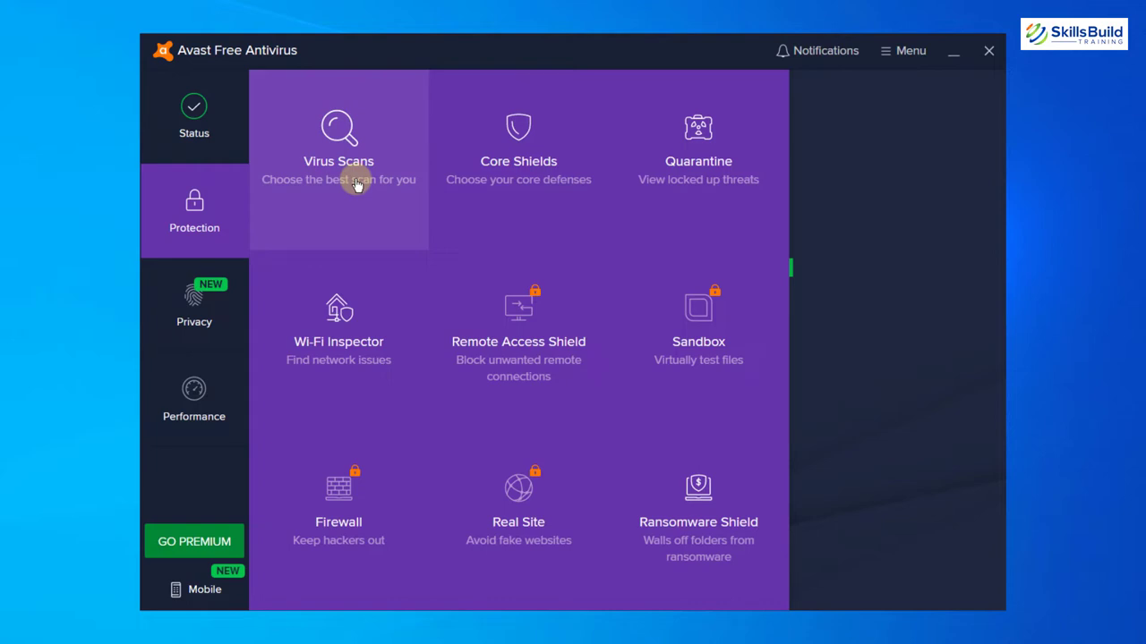
pyautogui.moveTo(506, 188)
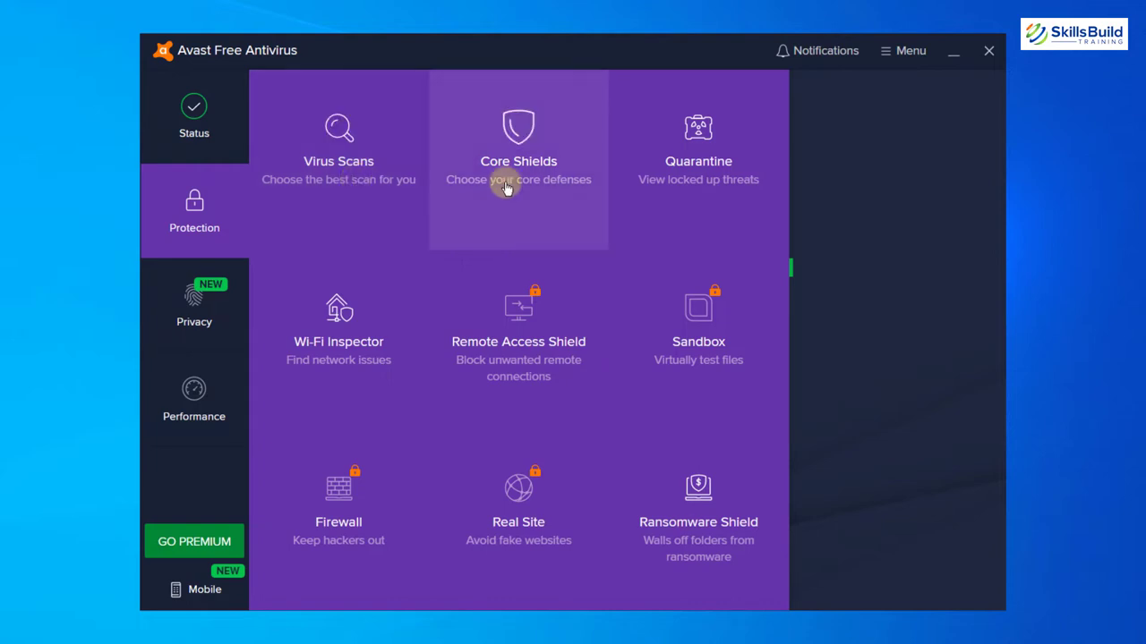
pyautogui.moveTo(691, 186)
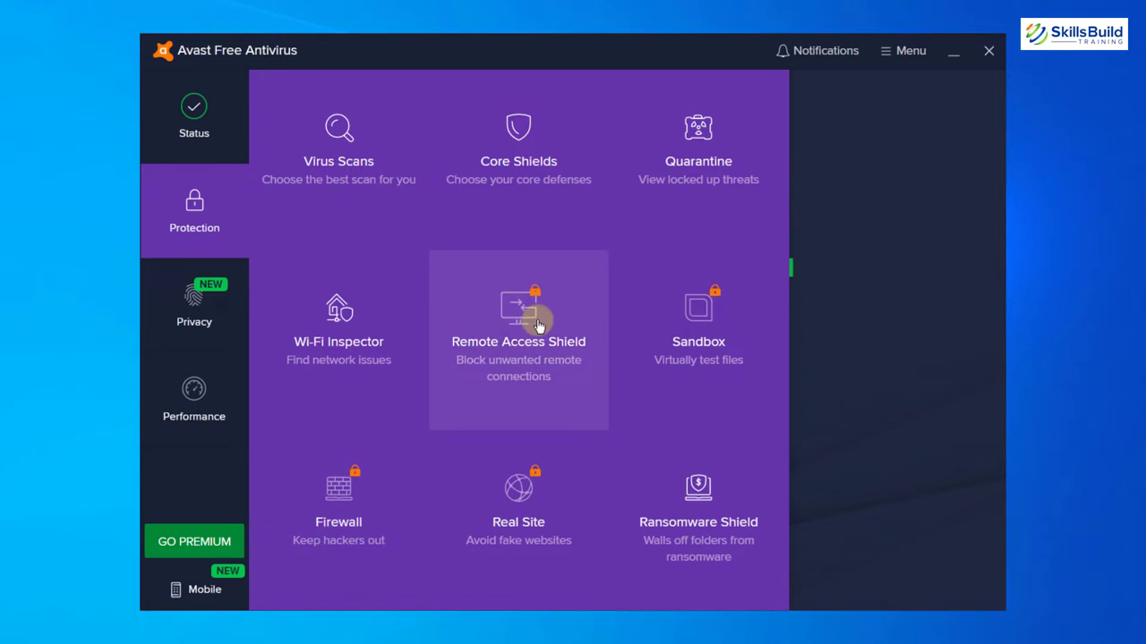
pyautogui.moveTo(537, 320)
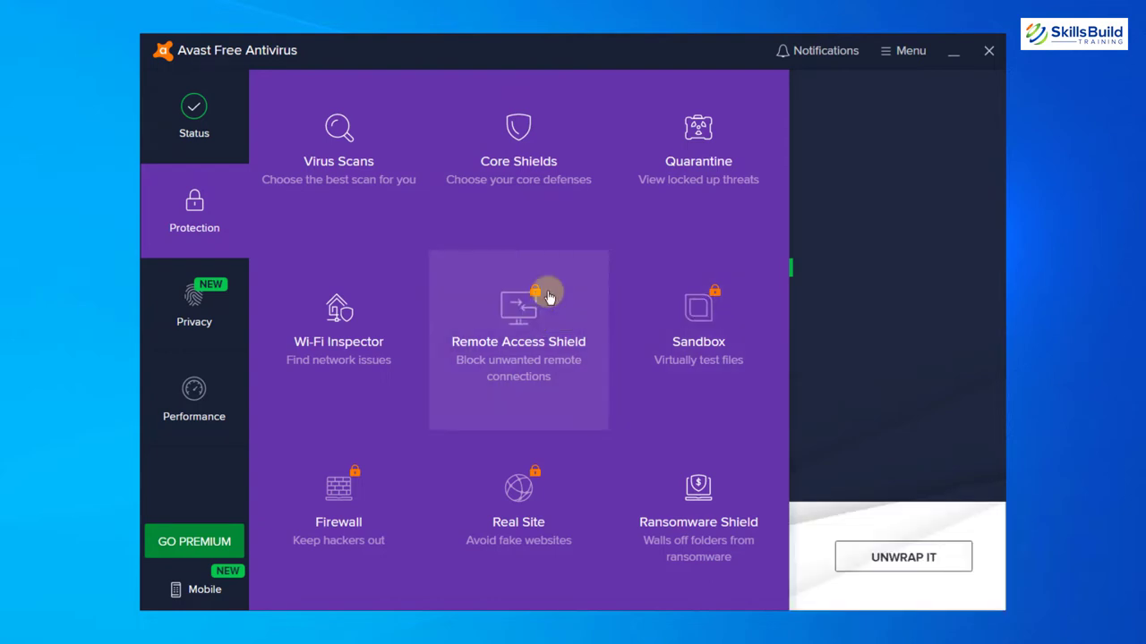
pyautogui.moveTo(548, 294)
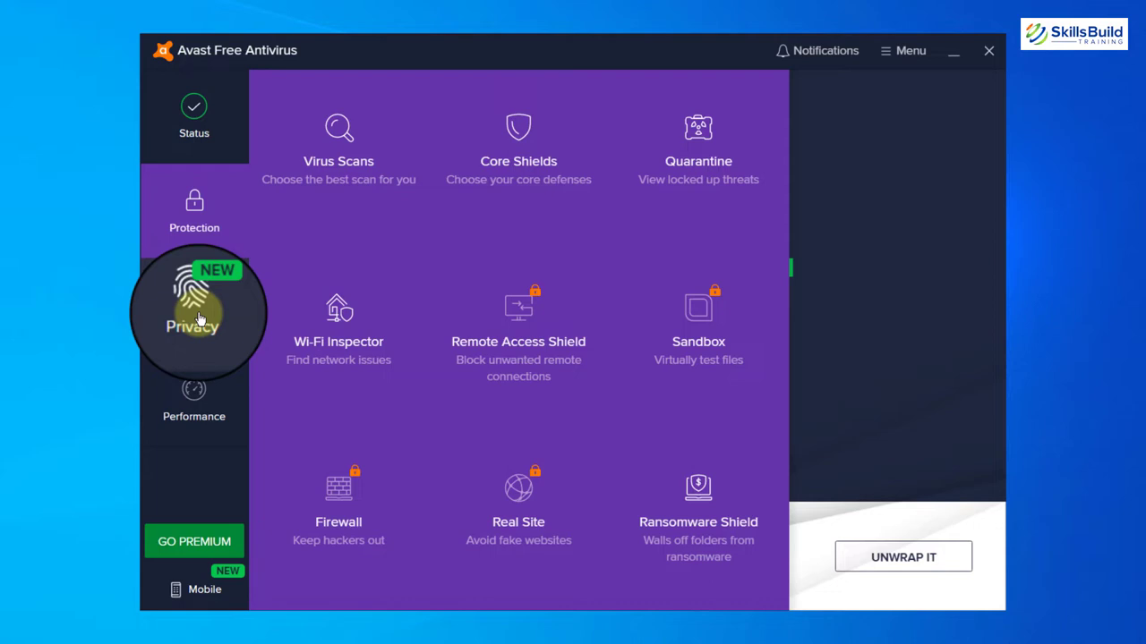
# Browse the Privacy features, then return to the Status overview
pyautogui.click(195, 308)
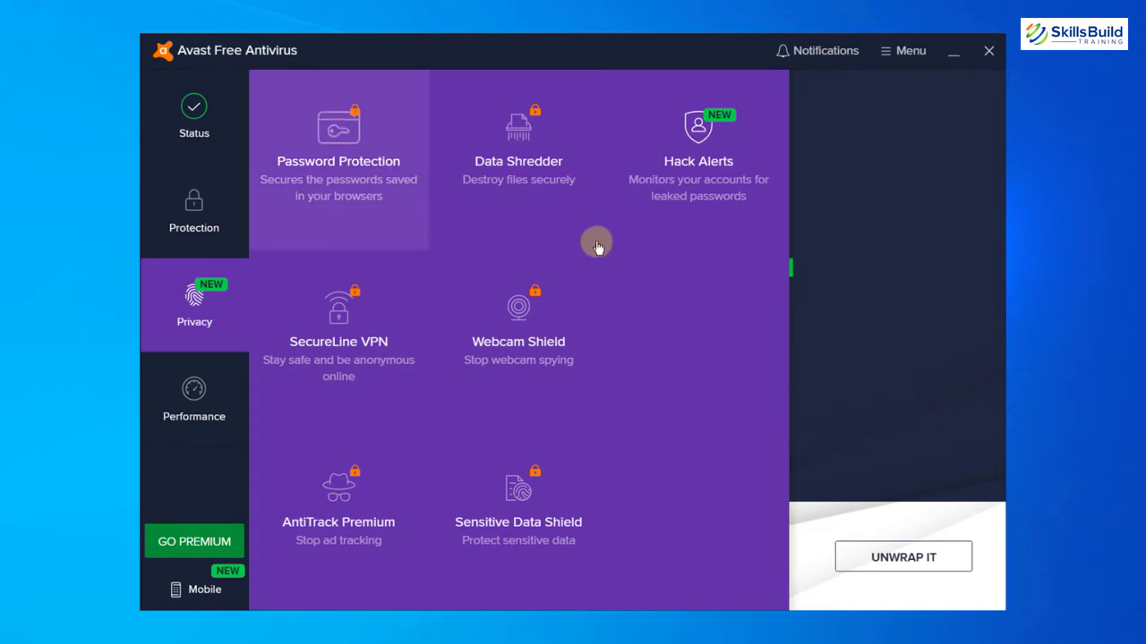
pyautogui.moveTo(475, 158)
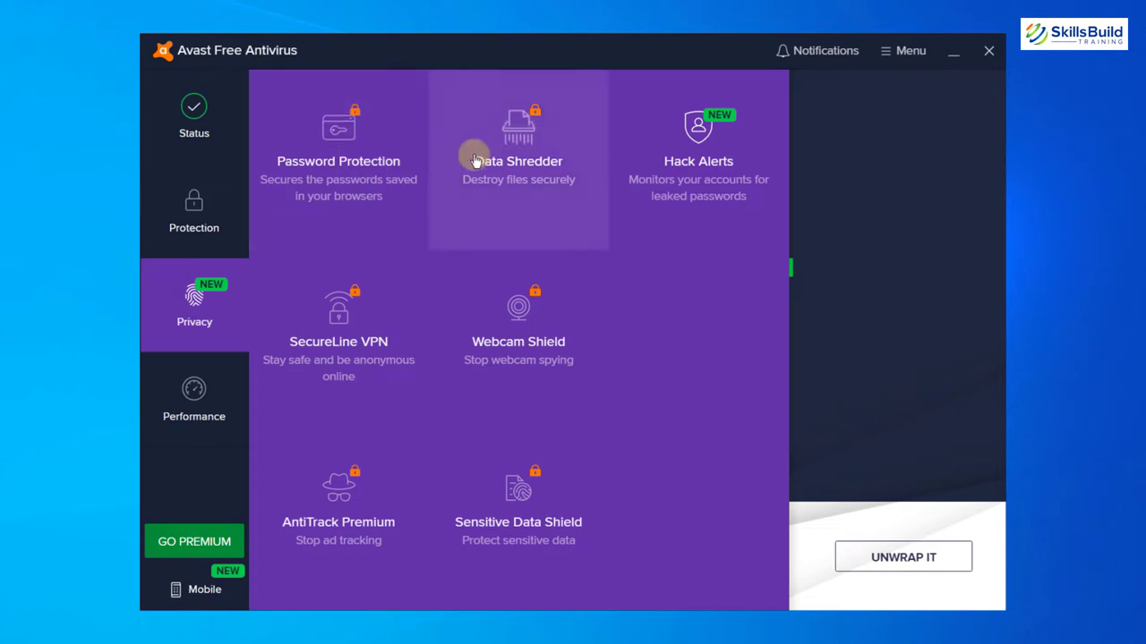
pyautogui.moveTo(345, 347)
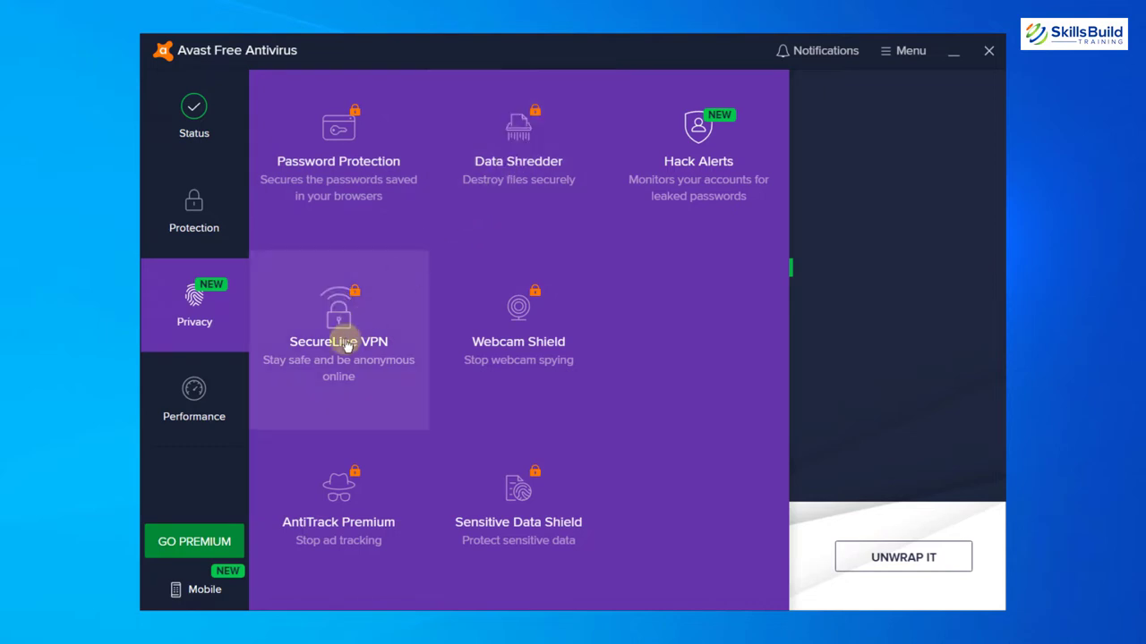
pyautogui.moveTo(345, 360)
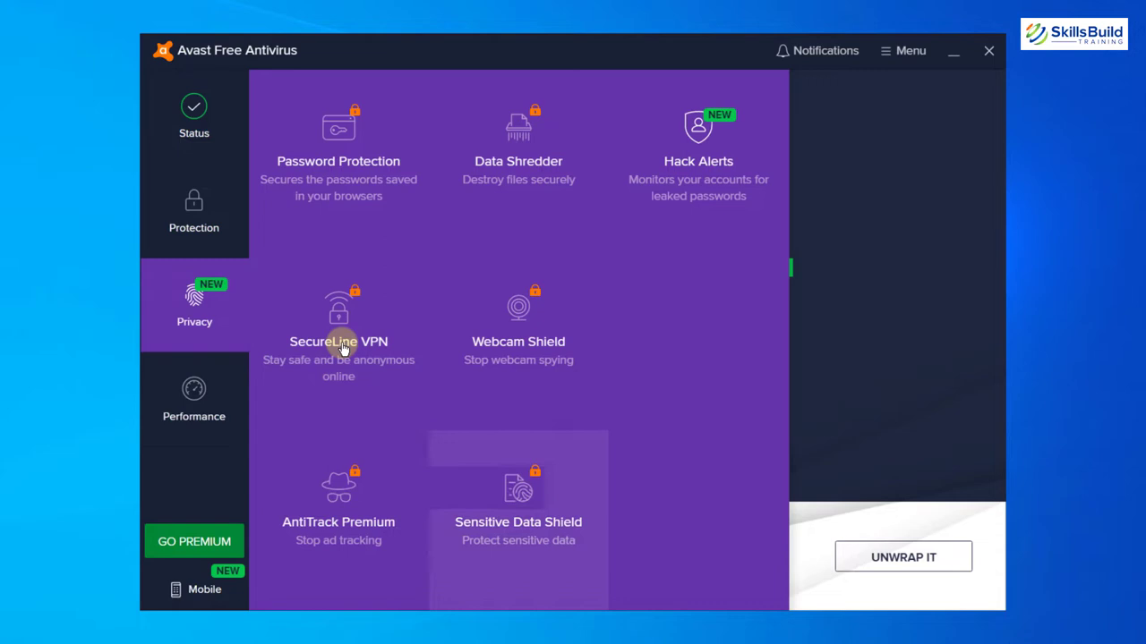
pyautogui.moveTo(707, 212)
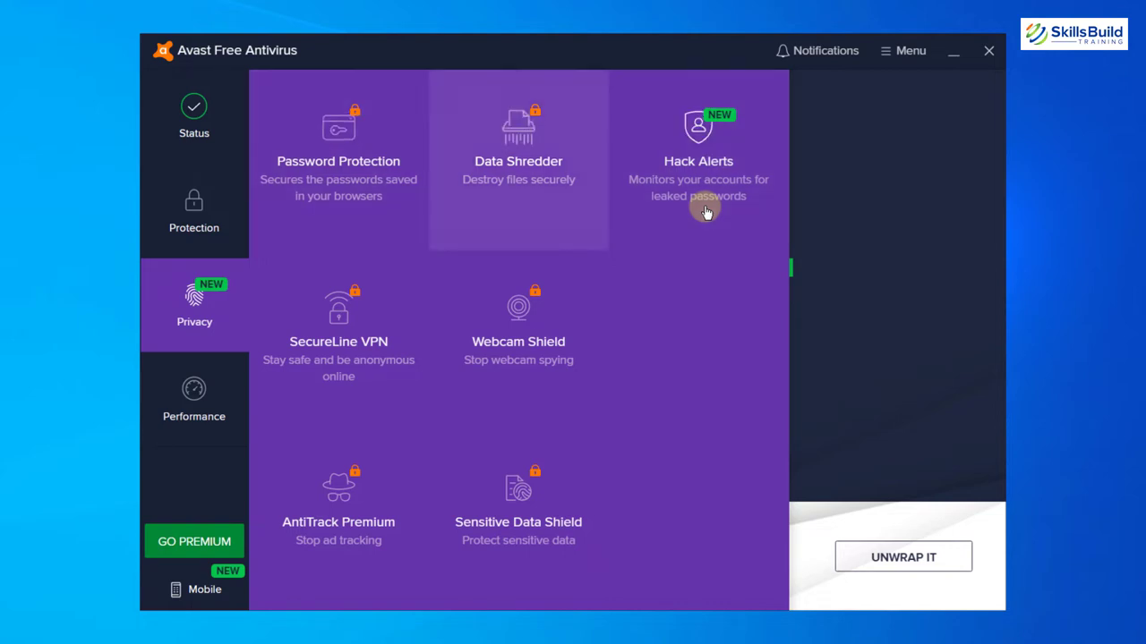
pyautogui.moveTo(457, 141)
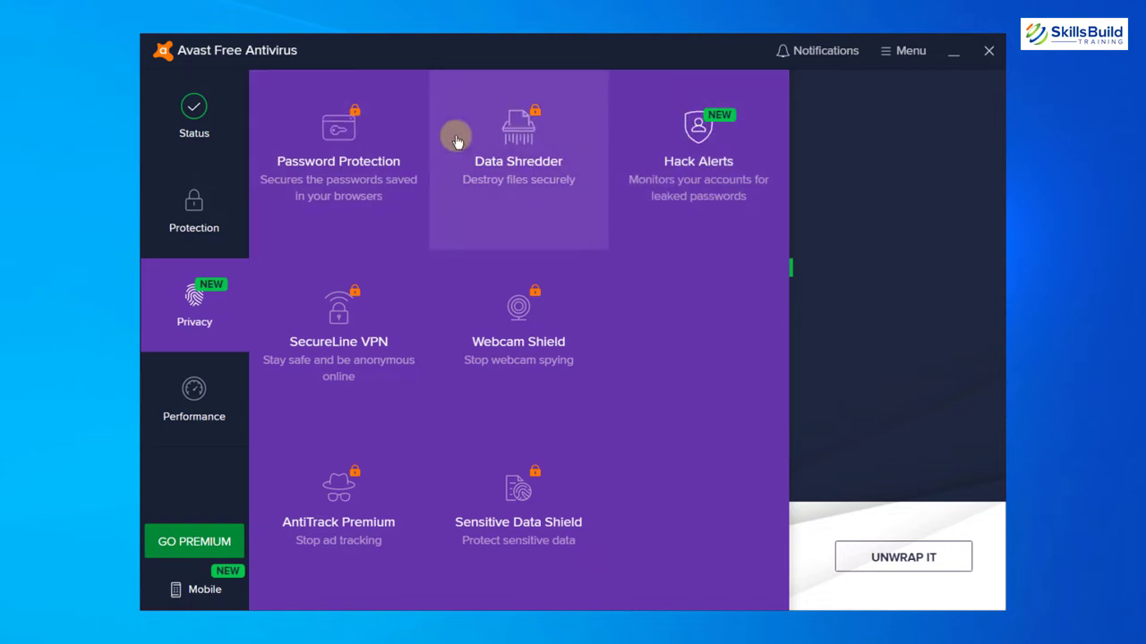
pyautogui.moveTo(456, 139)
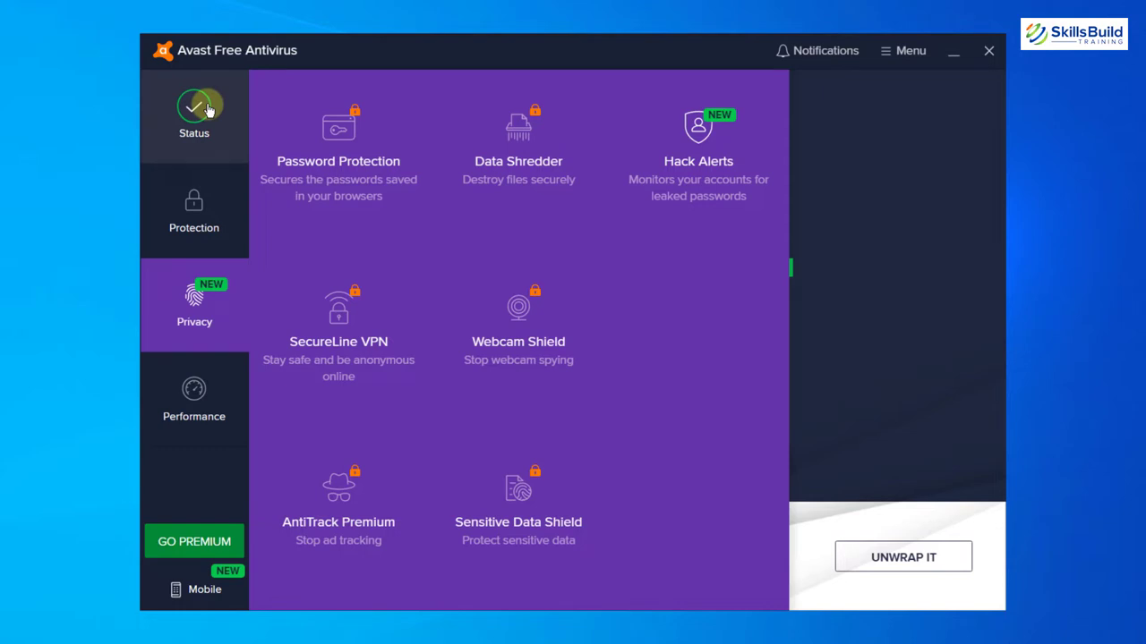
pyautogui.click(194, 110)
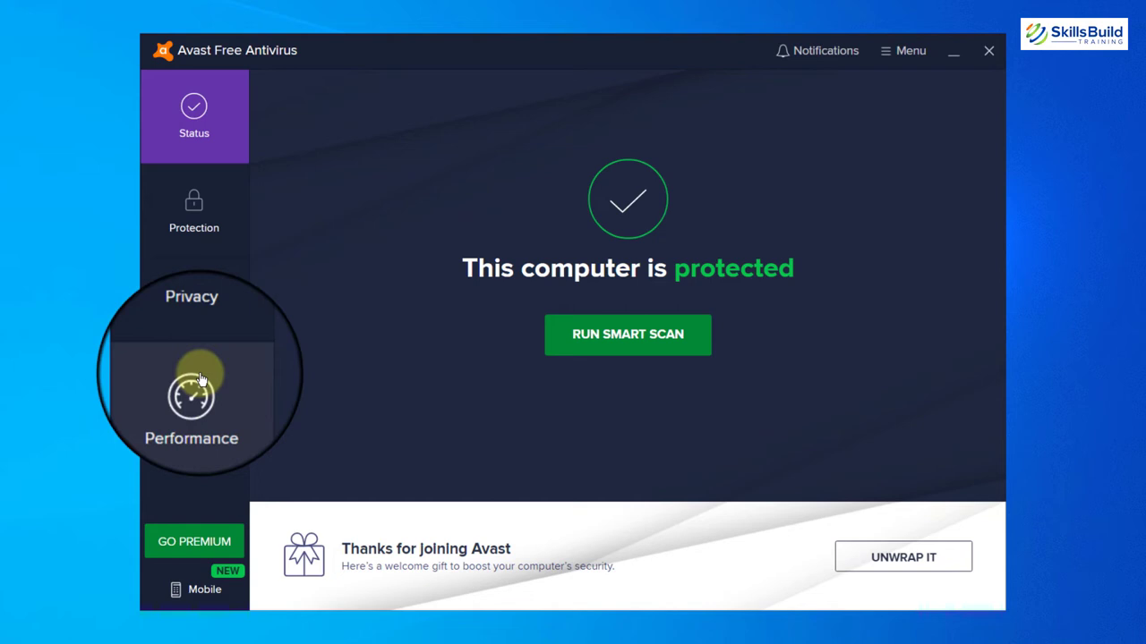
pyautogui.click(194, 408)
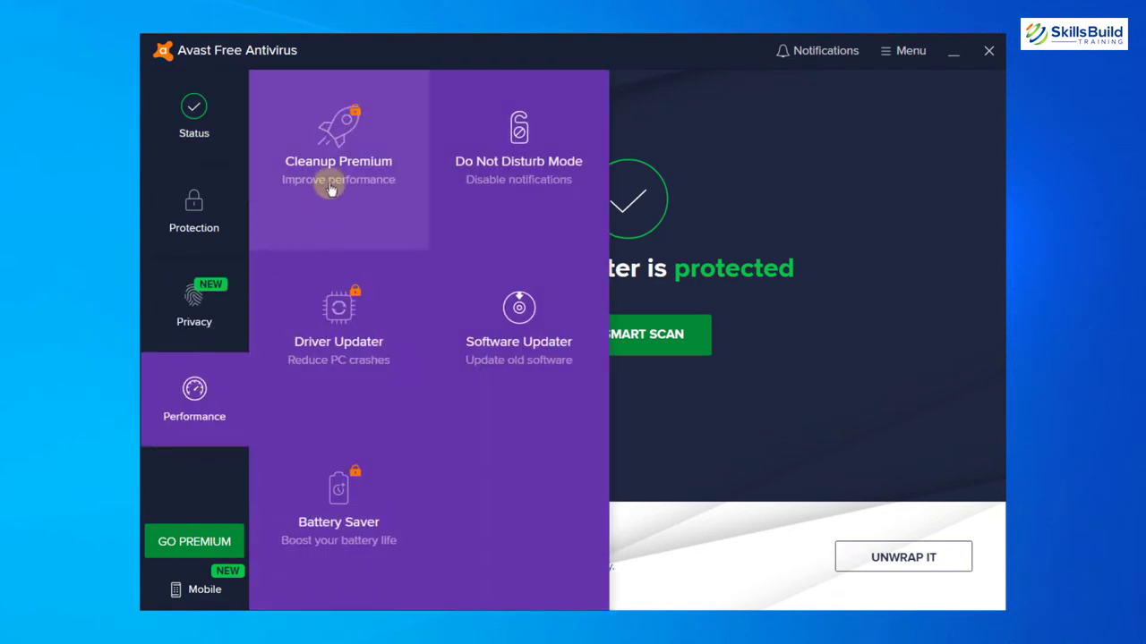
pyautogui.moveTo(355, 304)
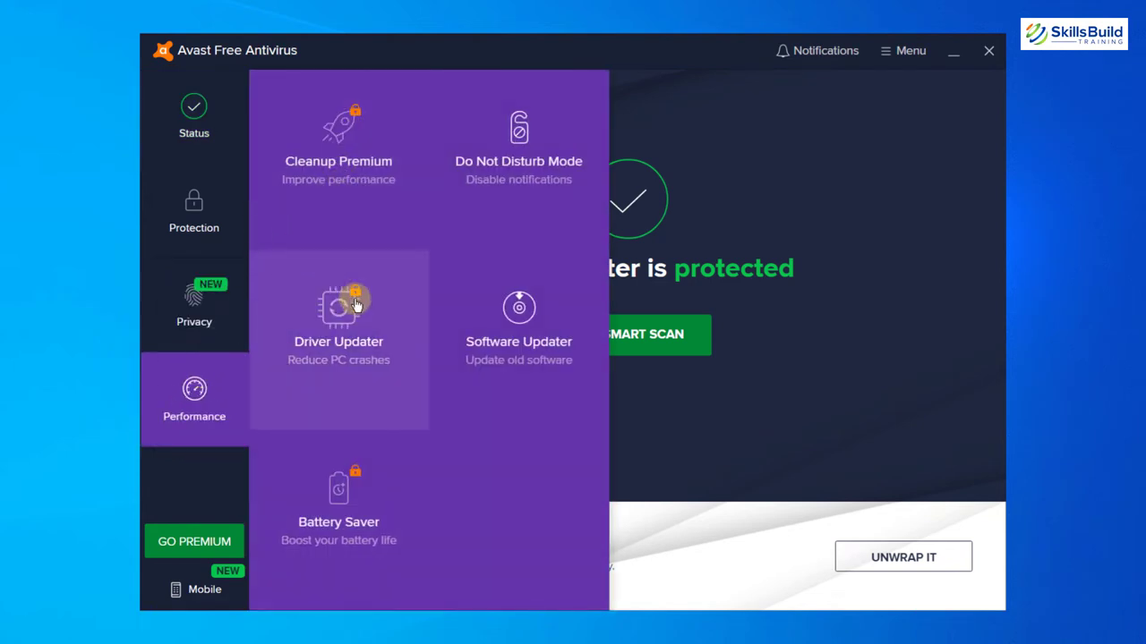
pyautogui.moveTo(331, 503)
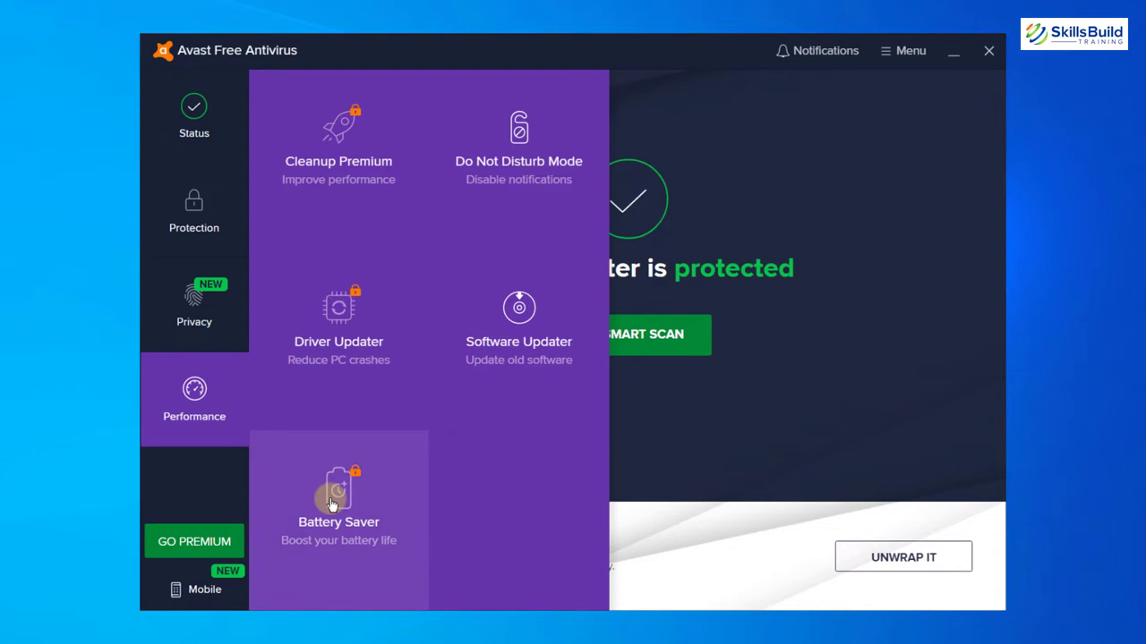
pyautogui.moveTo(540, 143)
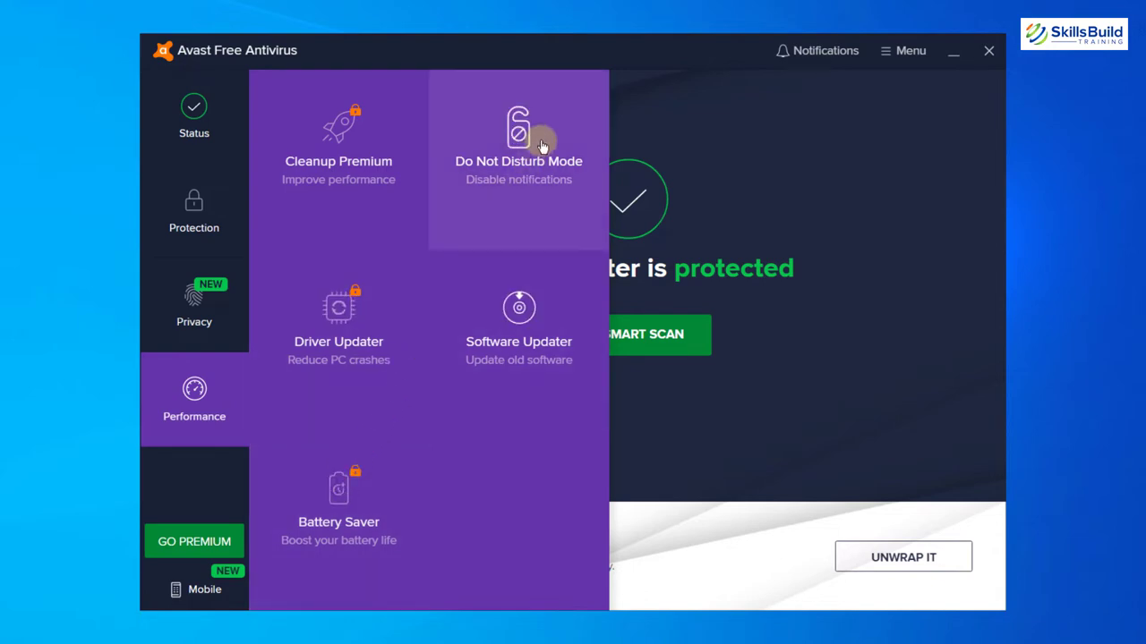
pyautogui.moveTo(527, 318)
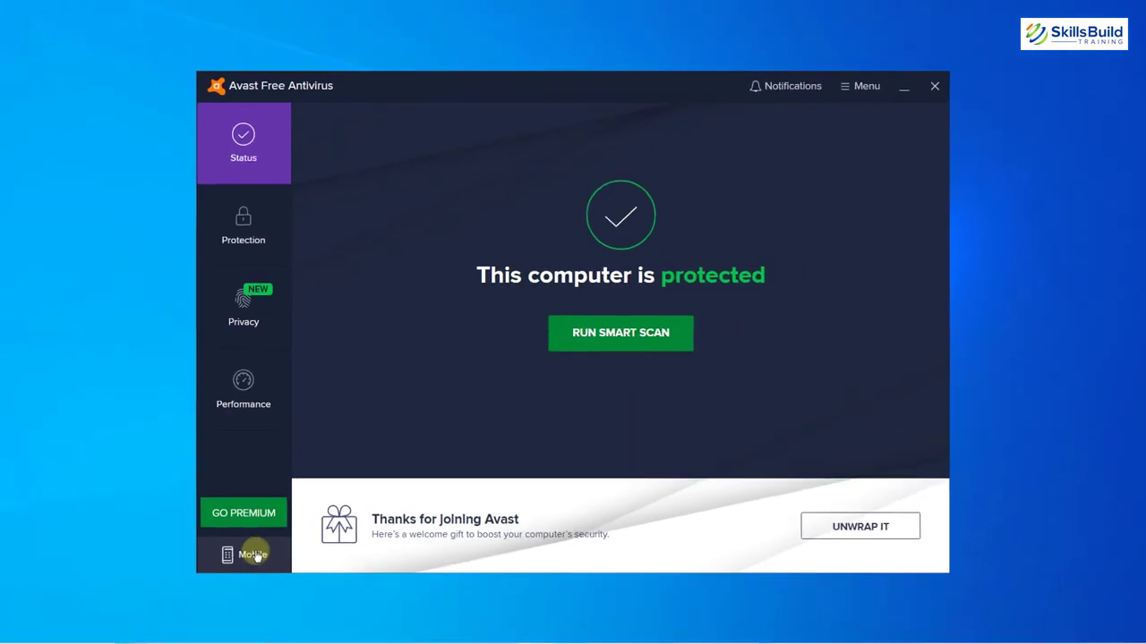
pyautogui.click(253, 554)
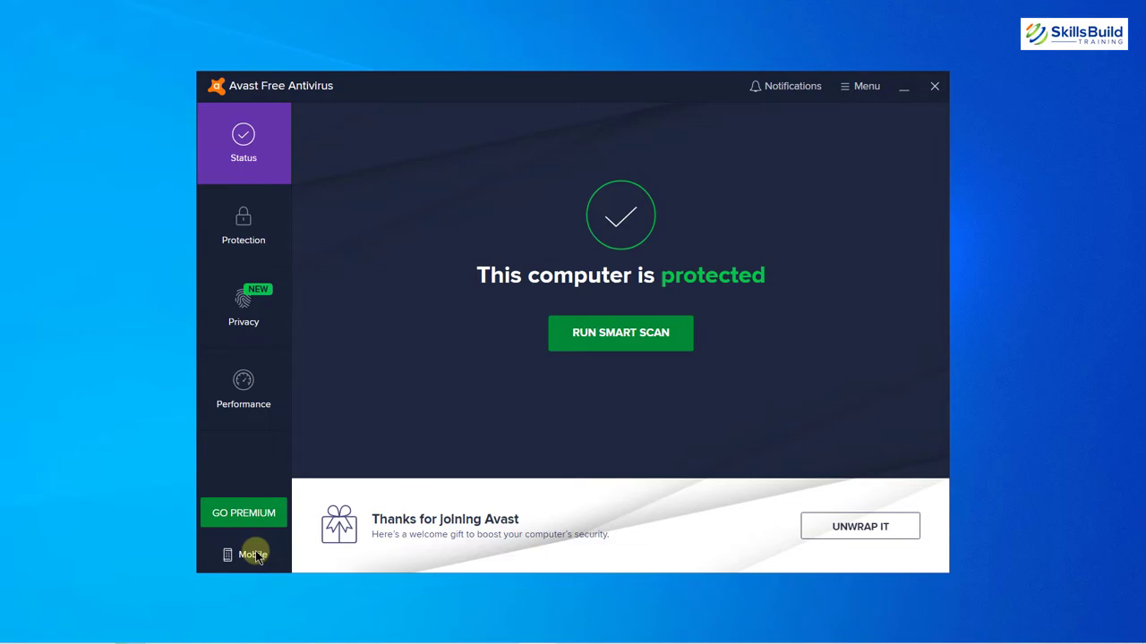
pyautogui.click(243, 513)
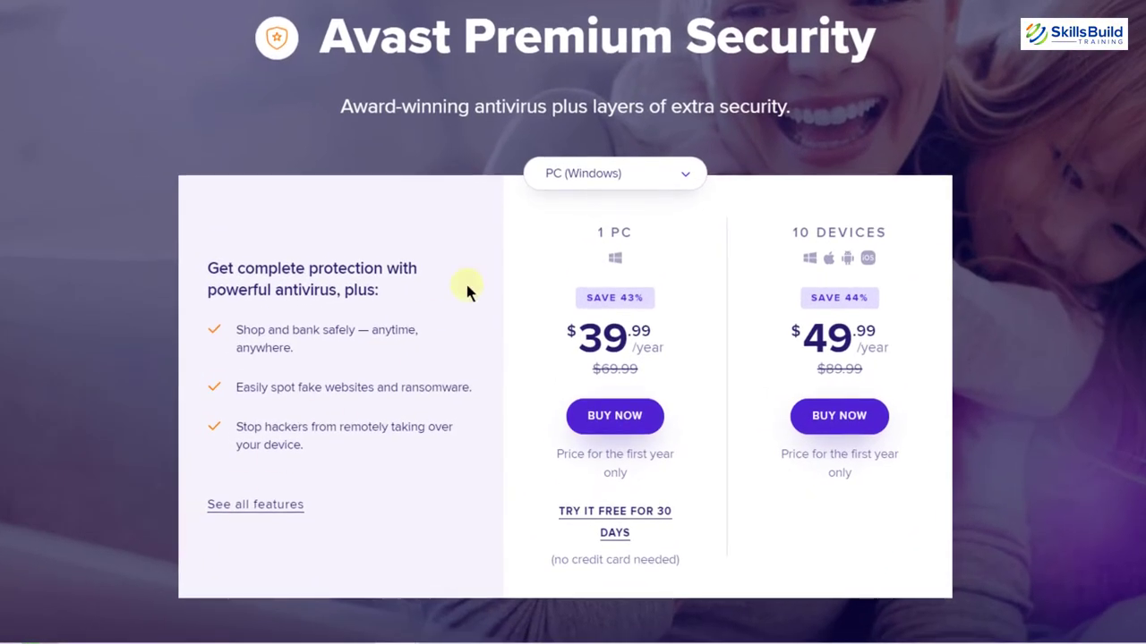
pyautogui.moveTo(518, 249)
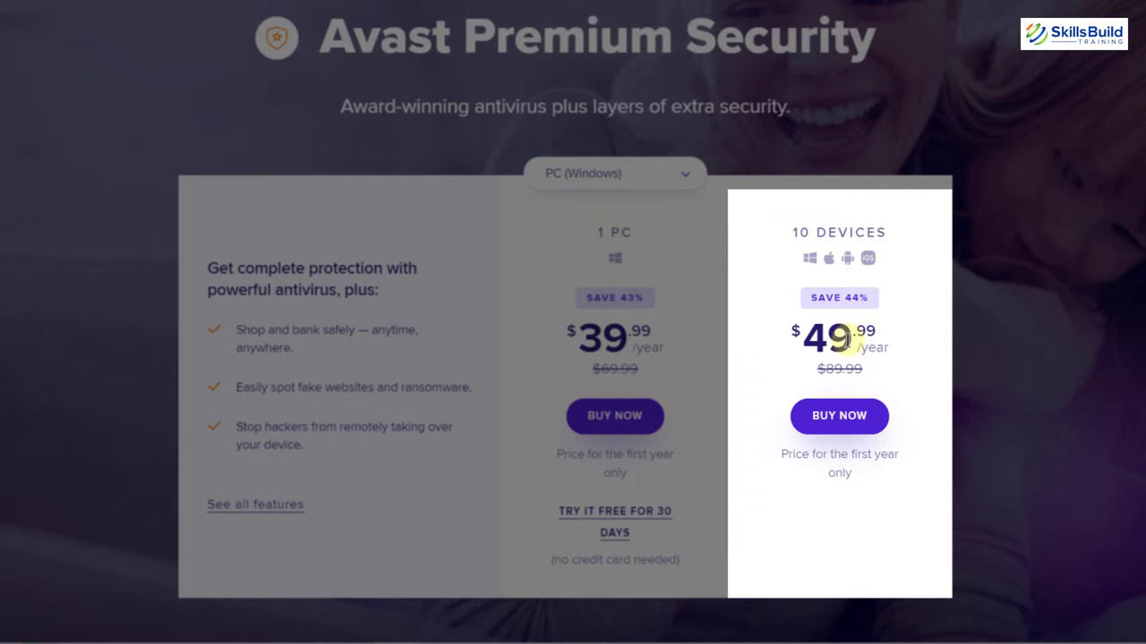
pyautogui.moveTo(856, 354)
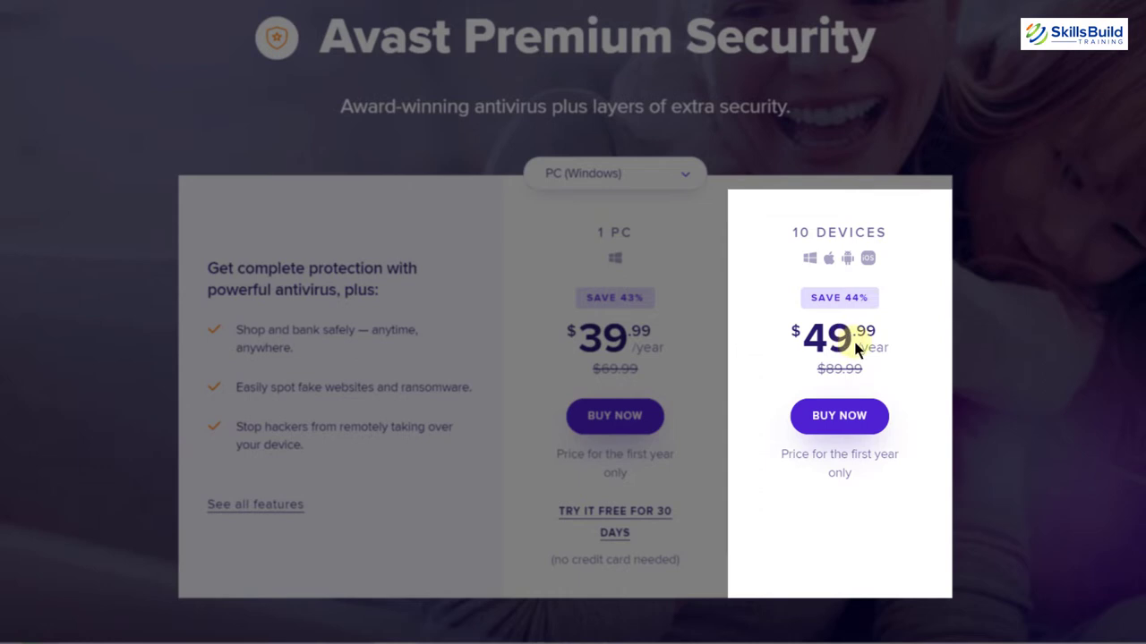
pyautogui.moveTo(810, 262)
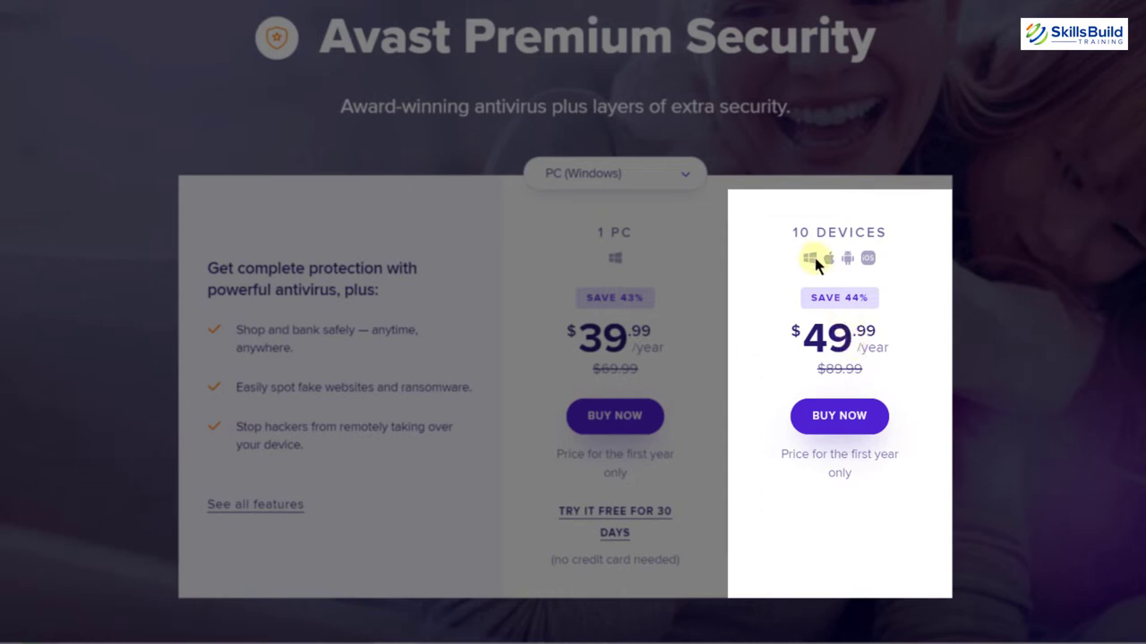
pyautogui.moveTo(820, 264)
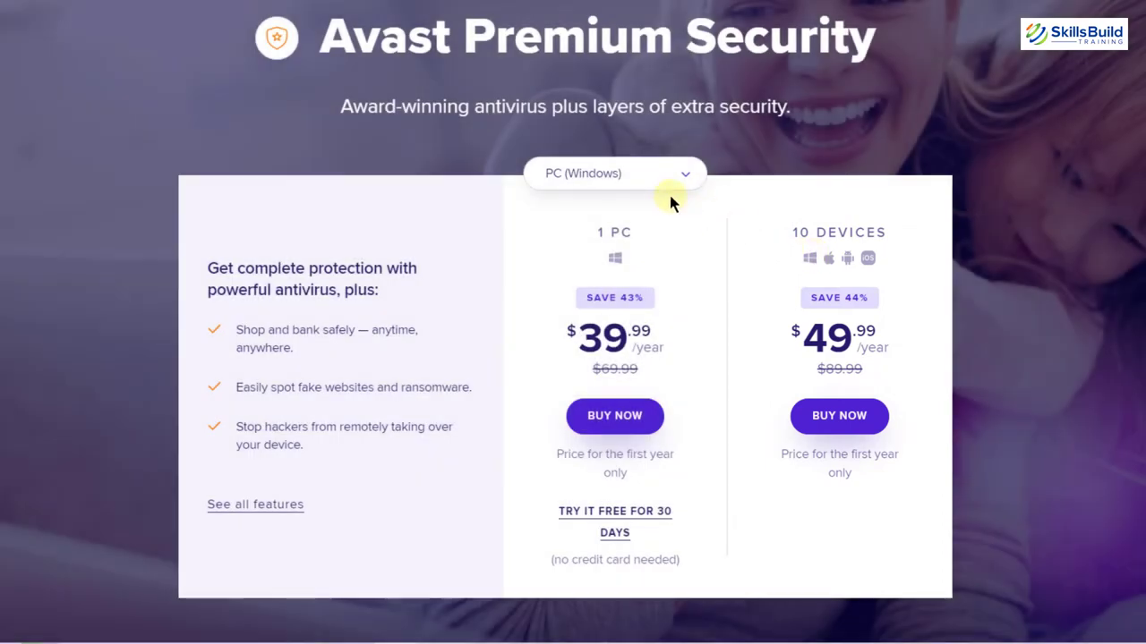
pyautogui.moveTo(671, 201)
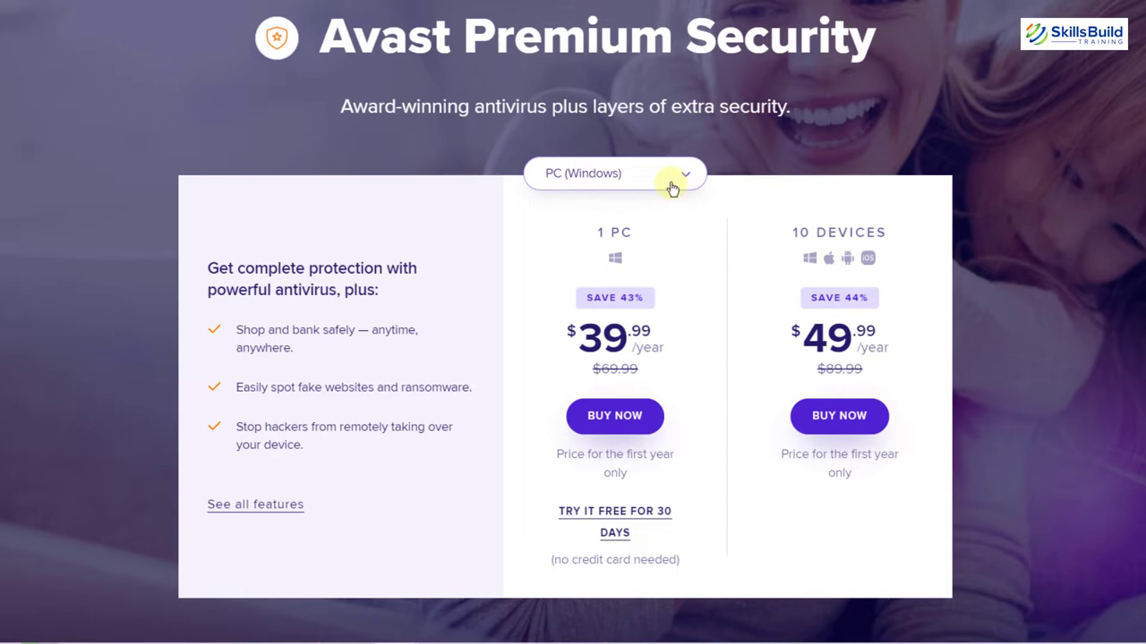
pyautogui.moveTo(675, 179)
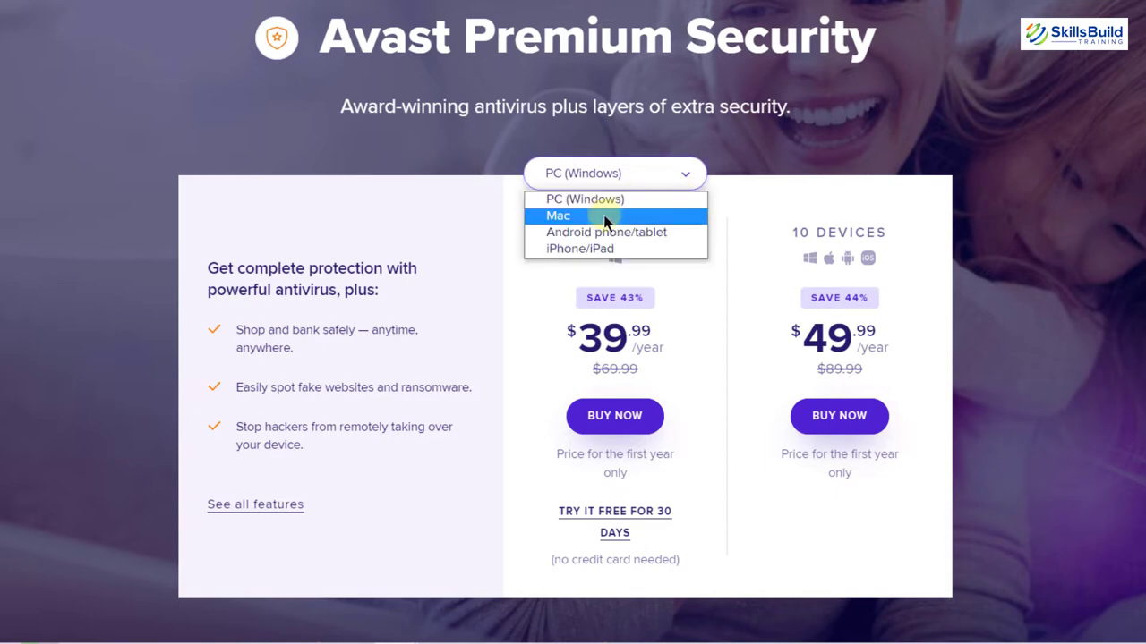
pyautogui.click(559, 215)
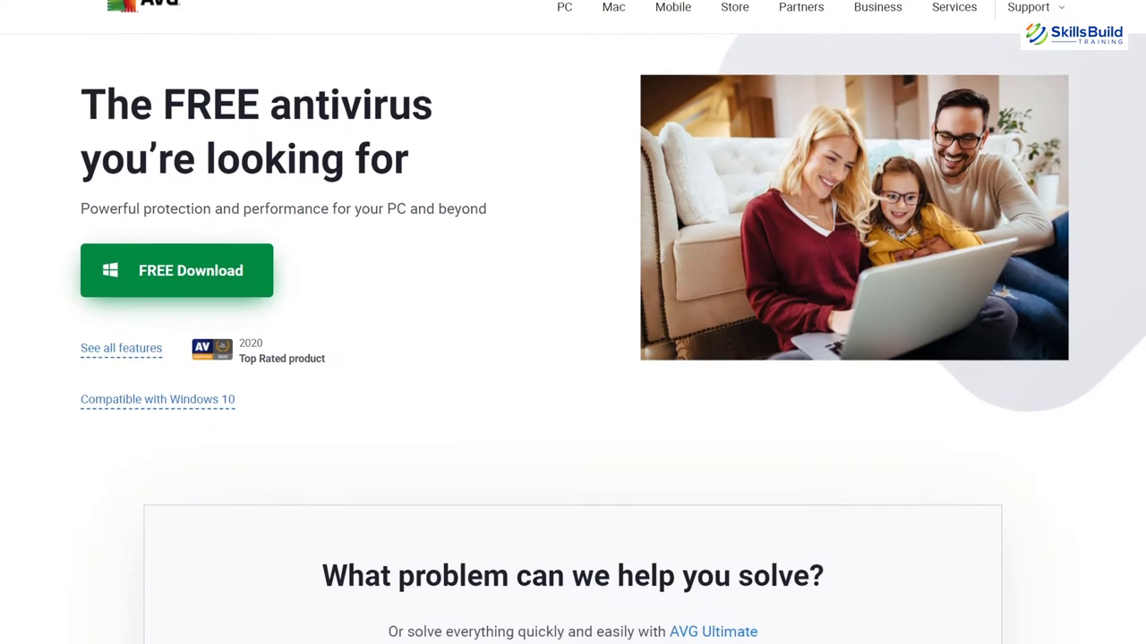
# Scroll the AVG home page past Internet Security, Android, TuneUp, VPN and business sections
pyautogui.scroll(-3)
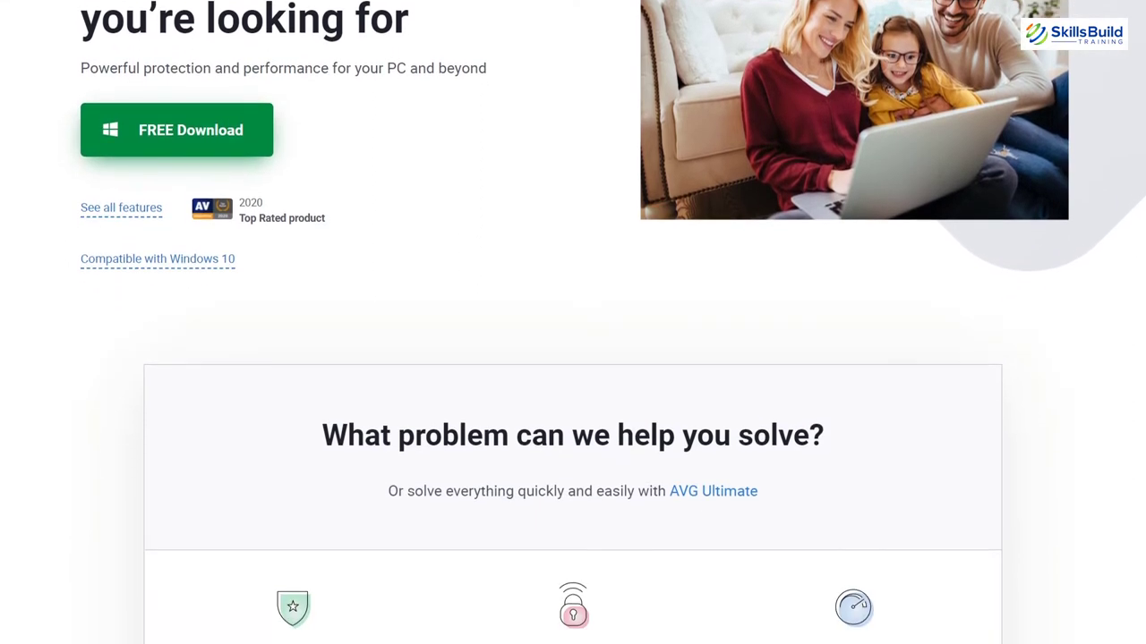
pyautogui.scroll(-3)
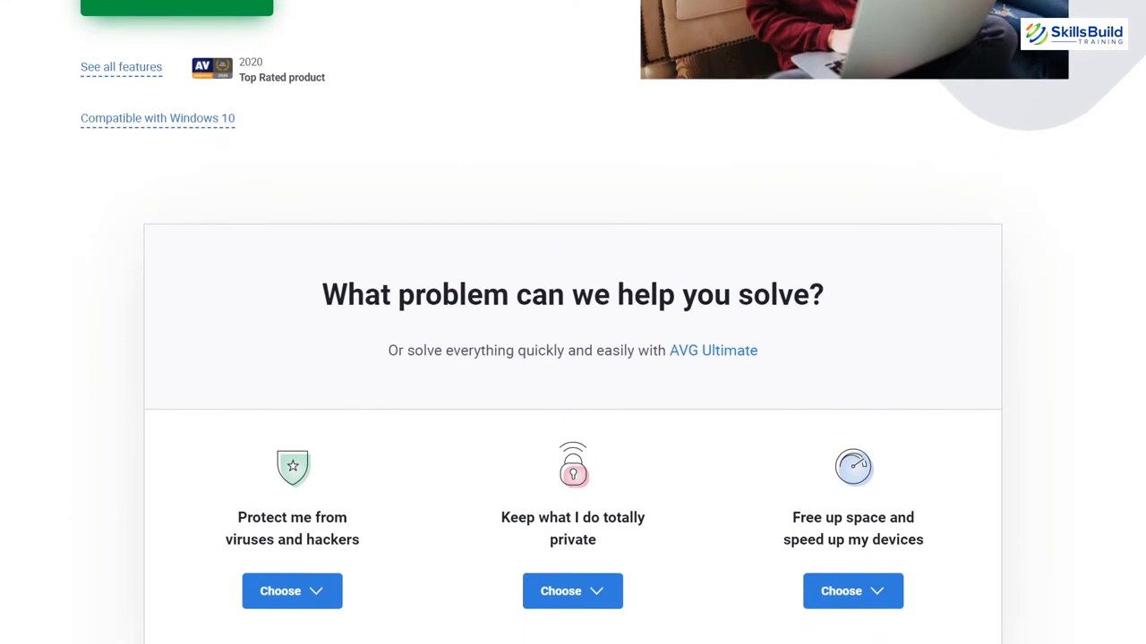
pyautogui.scroll(-3)
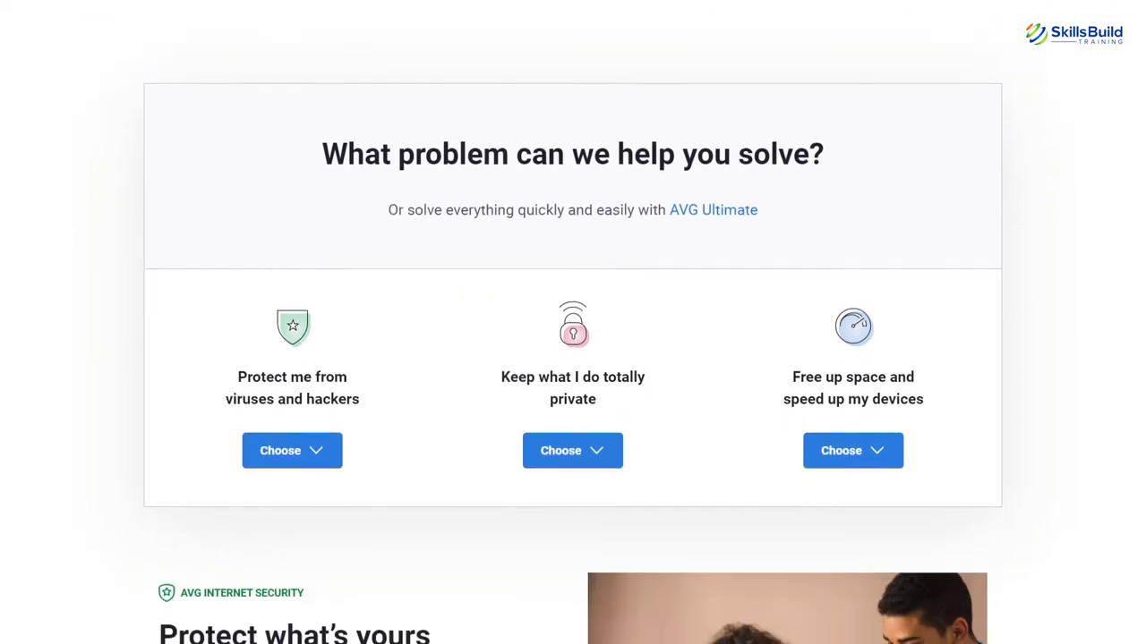
pyautogui.scroll(-3)
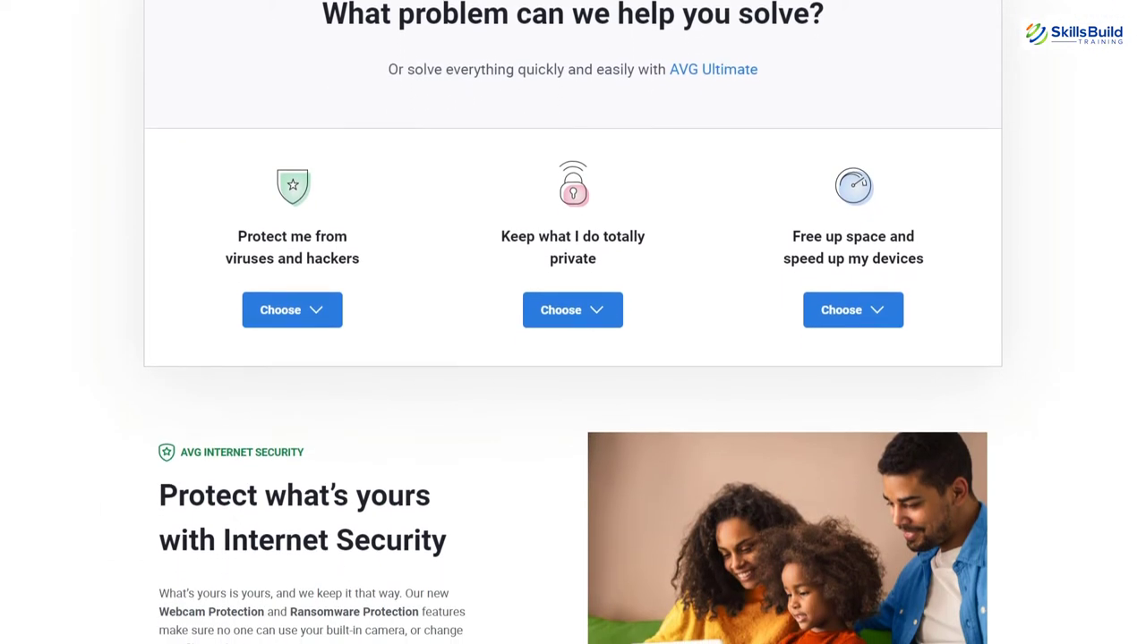
pyautogui.scroll(-3)
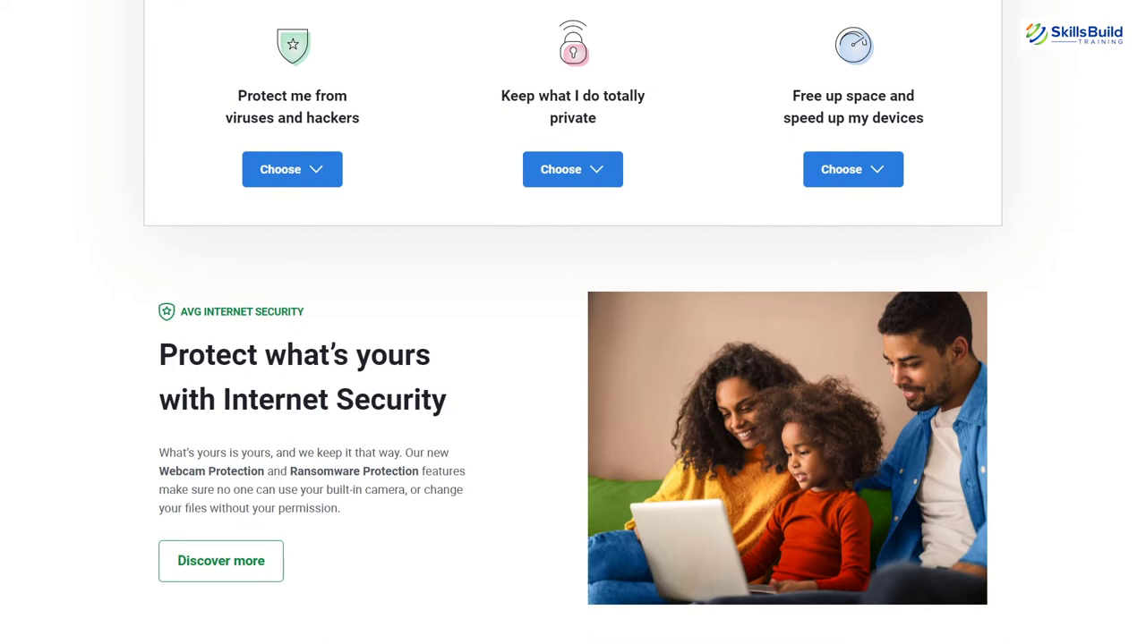
pyautogui.scroll(-3)
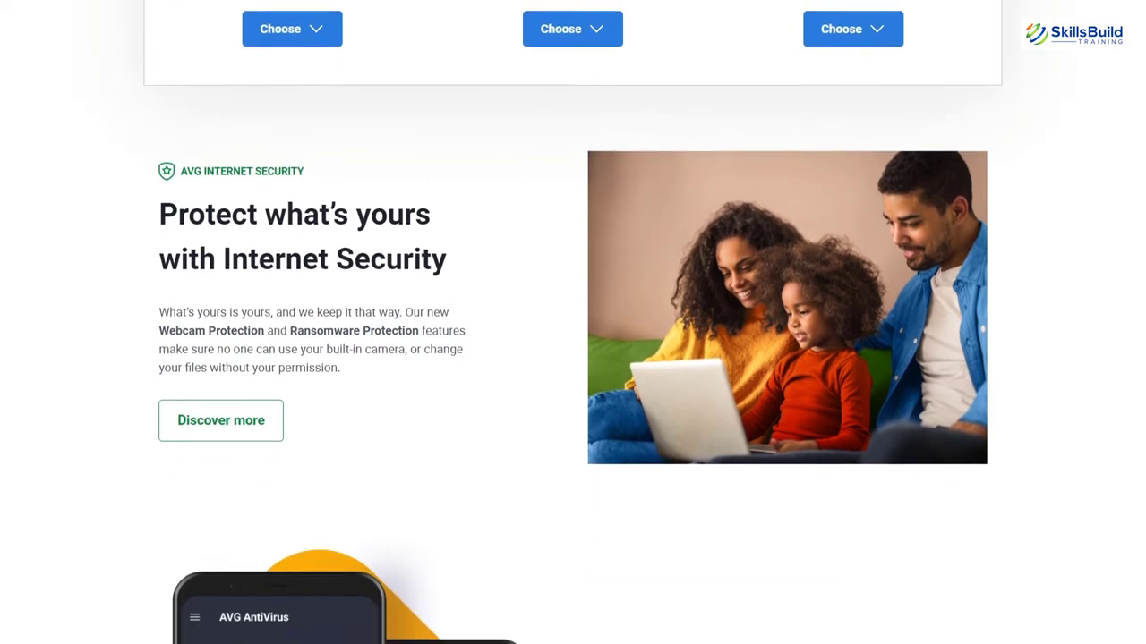
pyautogui.scroll(-3)
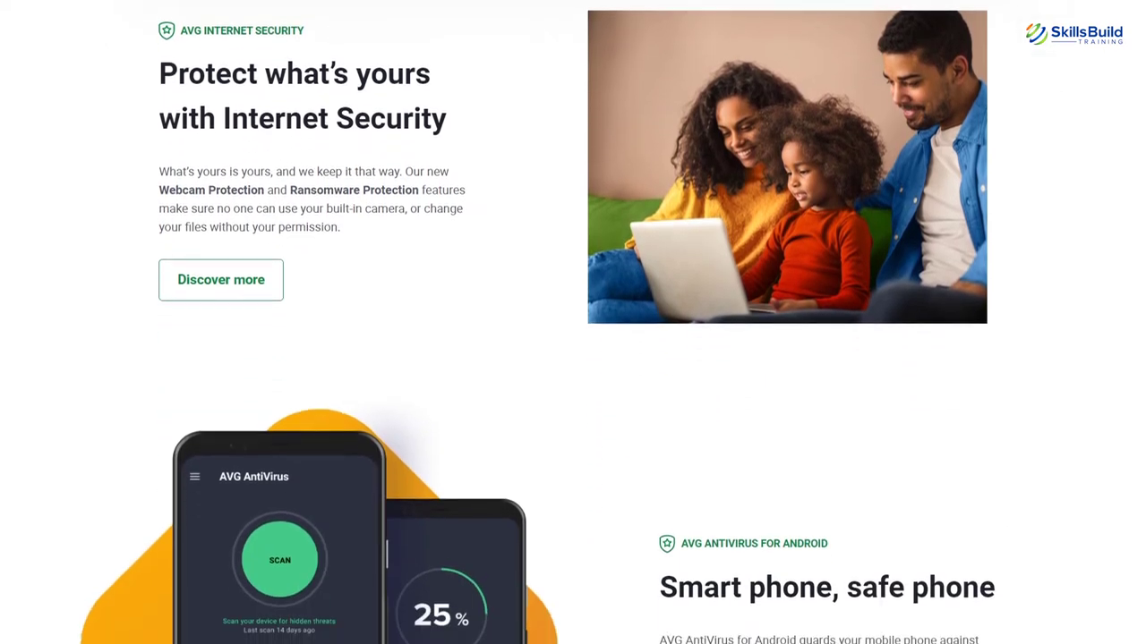
pyautogui.scroll(-3)
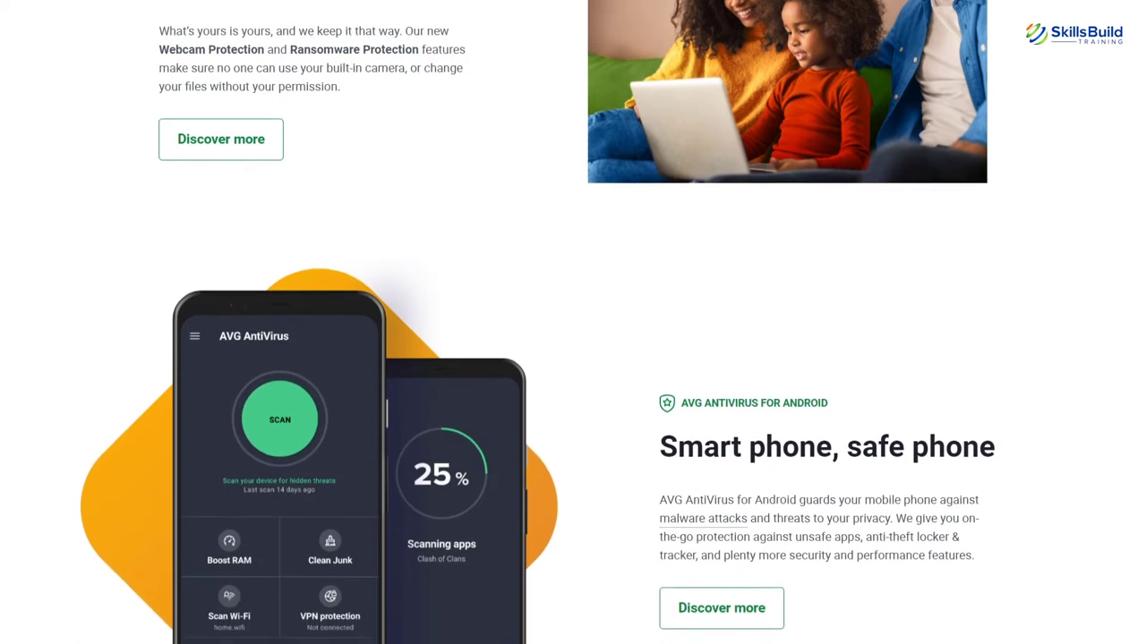
pyautogui.scroll(-3)
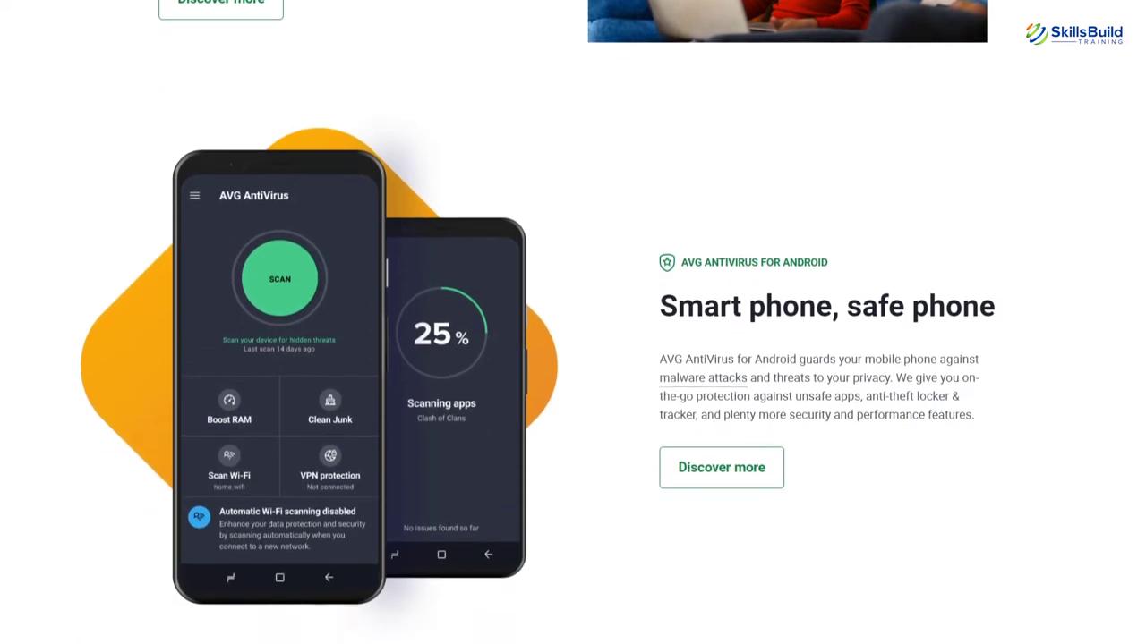
pyautogui.scroll(-3)
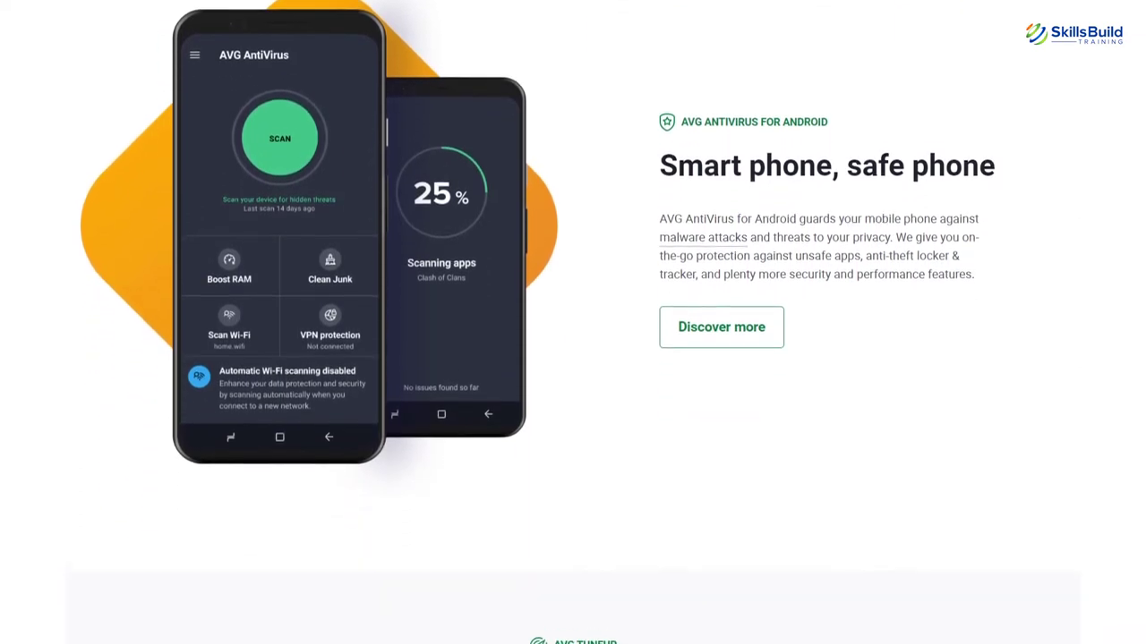
pyautogui.scroll(-3)
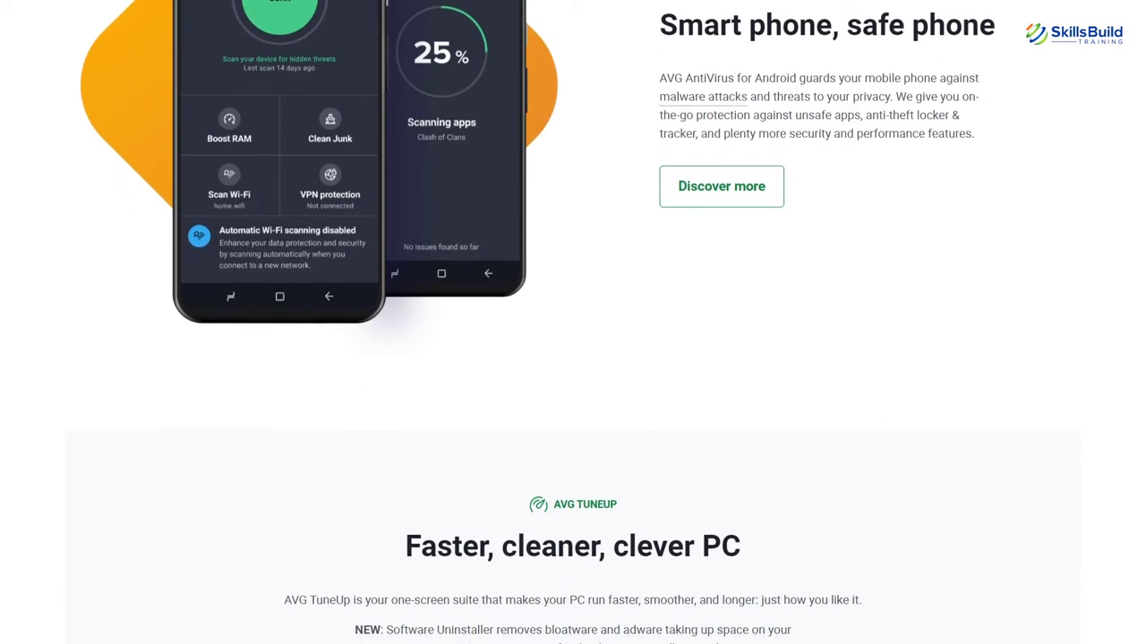
pyautogui.scroll(-3)
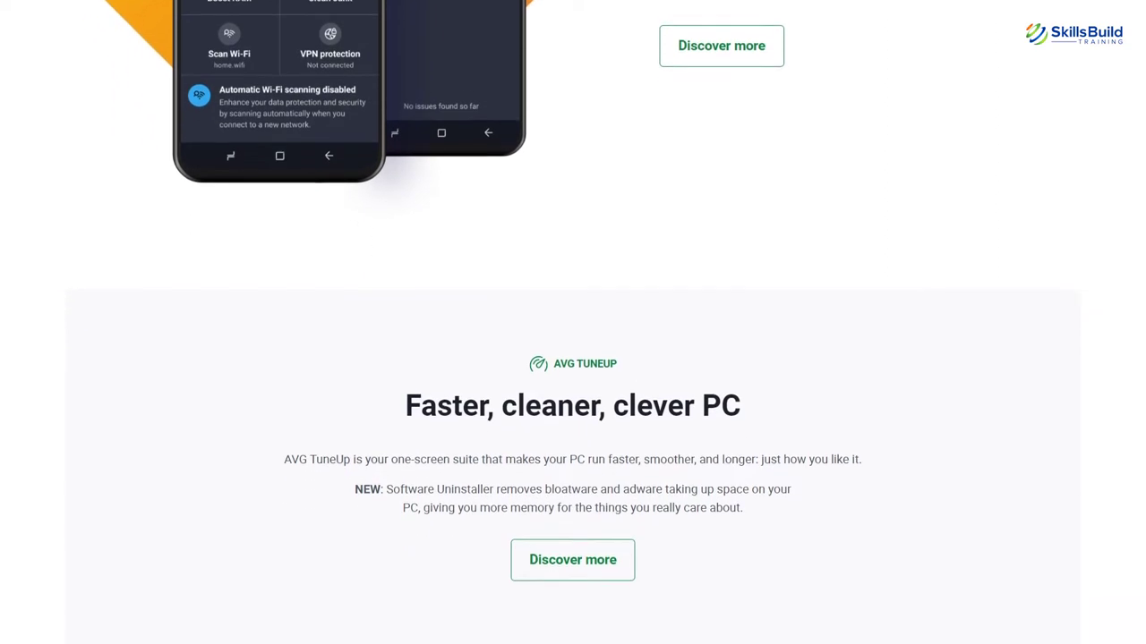
pyautogui.scroll(-3)
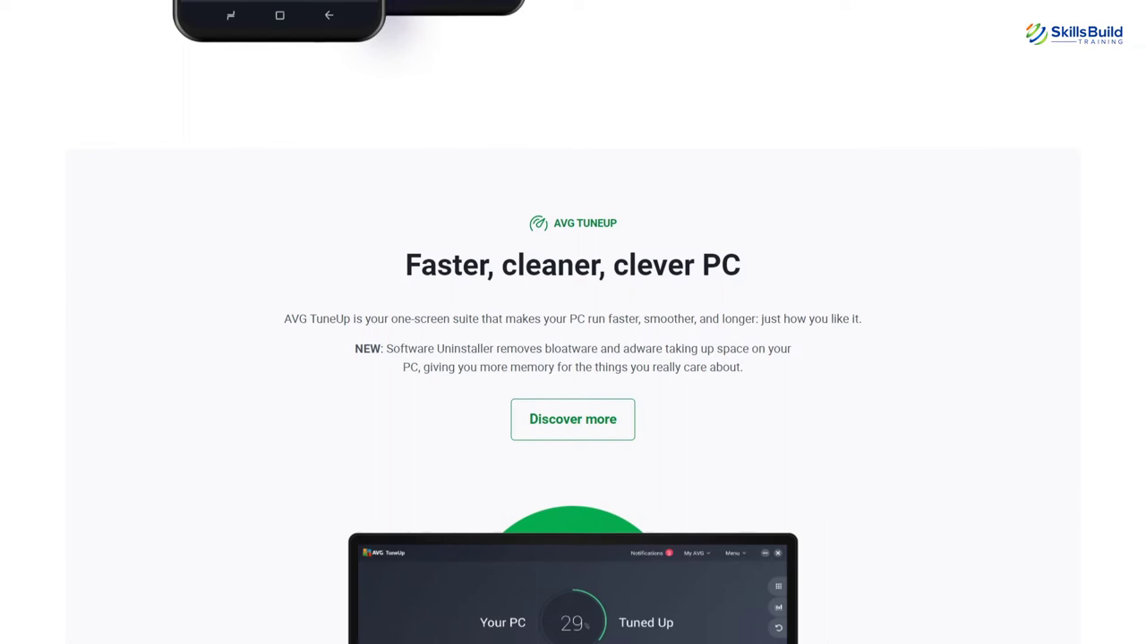
pyautogui.scroll(-3)
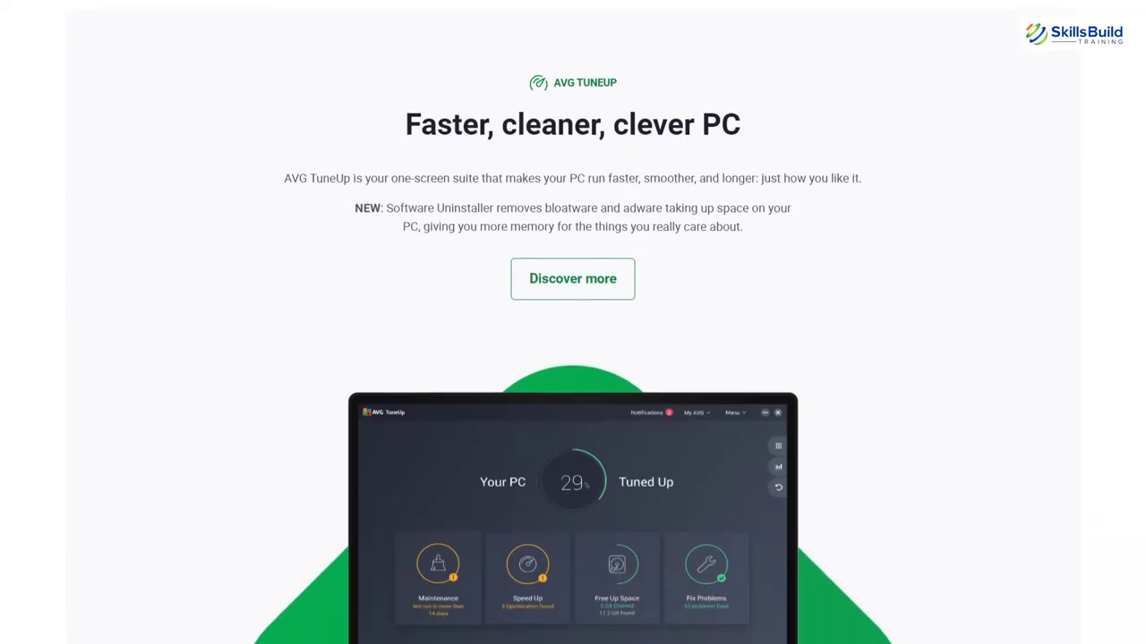
pyautogui.scroll(-3)
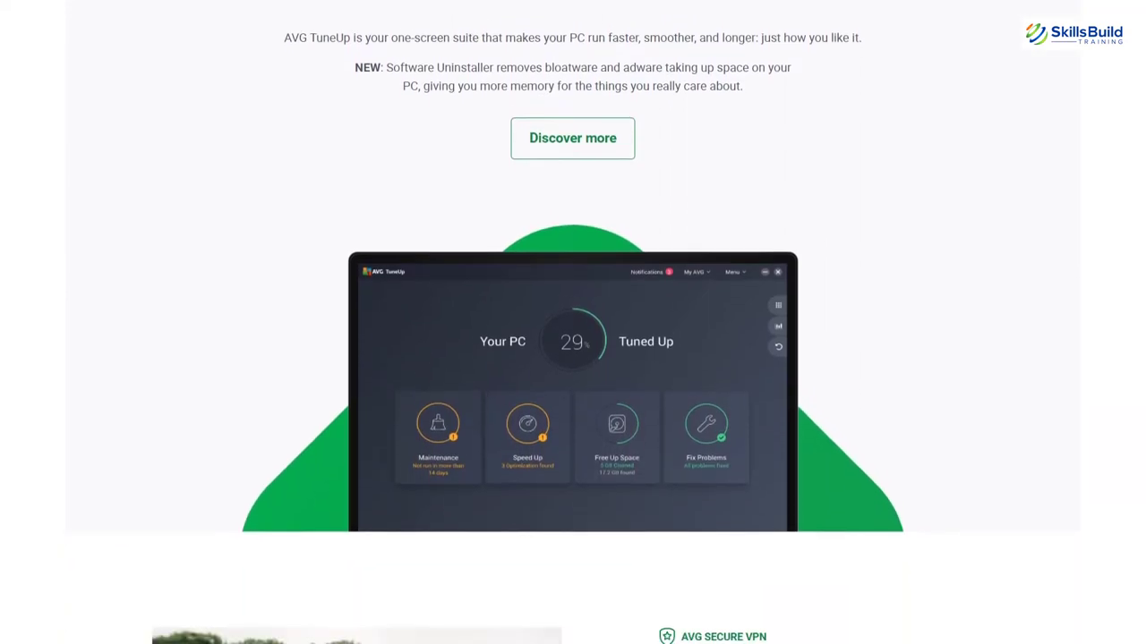
pyautogui.scroll(-3)
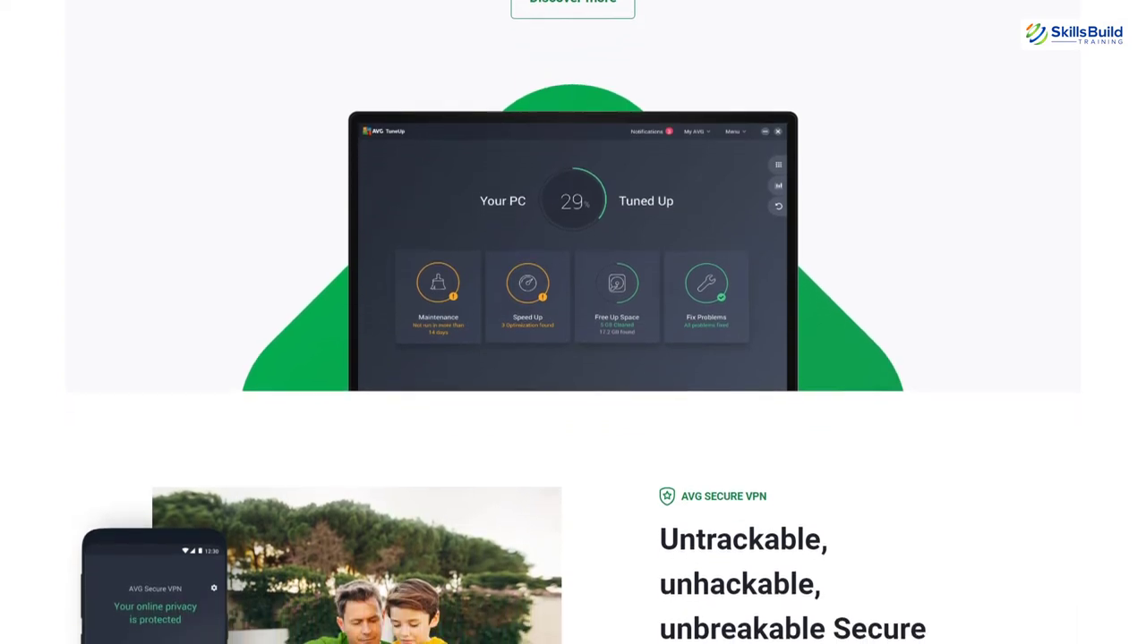
pyautogui.scroll(-3)
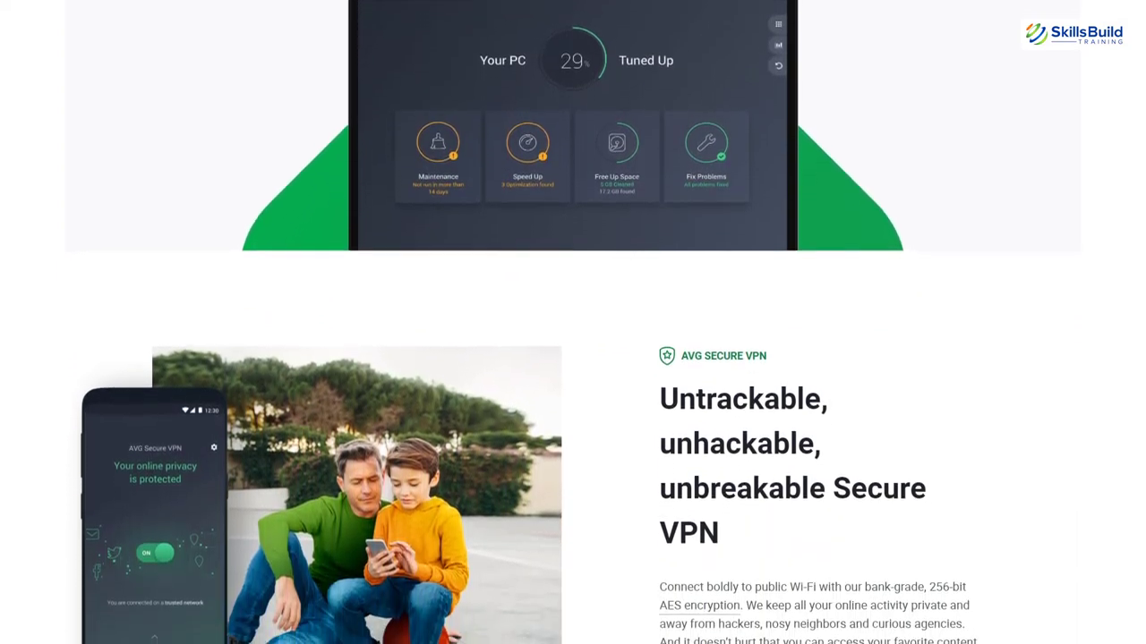
pyautogui.scroll(-3)
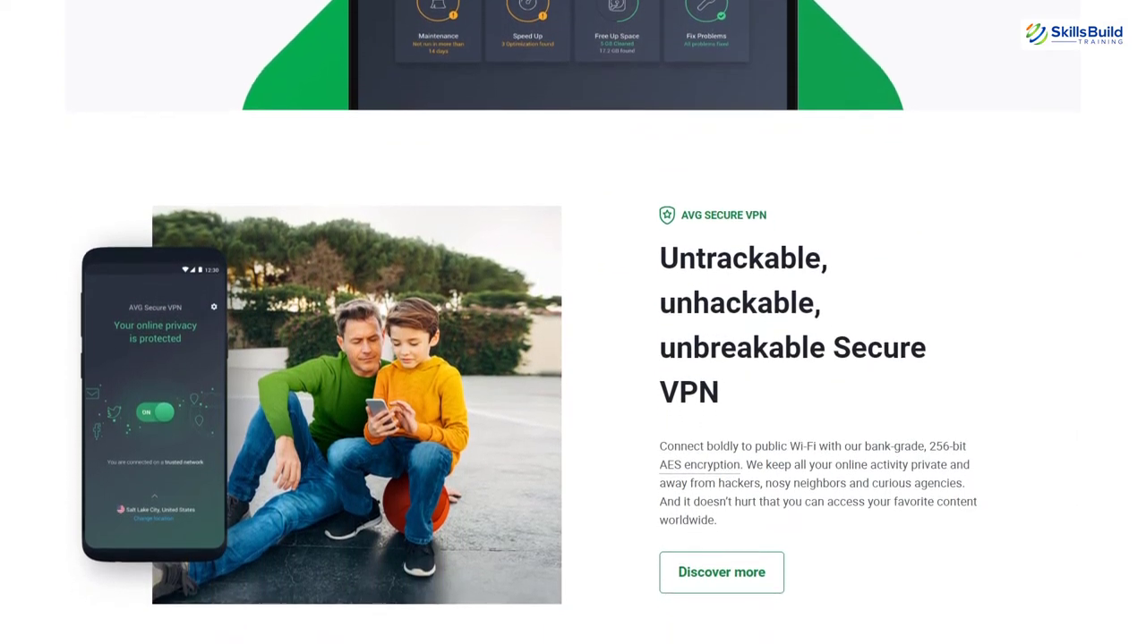
pyautogui.scroll(-3)
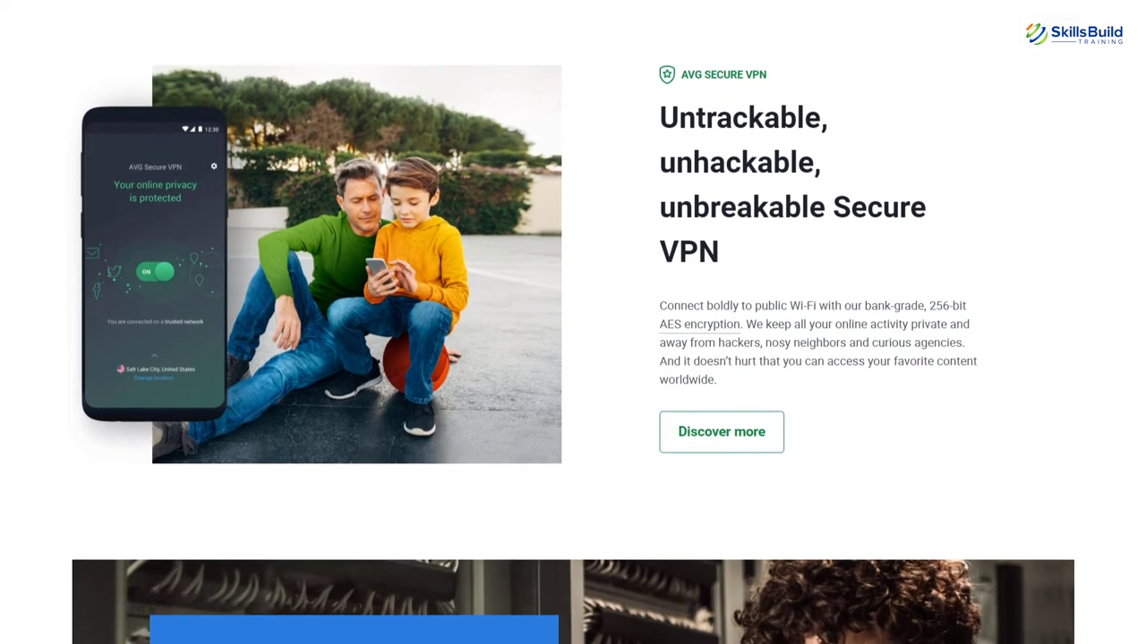
pyautogui.scroll(-3)
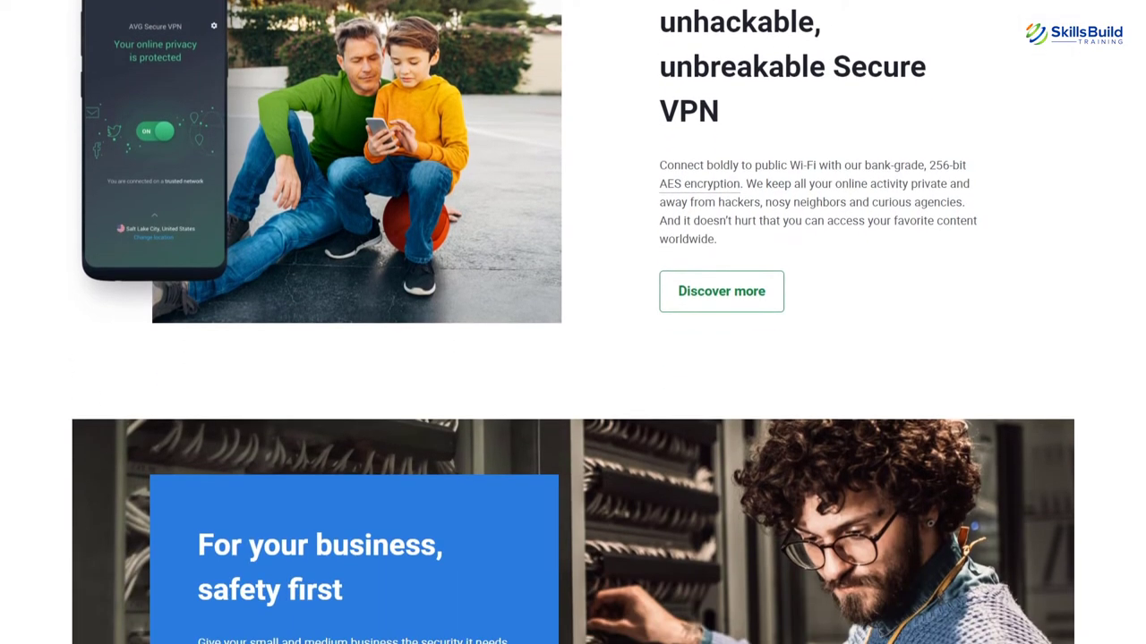
pyautogui.scroll(-3)
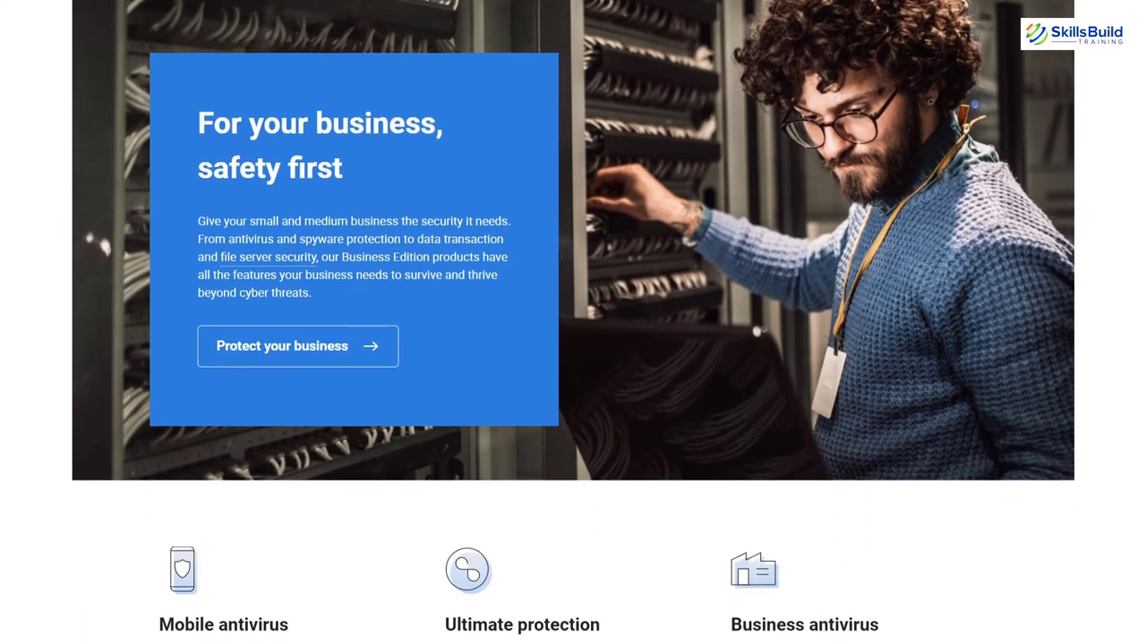
pyautogui.scroll(-3)
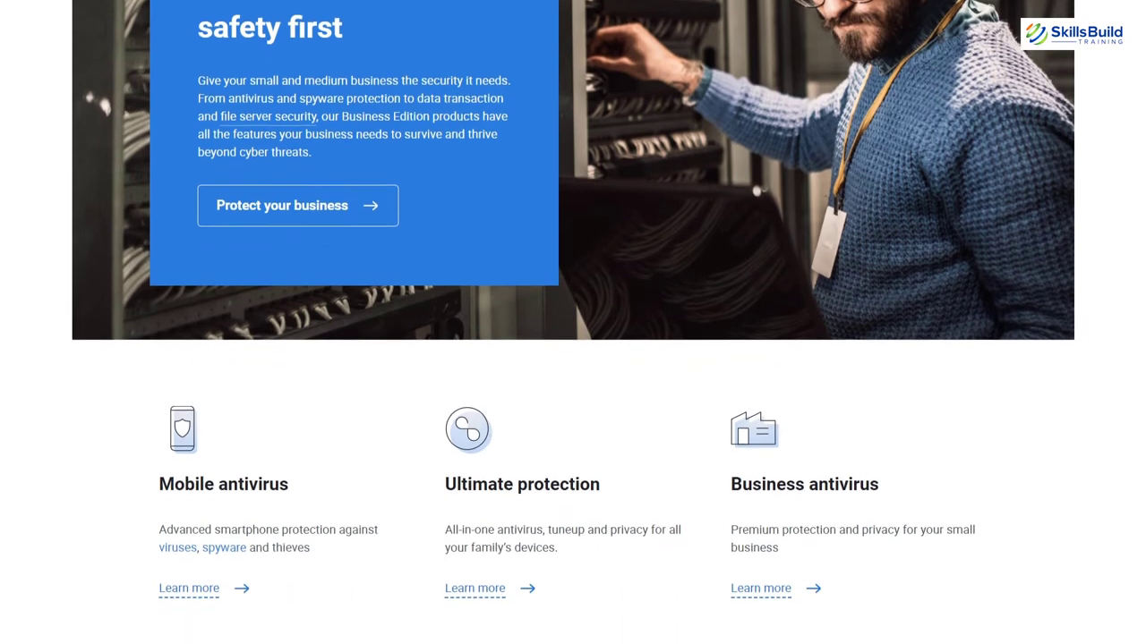
pyautogui.scroll(-3)
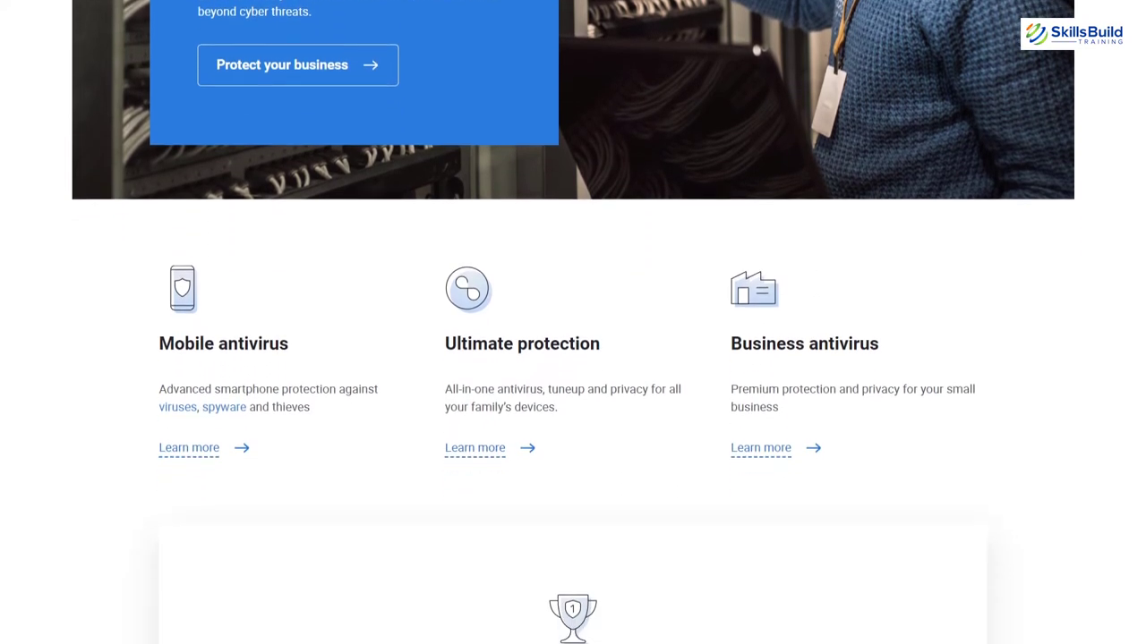
pyautogui.scroll(-3)
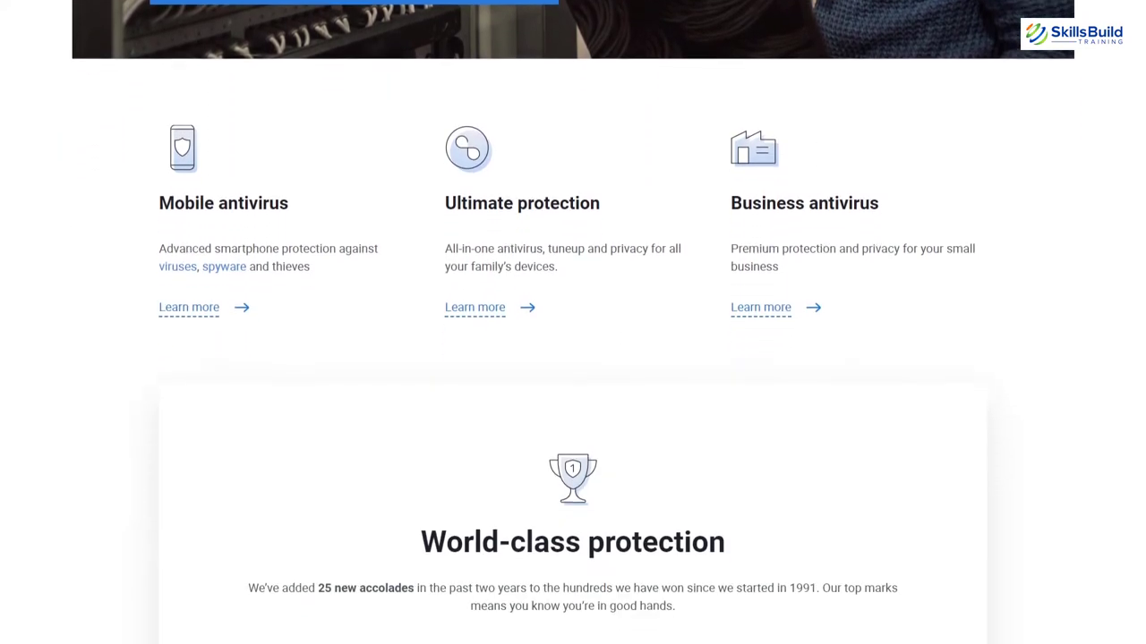
pyautogui.scroll(-3)
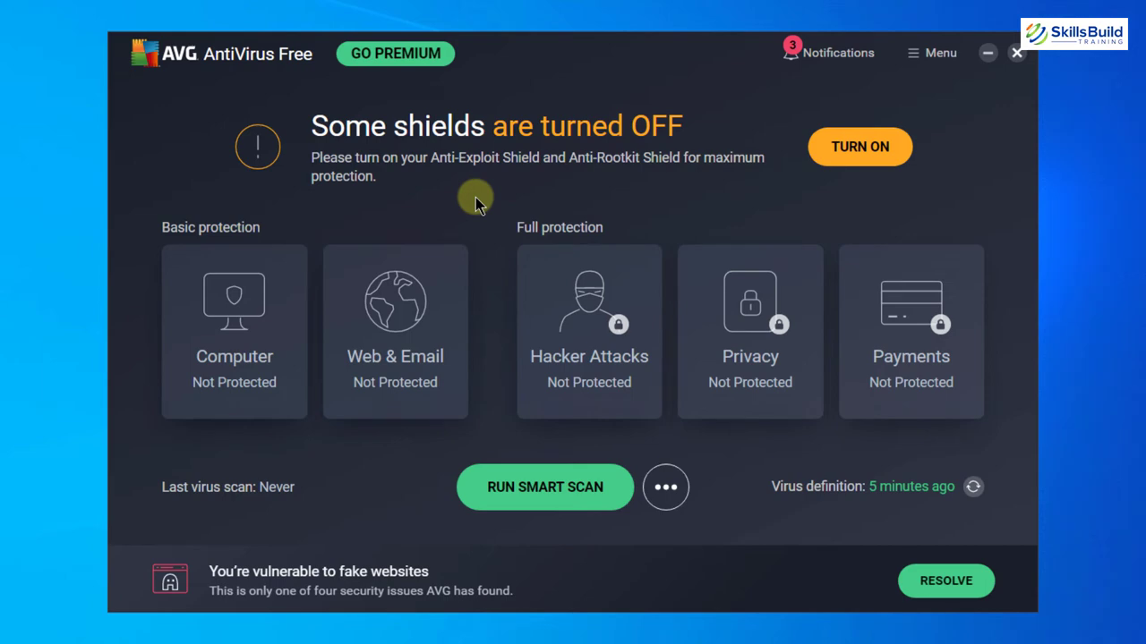
pyautogui.moveTo(259, 367)
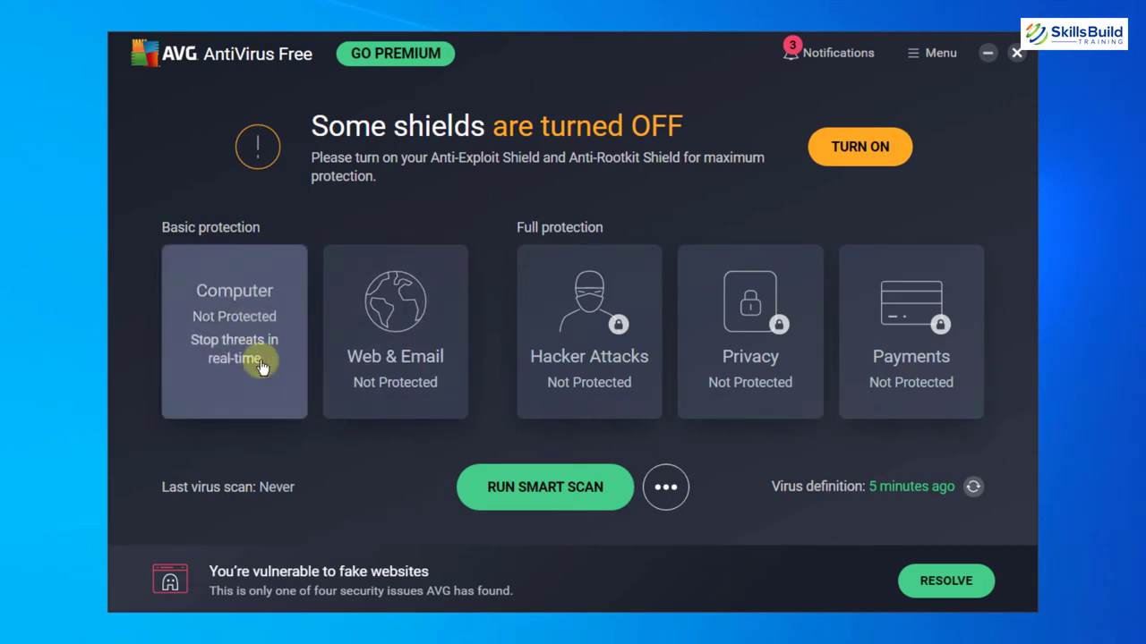
pyautogui.moveTo(302, 443)
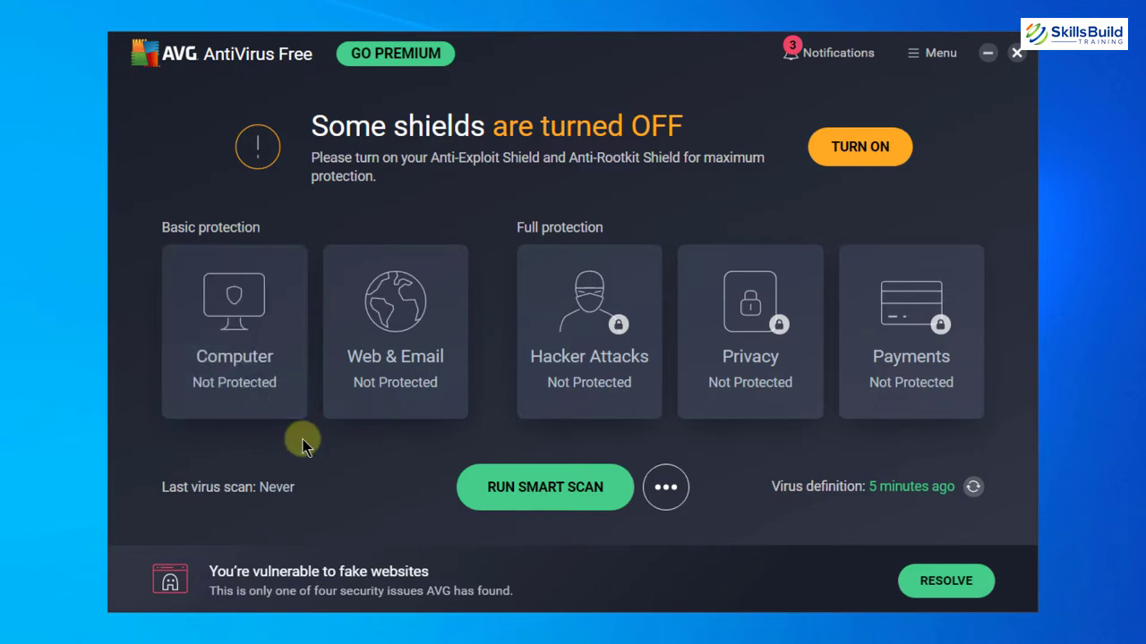
pyautogui.moveTo(581, 503)
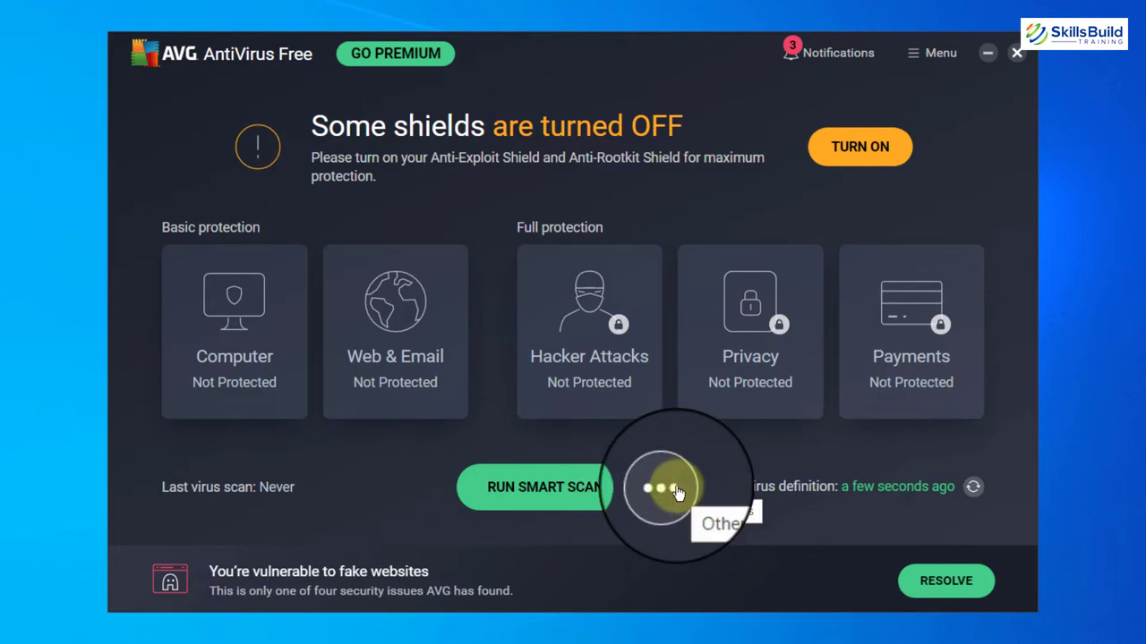
pyautogui.click(663, 487)
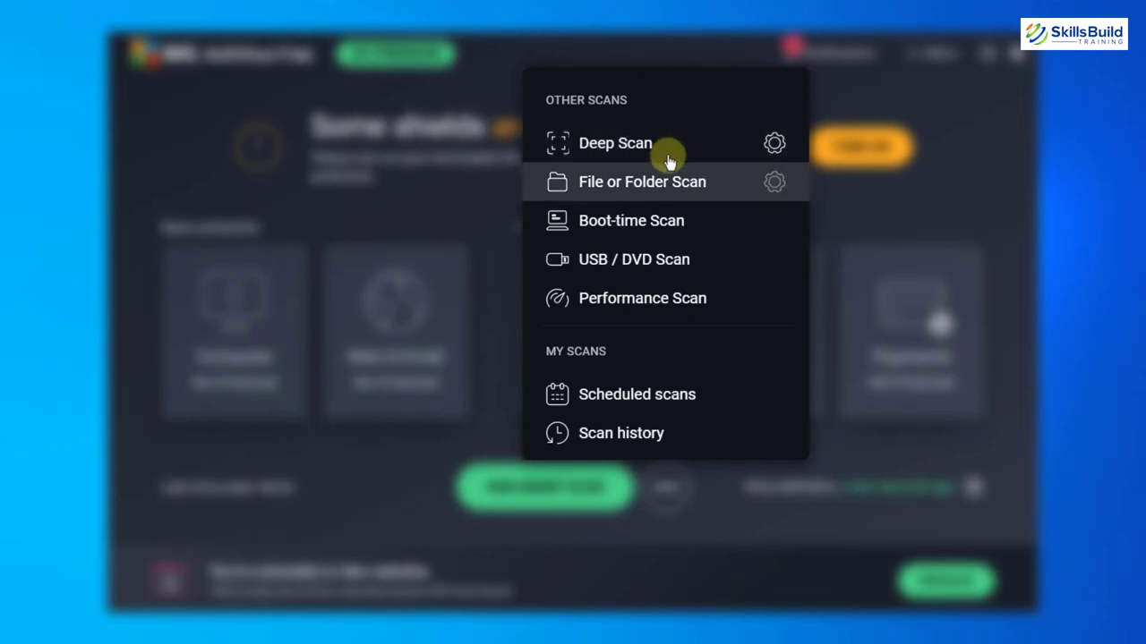
pyautogui.moveTo(640, 212)
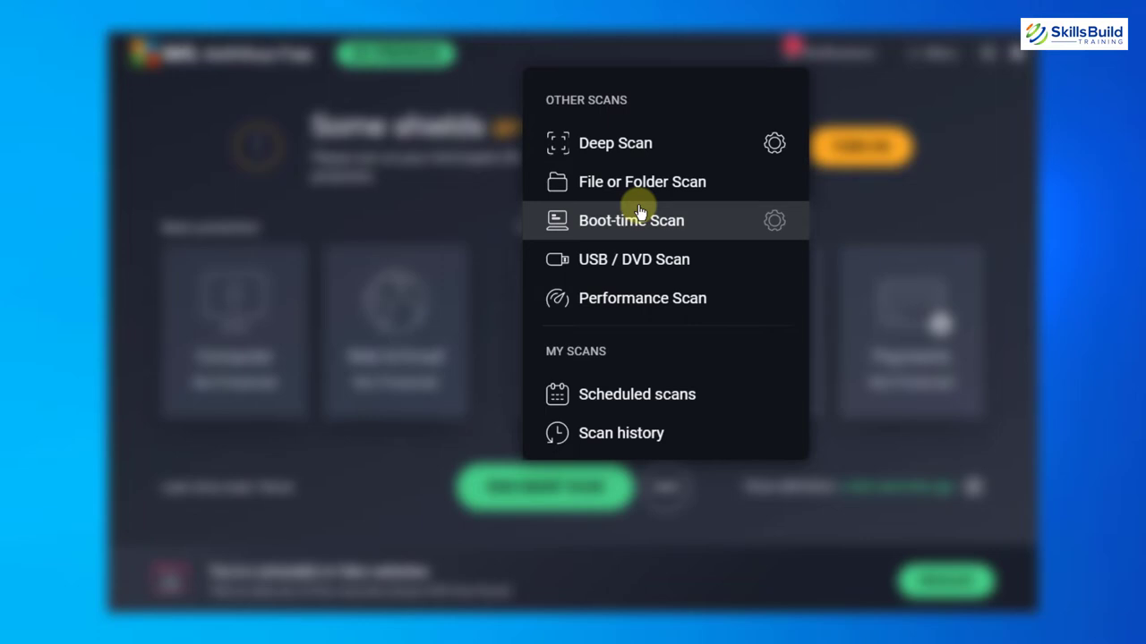
pyautogui.moveTo(640, 262)
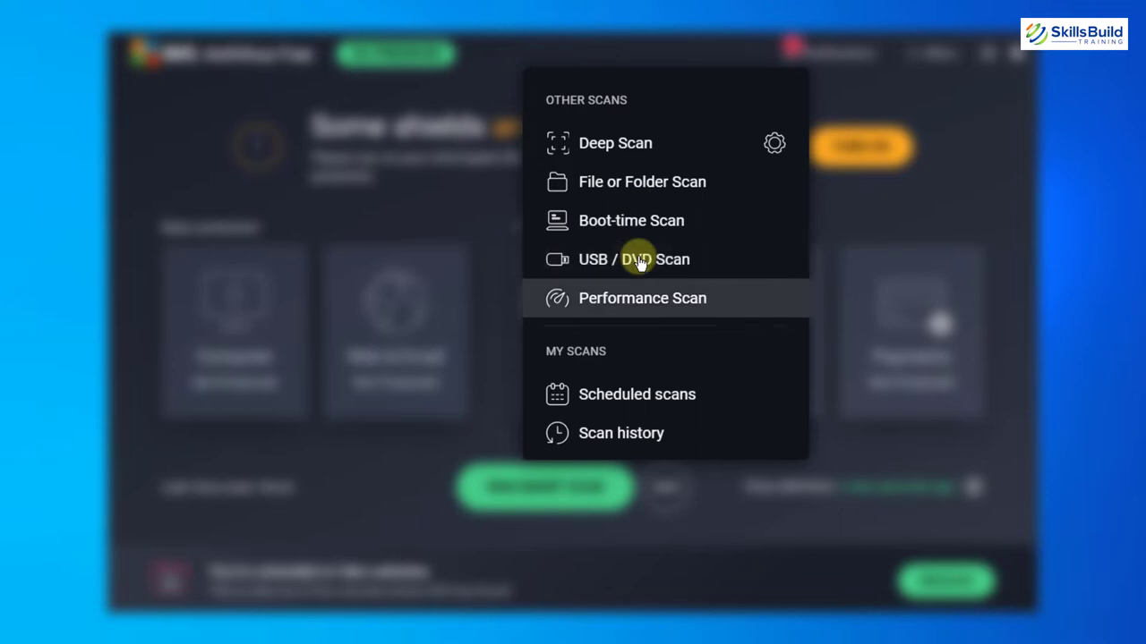
pyautogui.click(229, 426)
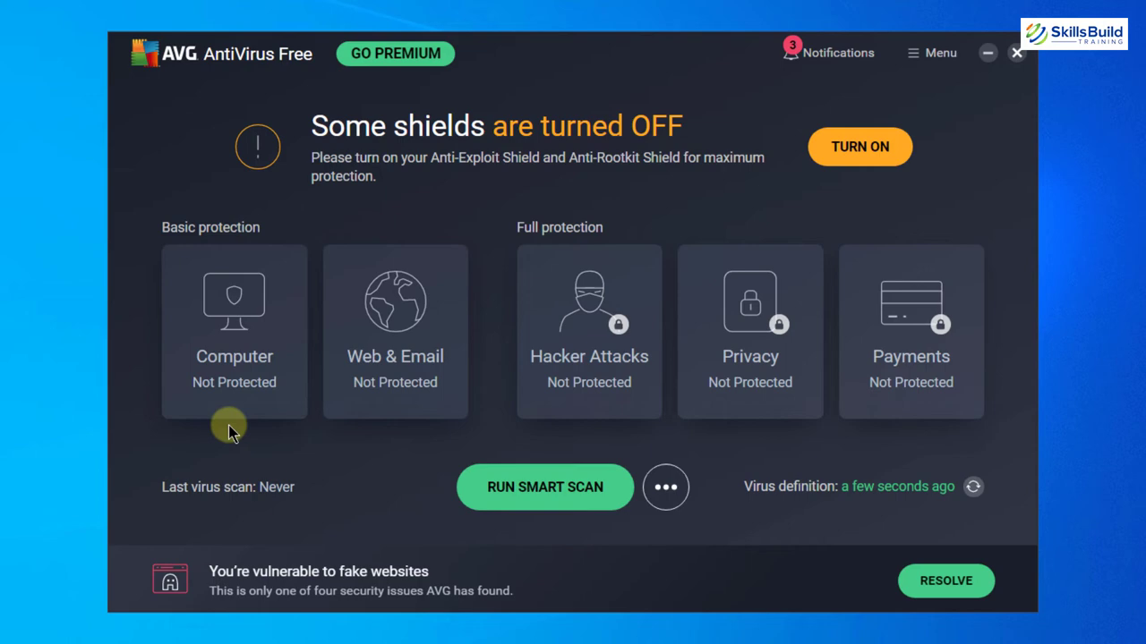
pyautogui.moveTo(162, 260)
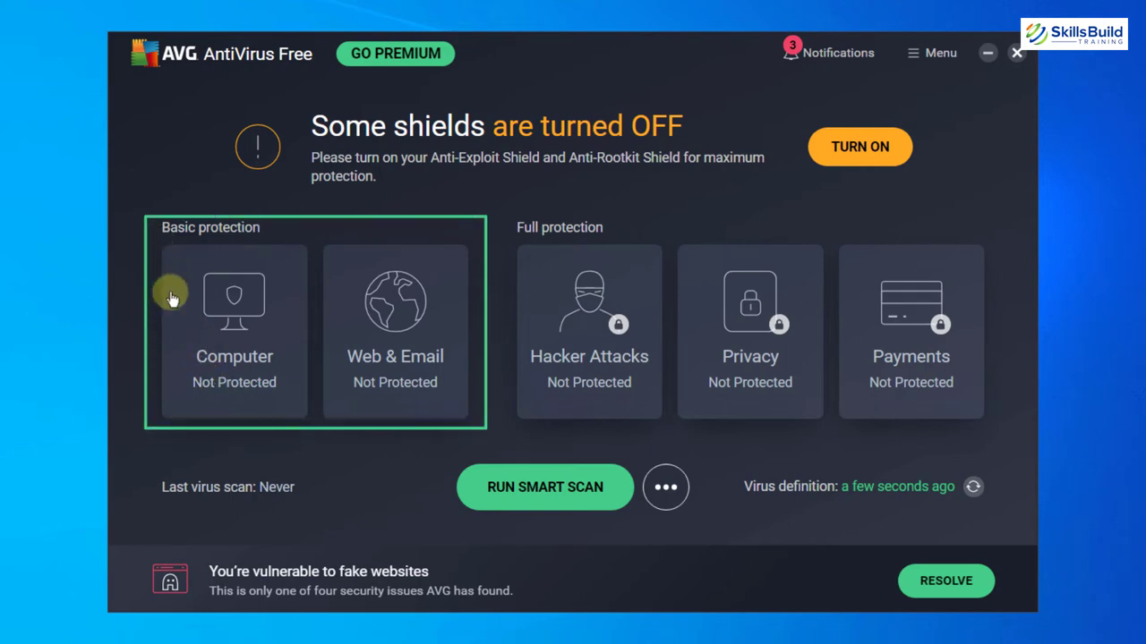
pyautogui.moveTo(276, 448)
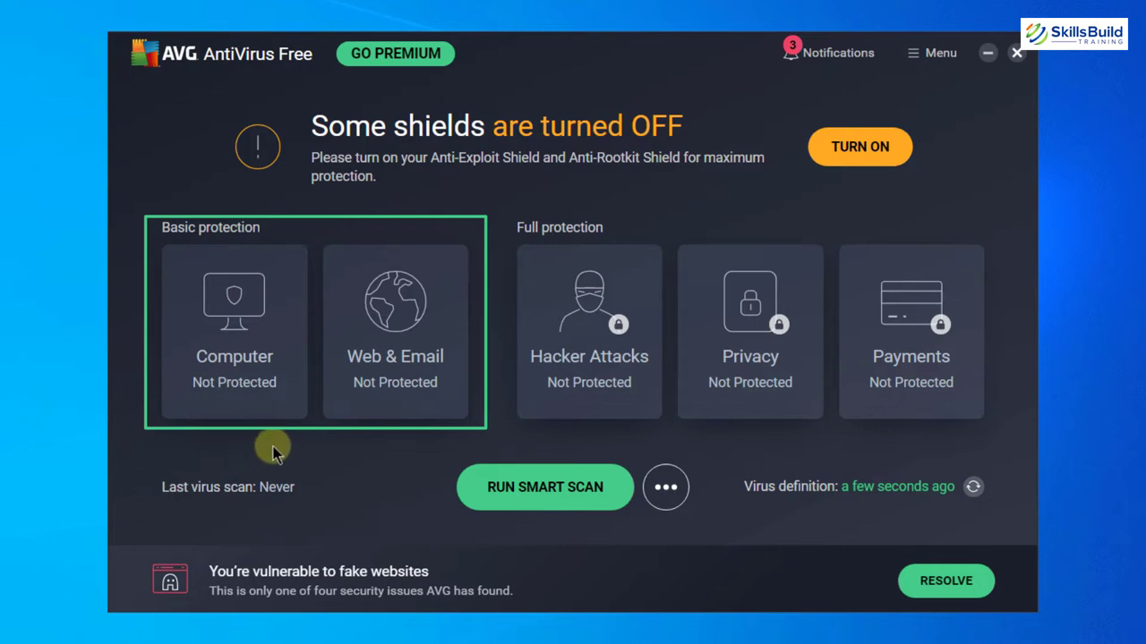
pyautogui.moveTo(525, 371)
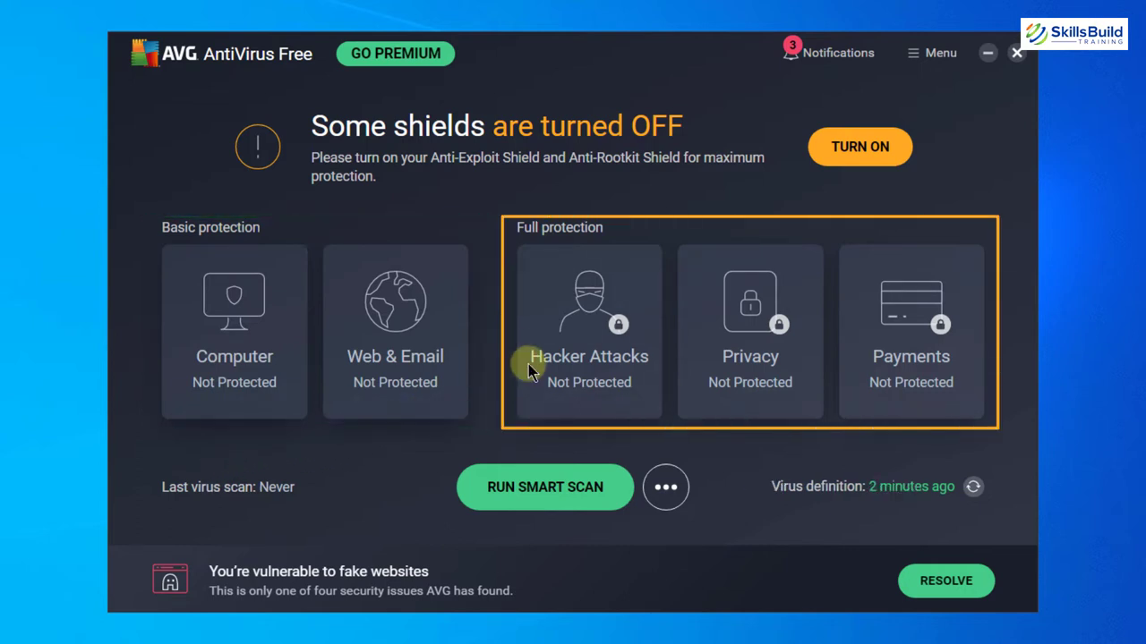
pyautogui.moveTo(673, 195)
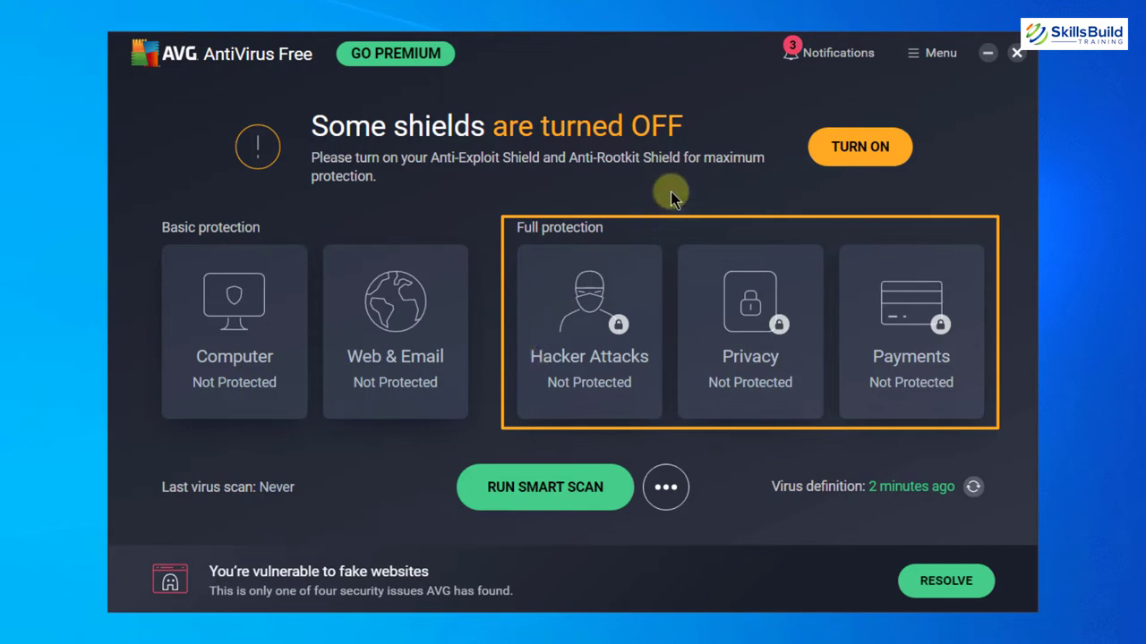
pyautogui.moveTo(355, 284)
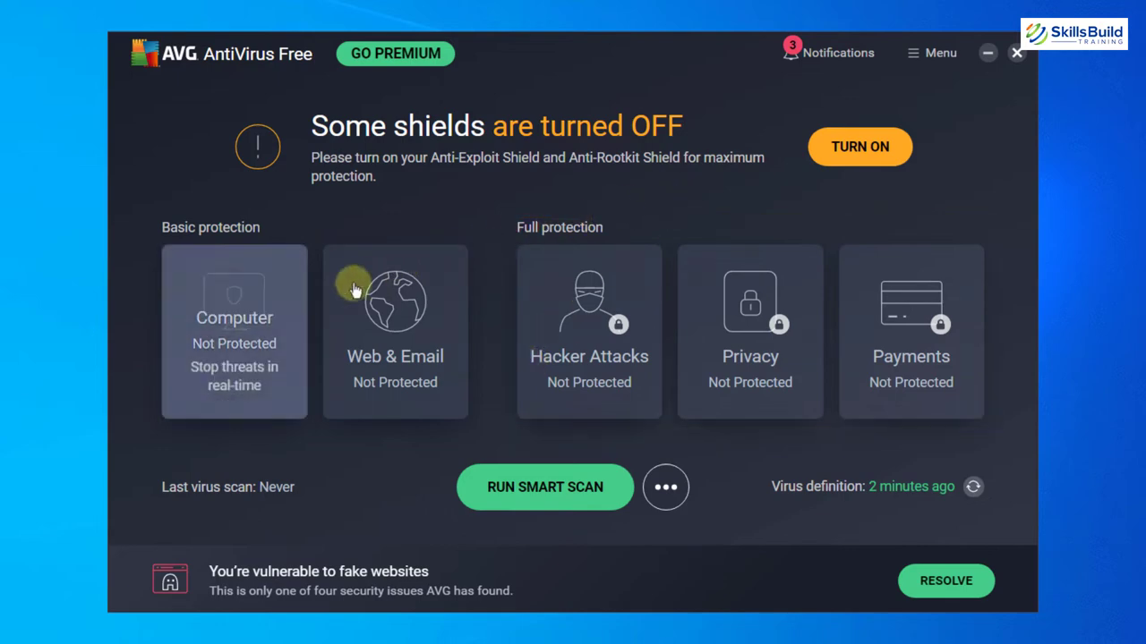
pyautogui.click(233, 331)
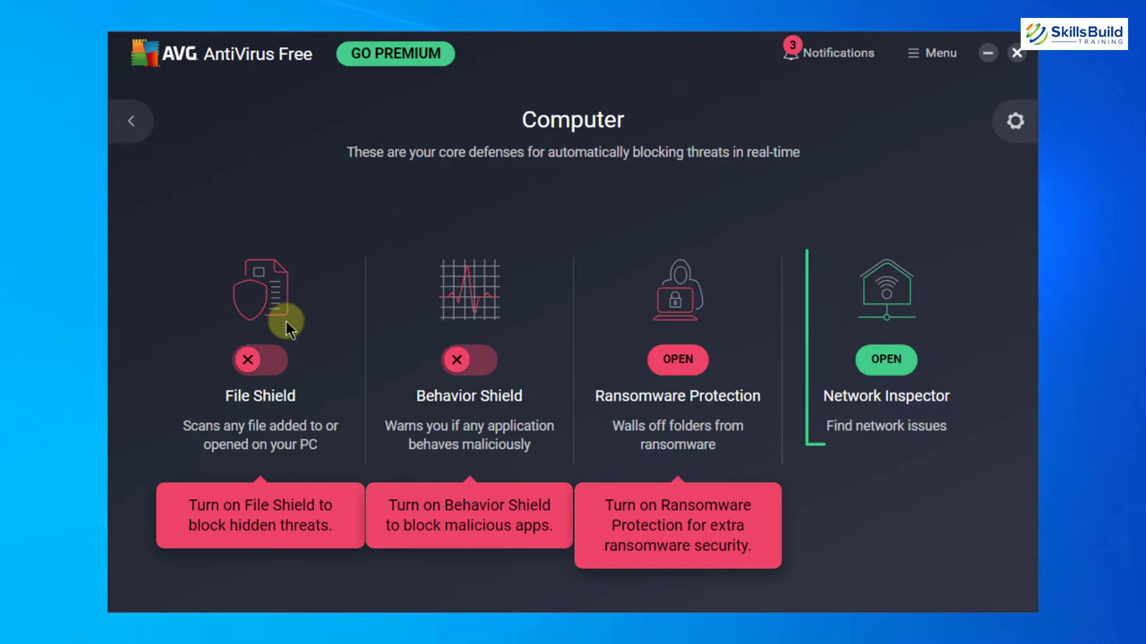
pyautogui.moveTo(941, 376)
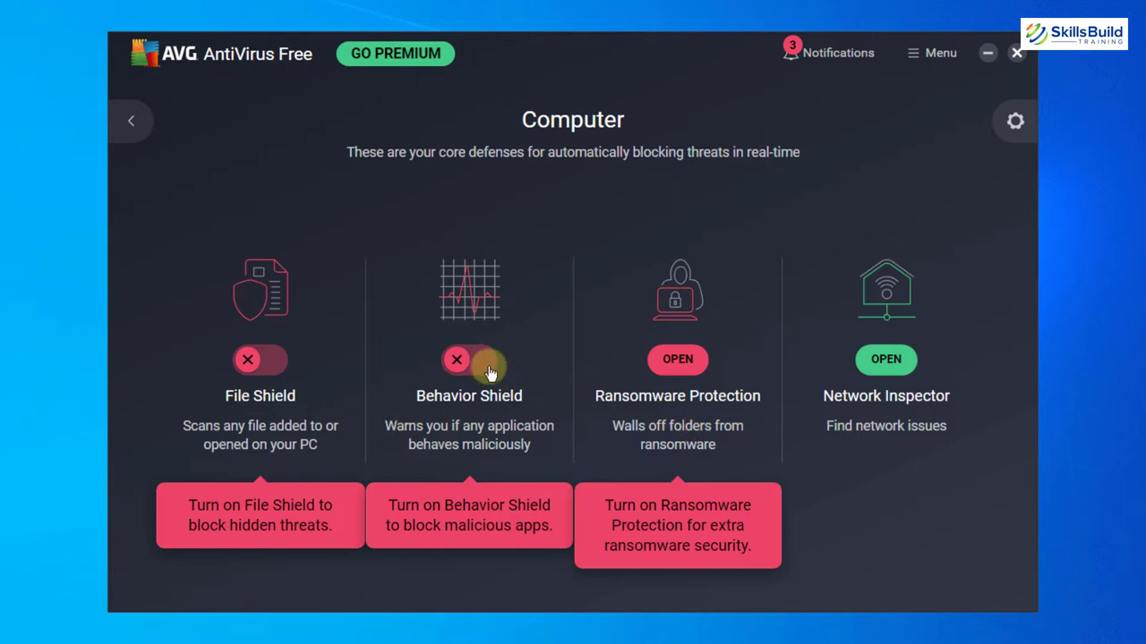
pyautogui.click(930, 52)
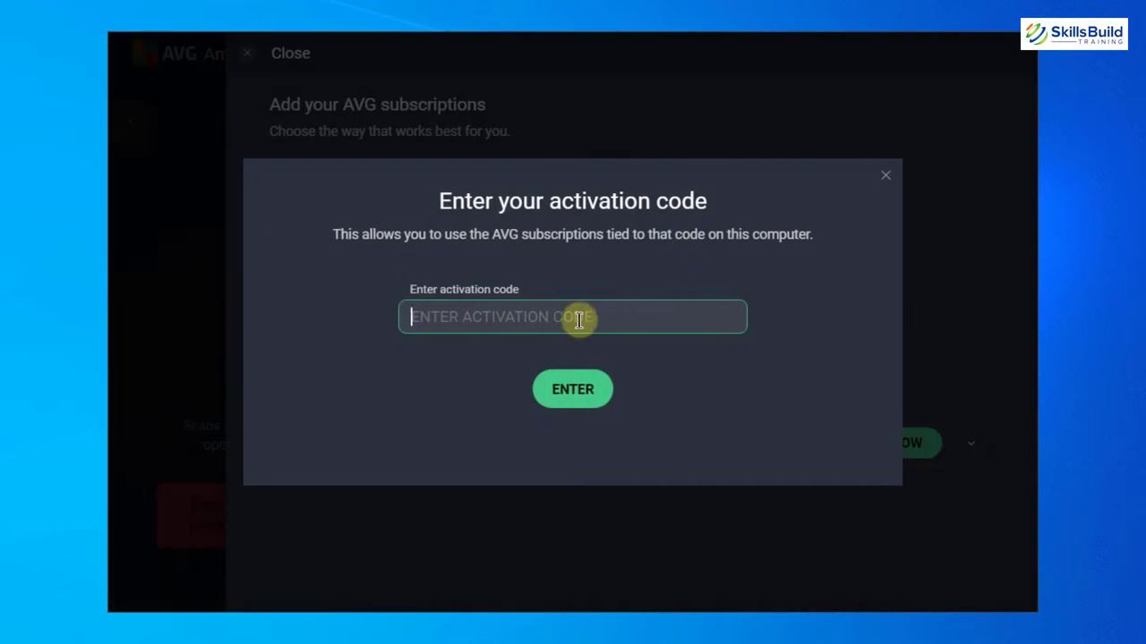
pyautogui.moveTo(578, 319)
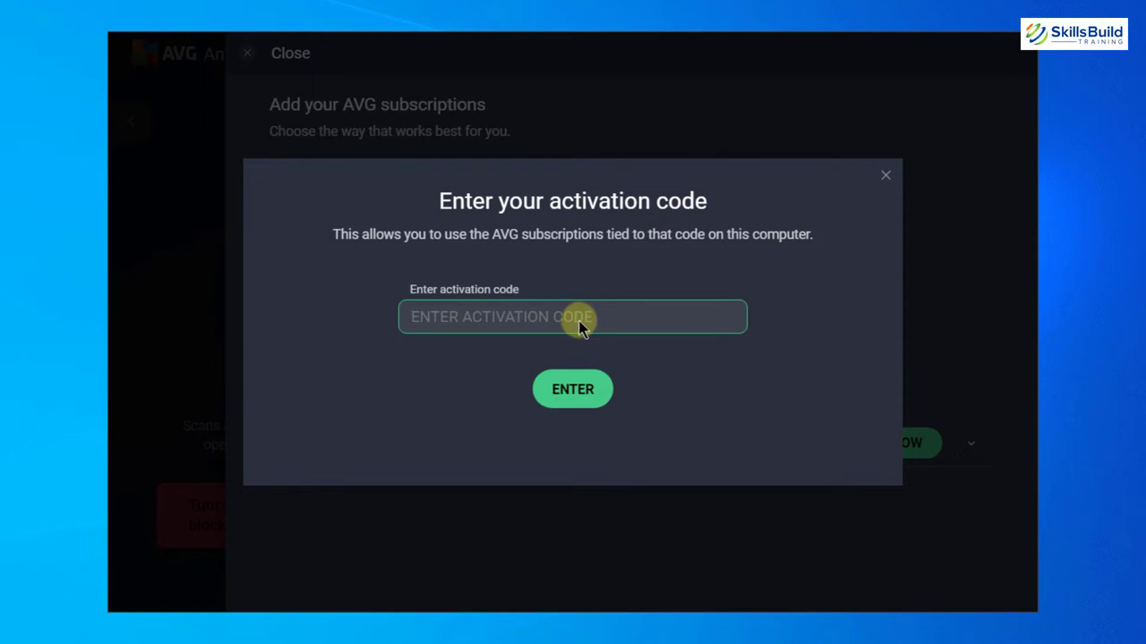
pyautogui.click(886, 174)
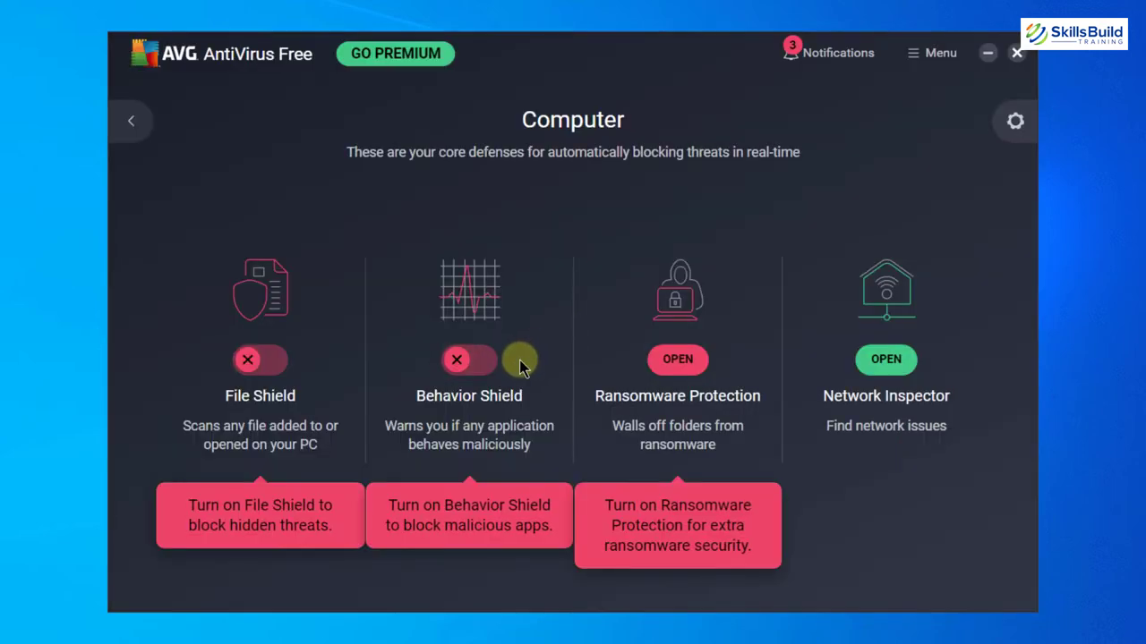
pyautogui.click(131, 121)
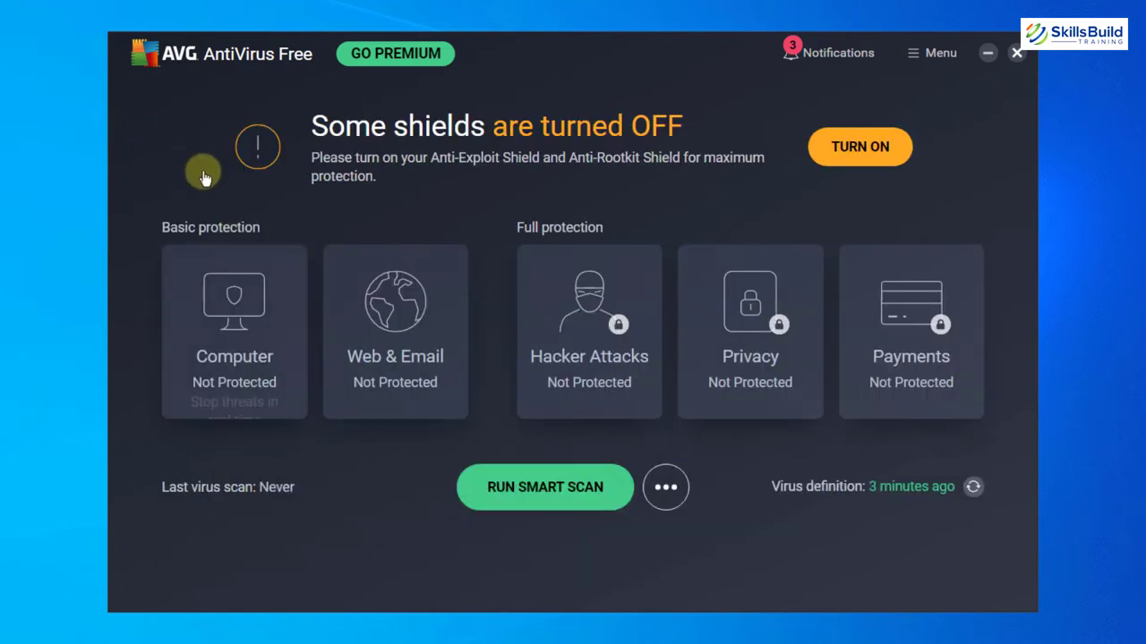
pyautogui.click(395, 331)
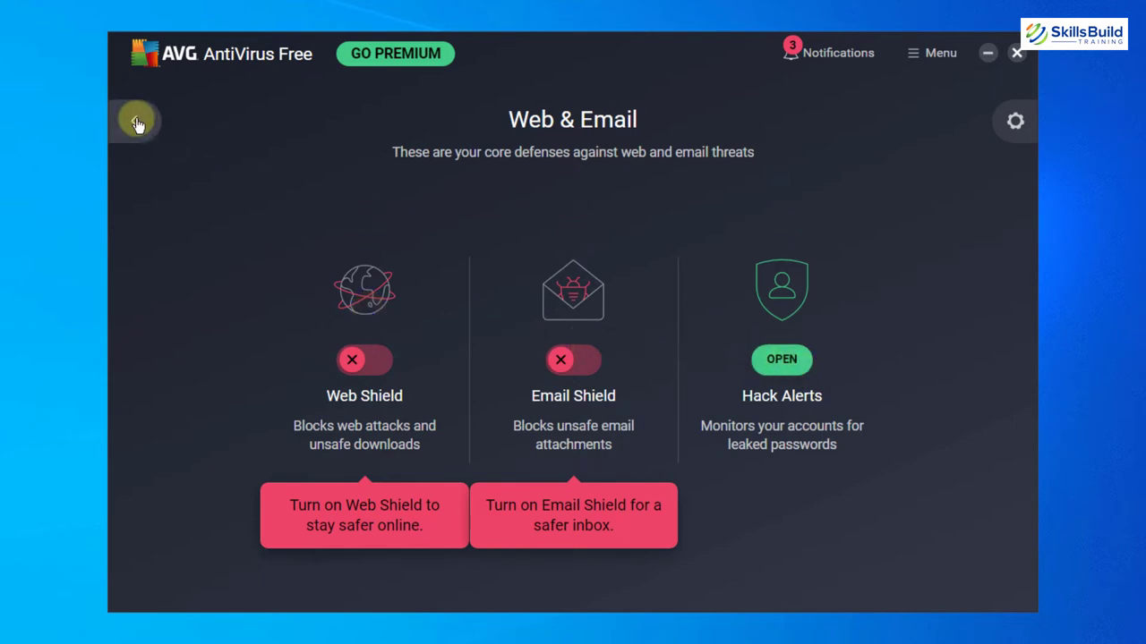
pyautogui.click(136, 121)
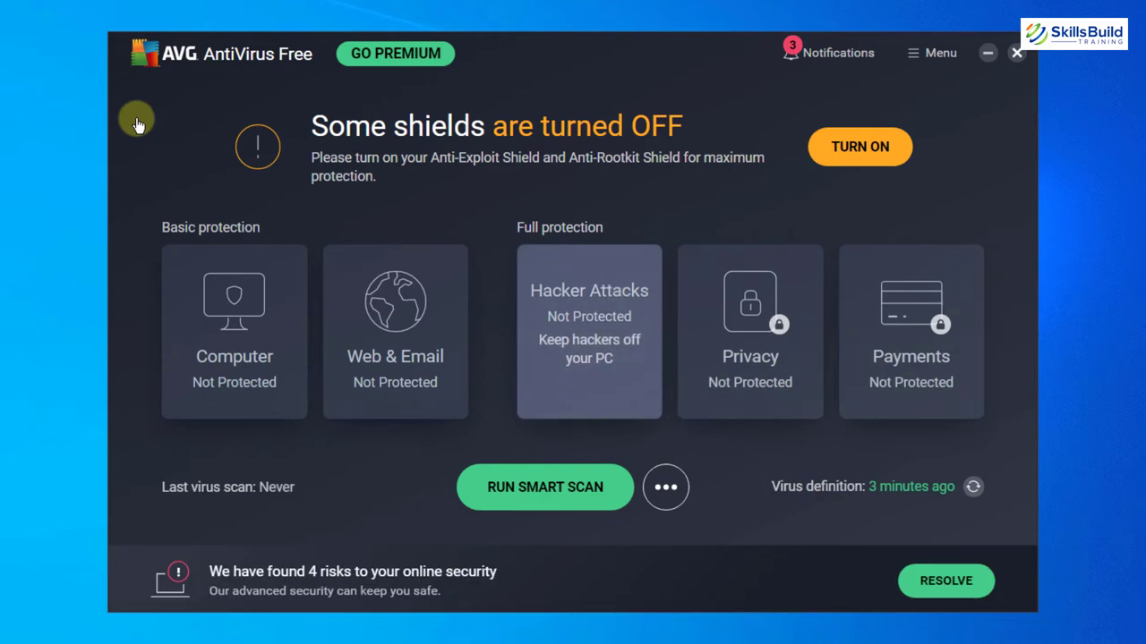
pyautogui.click(749, 331)
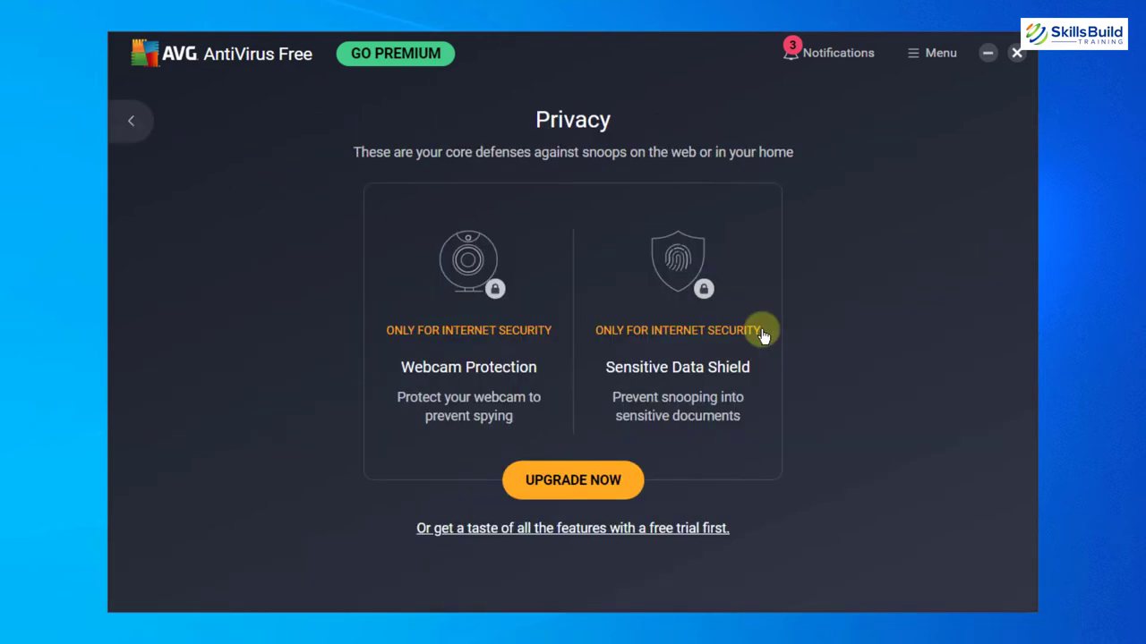
pyautogui.moveTo(559, 481)
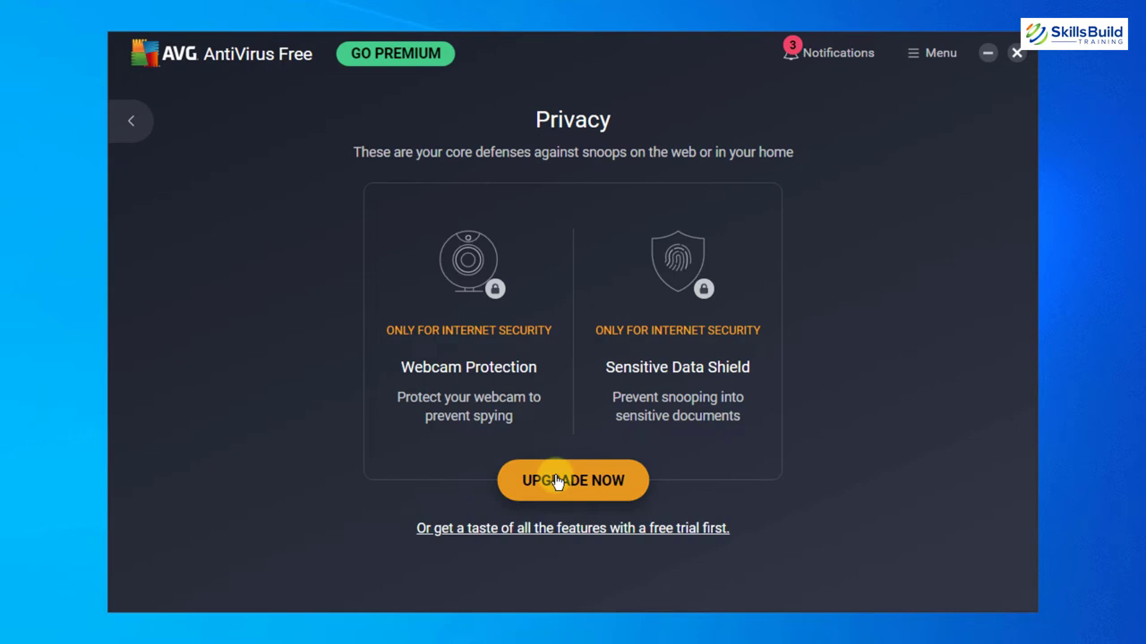
pyautogui.moveTo(421, 371)
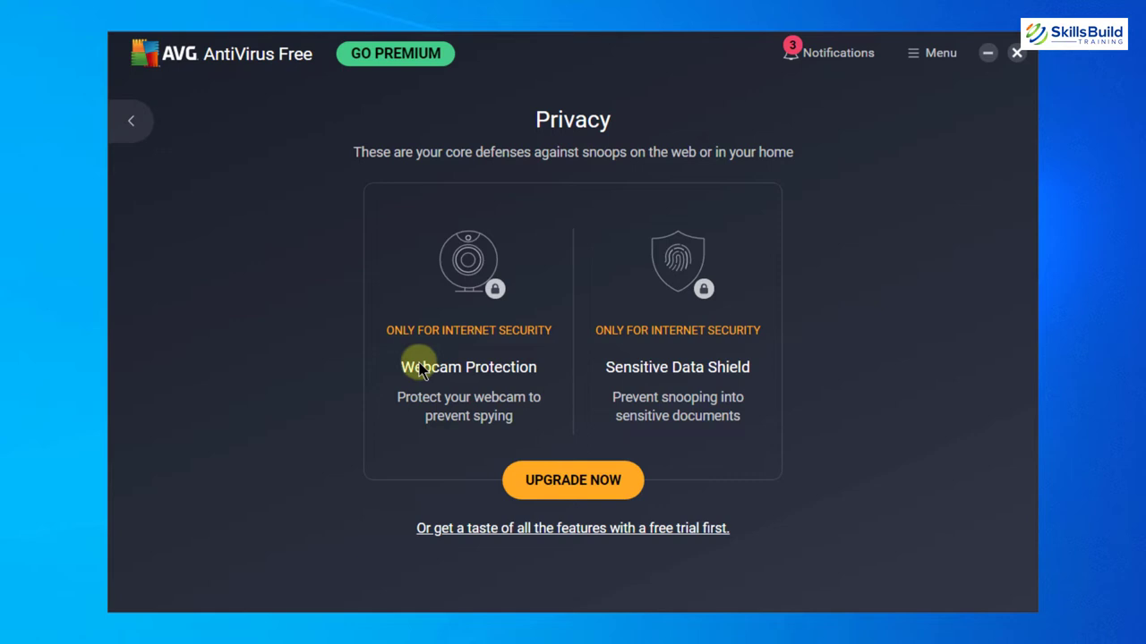
pyautogui.click(133, 121)
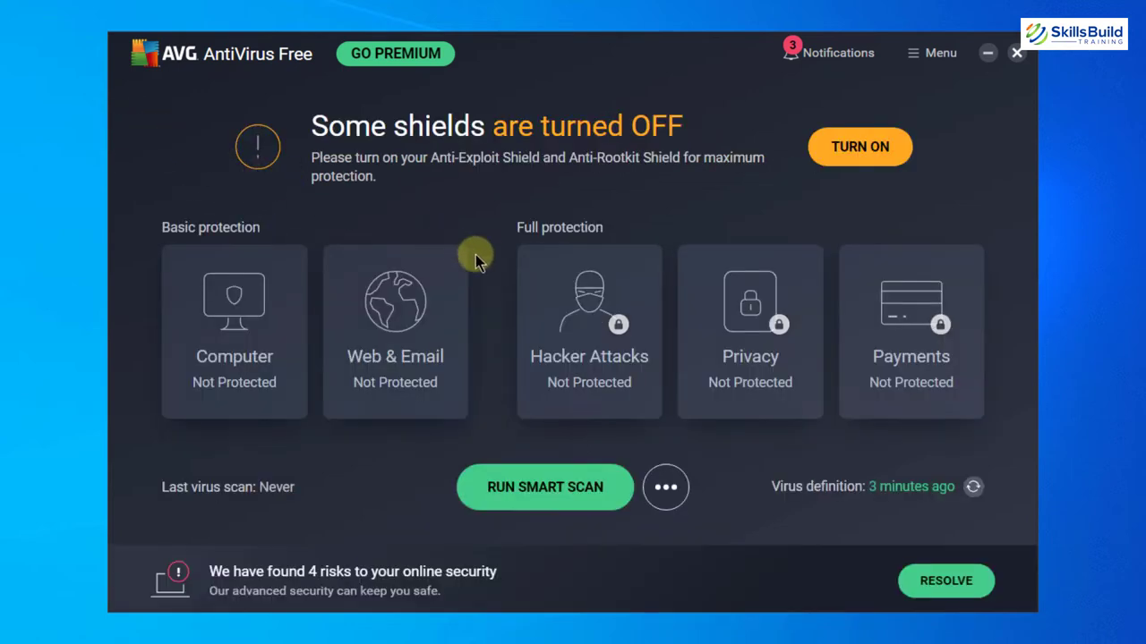
pyautogui.moveTo(491, 266)
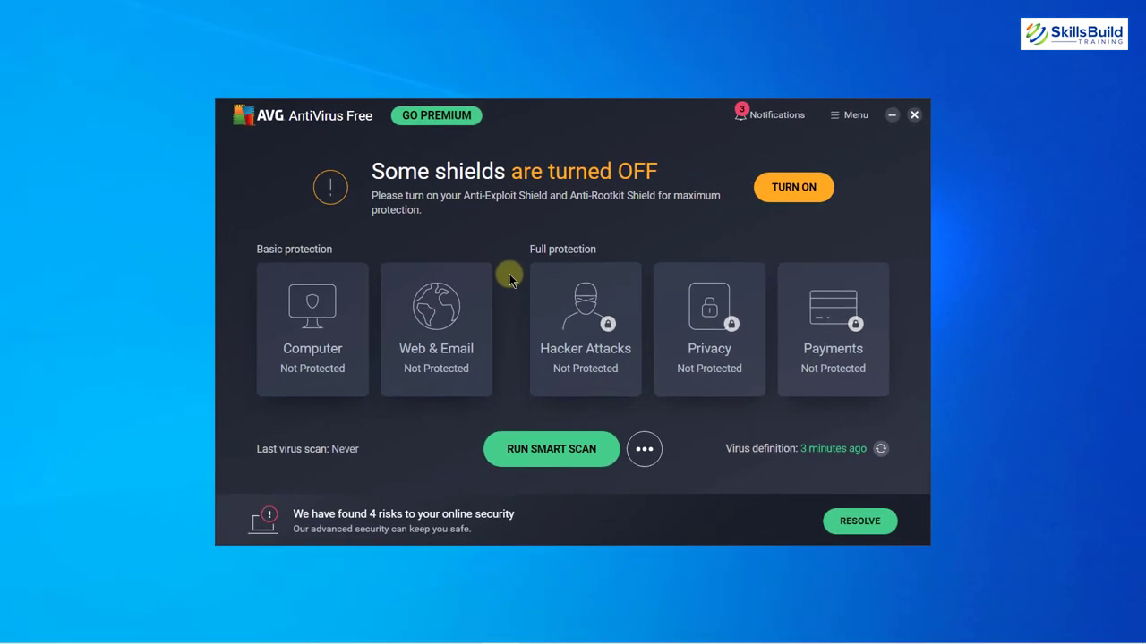
# Show the AVG Ultimate page offering 10 devices at $6.49 per month
pyautogui.click(435, 116)
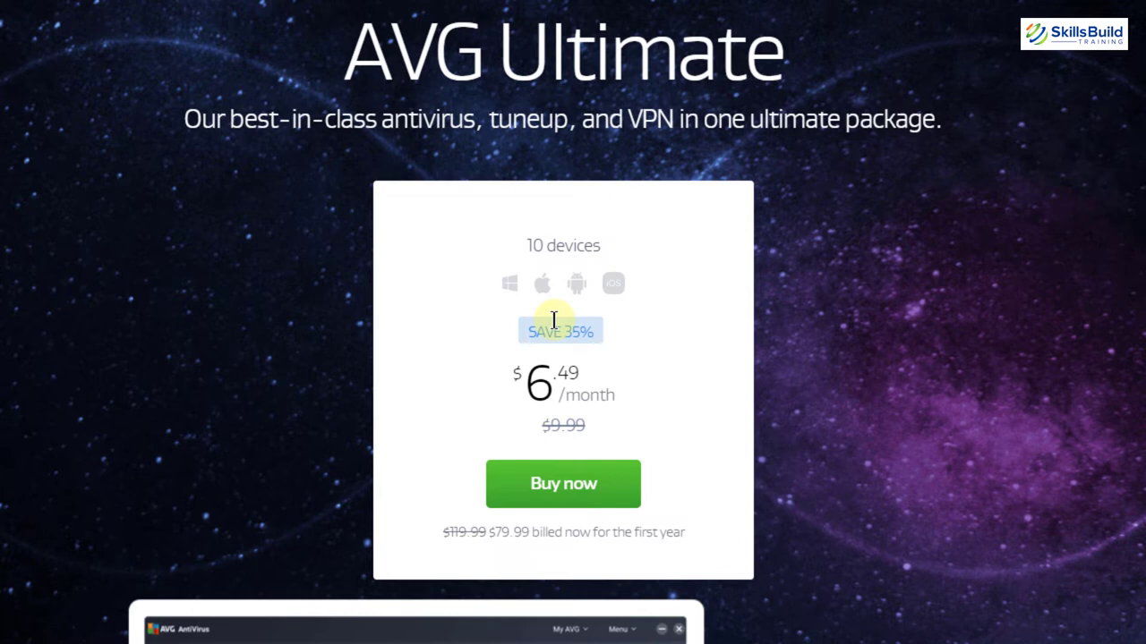
pyautogui.moveTo(546, 244)
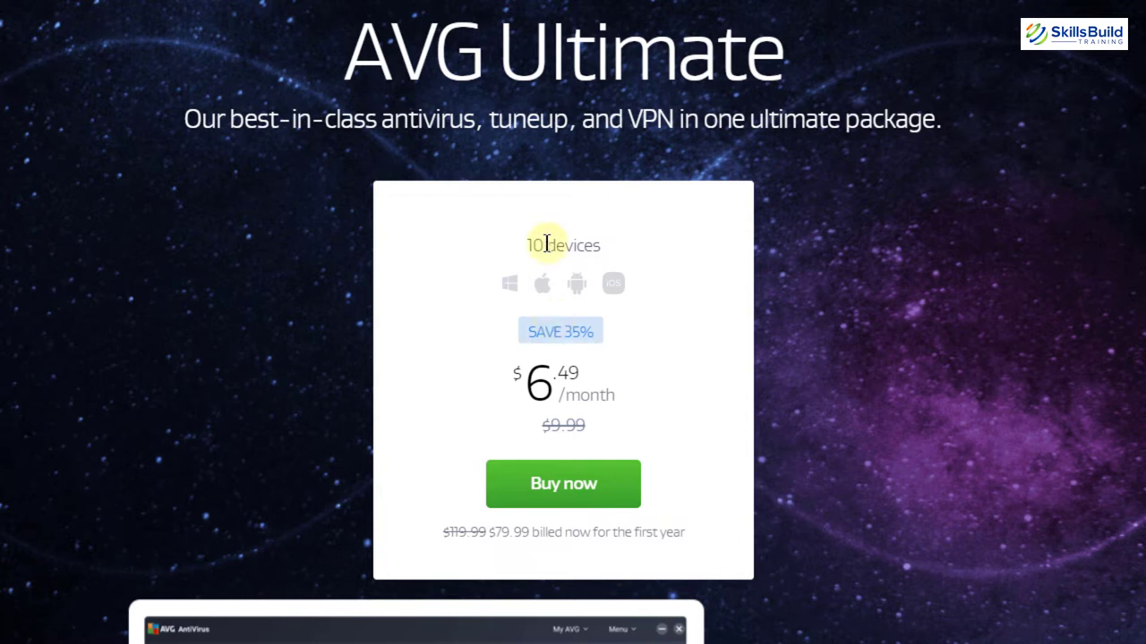
pyautogui.moveTo(542, 273)
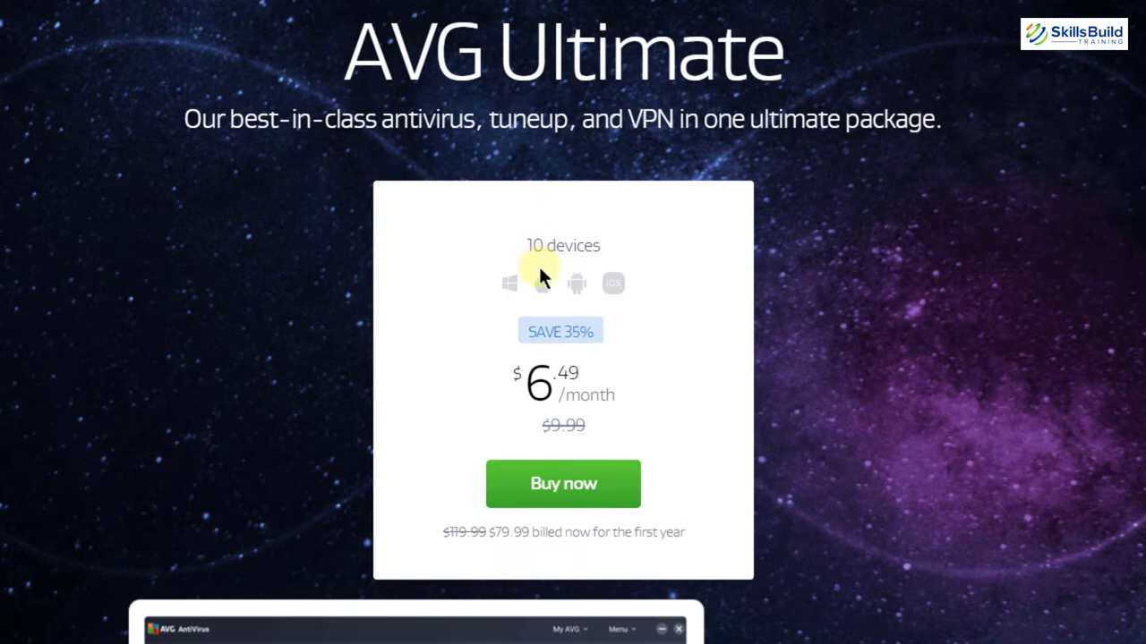
pyautogui.moveTo(568, 293)
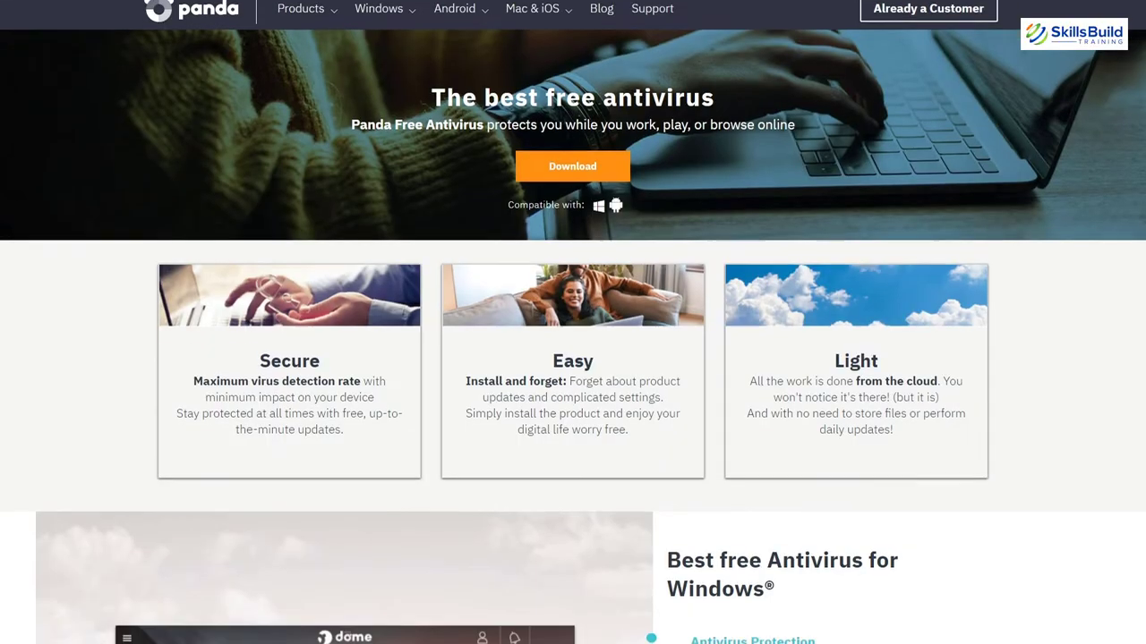
# Scroll past the Panda pricing table and Trustpilot reviews to 'For all your devices'
pyautogui.scroll(-3)
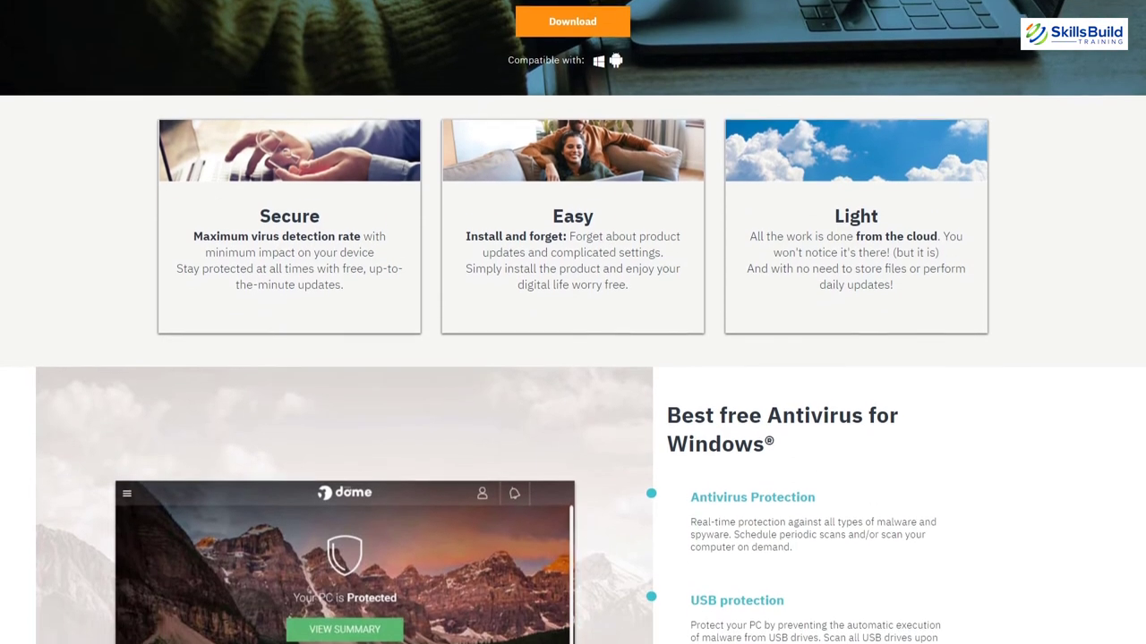
pyautogui.scroll(-3)
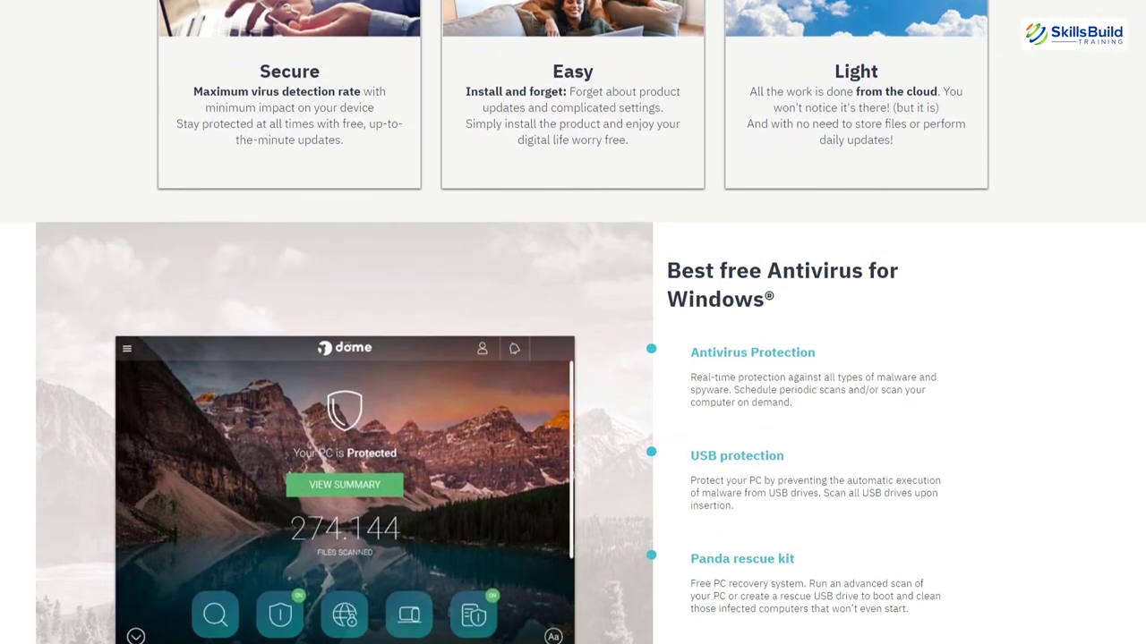
pyautogui.scroll(-3)
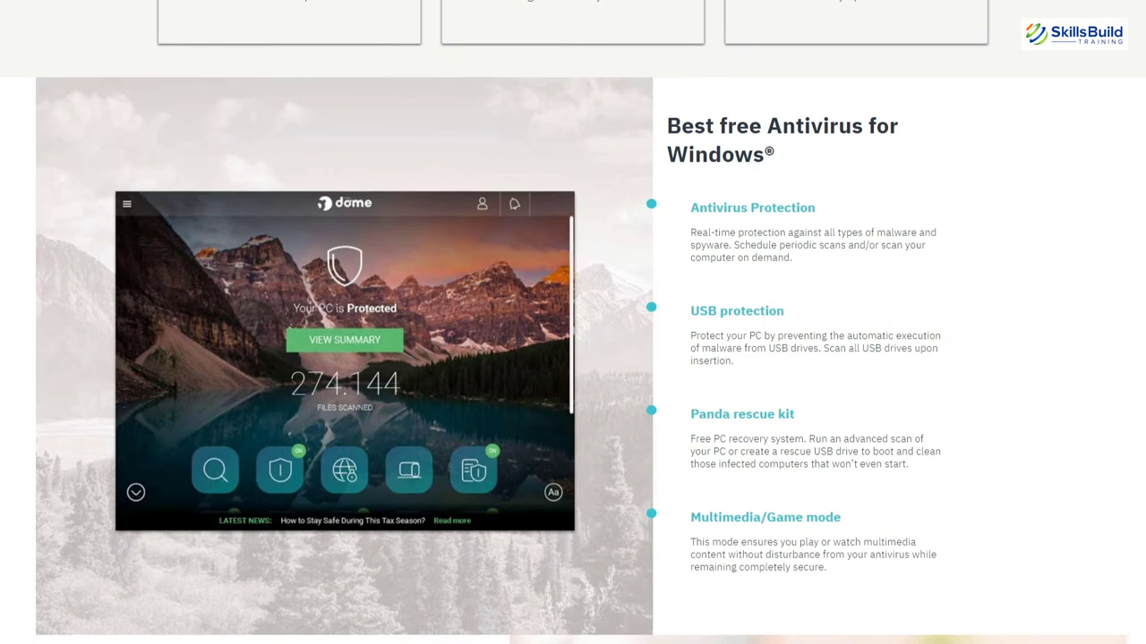
pyautogui.scroll(-3)
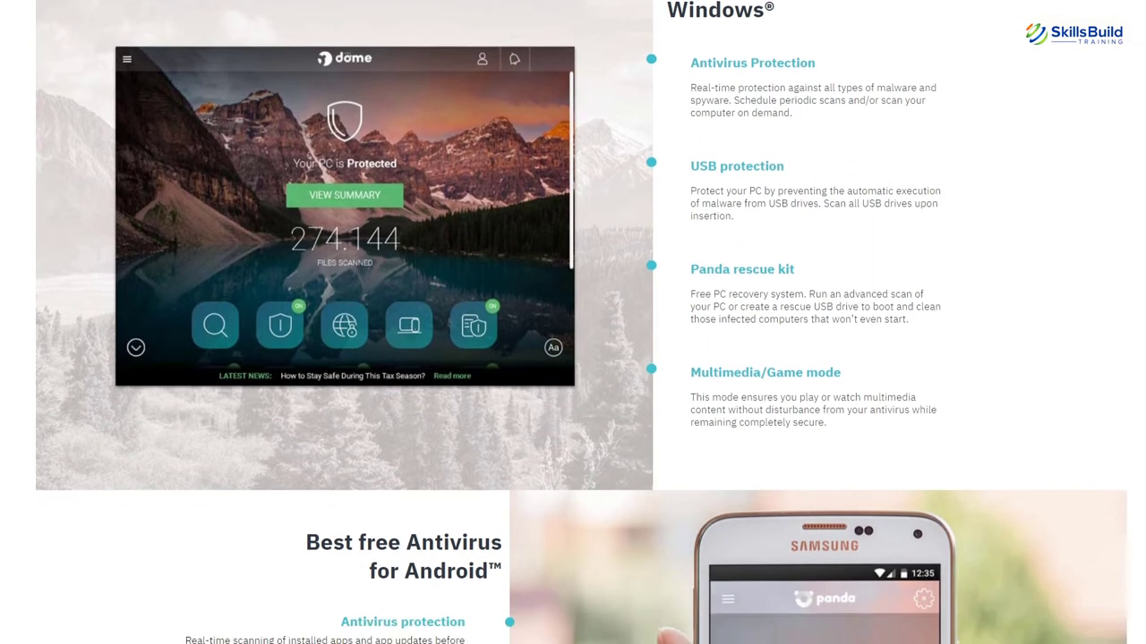
pyautogui.scroll(-3)
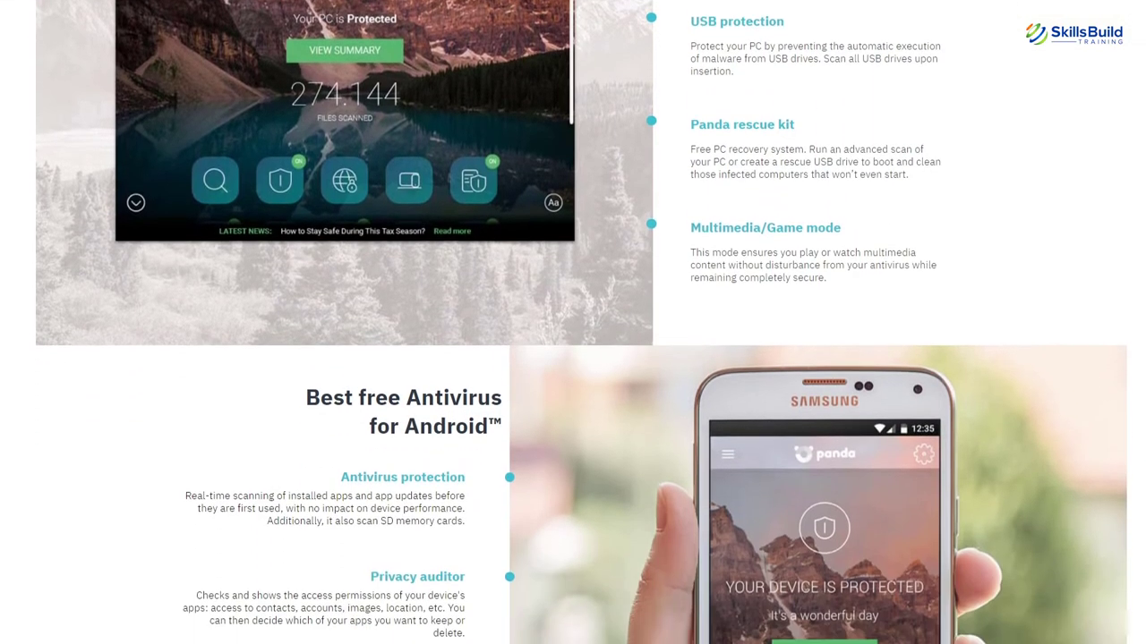
pyautogui.scroll(-3)
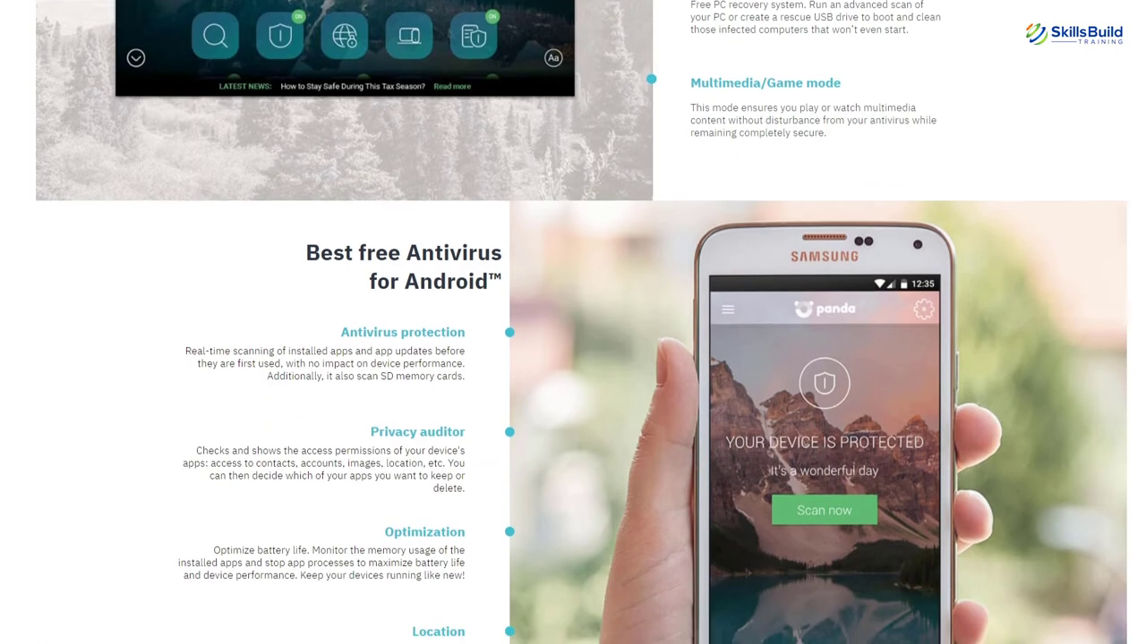
pyautogui.scroll(-3)
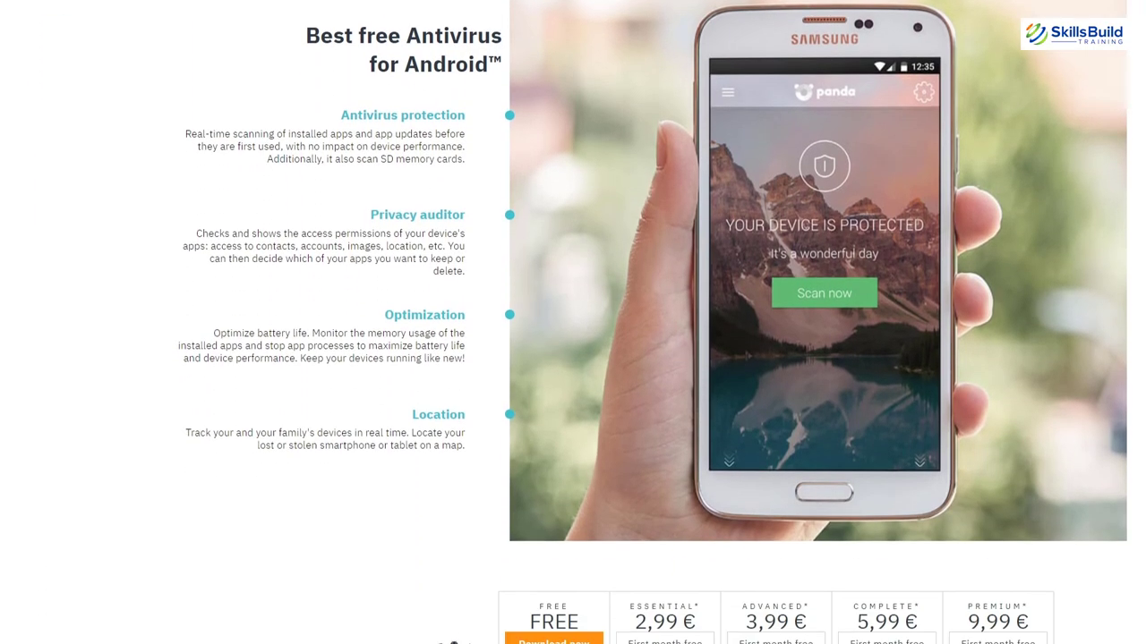
pyautogui.scroll(-3)
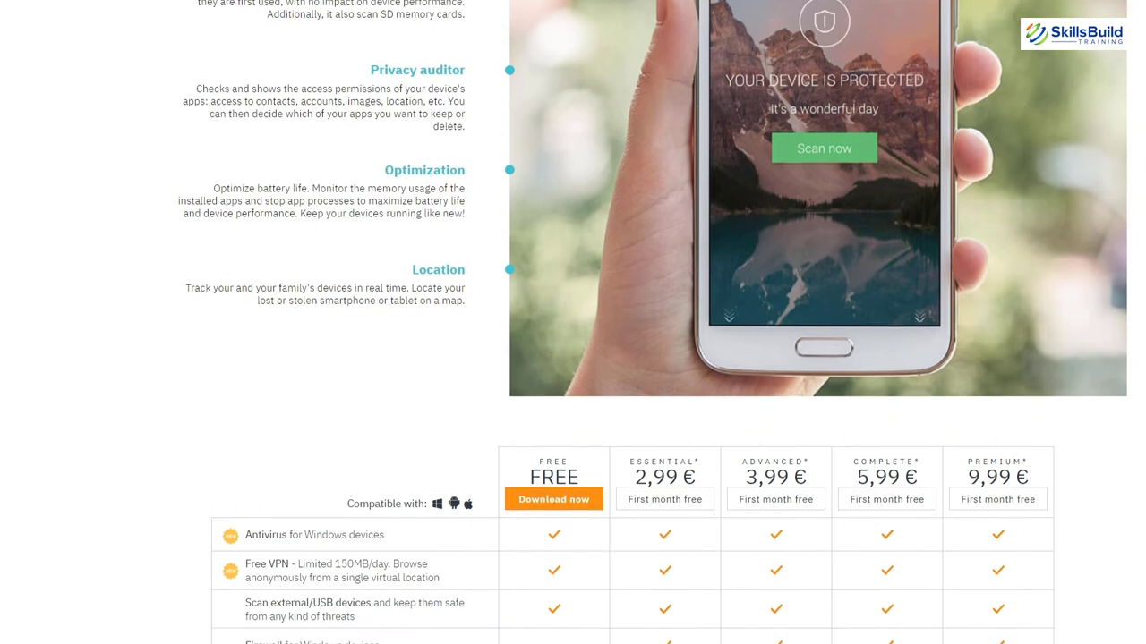
pyautogui.scroll(-3)
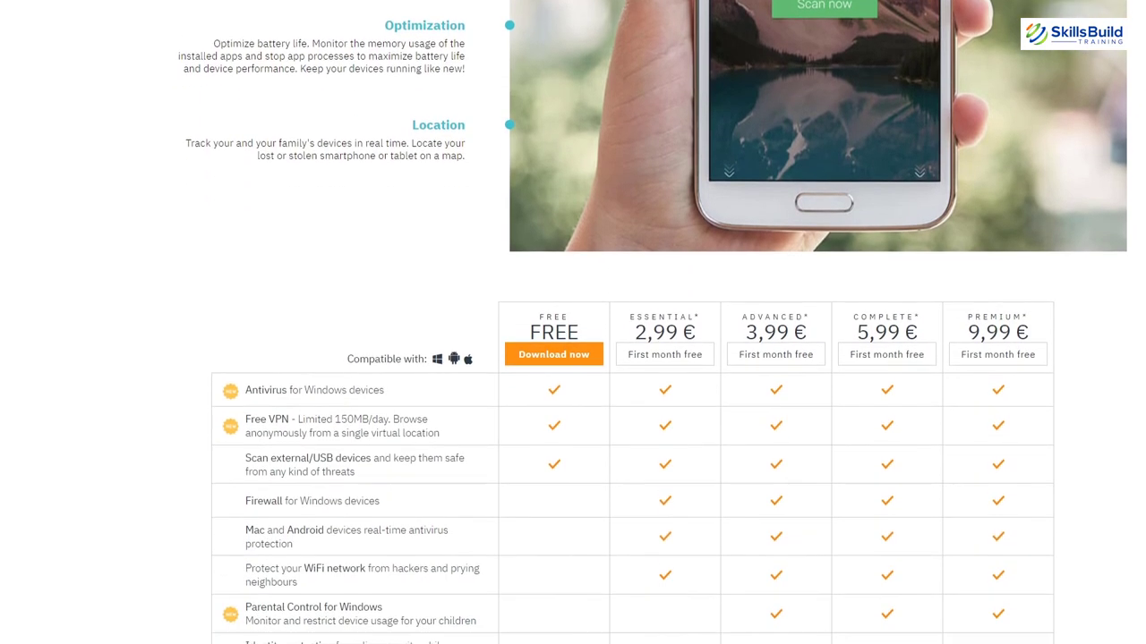
pyautogui.scroll(-3)
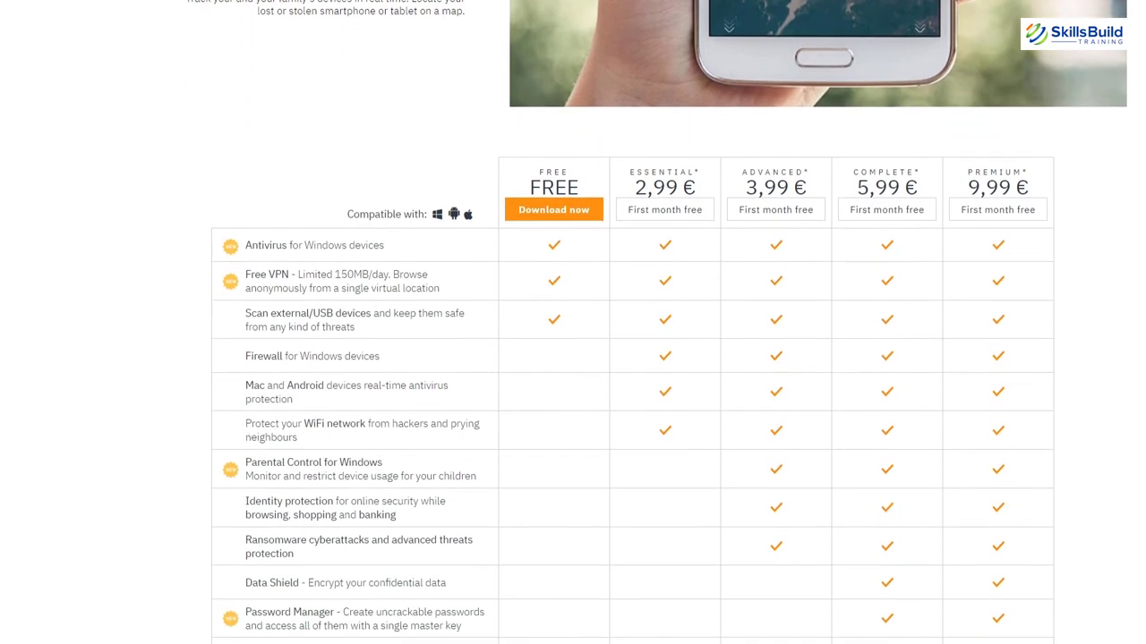
pyautogui.scroll(-3)
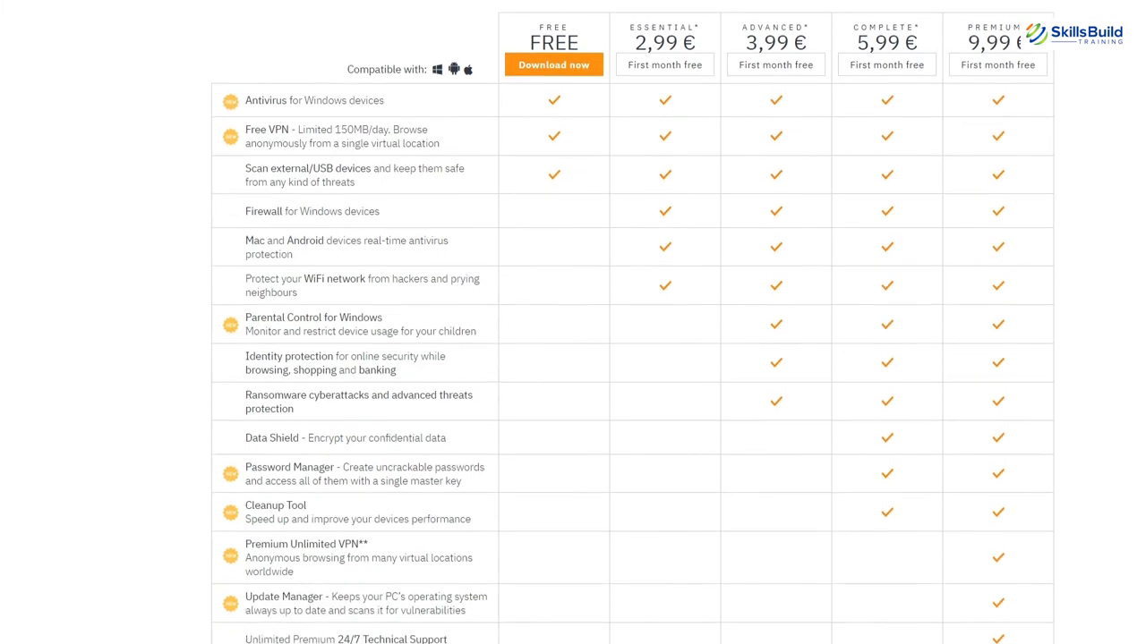
pyautogui.scroll(-3)
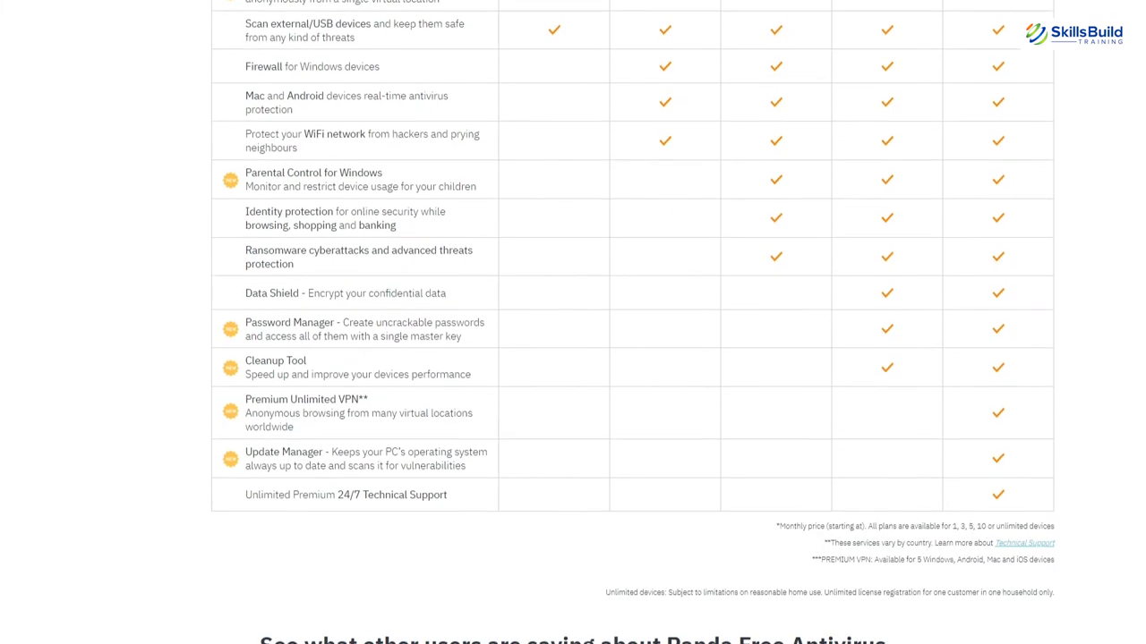
pyautogui.scroll(-3)
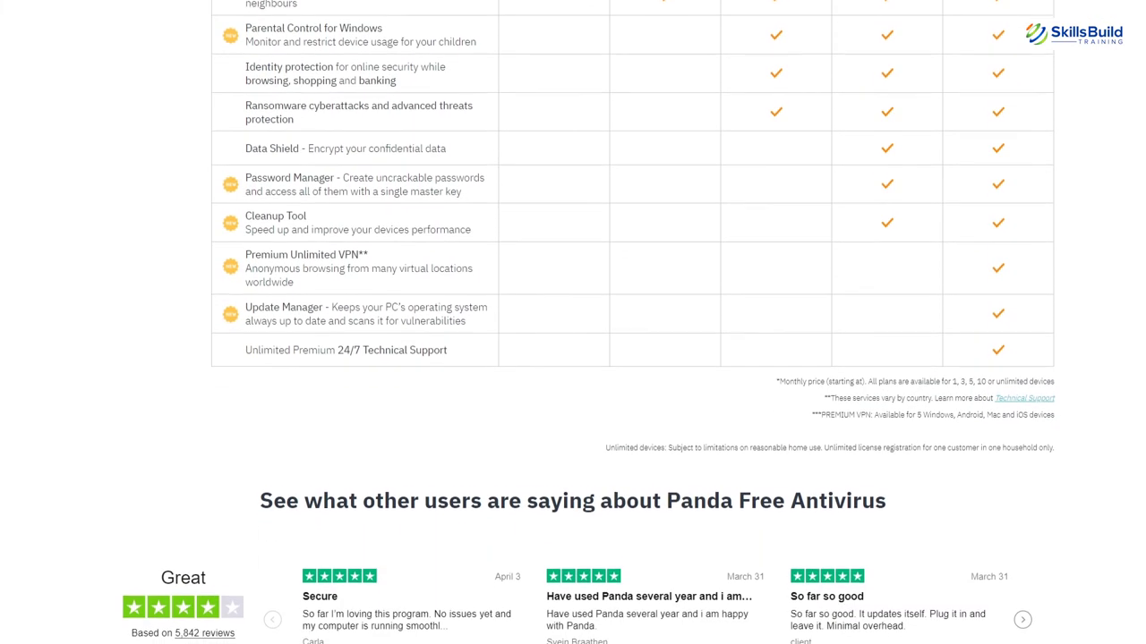
pyautogui.scroll(-3)
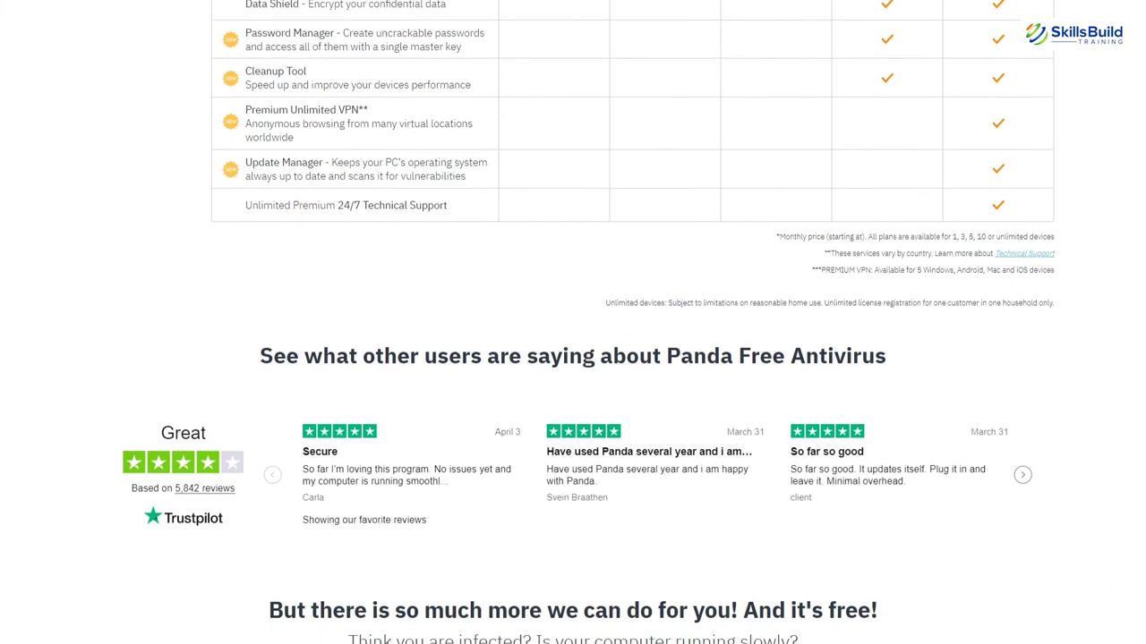
pyautogui.scroll(-3)
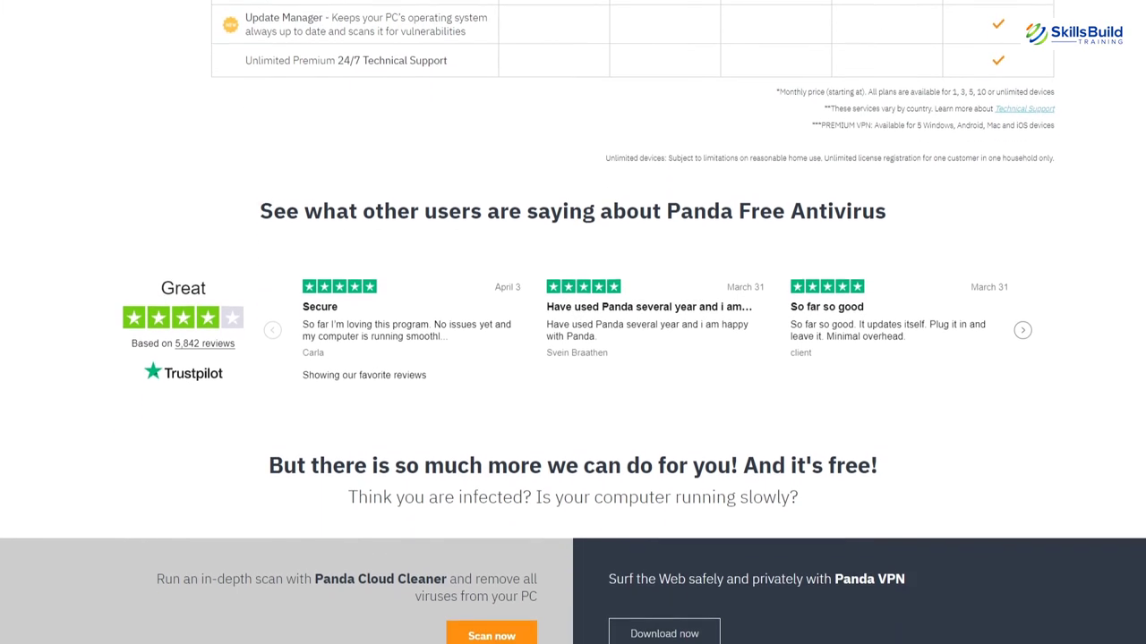
pyautogui.scroll(-3)
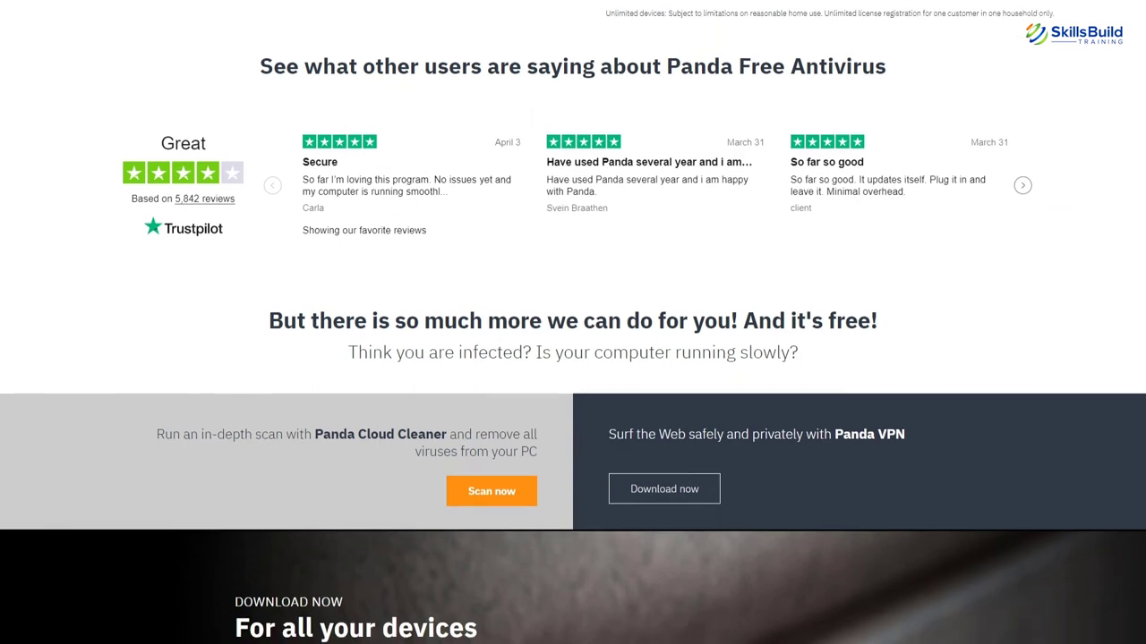
pyautogui.scroll(-3)
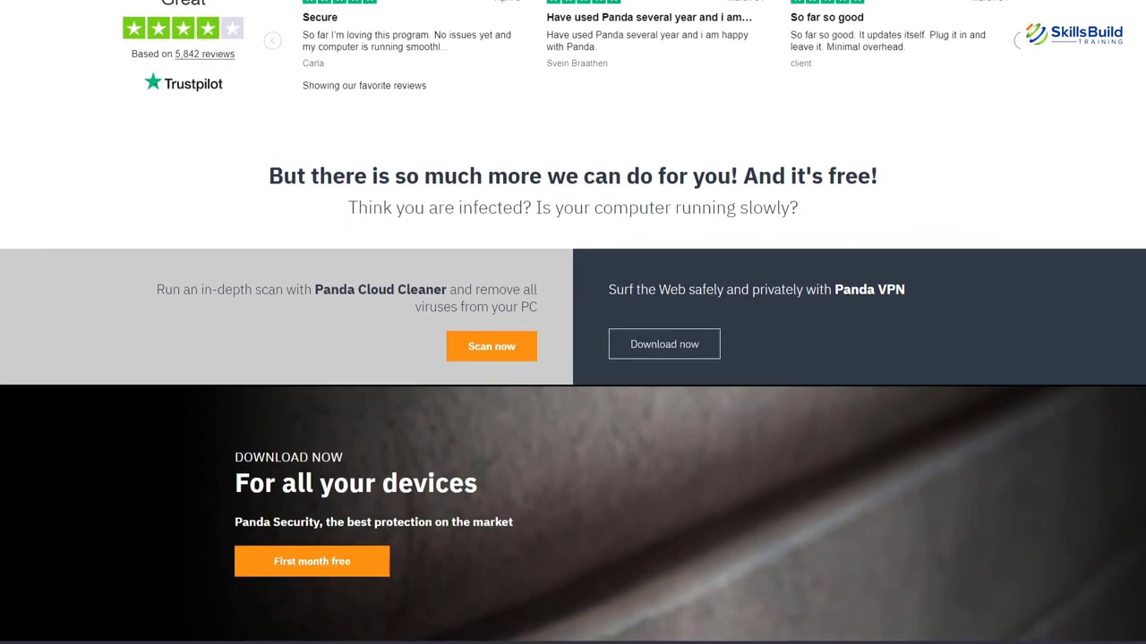
pyautogui.scroll(-3)
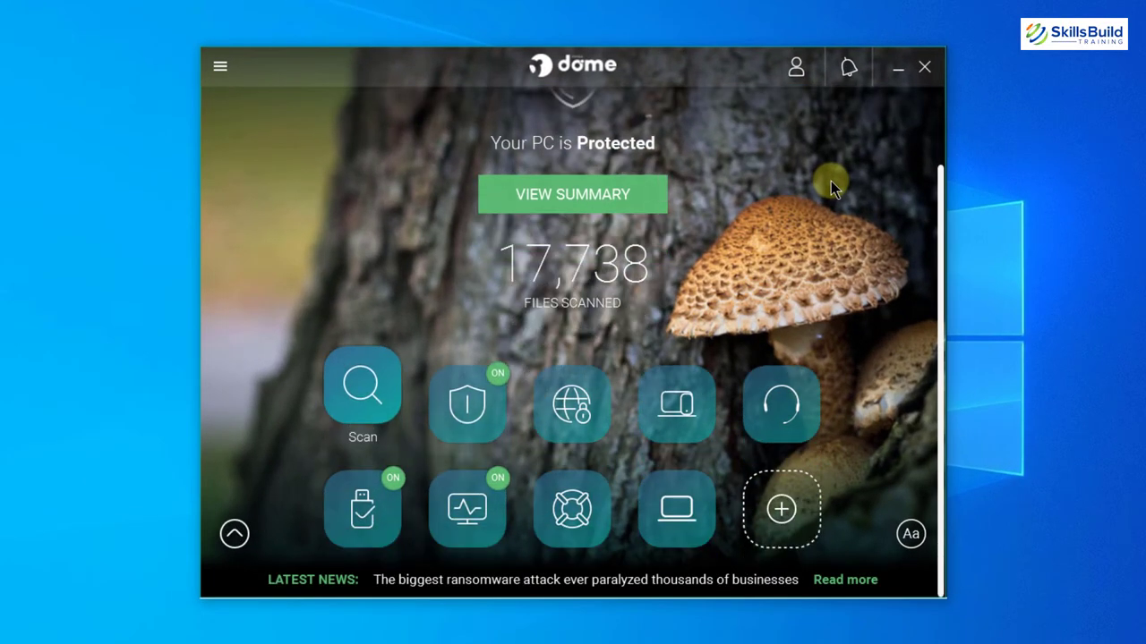
pyautogui.moveTo(470, 418)
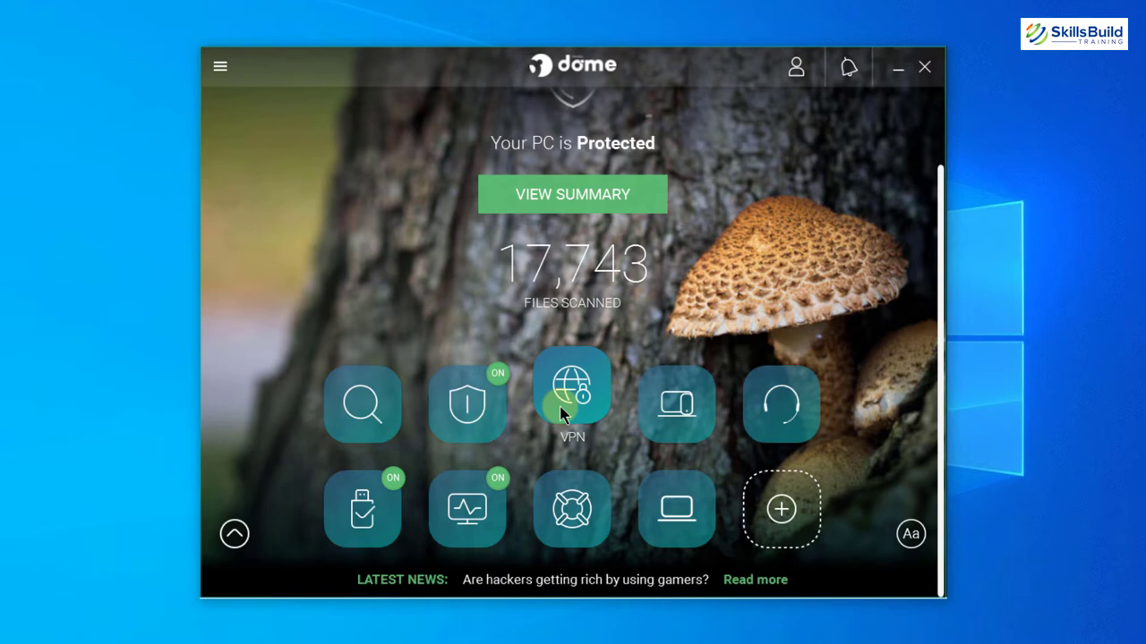
pyautogui.moveTo(445, 458)
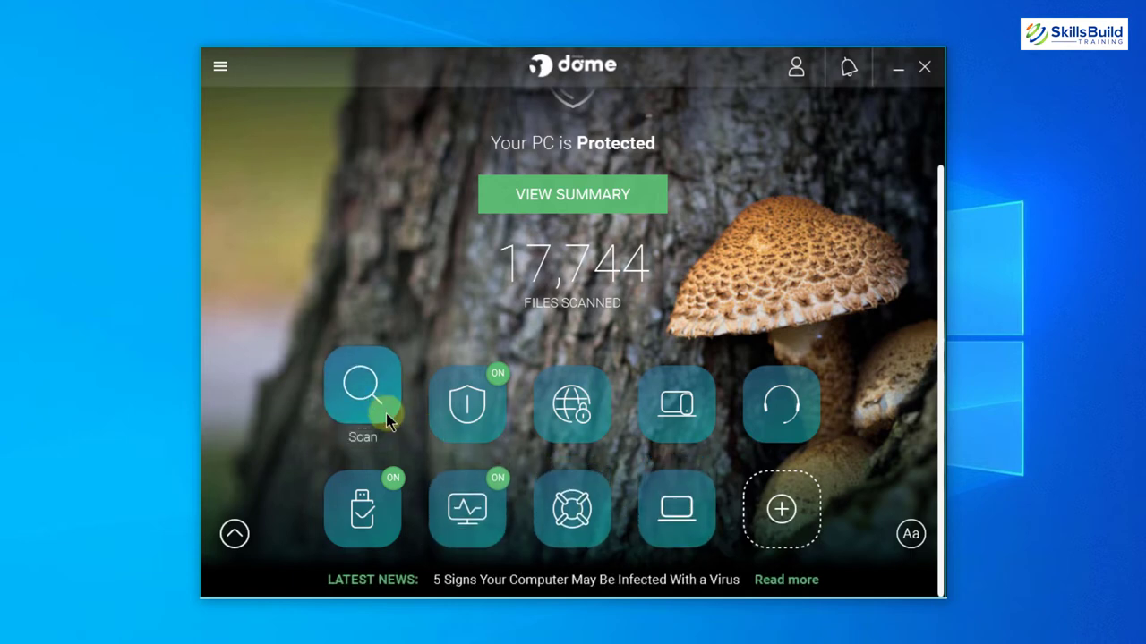
# Open Panda Dome's Scan options: Critical areas, Full scan and Custom scan
pyautogui.click(362, 403)
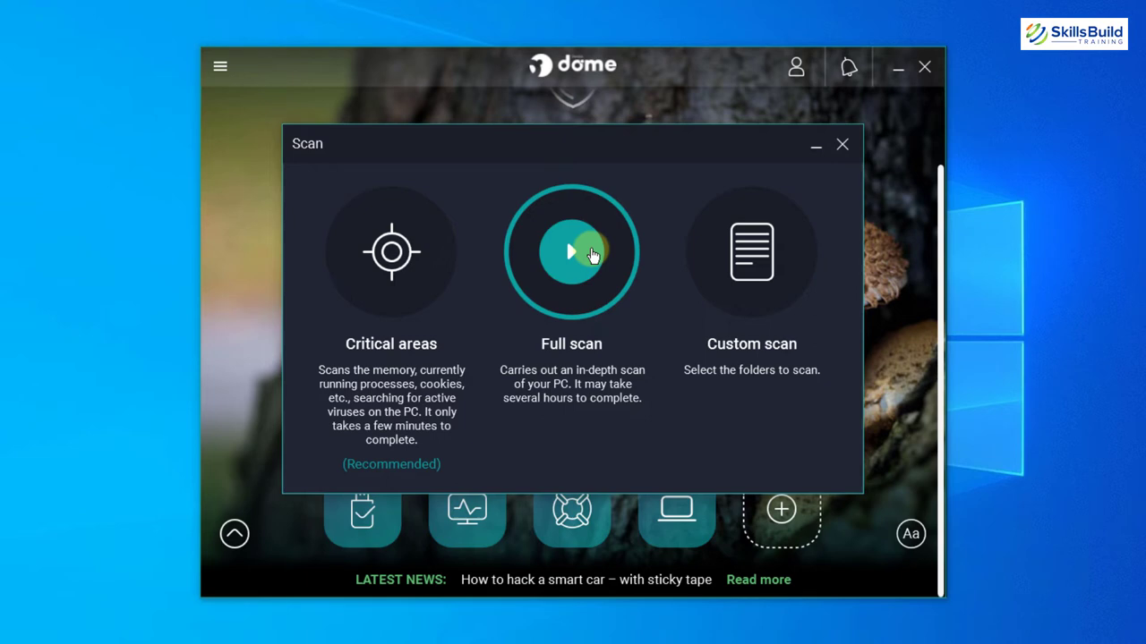
pyautogui.moveTo(736, 257)
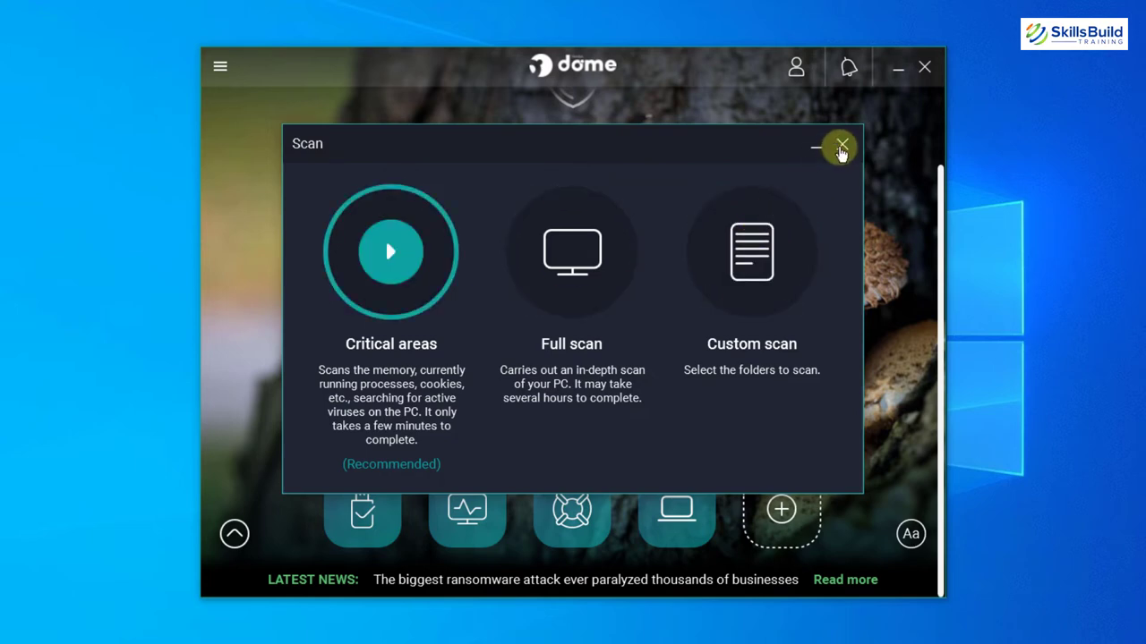
pyautogui.click(841, 145)
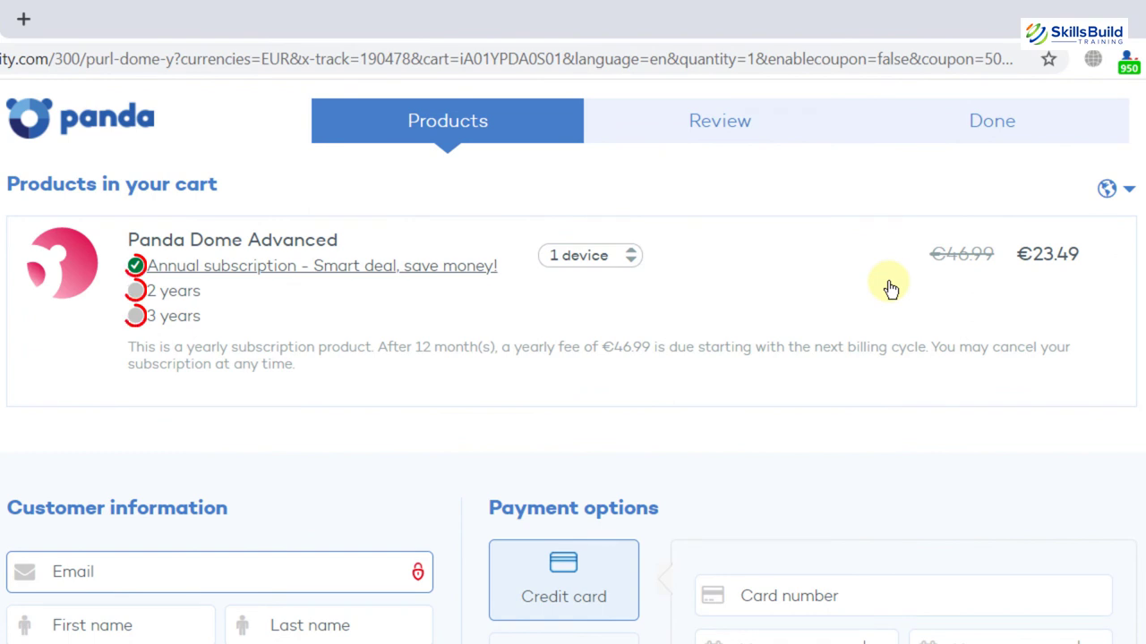
pyautogui.moveTo(168, 315)
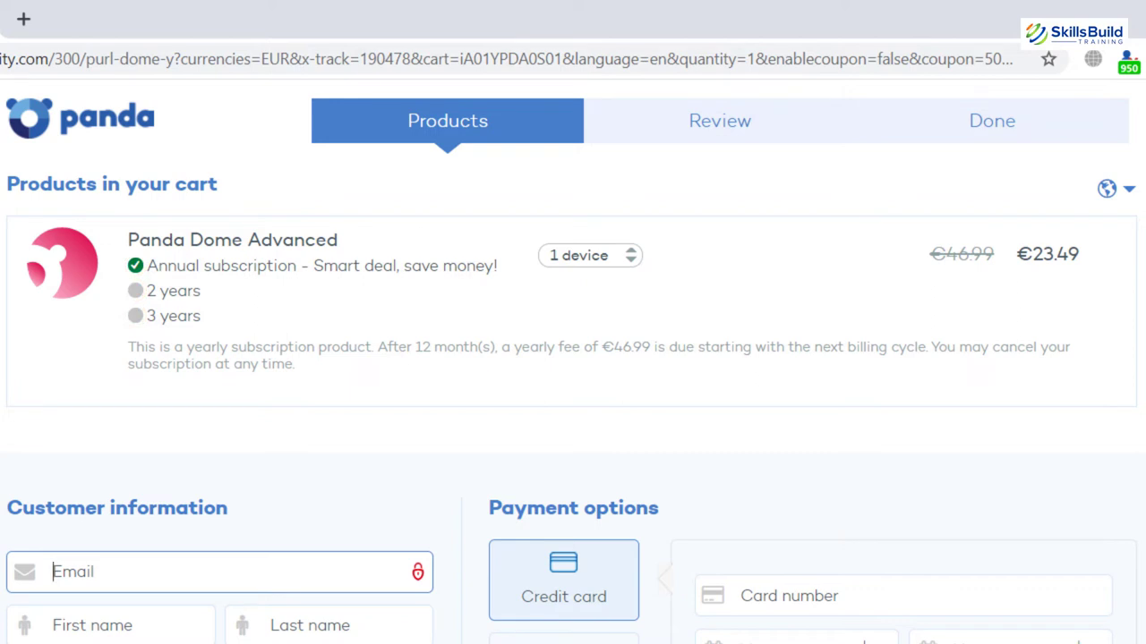
pyautogui.moveTo(608, 251)
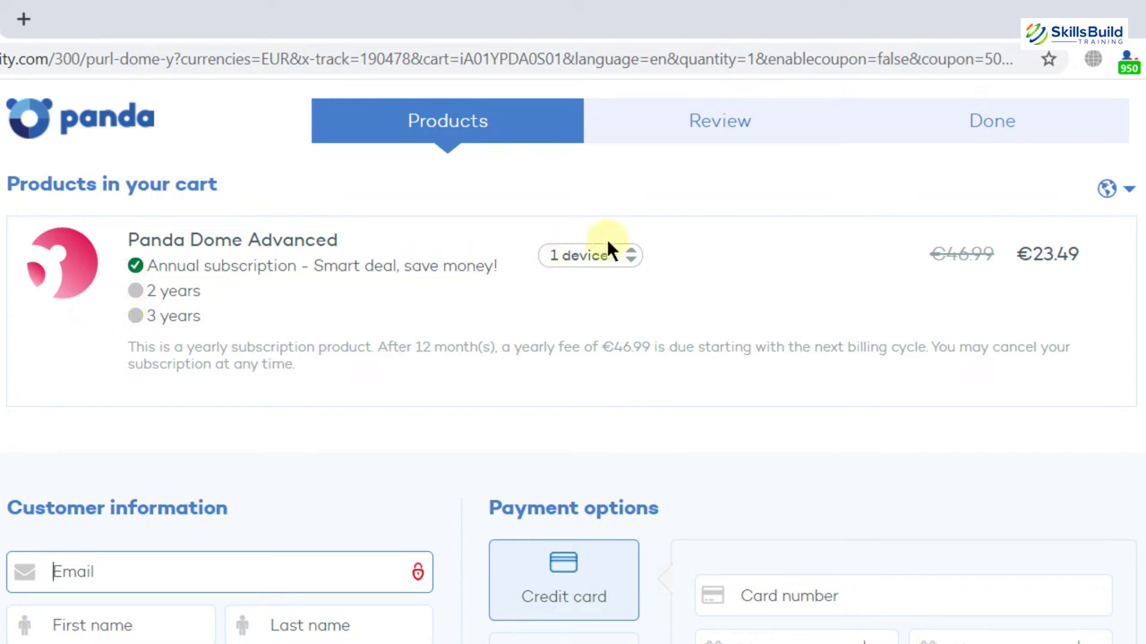
pyautogui.moveTo(1065, 260)
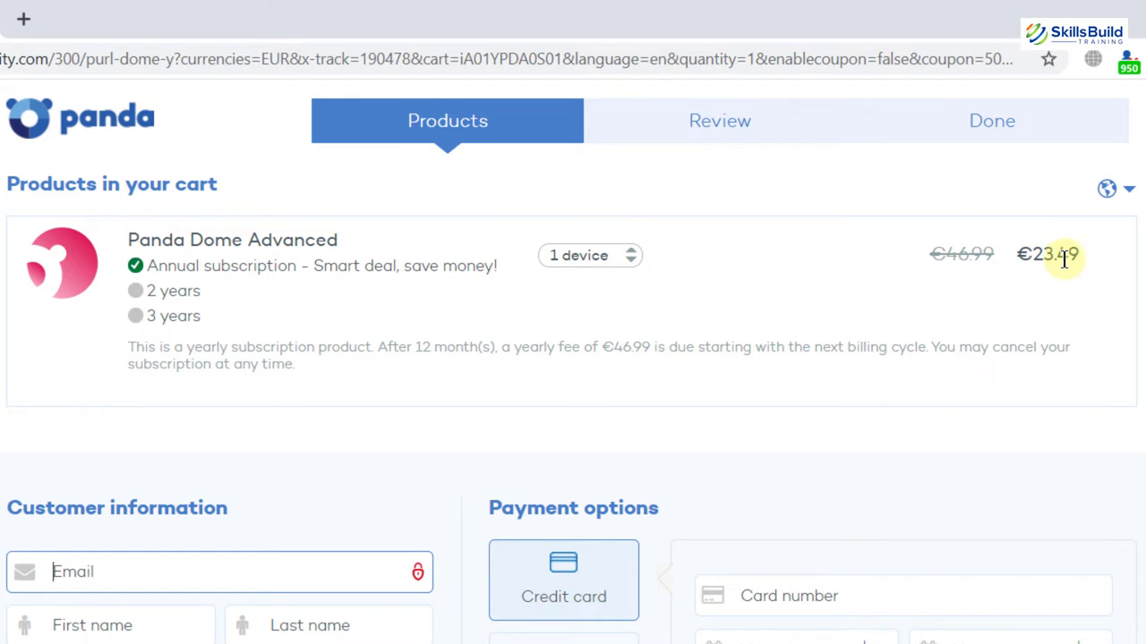
pyautogui.moveTo(1069, 268)
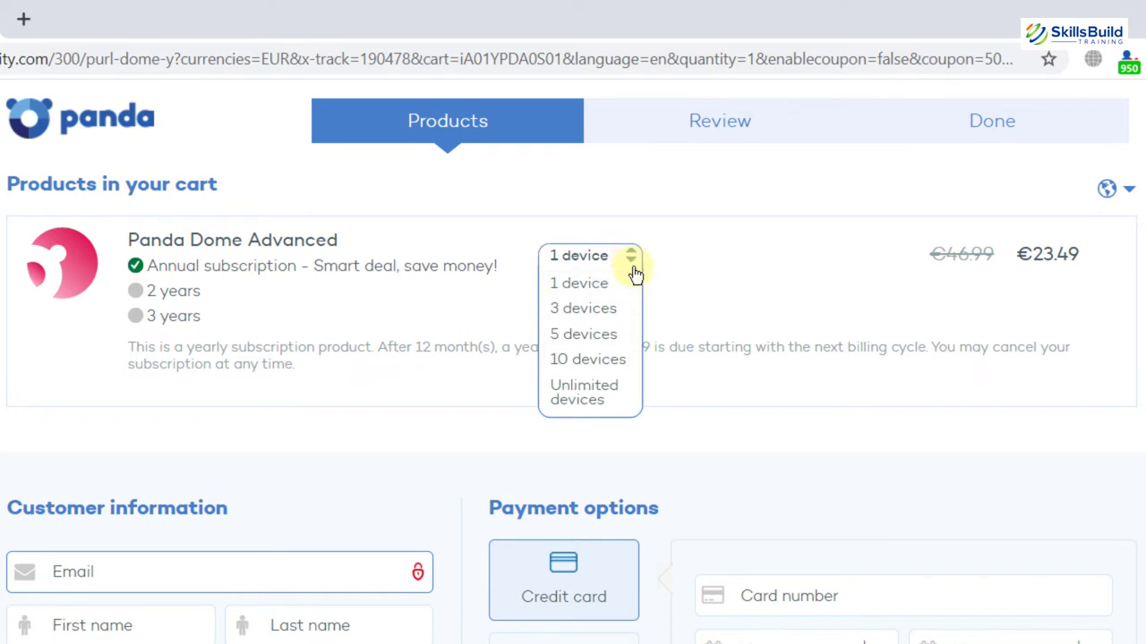
pyautogui.moveTo(581, 336)
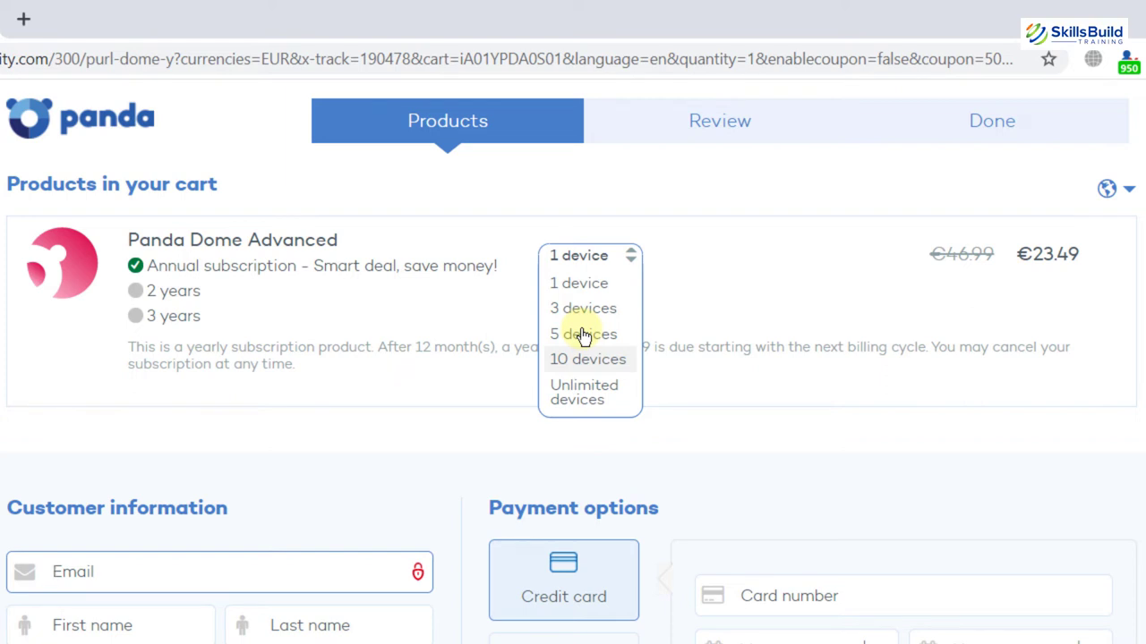
# Choose 10 devices for Panda Dome Advanced in the cart, priced €47.49 per year
pyautogui.click(584, 360)
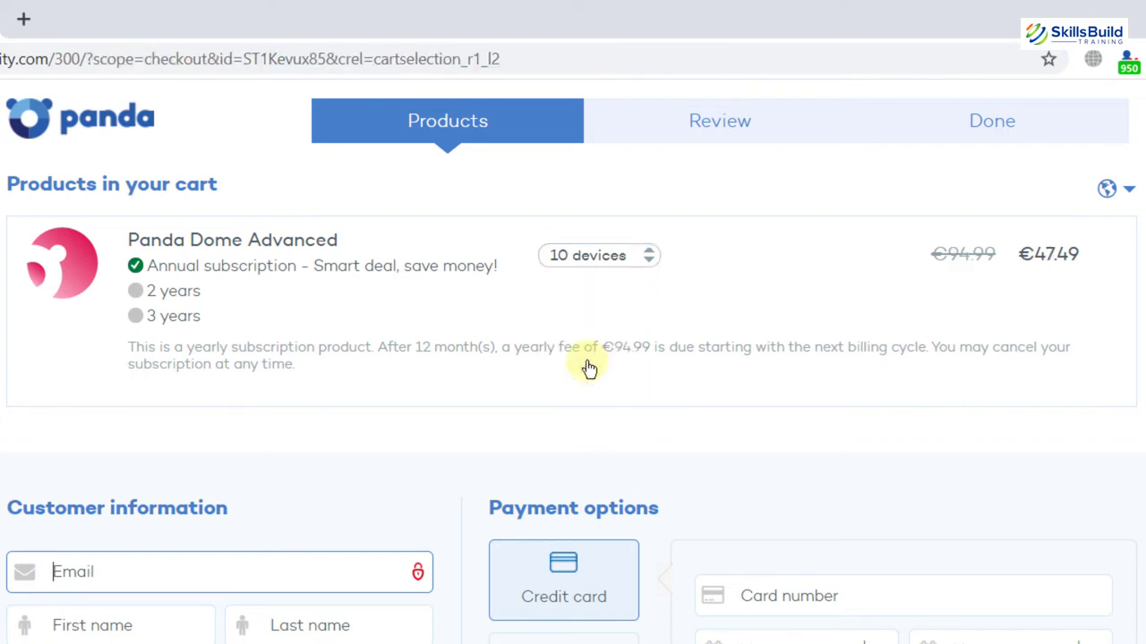
pyautogui.moveTo(1040, 289)
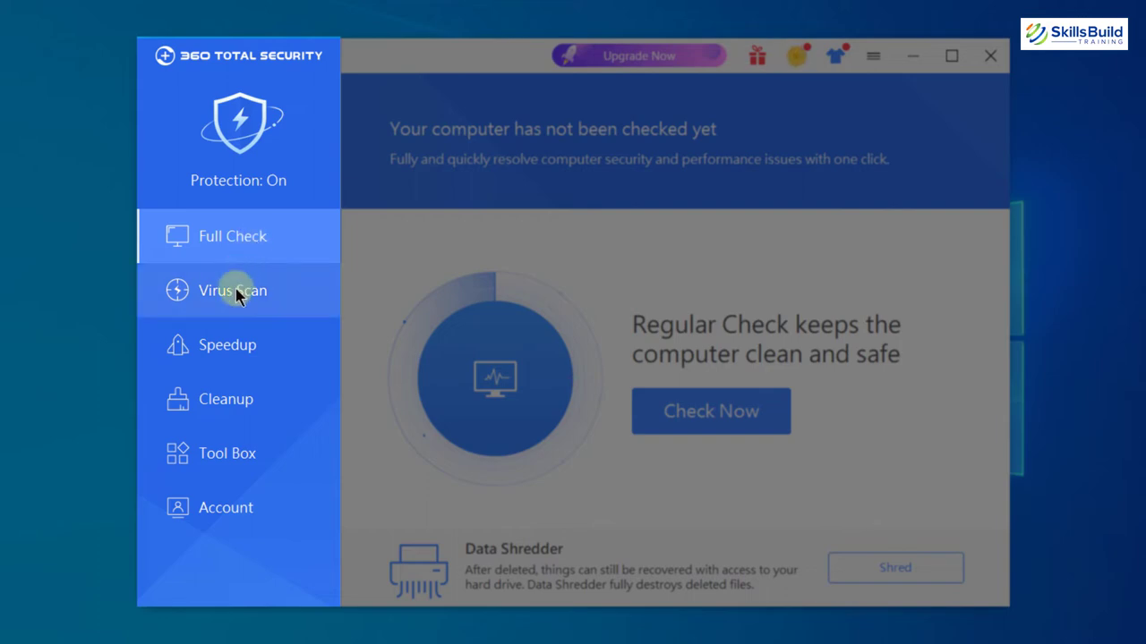
# View the Virus Scan options, then the Speedup startup and service categories
pyautogui.click(232, 290)
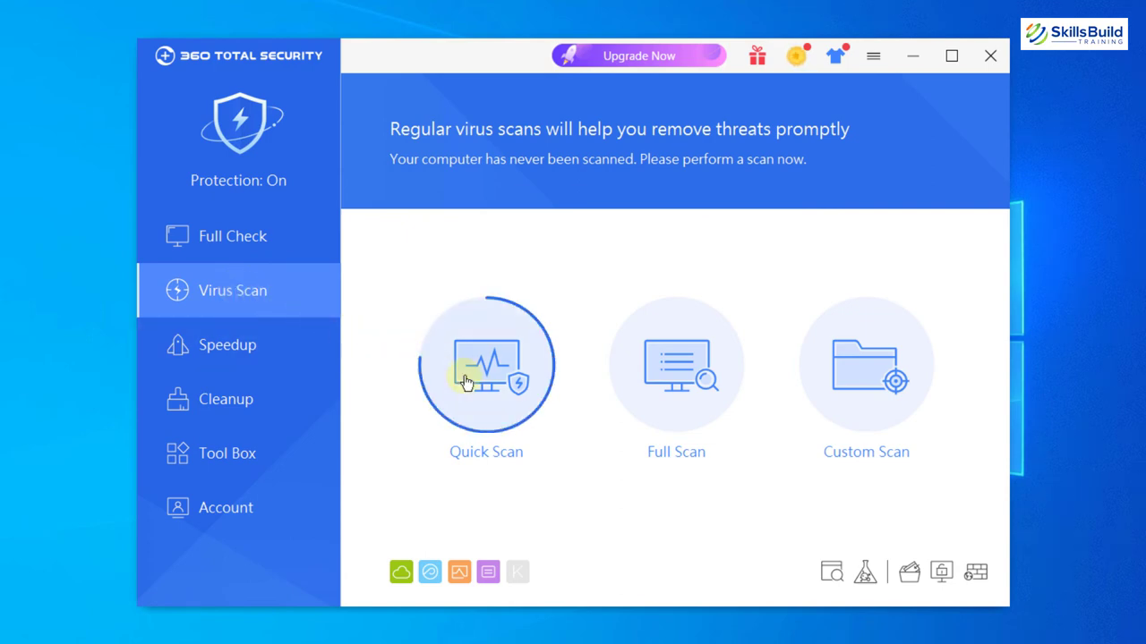
pyautogui.moveTo(673, 385)
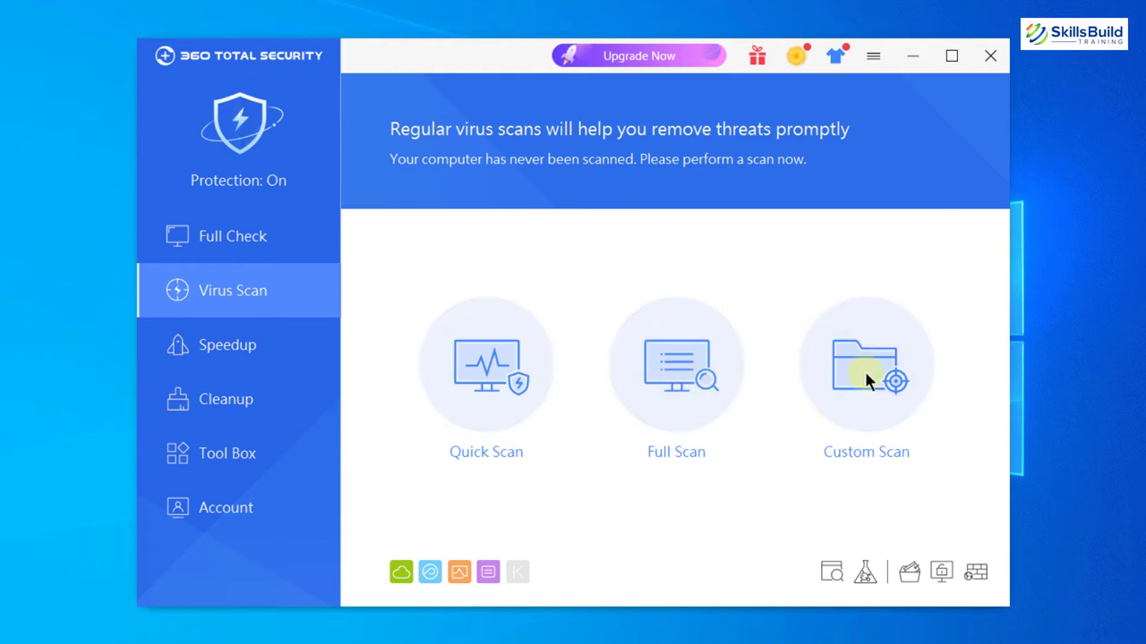
pyautogui.click(226, 346)
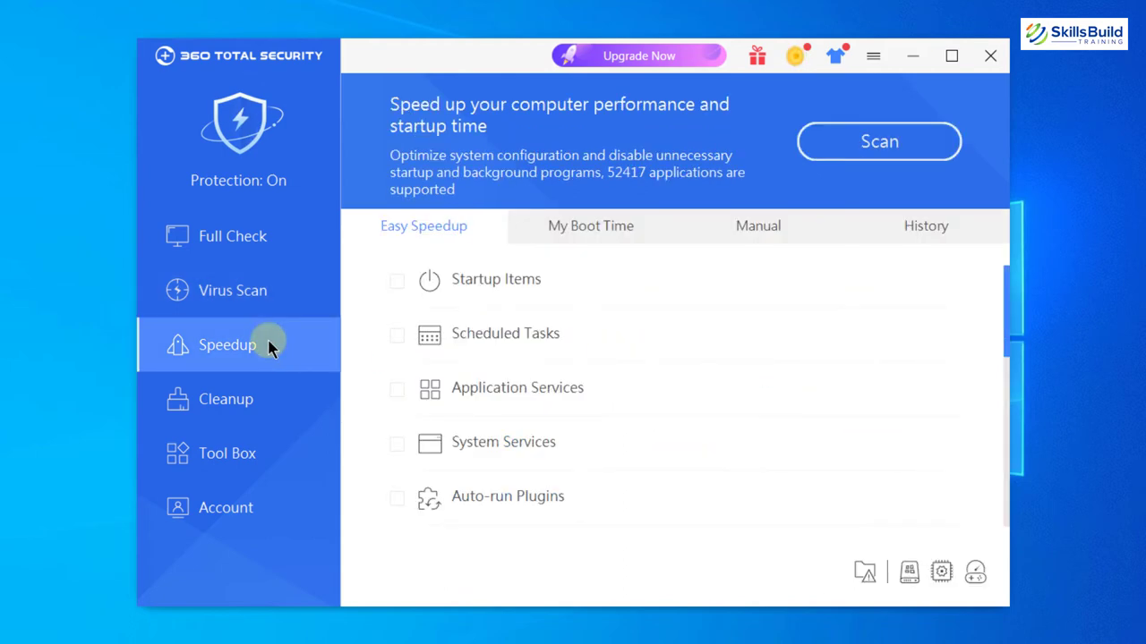
pyautogui.moveTo(569, 245)
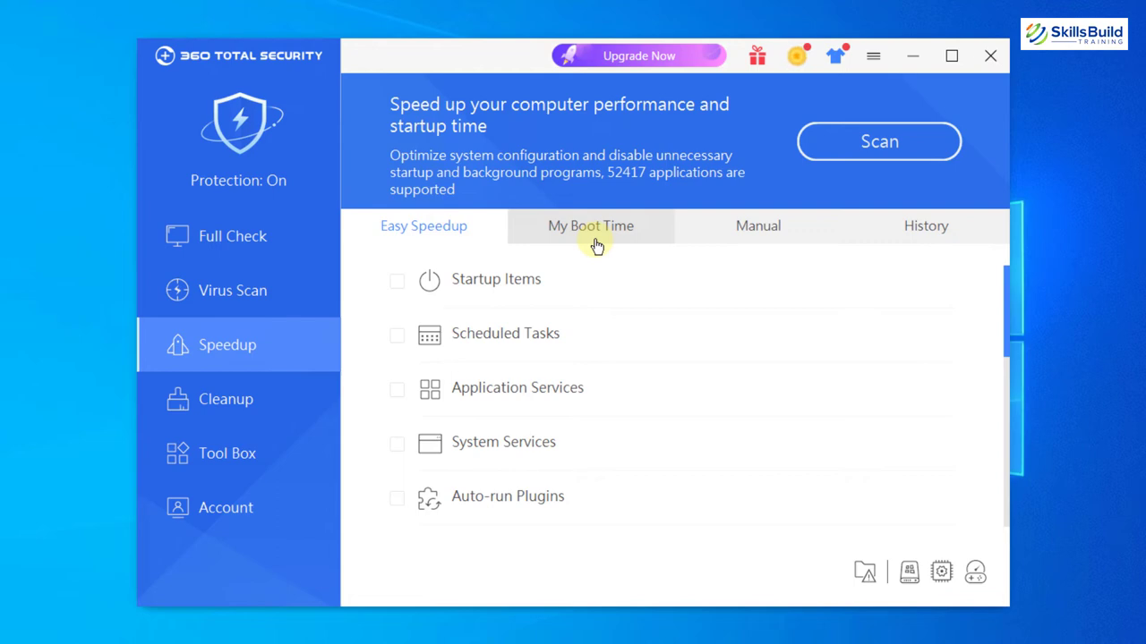
pyautogui.moveTo(595, 253)
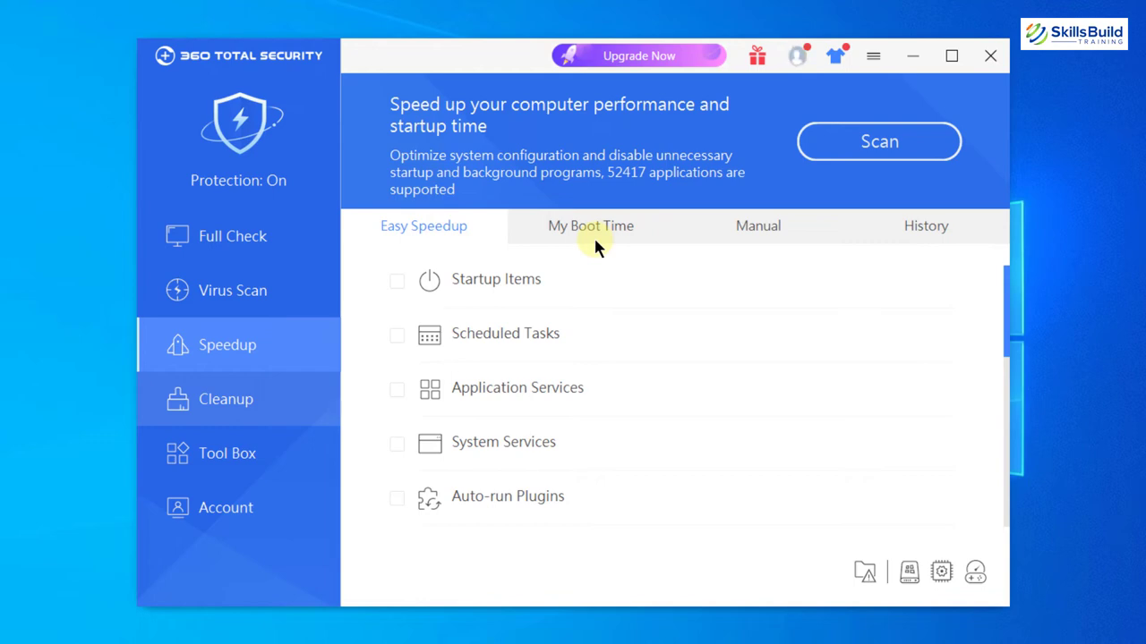
pyautogui.moveTo(231, 456)
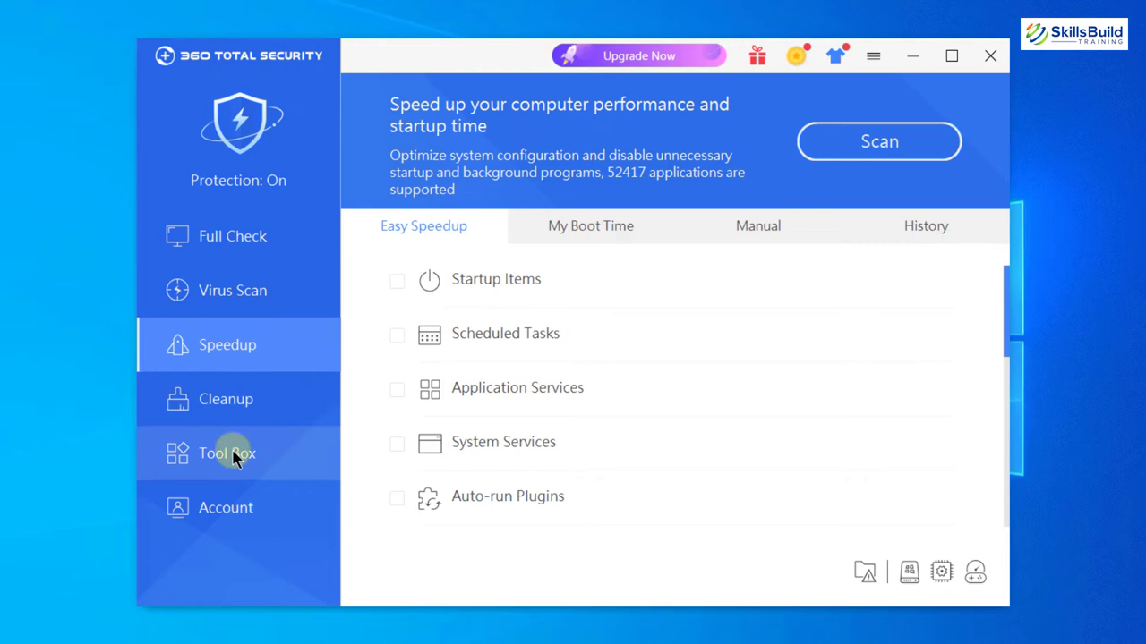
# Filter the Tool Box to Security tools and download Document Protector
pyautogui.click(227, 454)
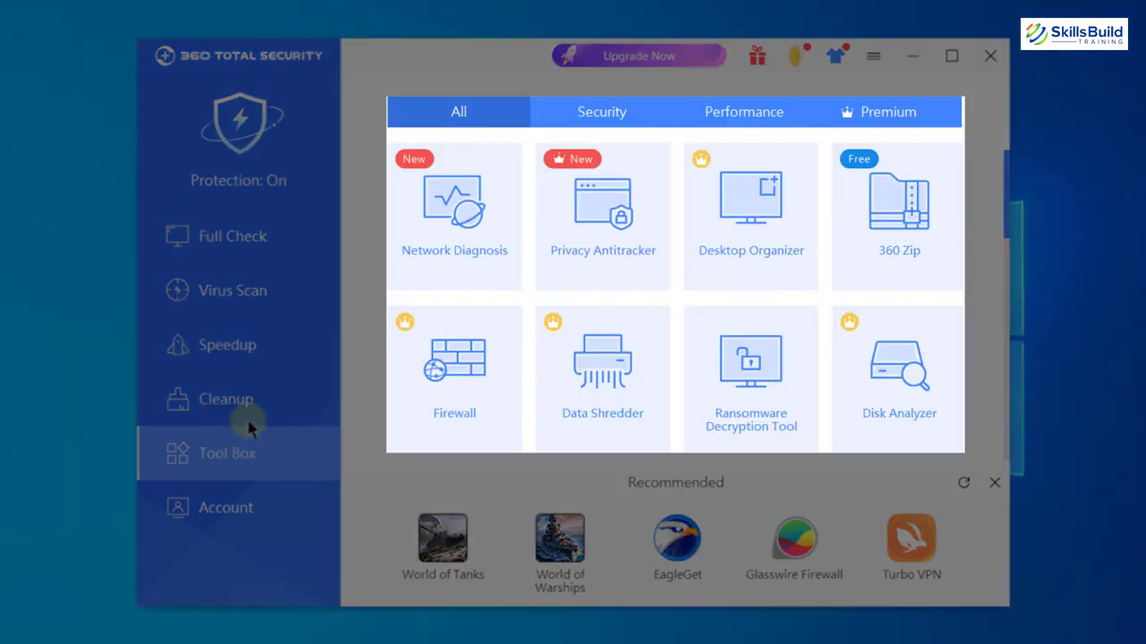
pyautogui.moveTo(376, 183)
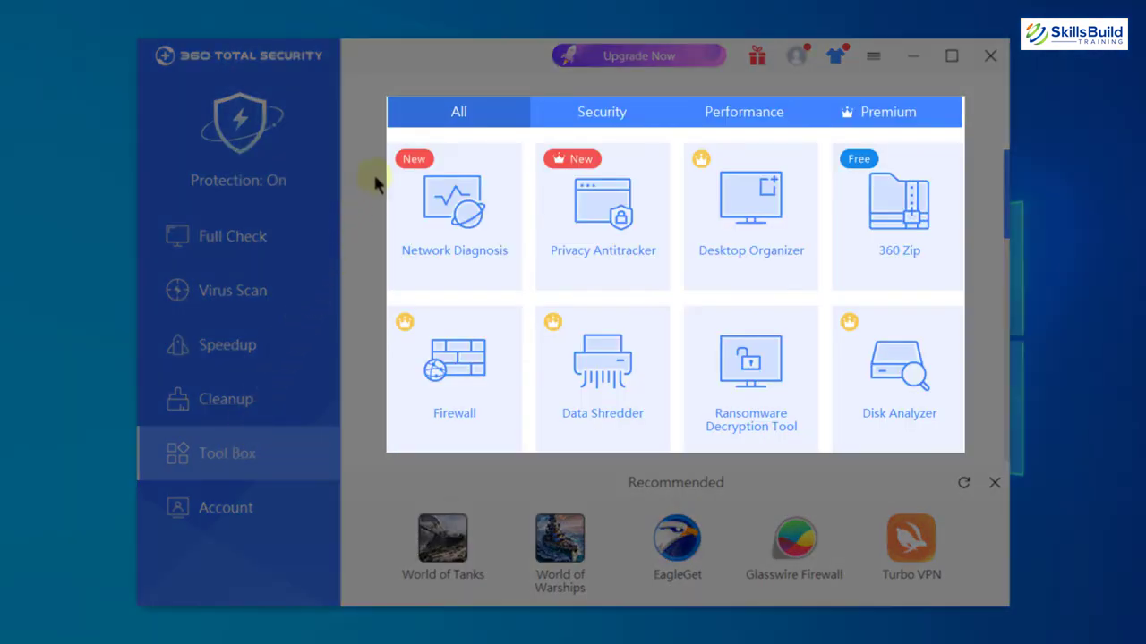
pyautogui.moveTo(373, 284)
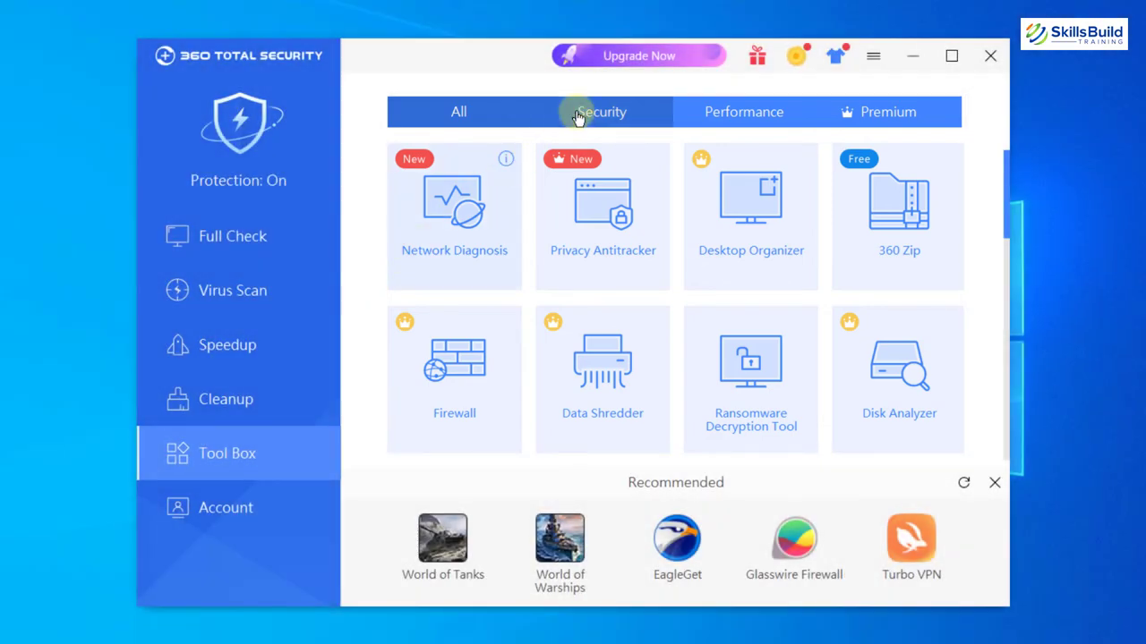
pyautogui.click(601, 111)
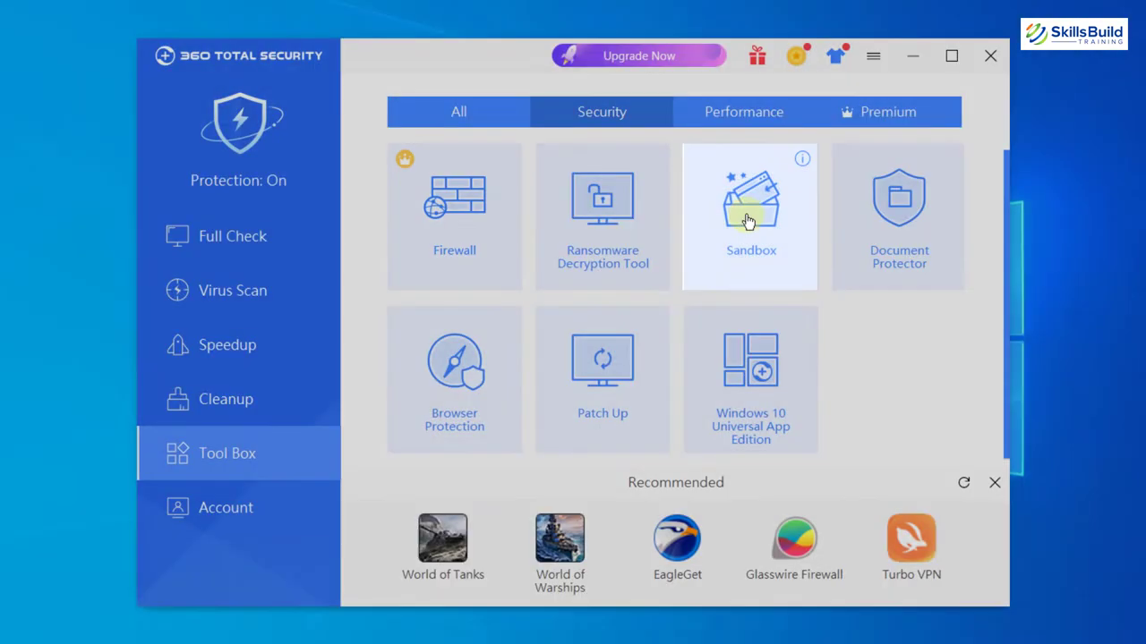
pyautogui.moveTo(901, 223)
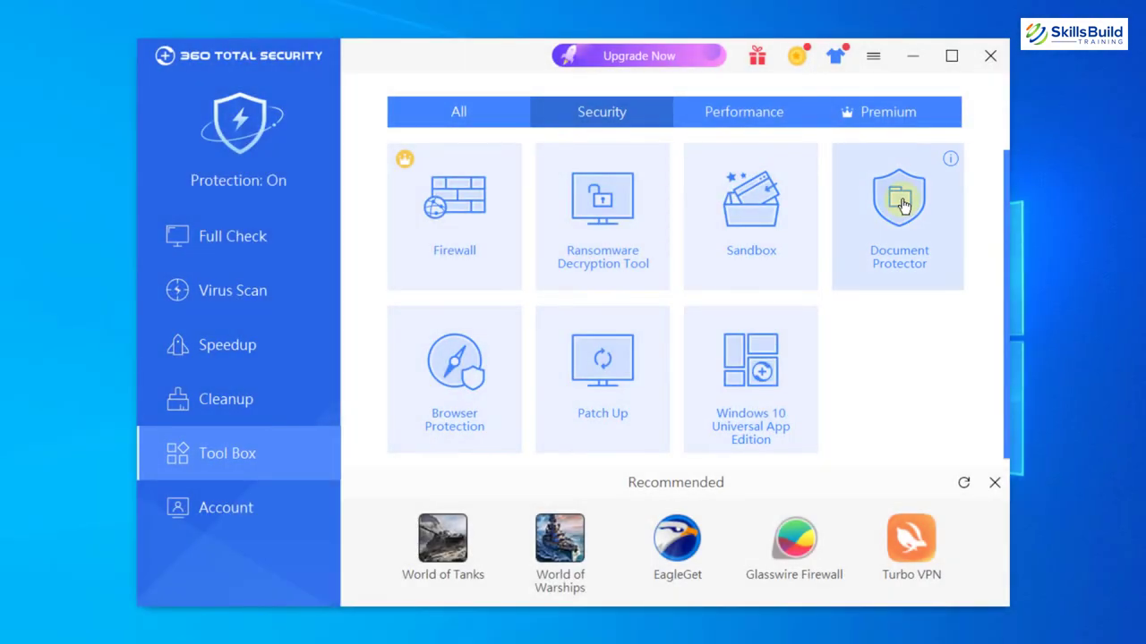
pyautogui.click(898, 201)
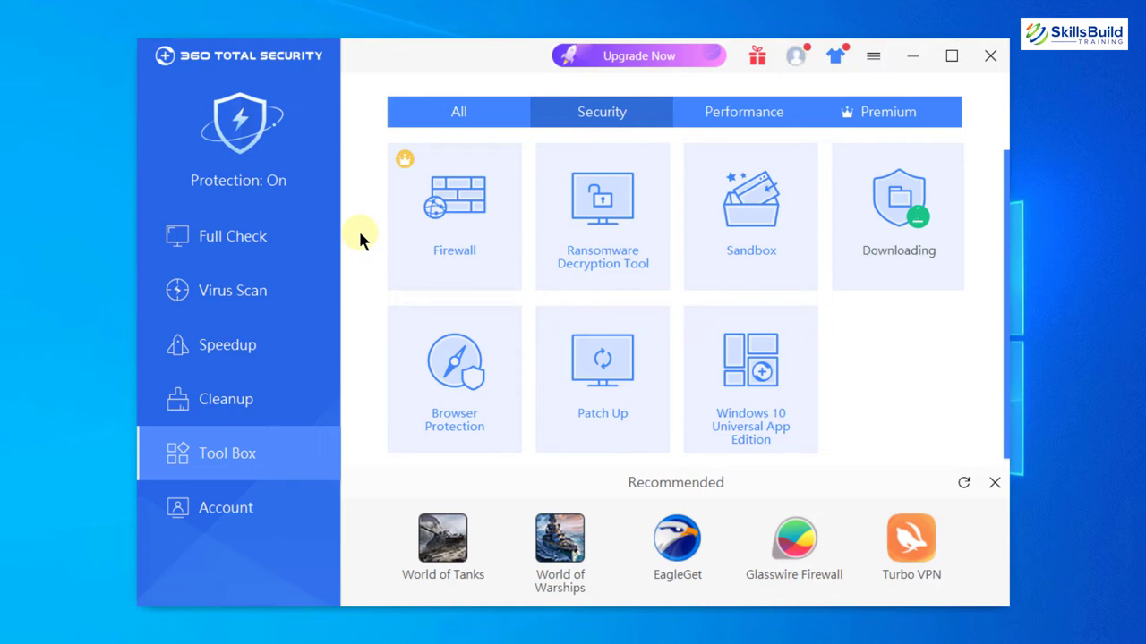
pyautogui.moveTo(914, 285)
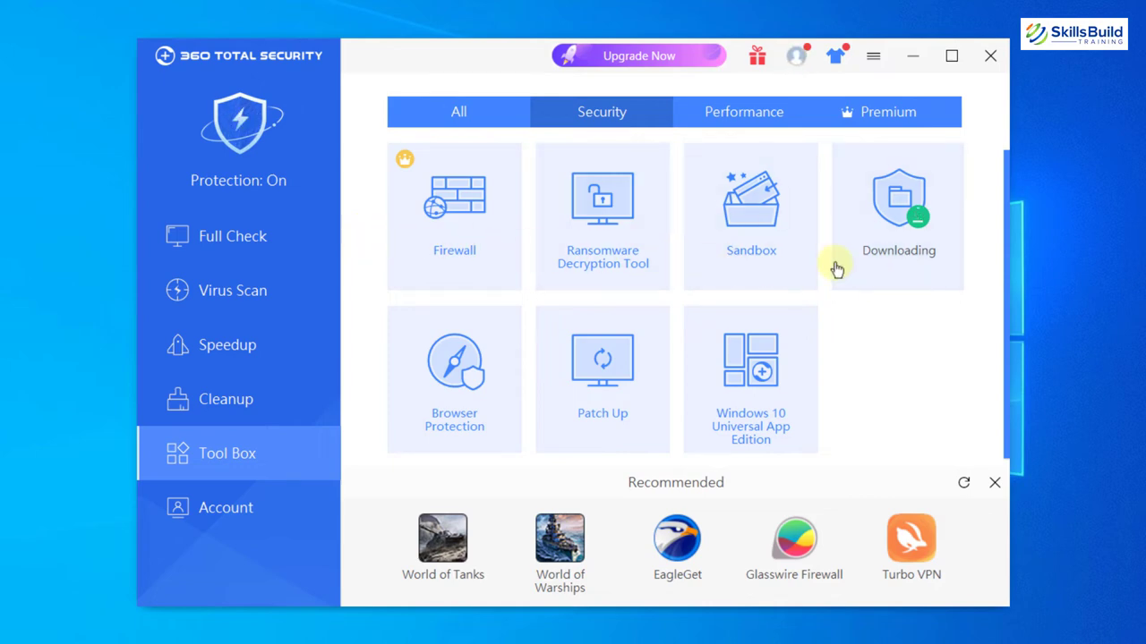
pyautogui.moveTo(619, 221)
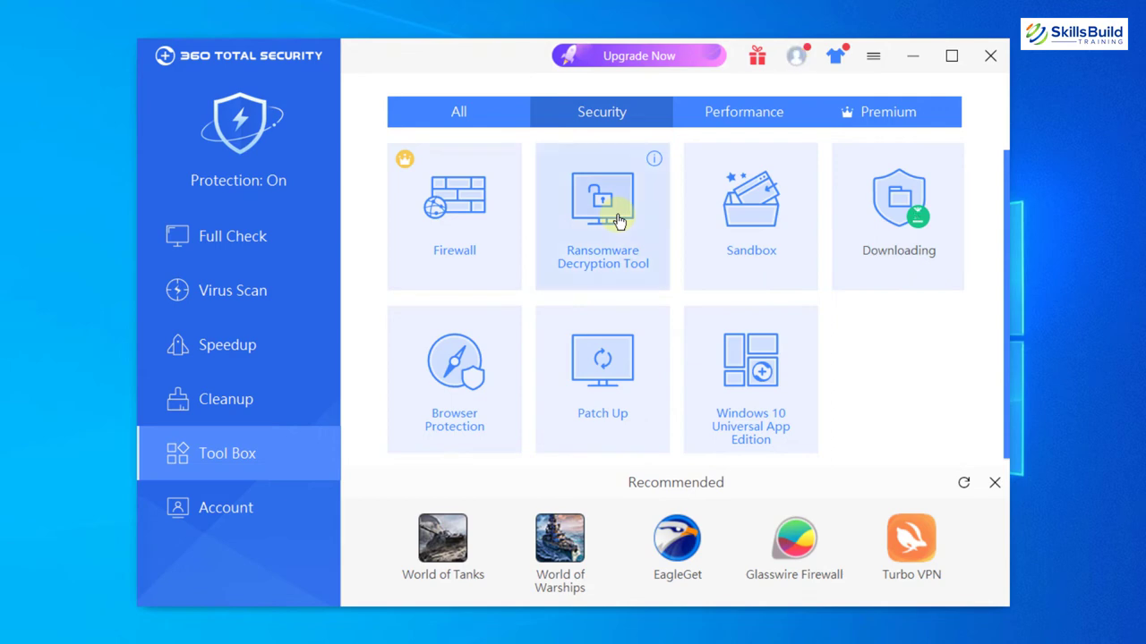
# Open the Ransomware Decryption Tool and bring up 360 Document Protector
pyautogui.click(601, 215)
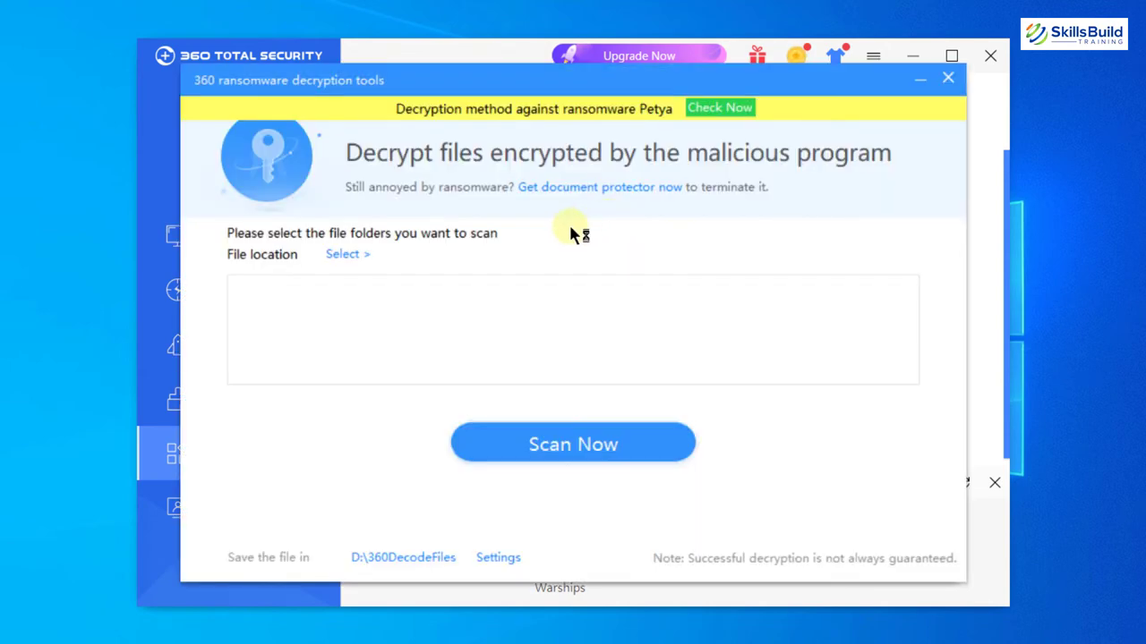
pyautogui.moveTo(548, 426)
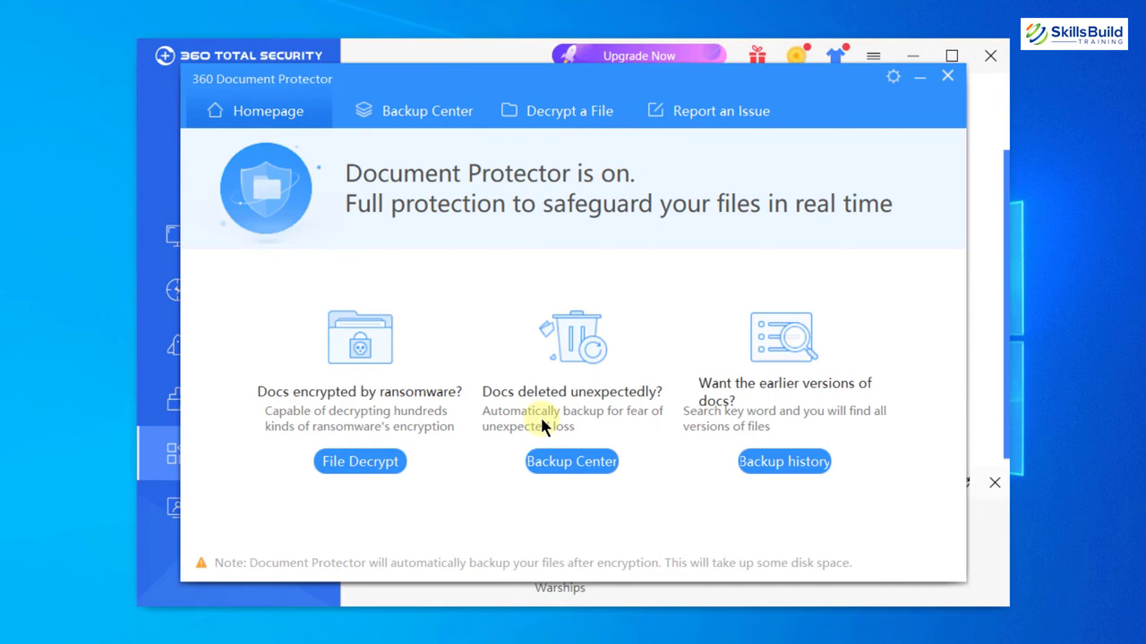
pyautogui.moveTo(391, 195)
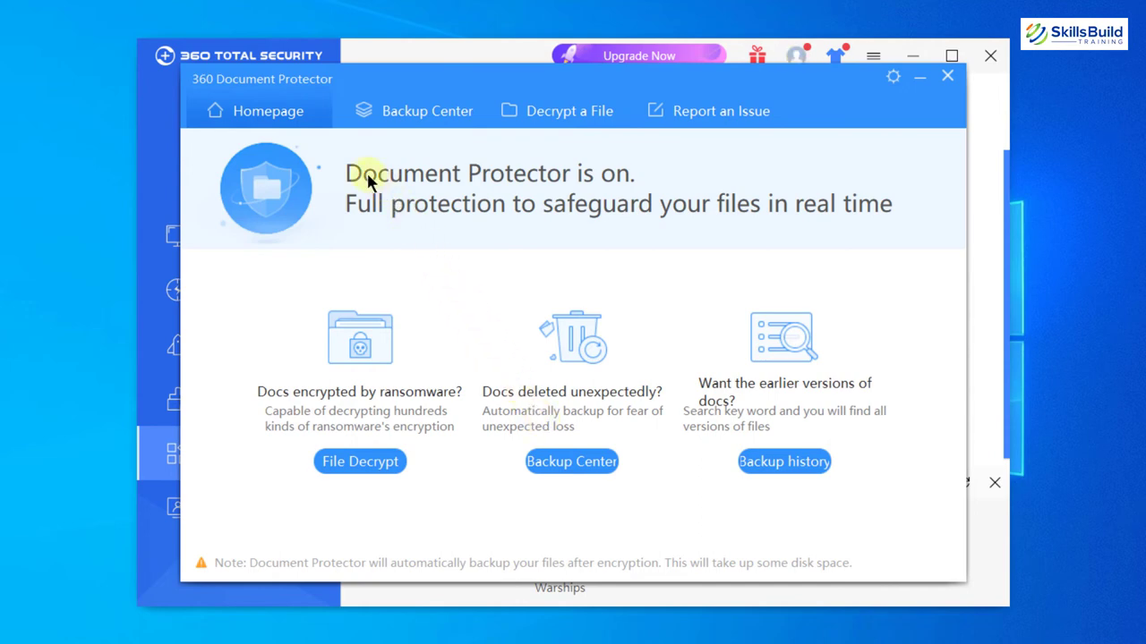
pyautogui.moveTo(595, 183)
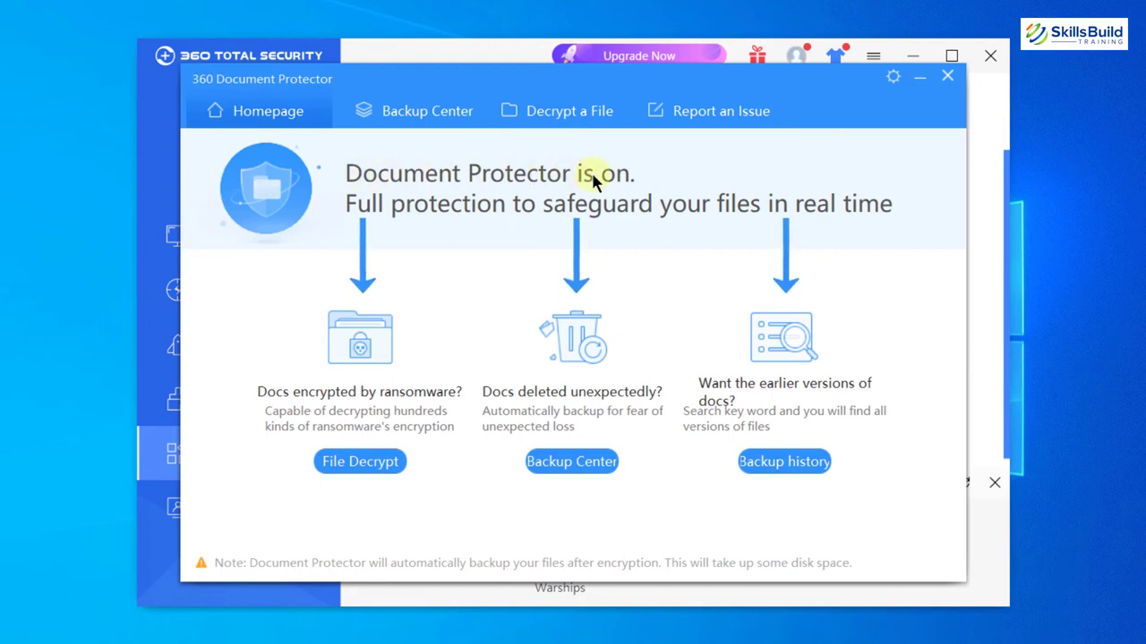
pyautogui.moveTo(435, 191)
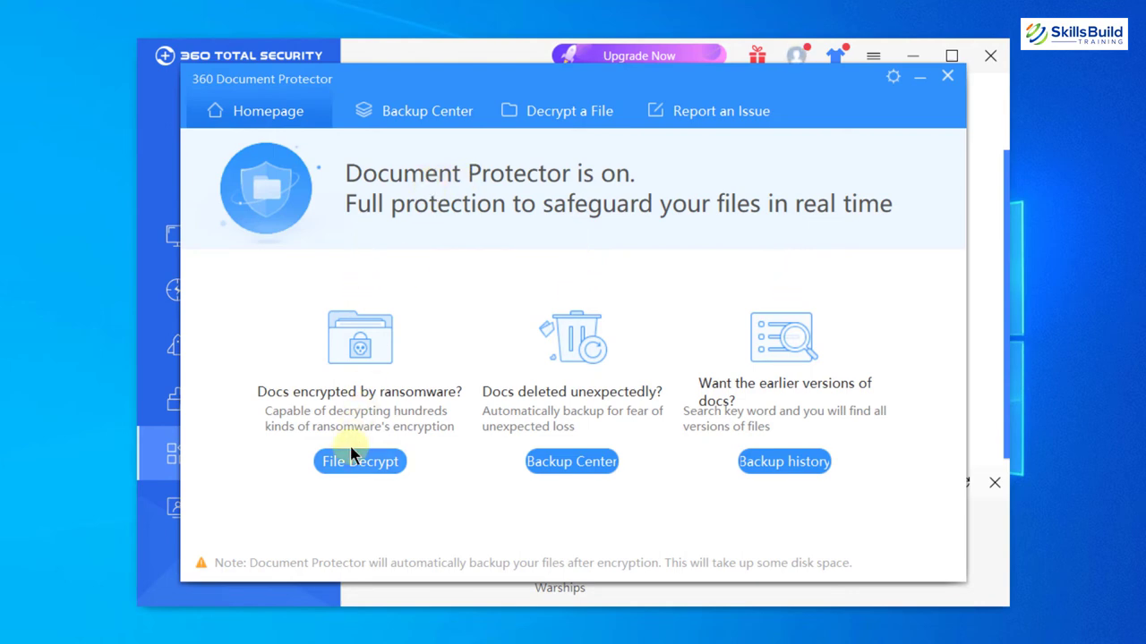
pyautogui.moveTo(783, 462)
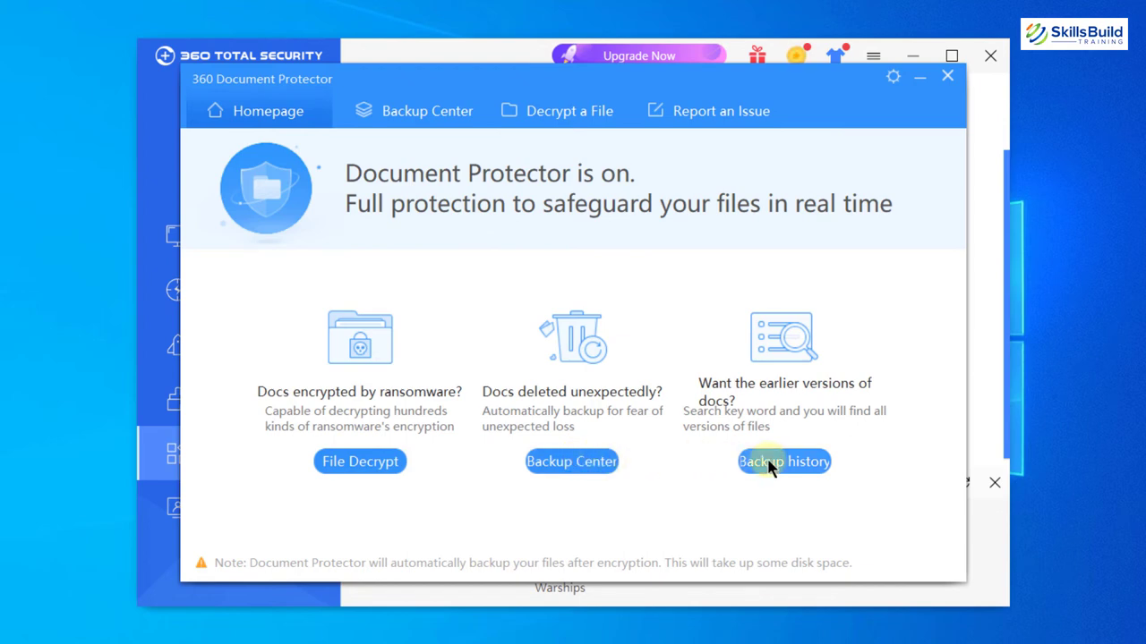
pyautogui.click(947, 77)
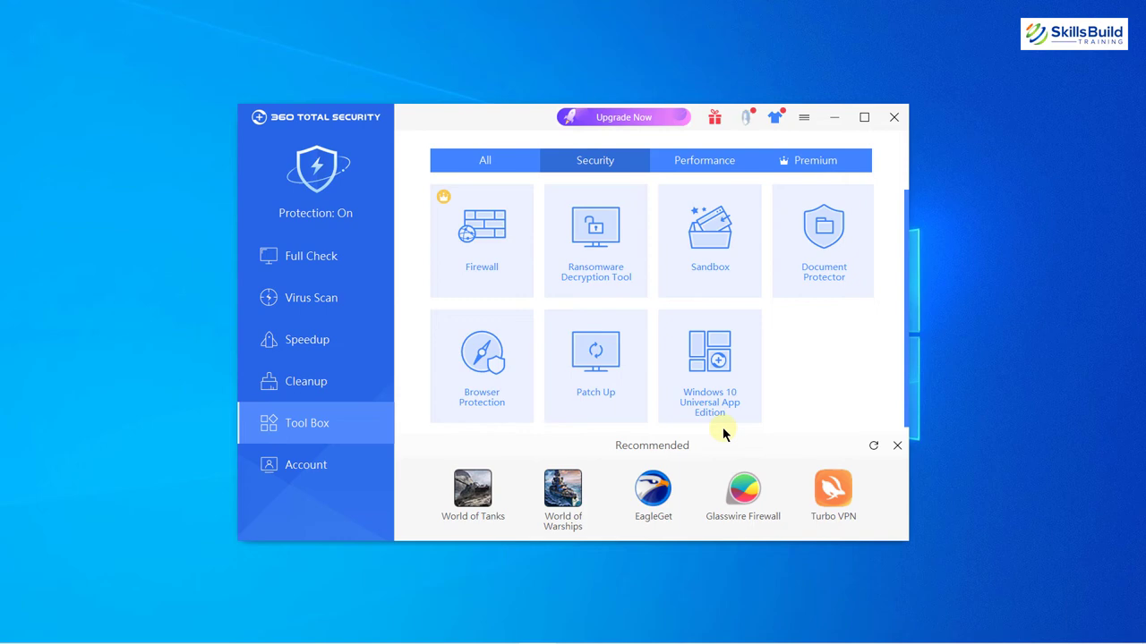
pyautogui.moveTo(563, 296)
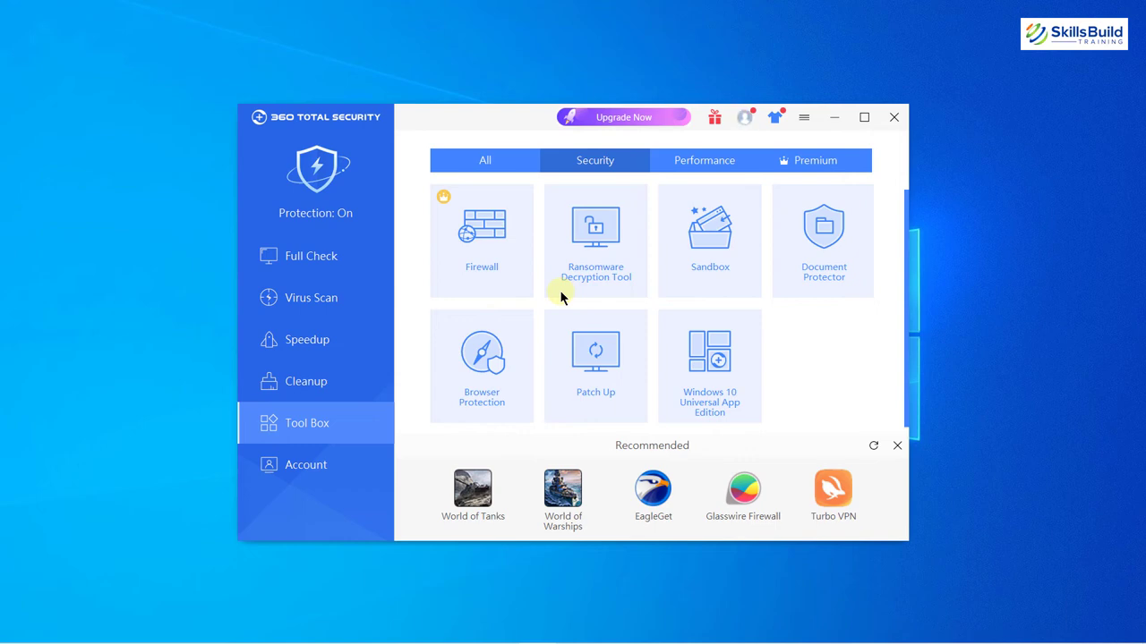
# Open the 360 Premium Service pricing page from the security tools
pyautogui.click(622, 117)
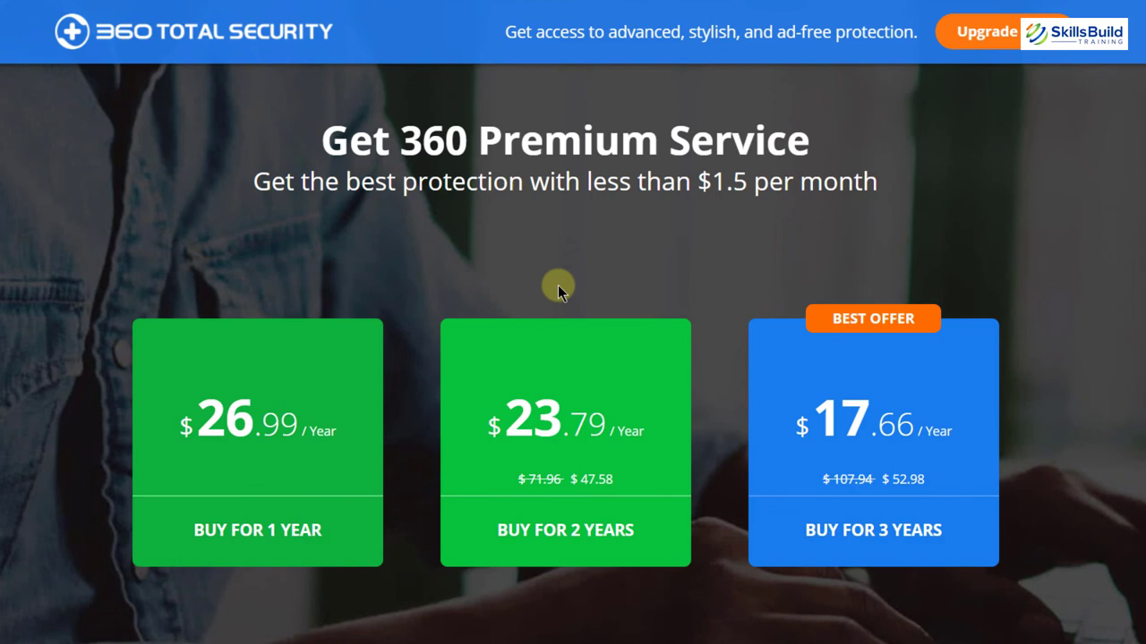
pyautogui.moveTo(320, 341)
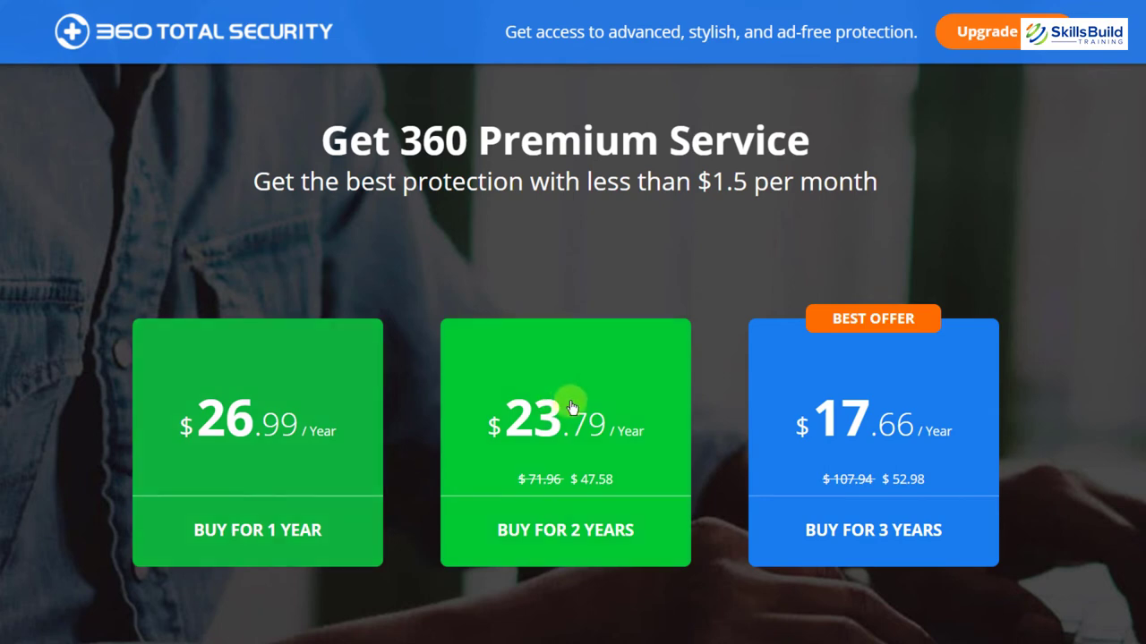
pyautogui.moveTo(826, 431)
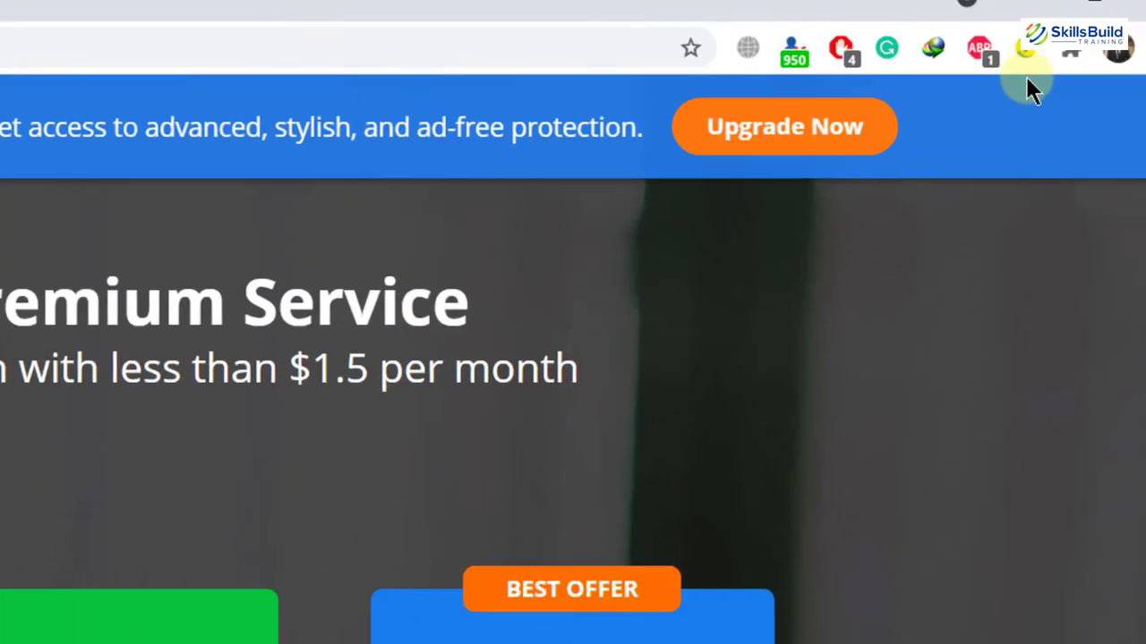
pyautogui.moveTo(927, 98)
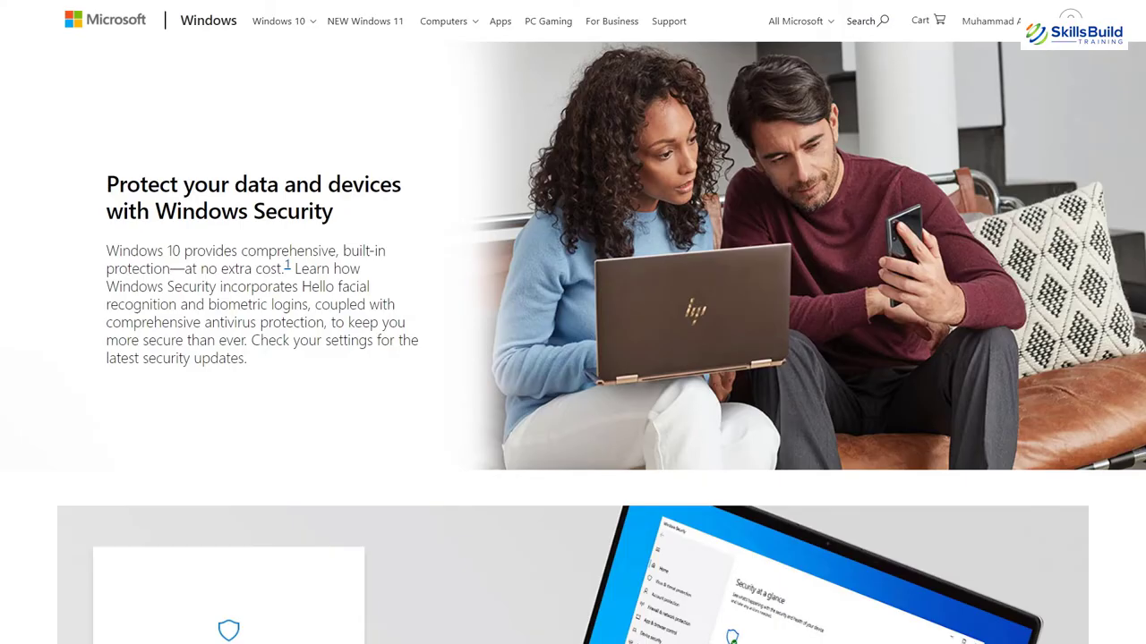
# Scroll the Microsoft support article past the quick, advanced and scheduled scan sections
pyautogui.scroll(-3)
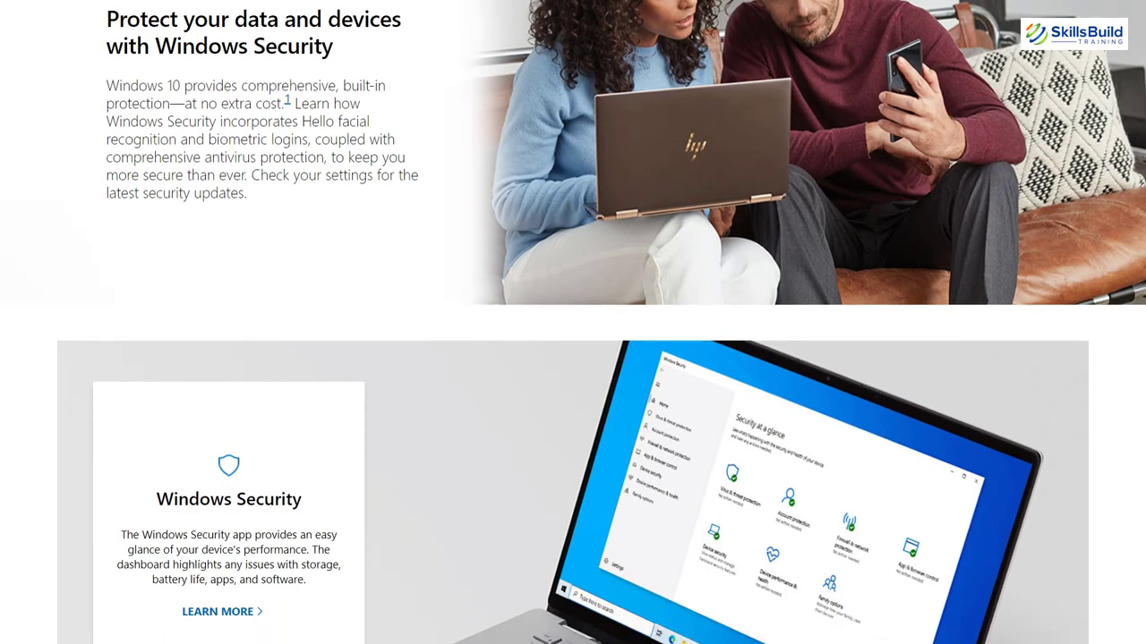
pyautogui.scroll(-3)
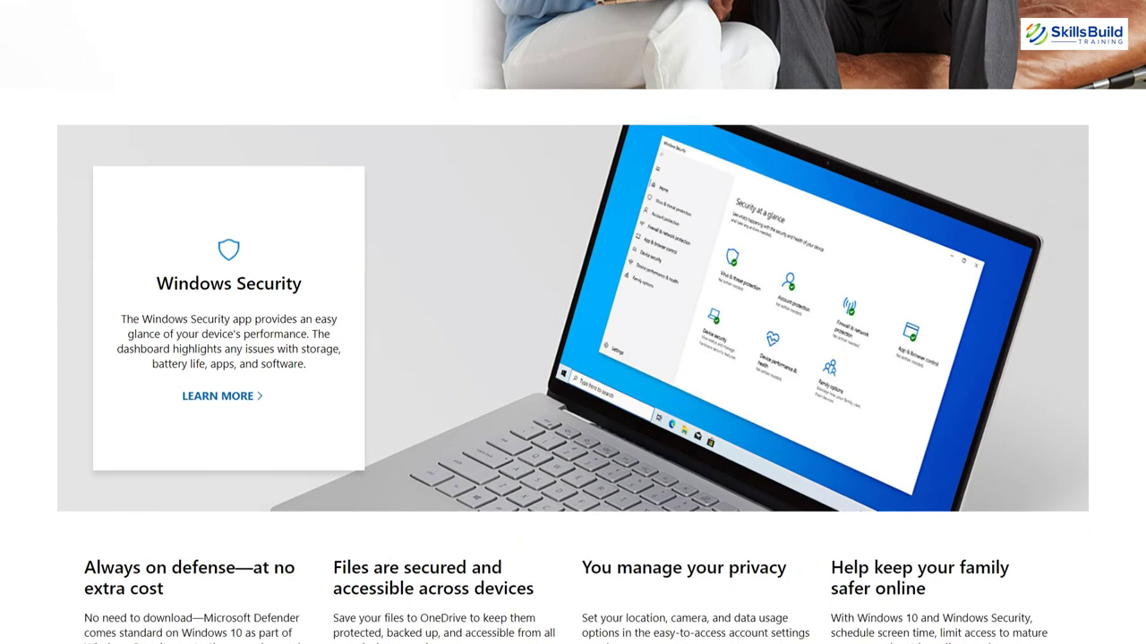
pyautogui.scroll(-3)
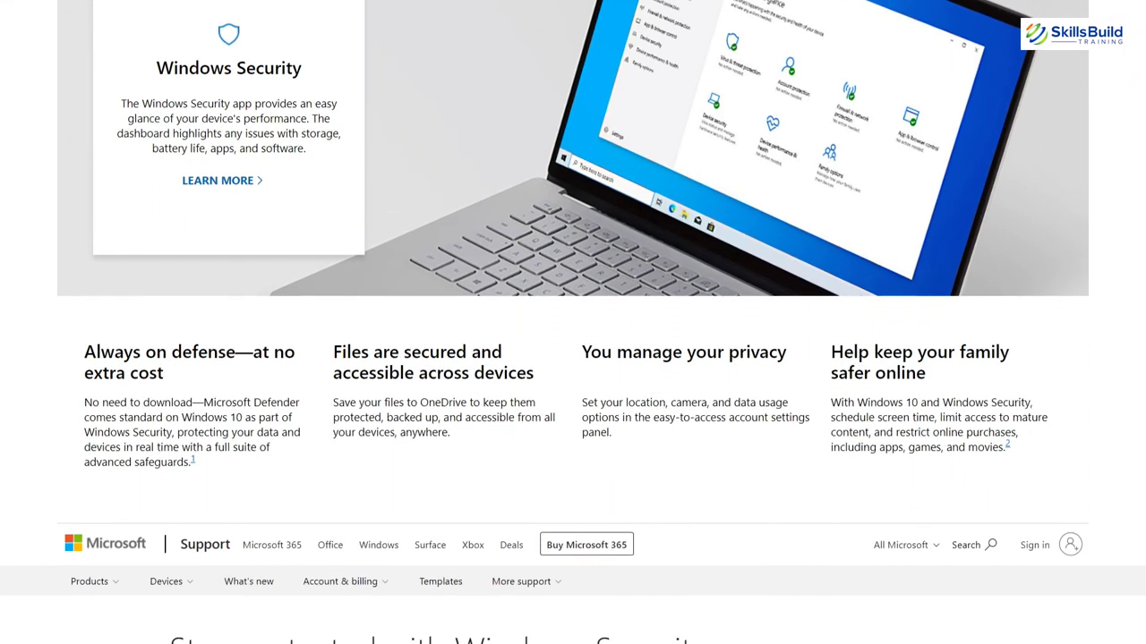
pyautogui.scroll(-3)
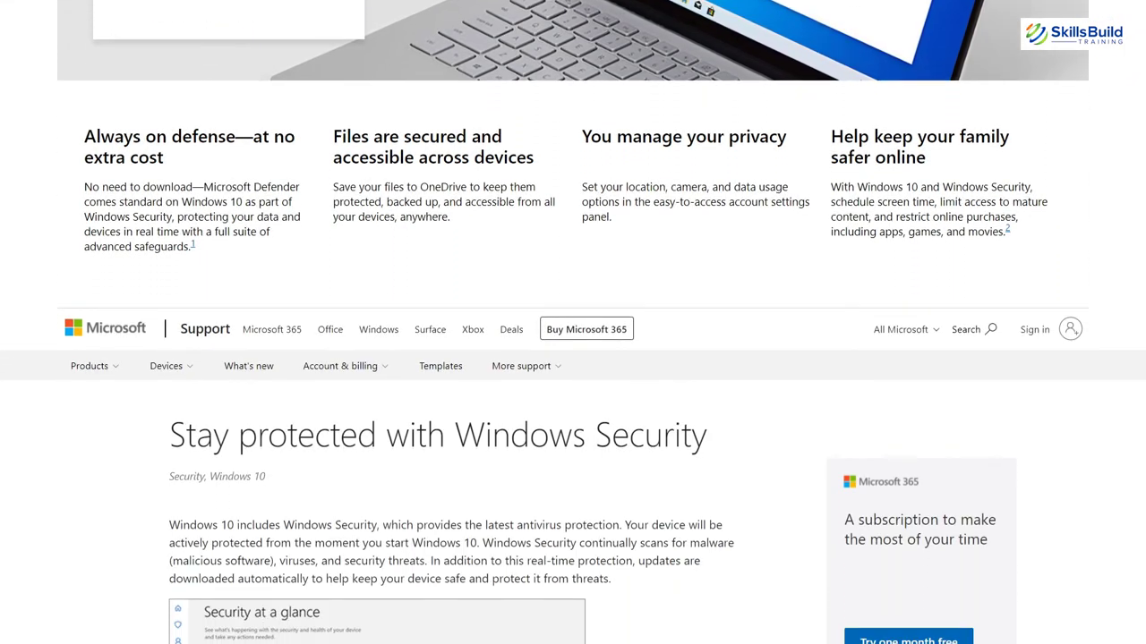
pyautogui.scroll(-3)
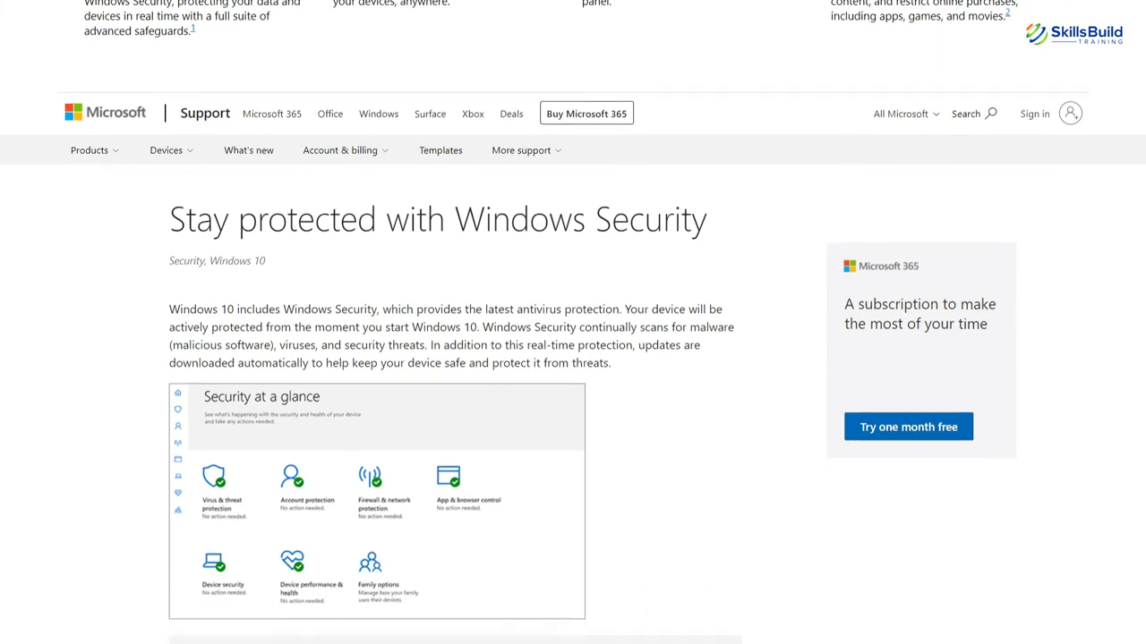
pyautogui.scroll(-3)
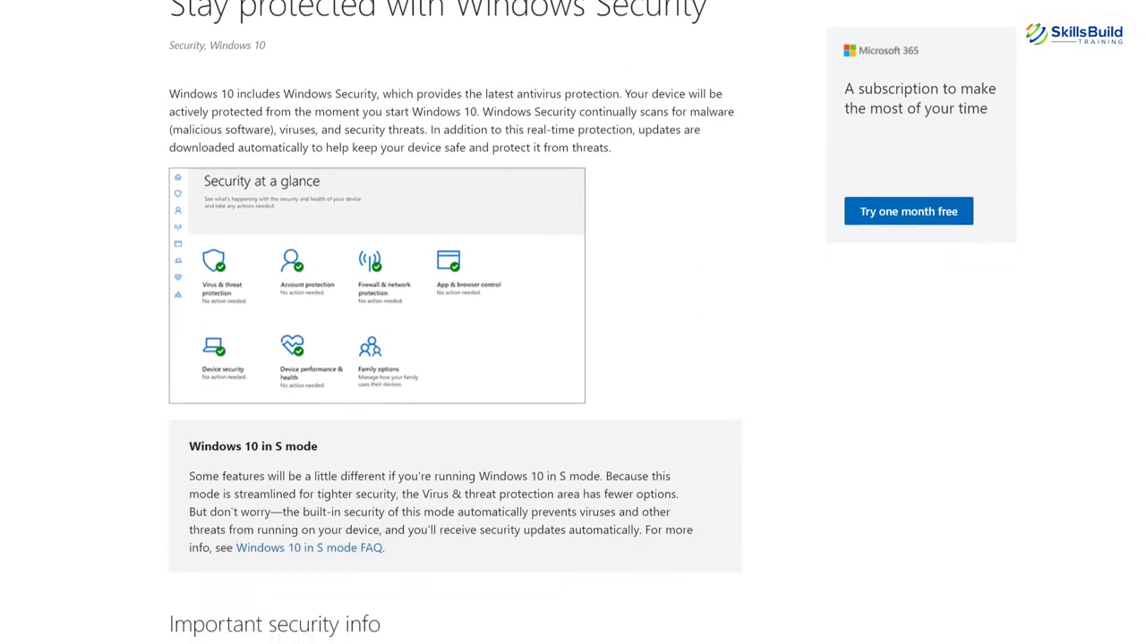
pyautogui.scroll(-3)
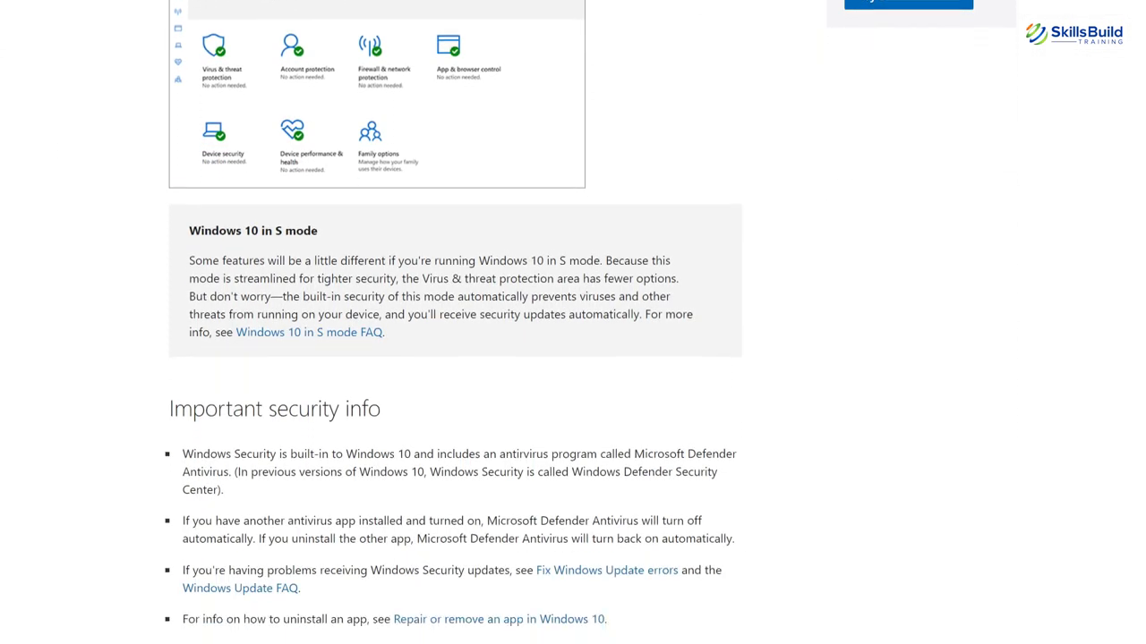
pyautogui.scroll(-3)
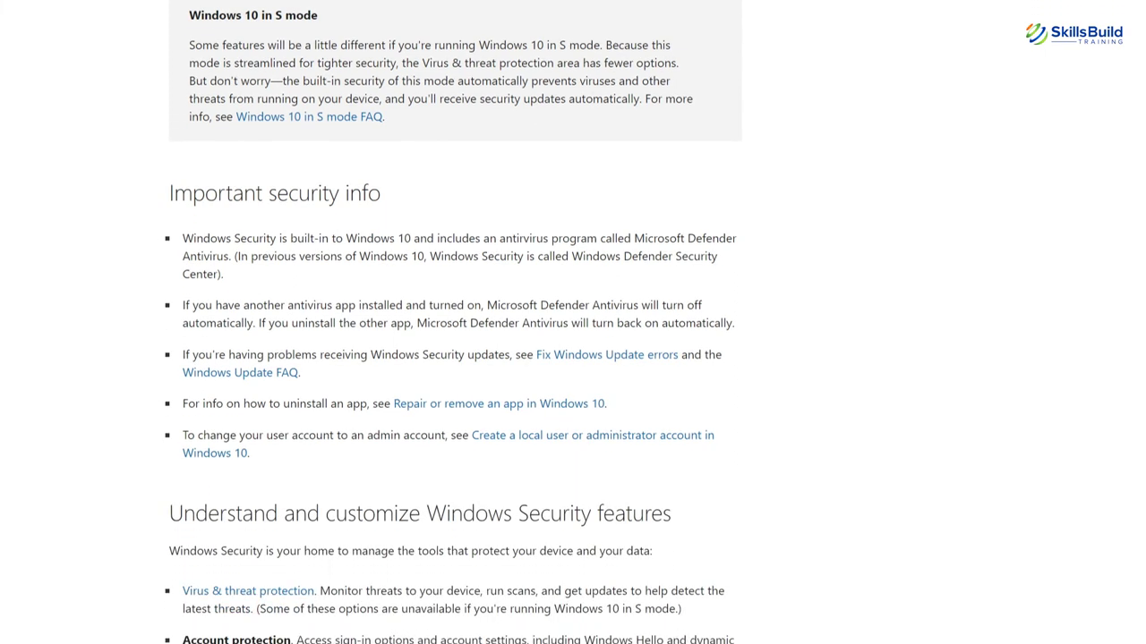
pyautogui.scroll(-3)
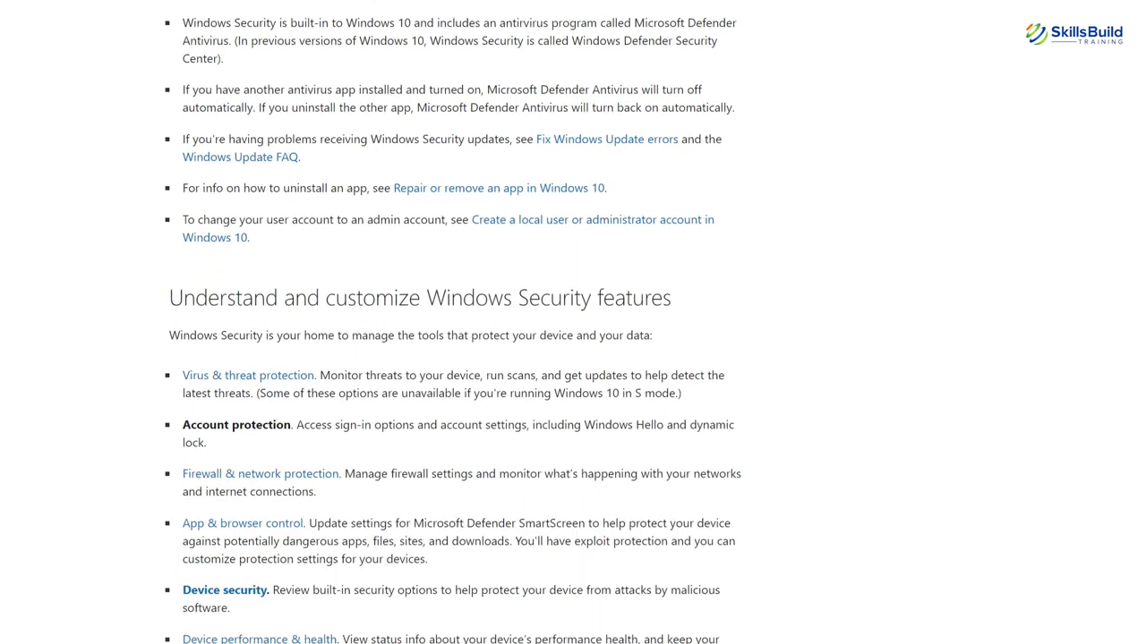
pyautogui.scroll(-3)
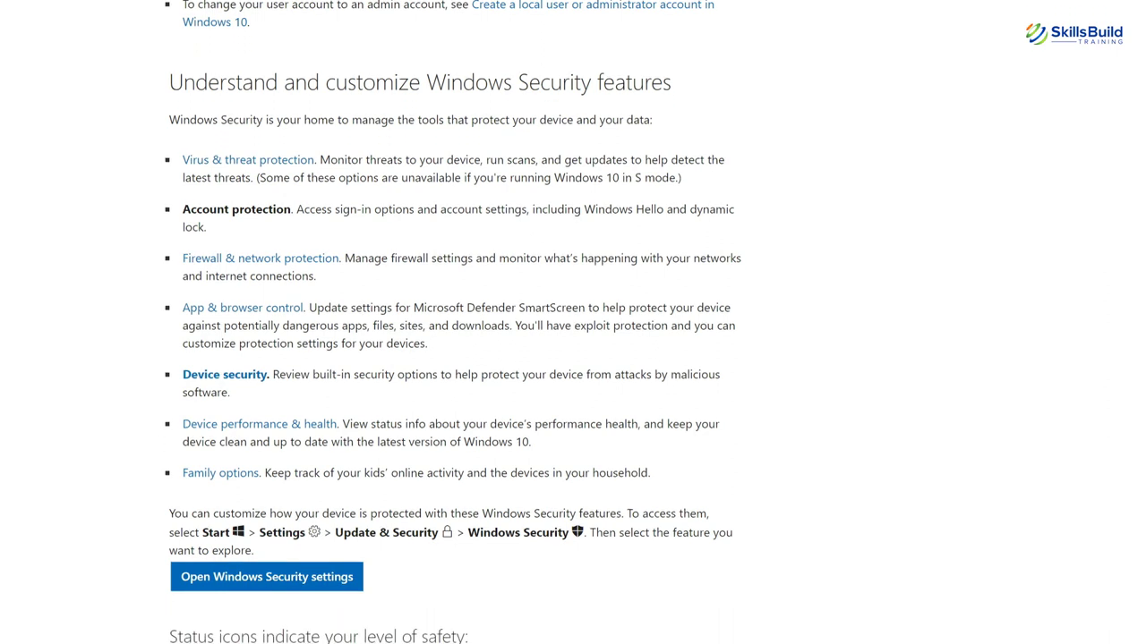
pyautogui.scroll(-3)
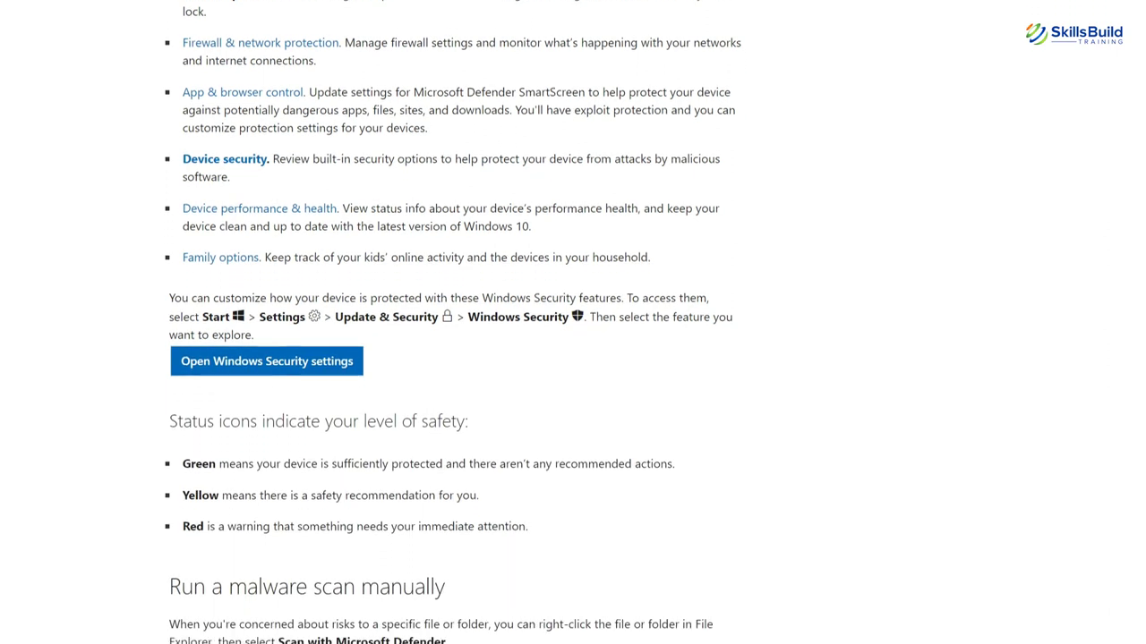
pyautogui.scroll(-3)
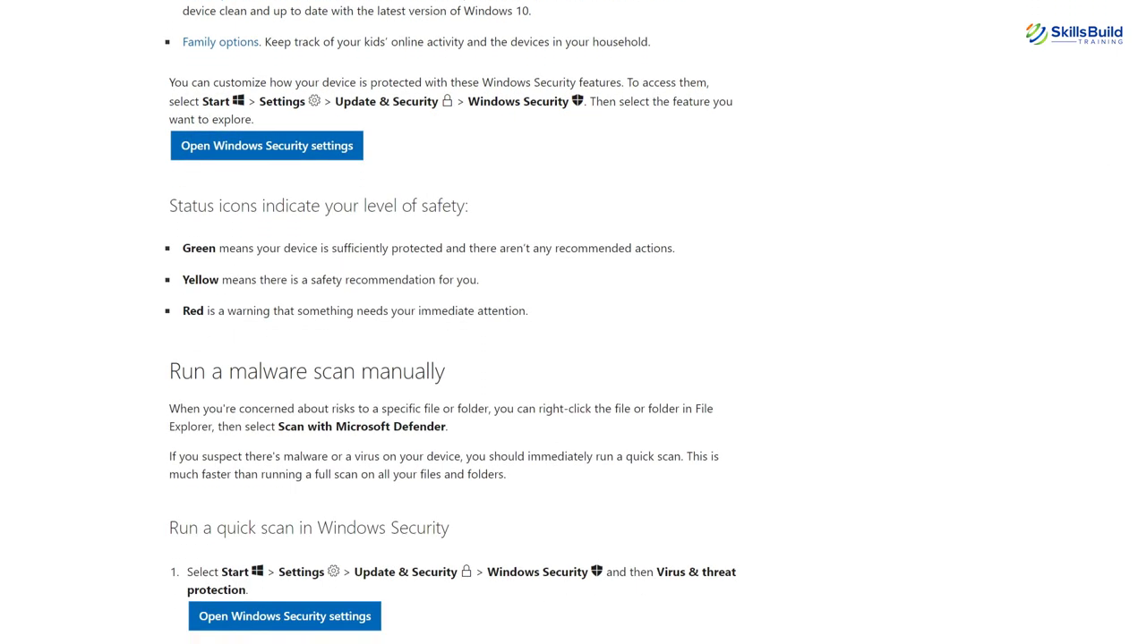
pyautogui.scroll(-3)
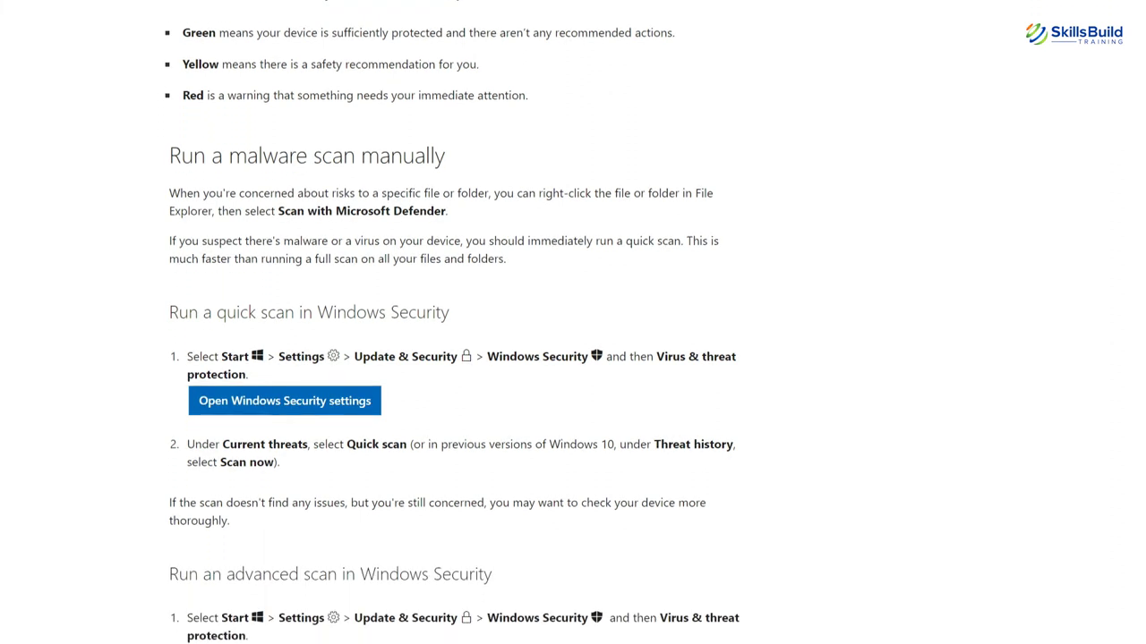
pyautogui.scroll(-3)
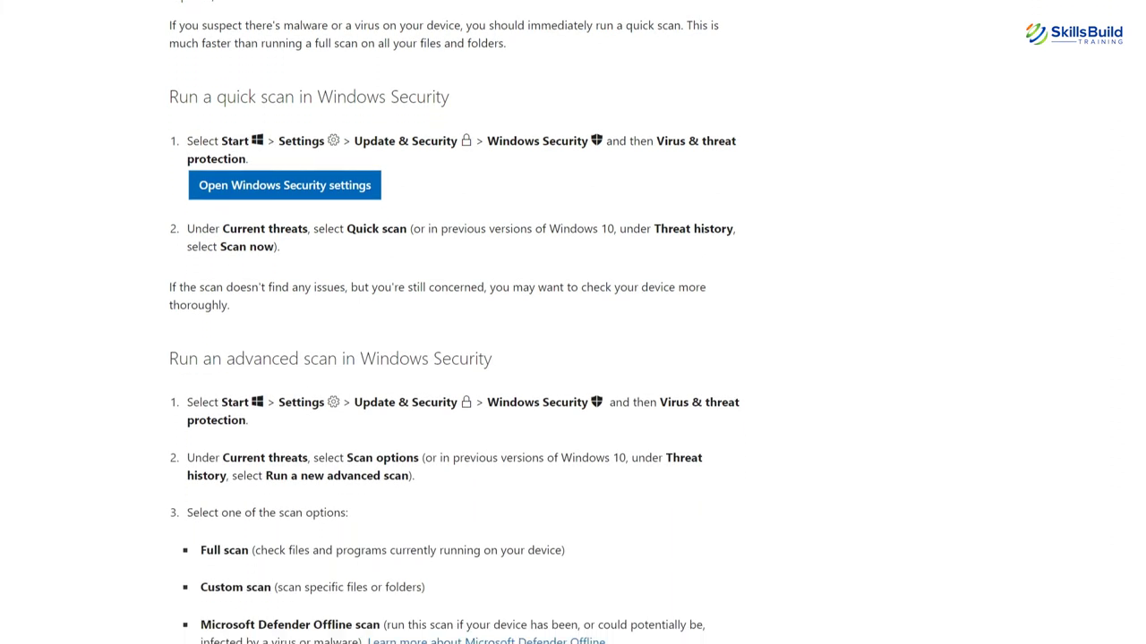
pyautogui.scroll(-3)
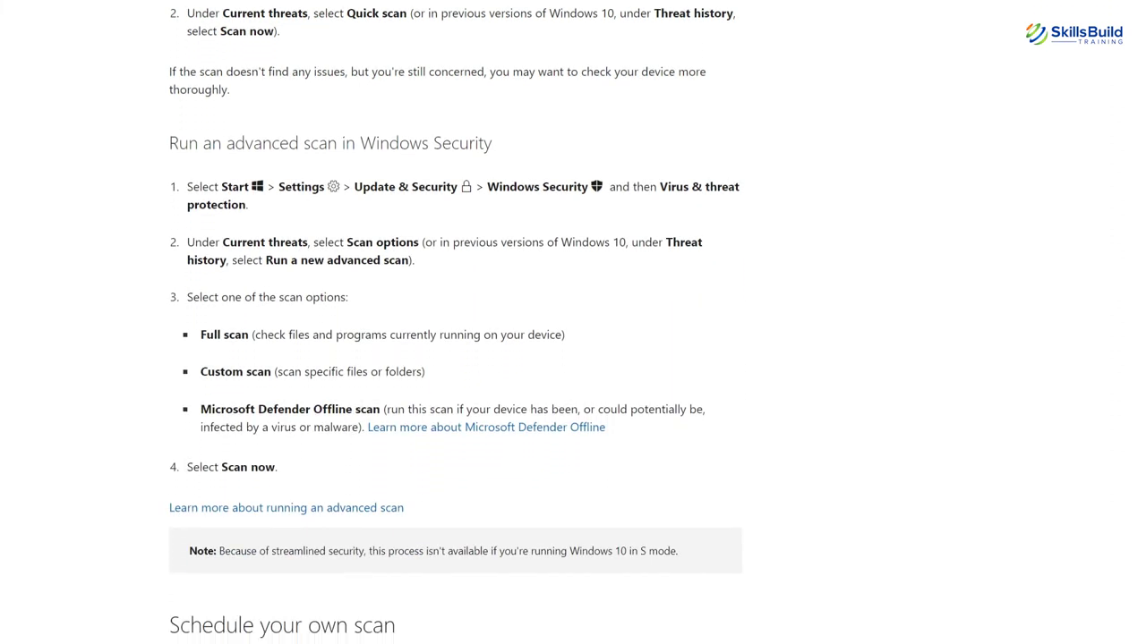
pyautogui.scroll(-3)
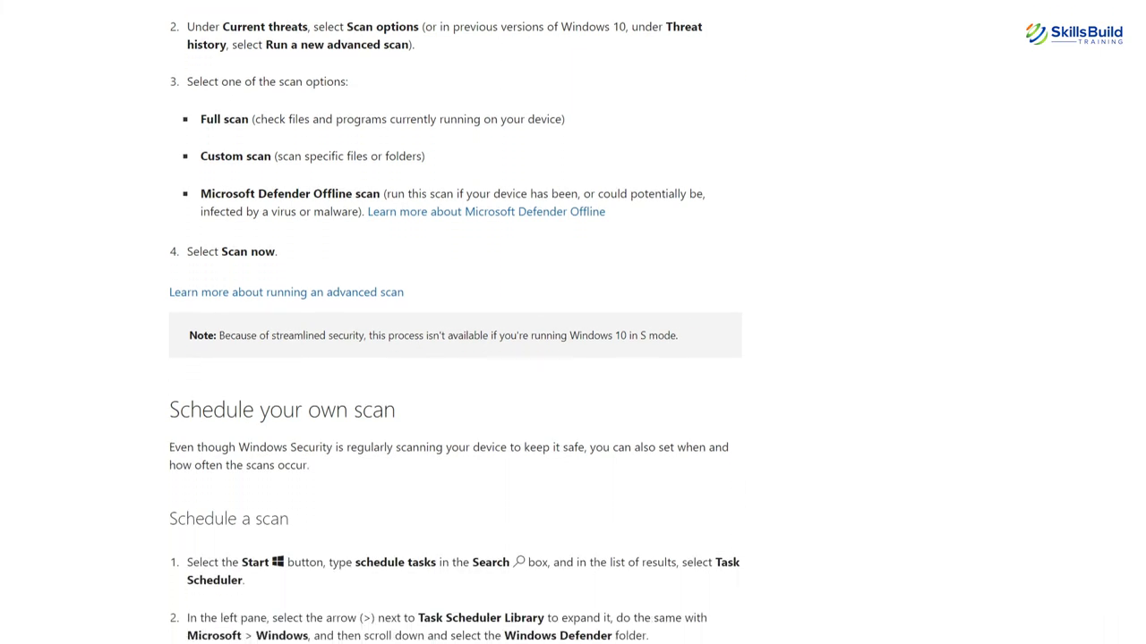
pyautogui.scroll(-3)
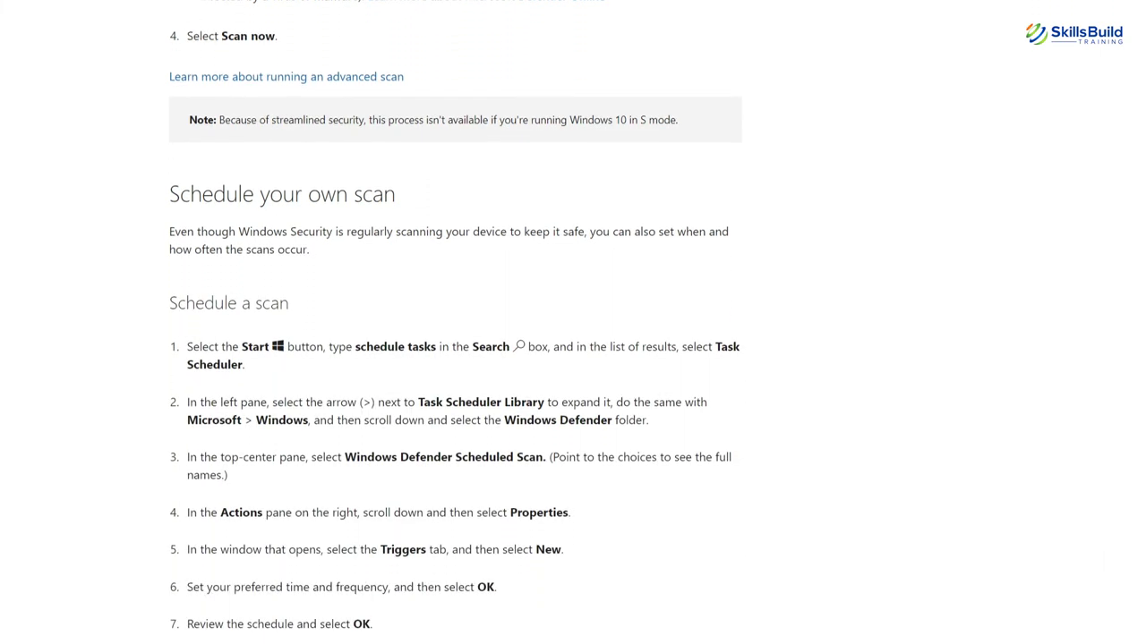
pyautogui.scroll(-3)
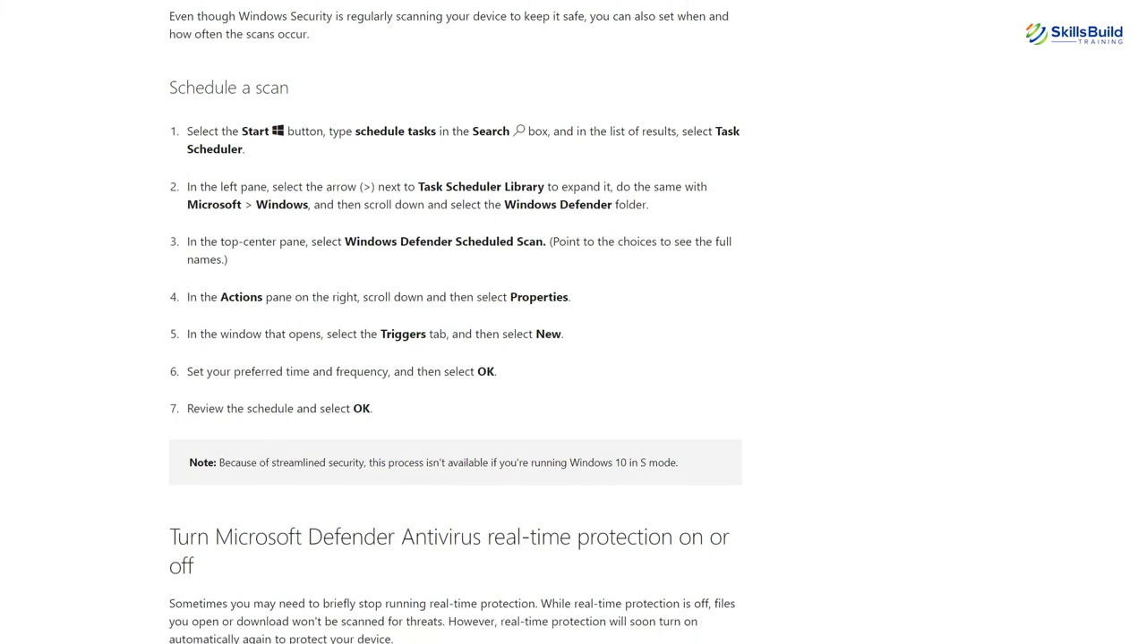
pyautogui.scroll(-3)
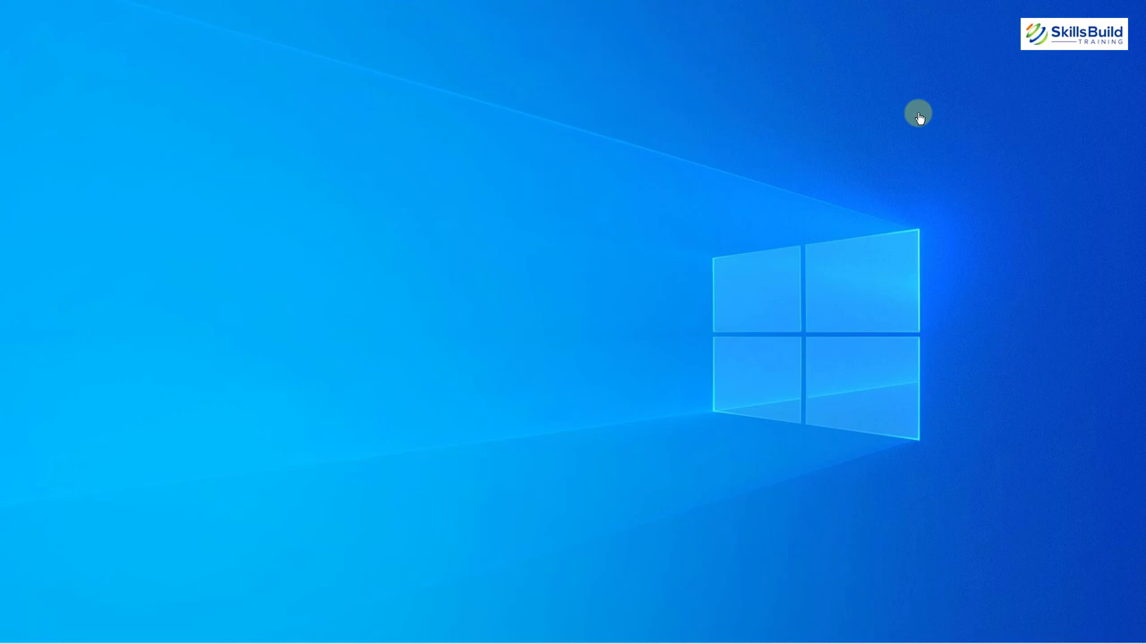
# Search the Start menu for 'windows' to find Windows Security
pyautogui.write('windows')
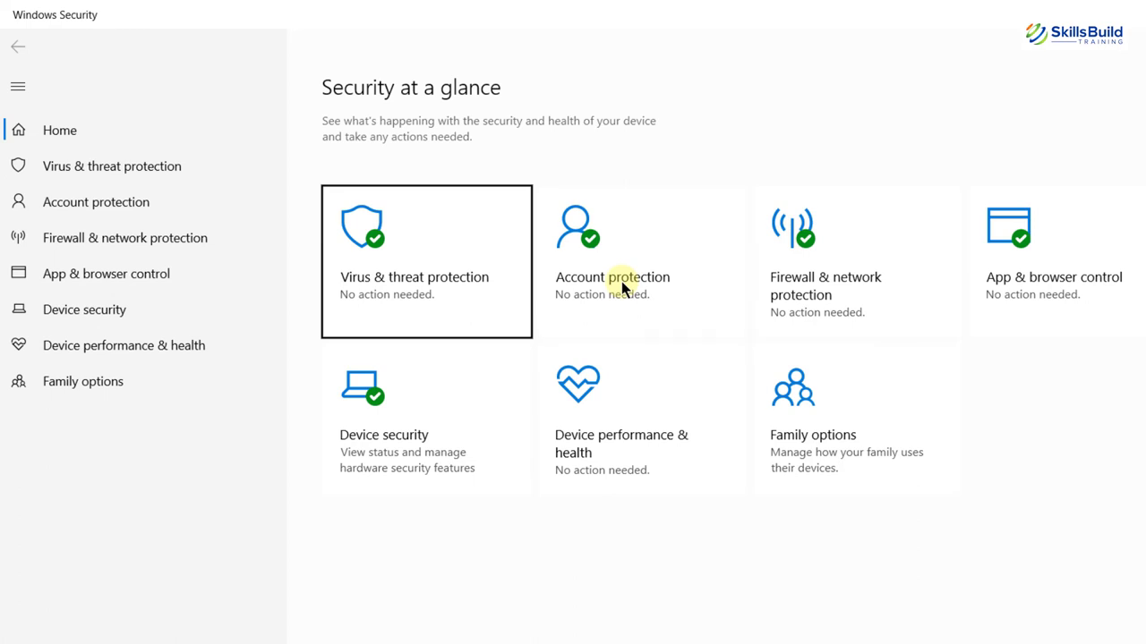
pyautogui.moveTo(446, 261)
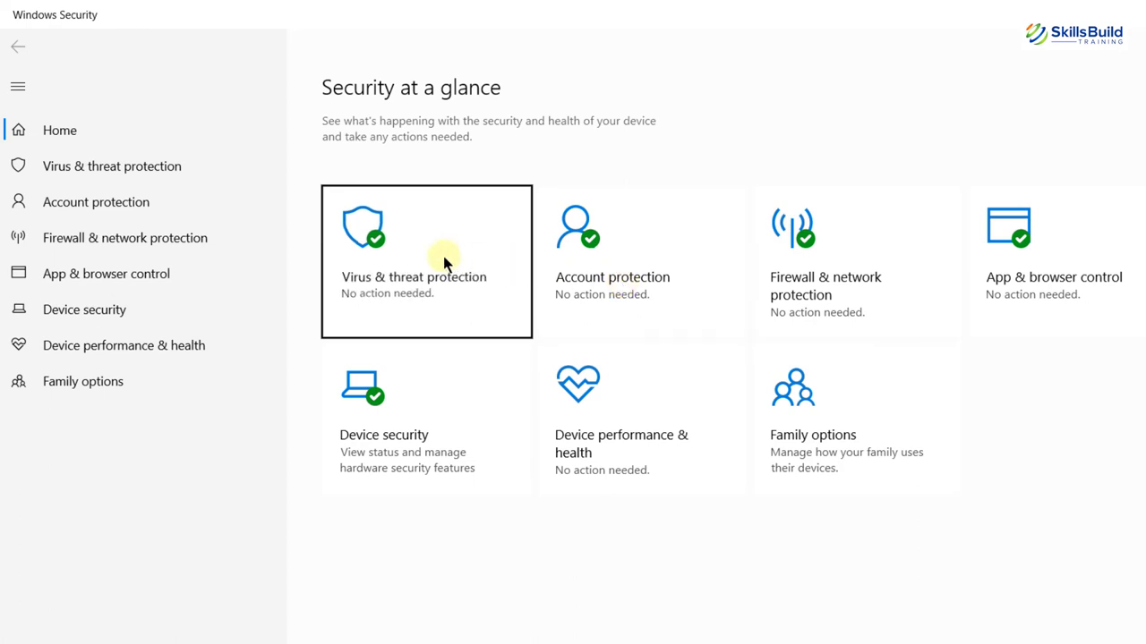
# View Virus & threat protection and Defender Antivirus options, then open Account protection
pyautogui.click(426, 261)
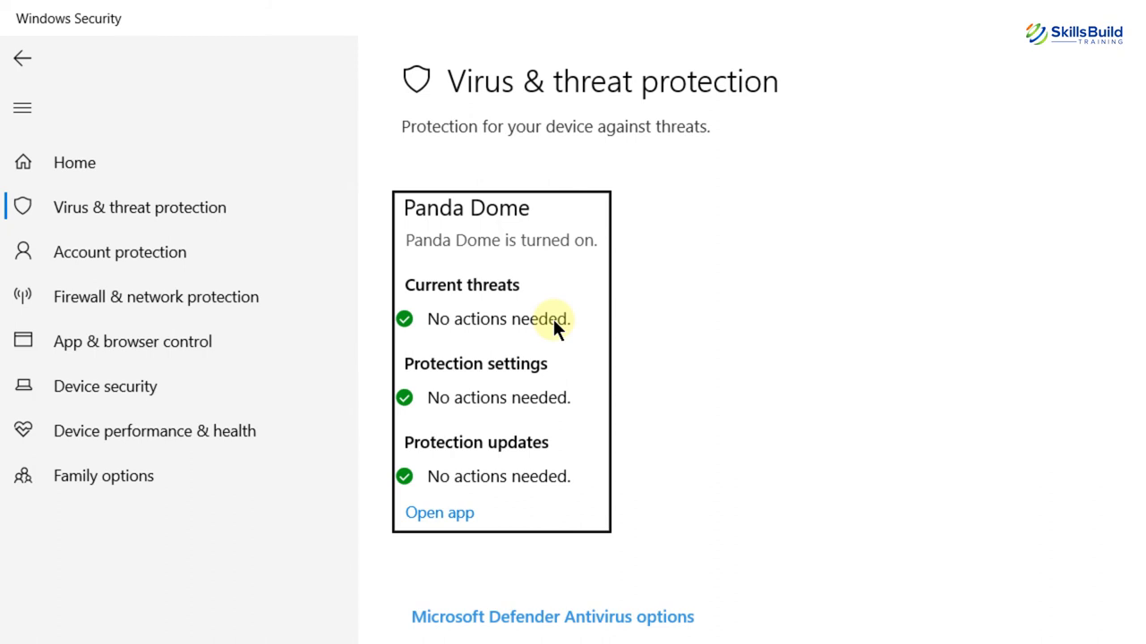
pyautogui.moveTo(564, 591)
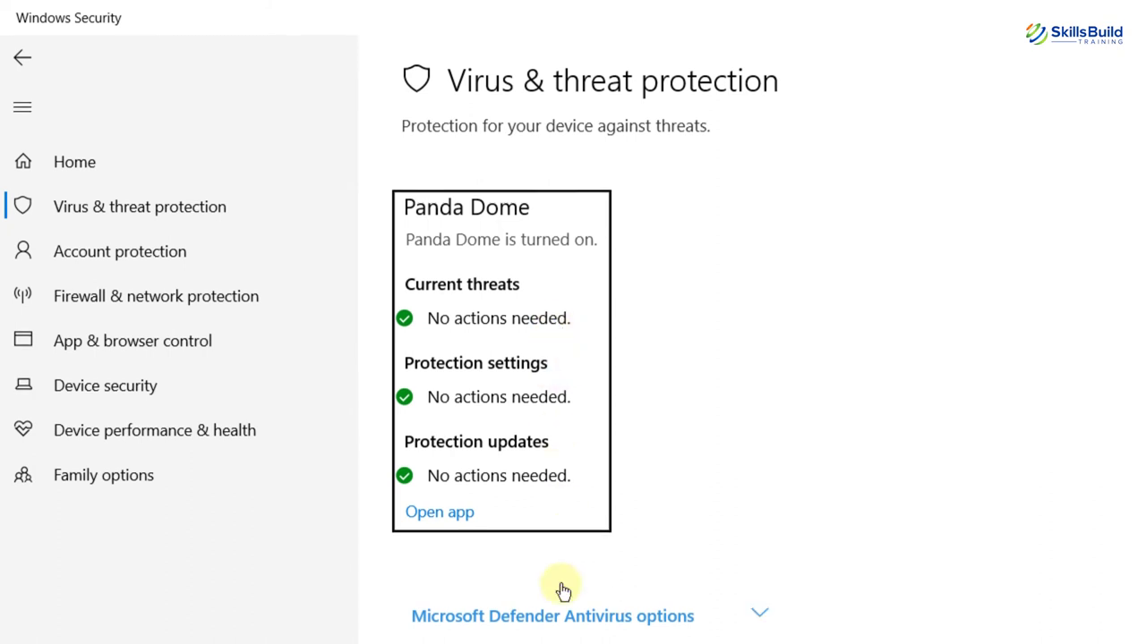
pyautogui.scroll(-3)
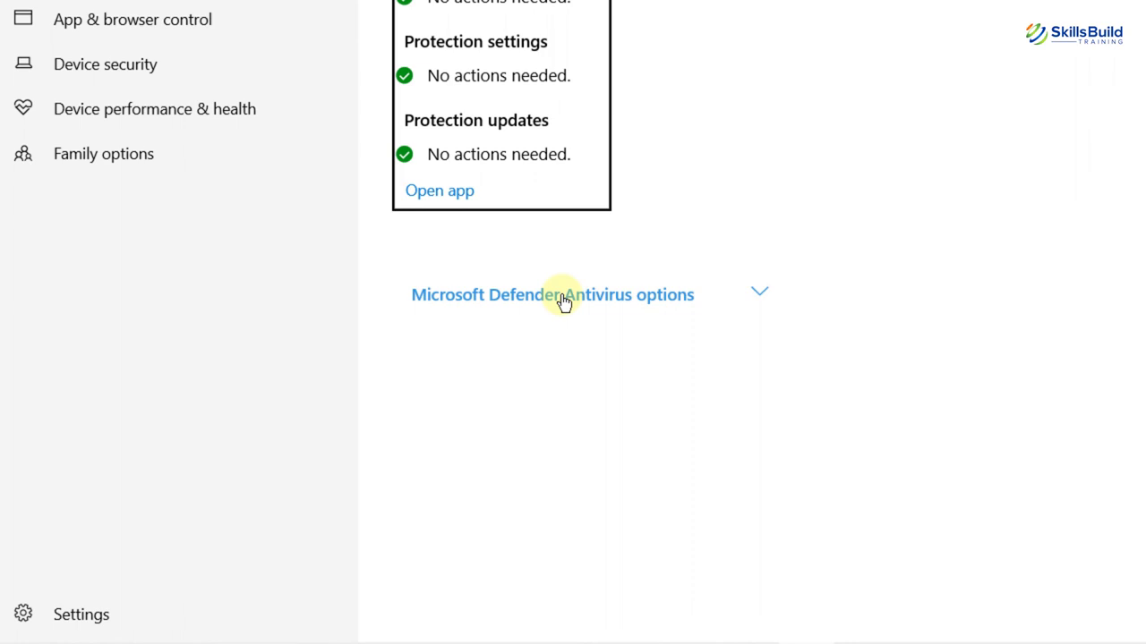
pyautogui.click(563, 295)
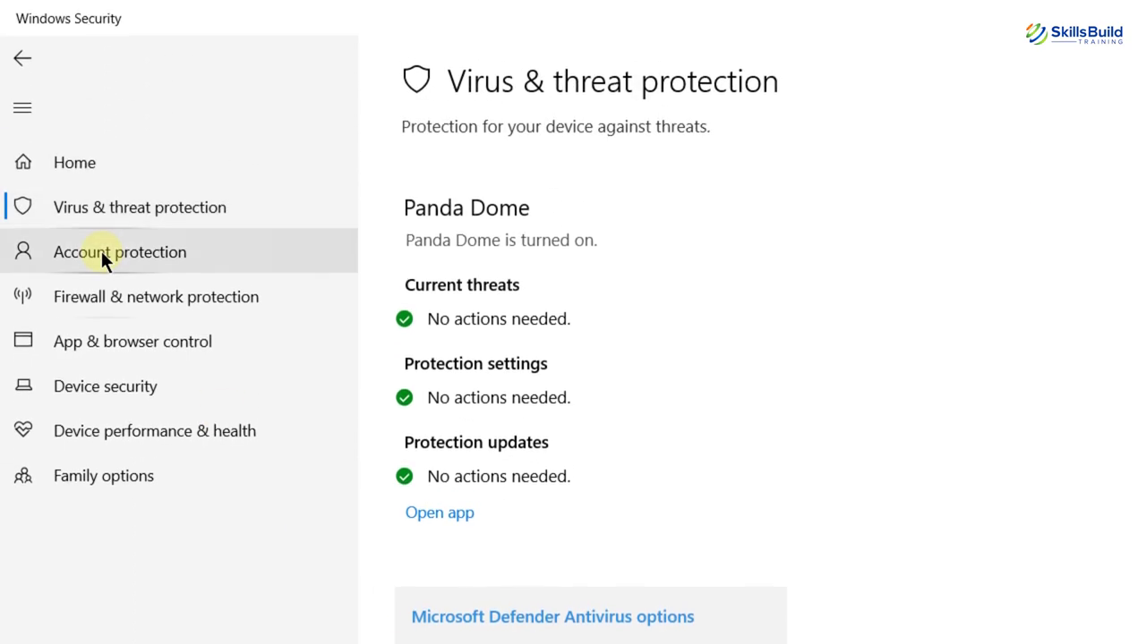
pyautogui.click(119, 251)
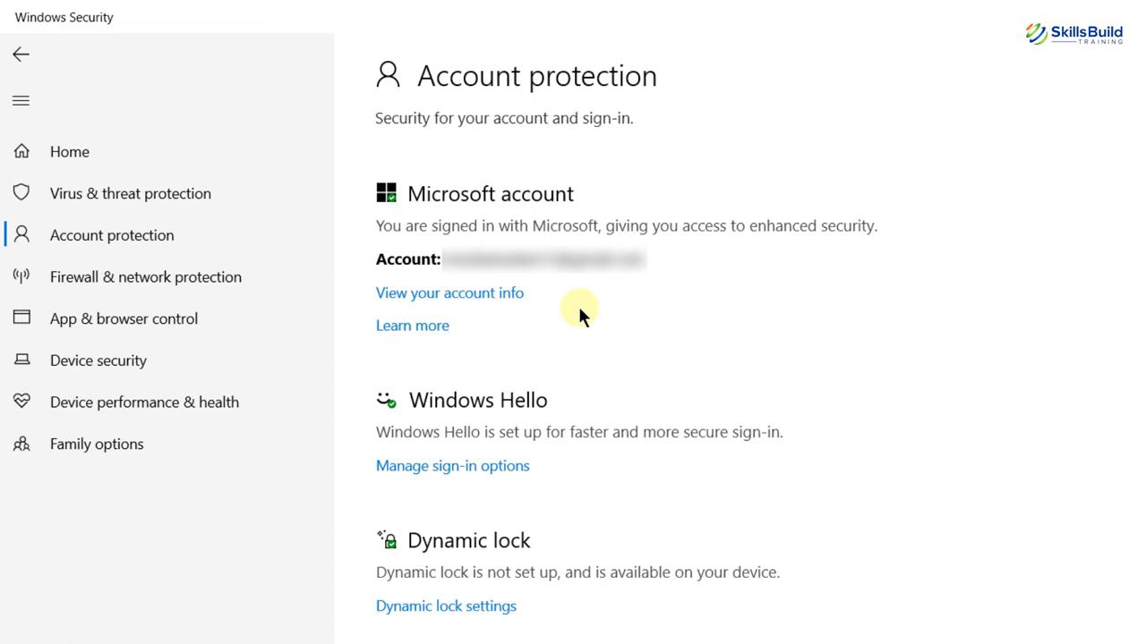
pyautogui.moveTo(278, 295)
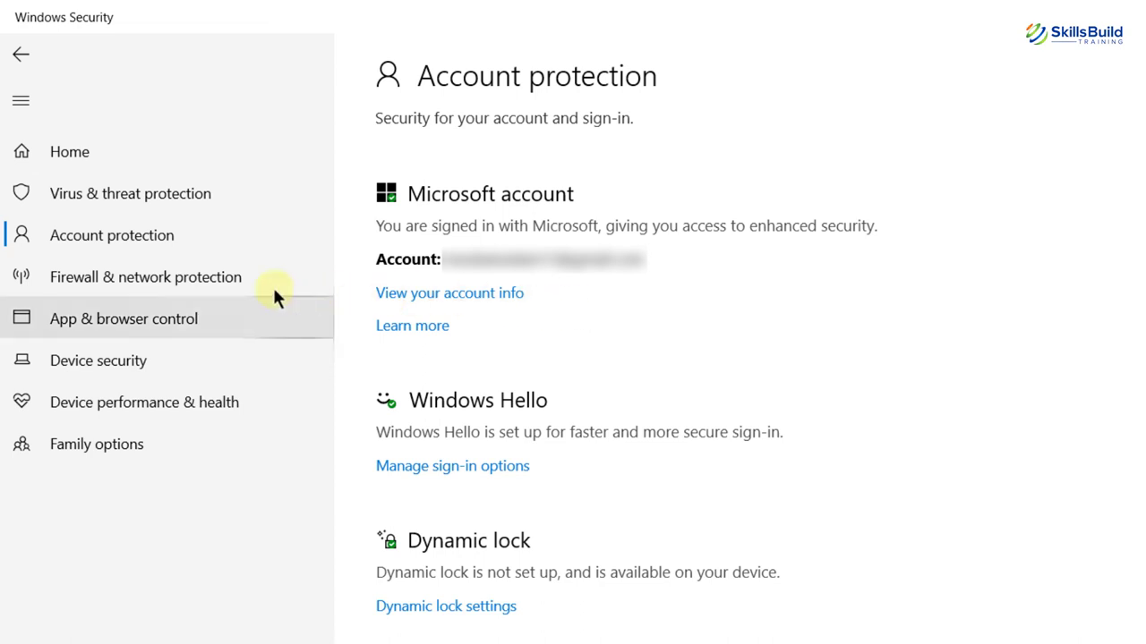
pyautogui.moveTo(226, 294)
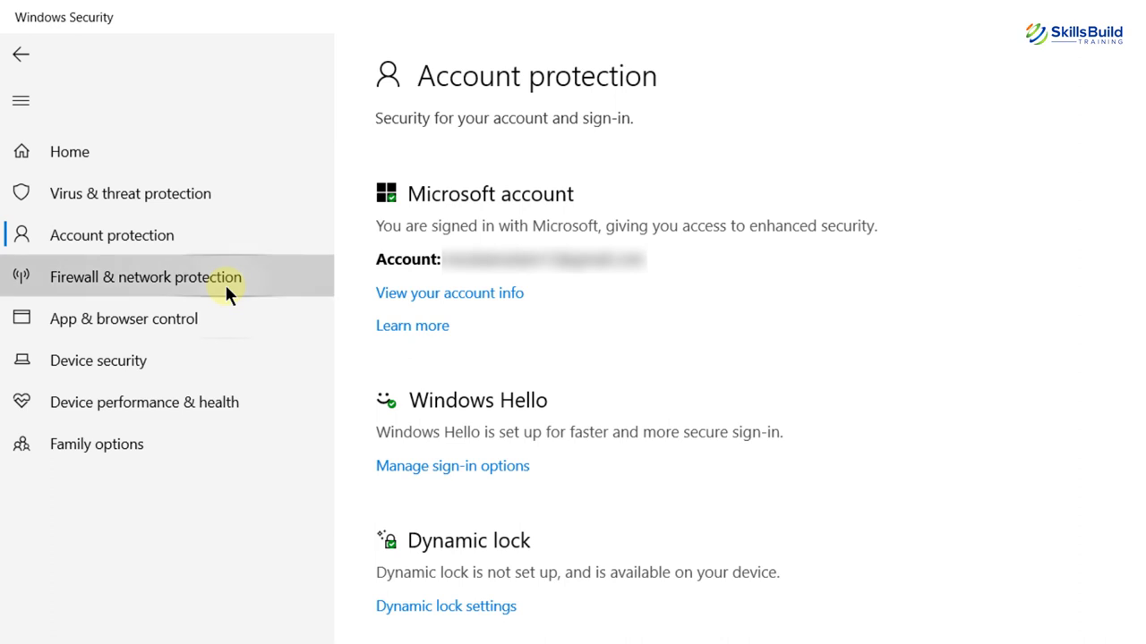
# Open Firewall & network protection to show domain, private and public firewalls on
pyautogui.click(144, 277)
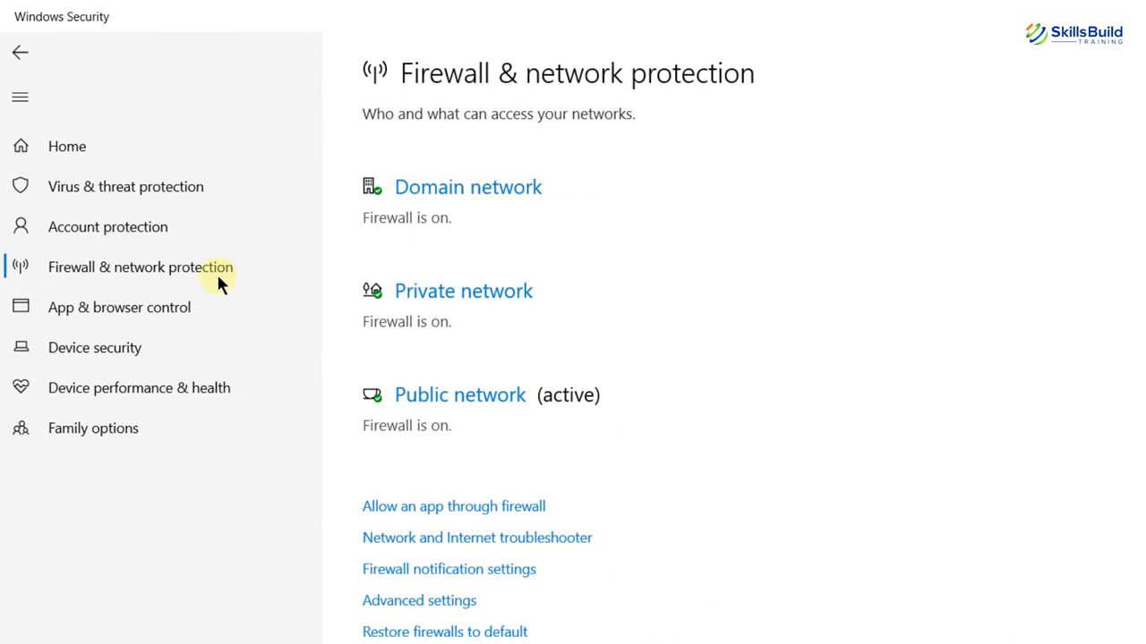
pyautogui.moveTo(446, 358)
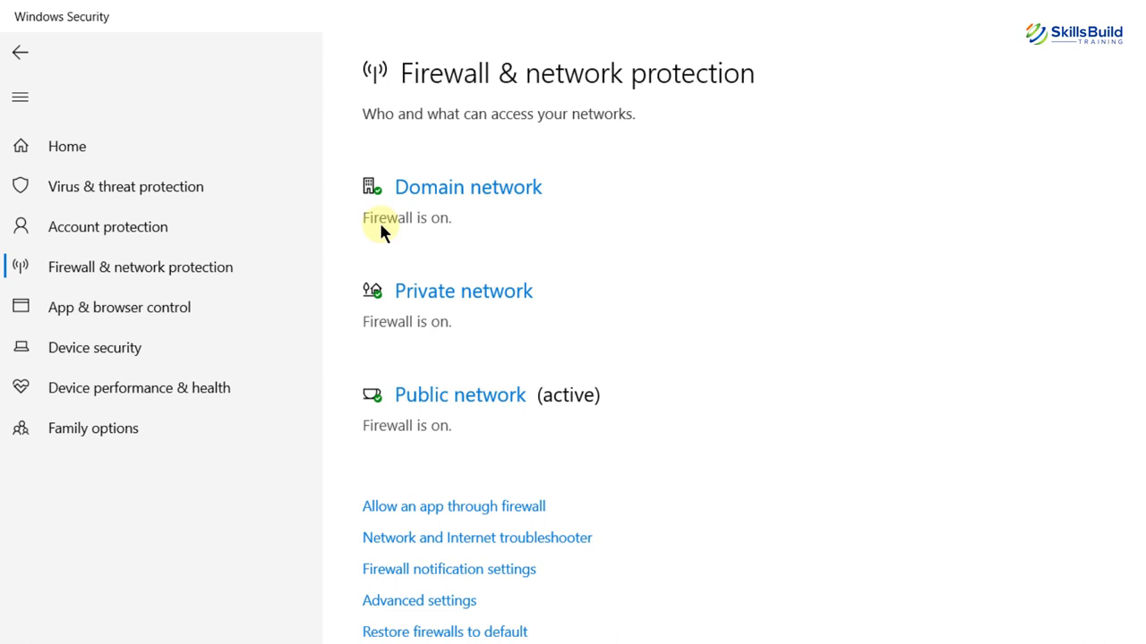
pyautogui.moveTo(422, 338)
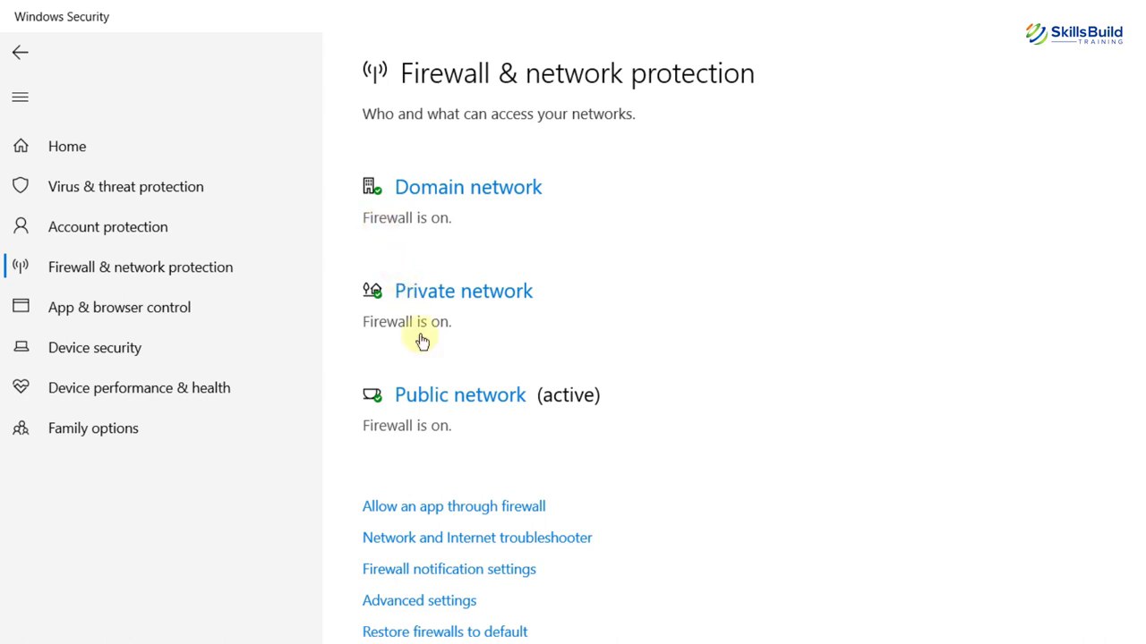
pyautogui.moveTo(435, 372)
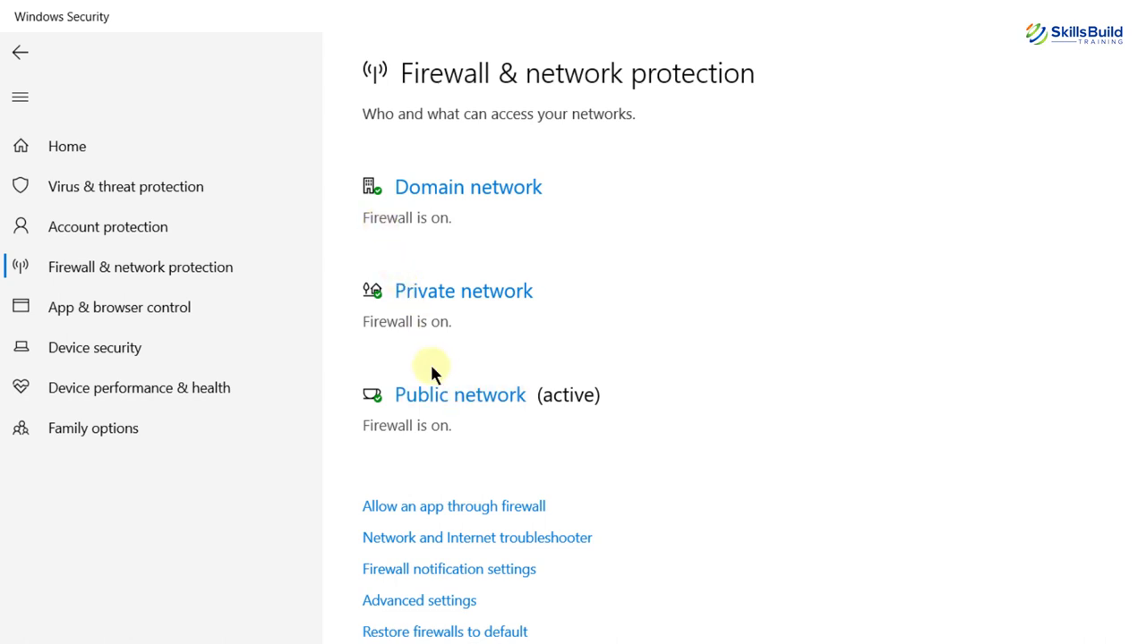
pyautogui.moveTo(195, 321)
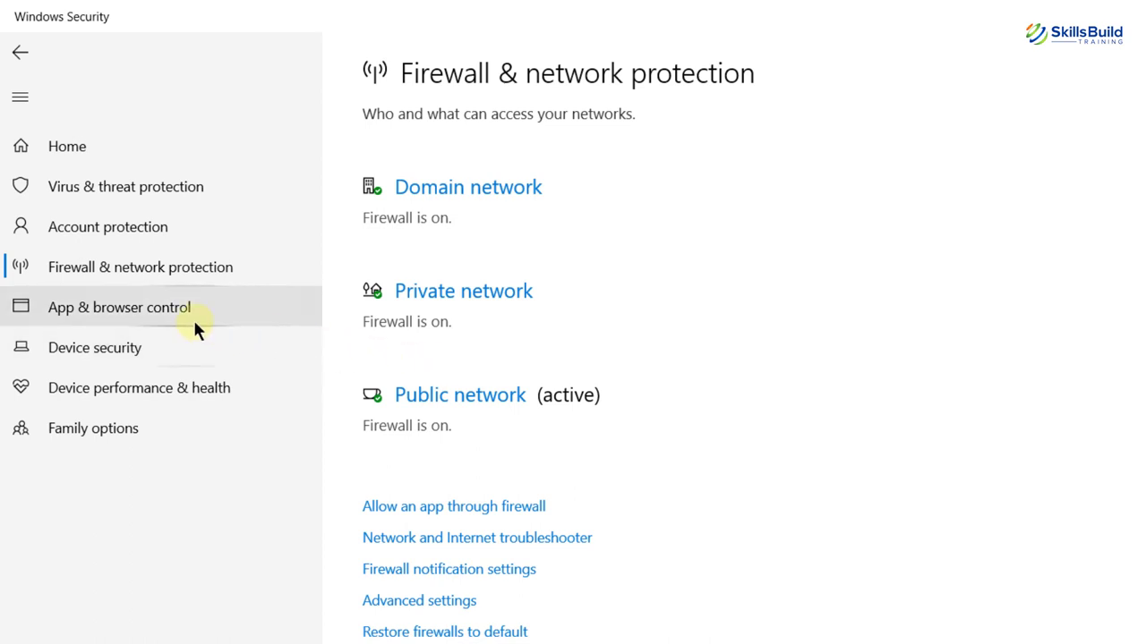
pyautogui.moveTo(205, 336)
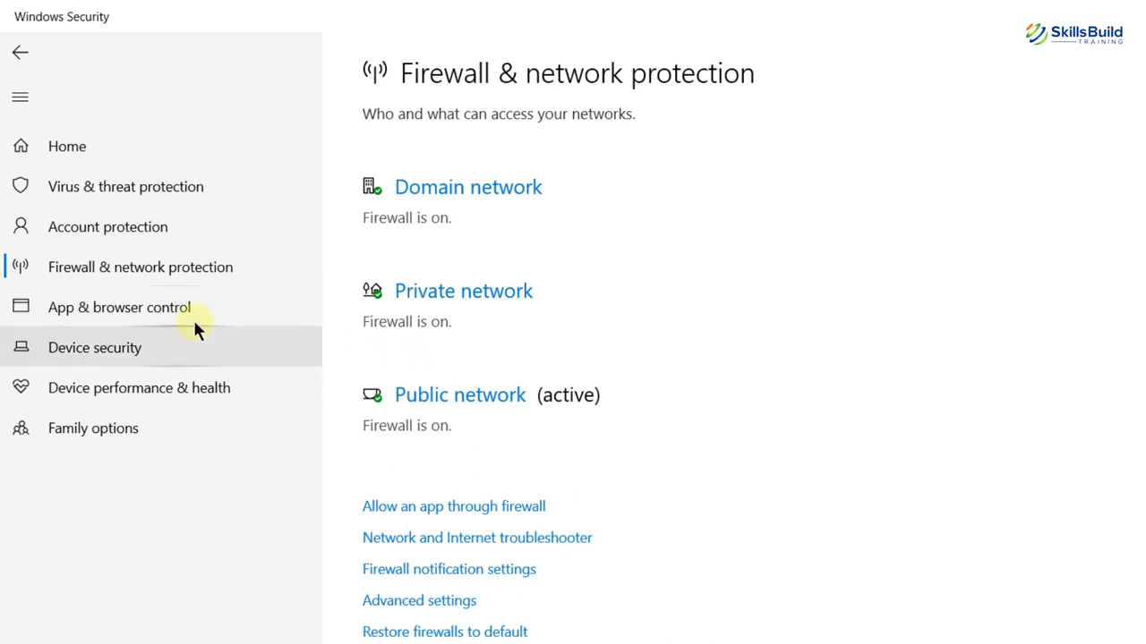
pyautogui.moveTo(164, 384)
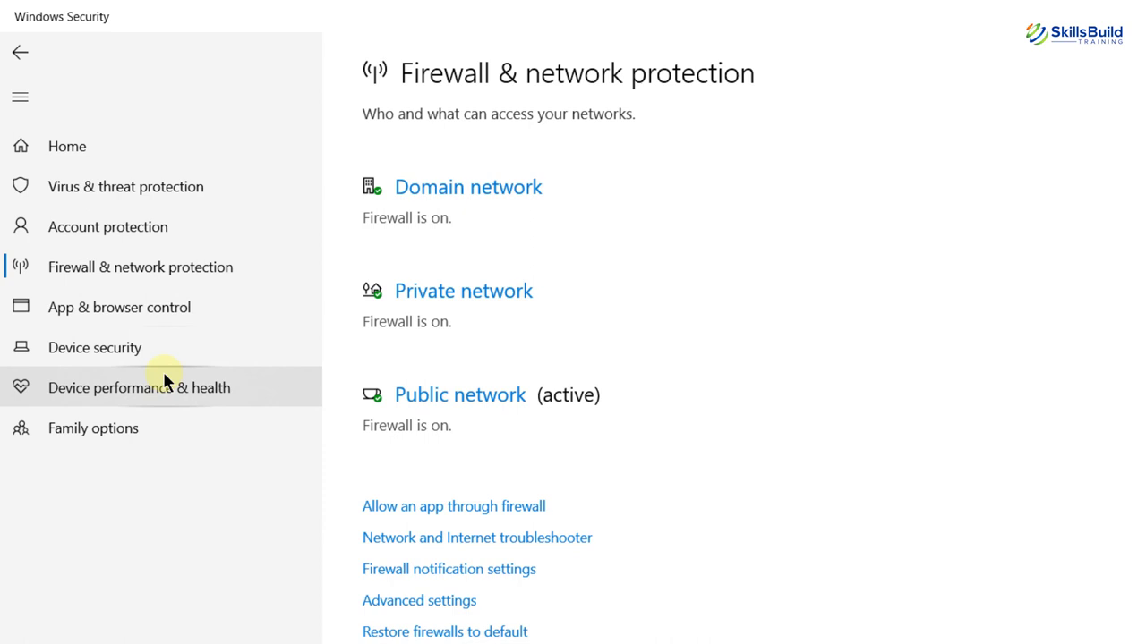
pyautogui.moveTo(132, 437)
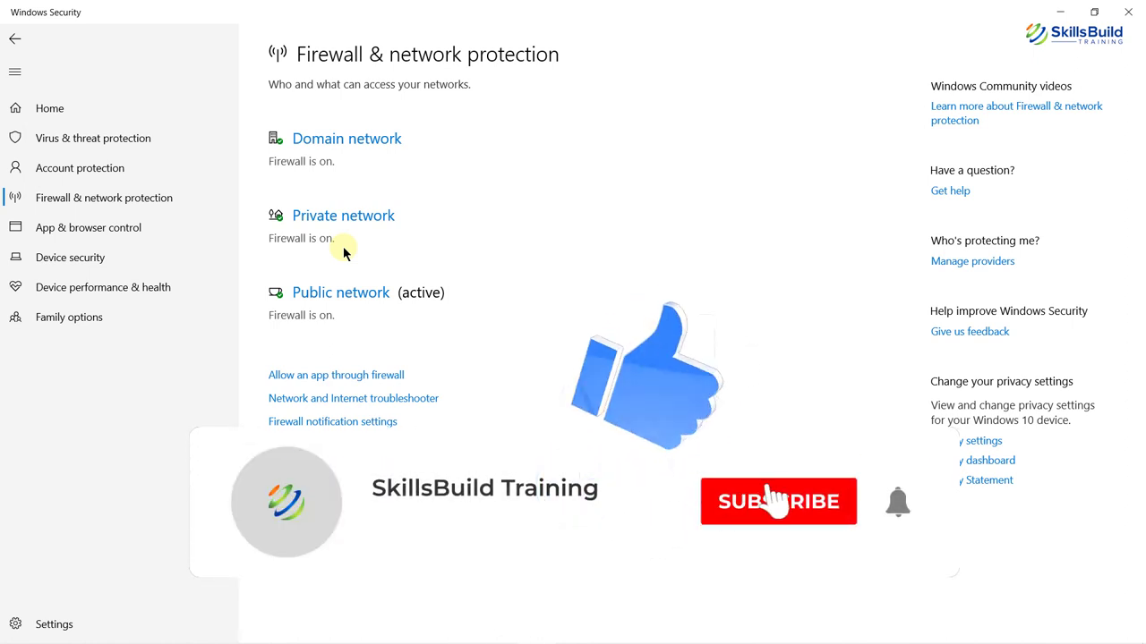
pyautogui.click(777, 501)
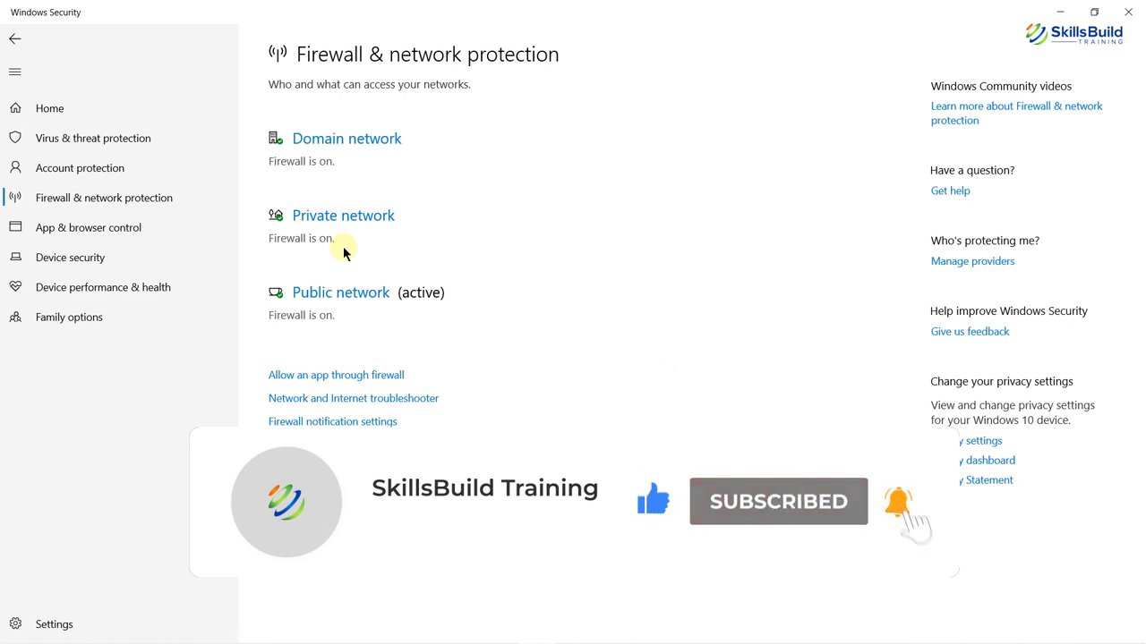